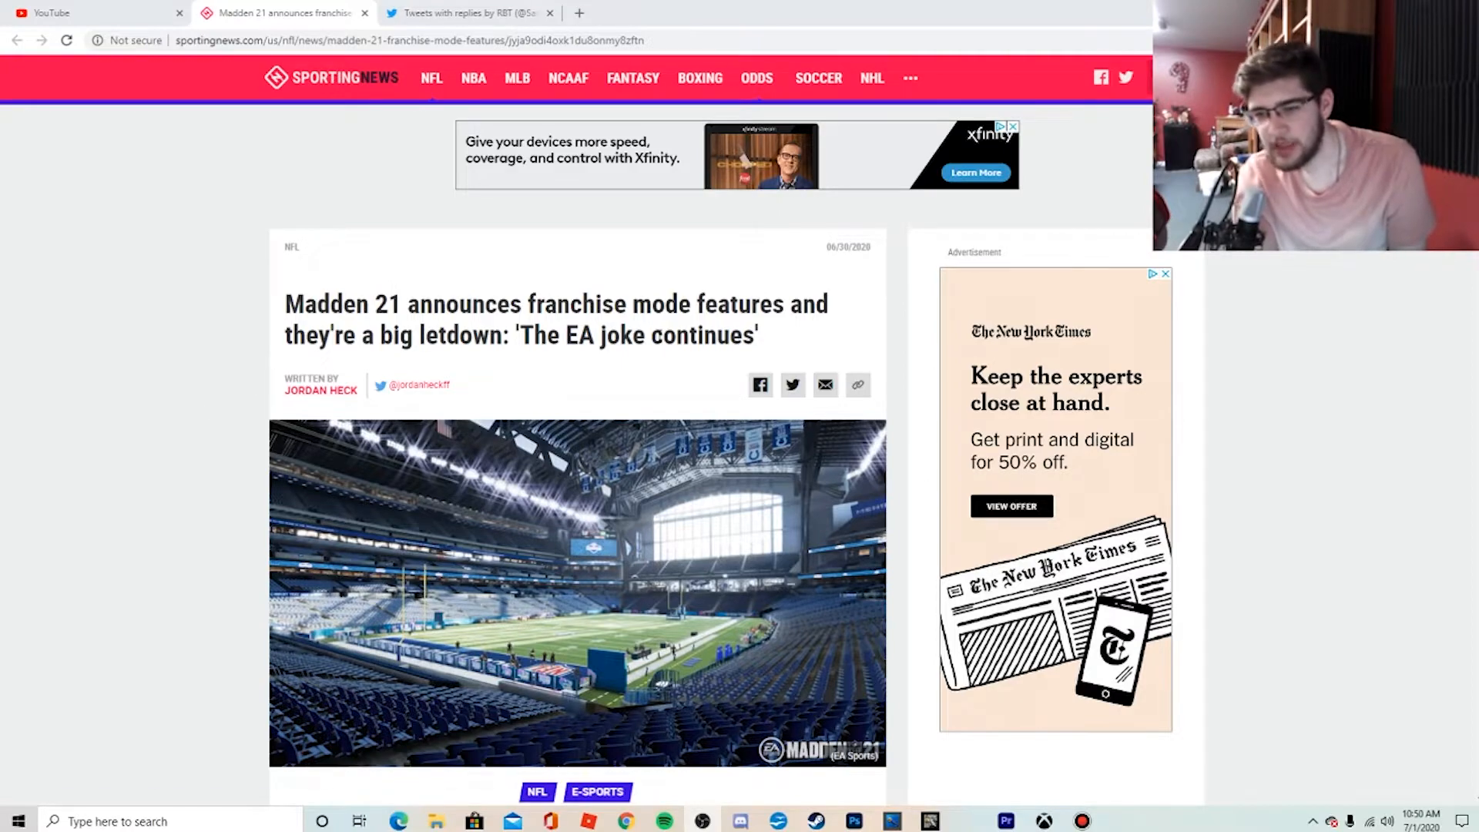
- Move past the header image to the opening paragraphs on the Madden 21 trailer criticism
scroll("down", 3)
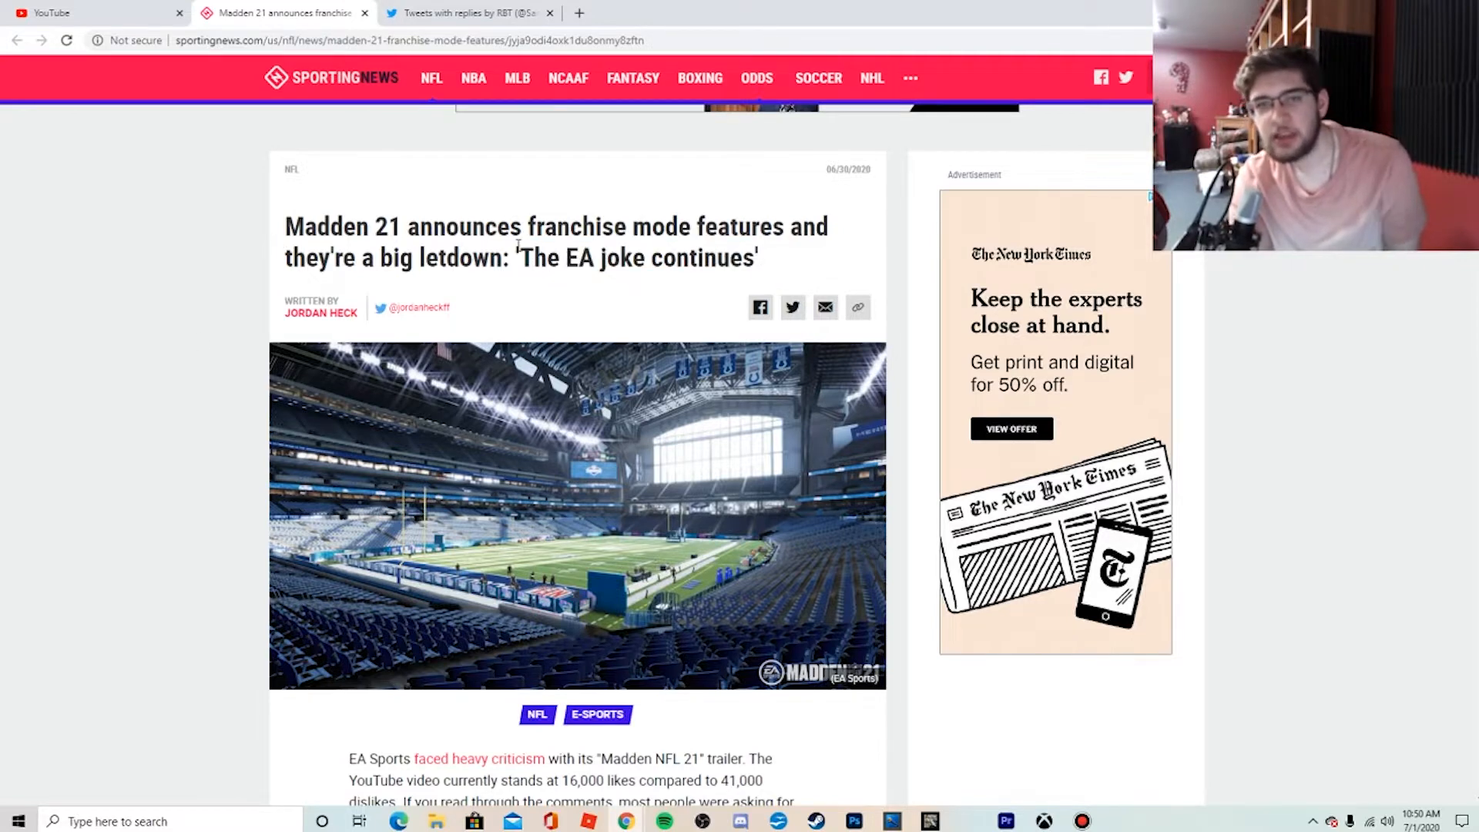
mouse_move(689, 282)
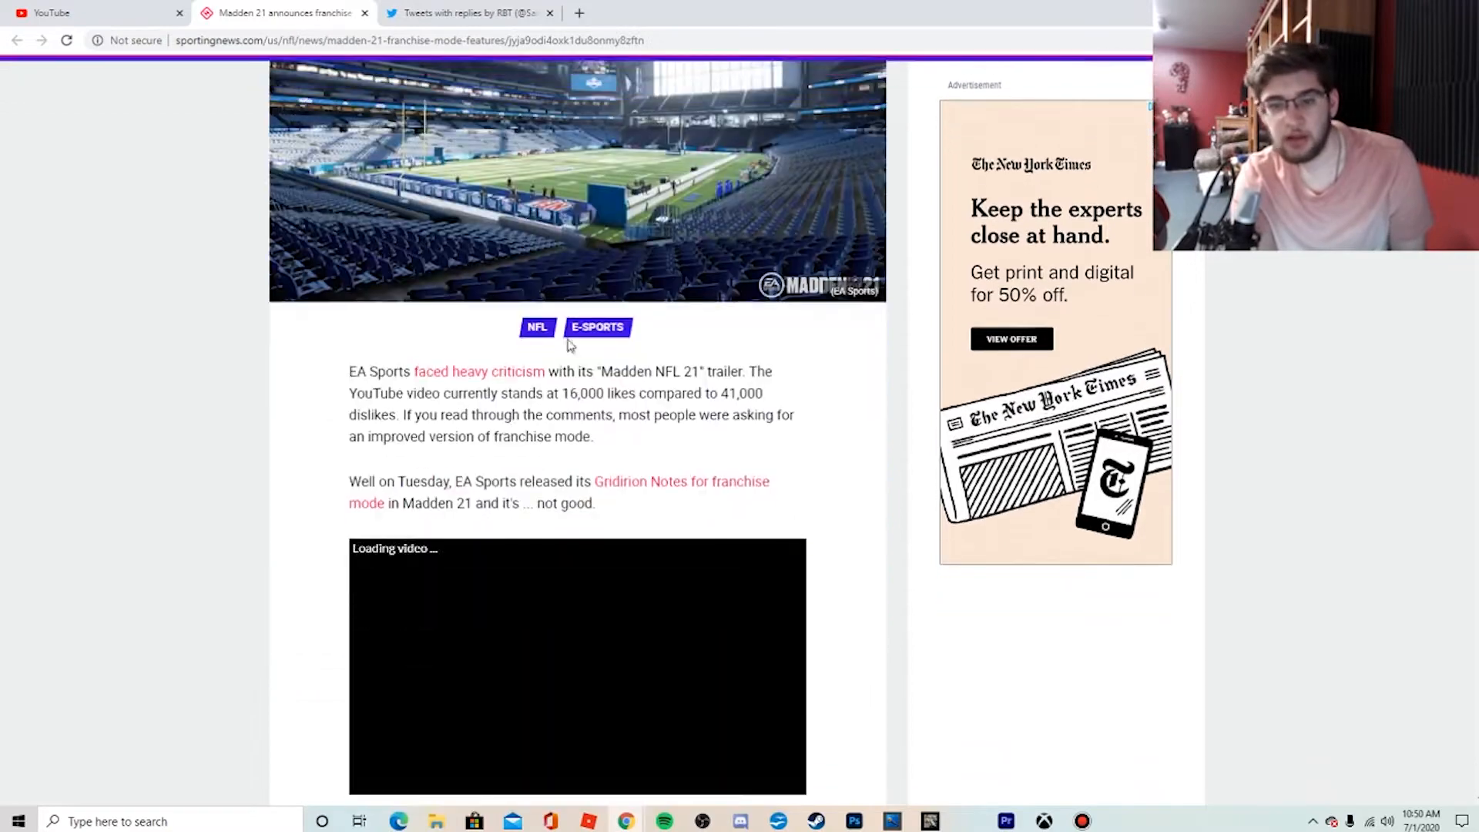
scroll("down", 3)
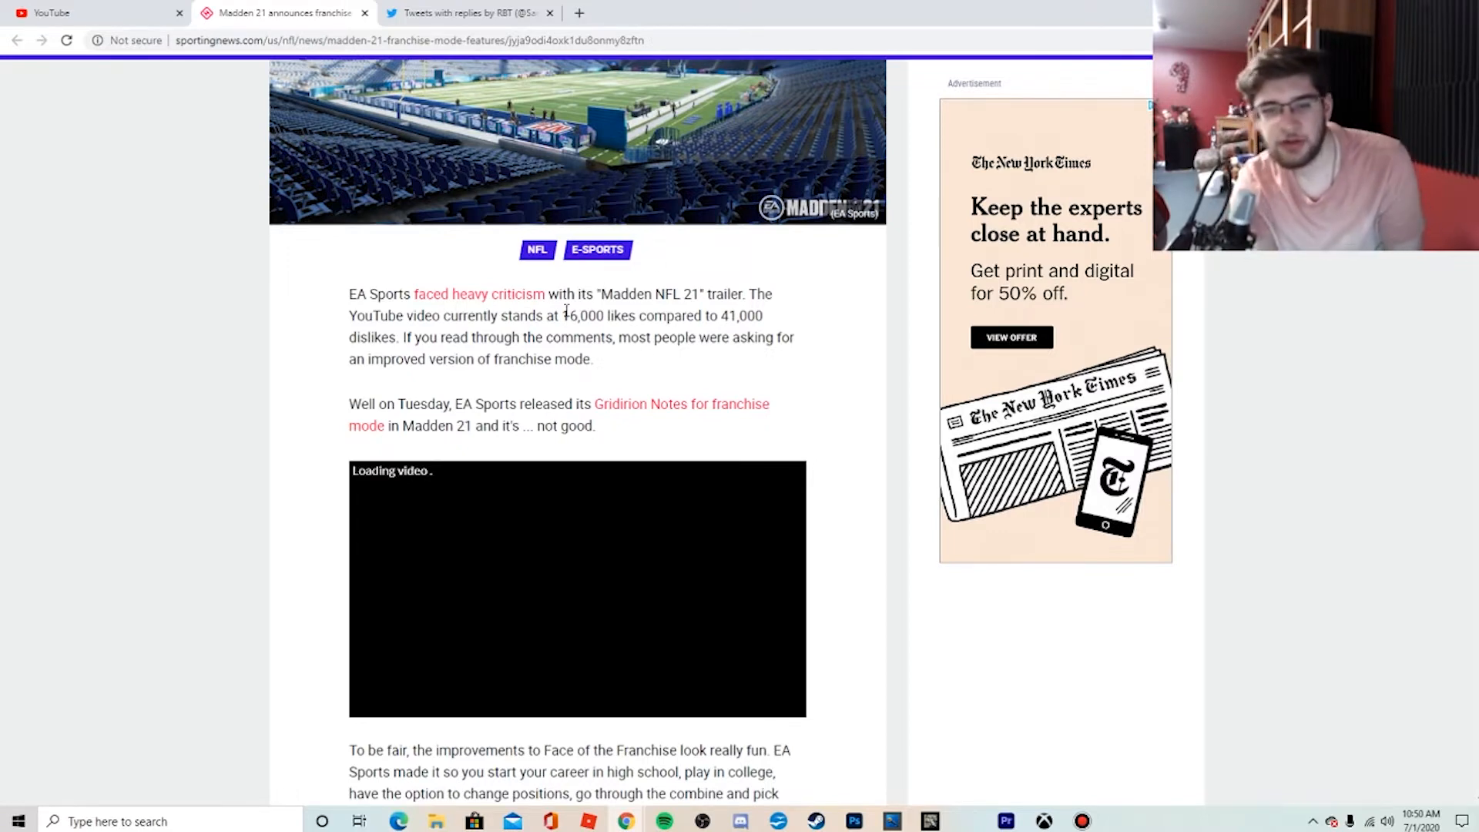
mouse_move(542, 347)
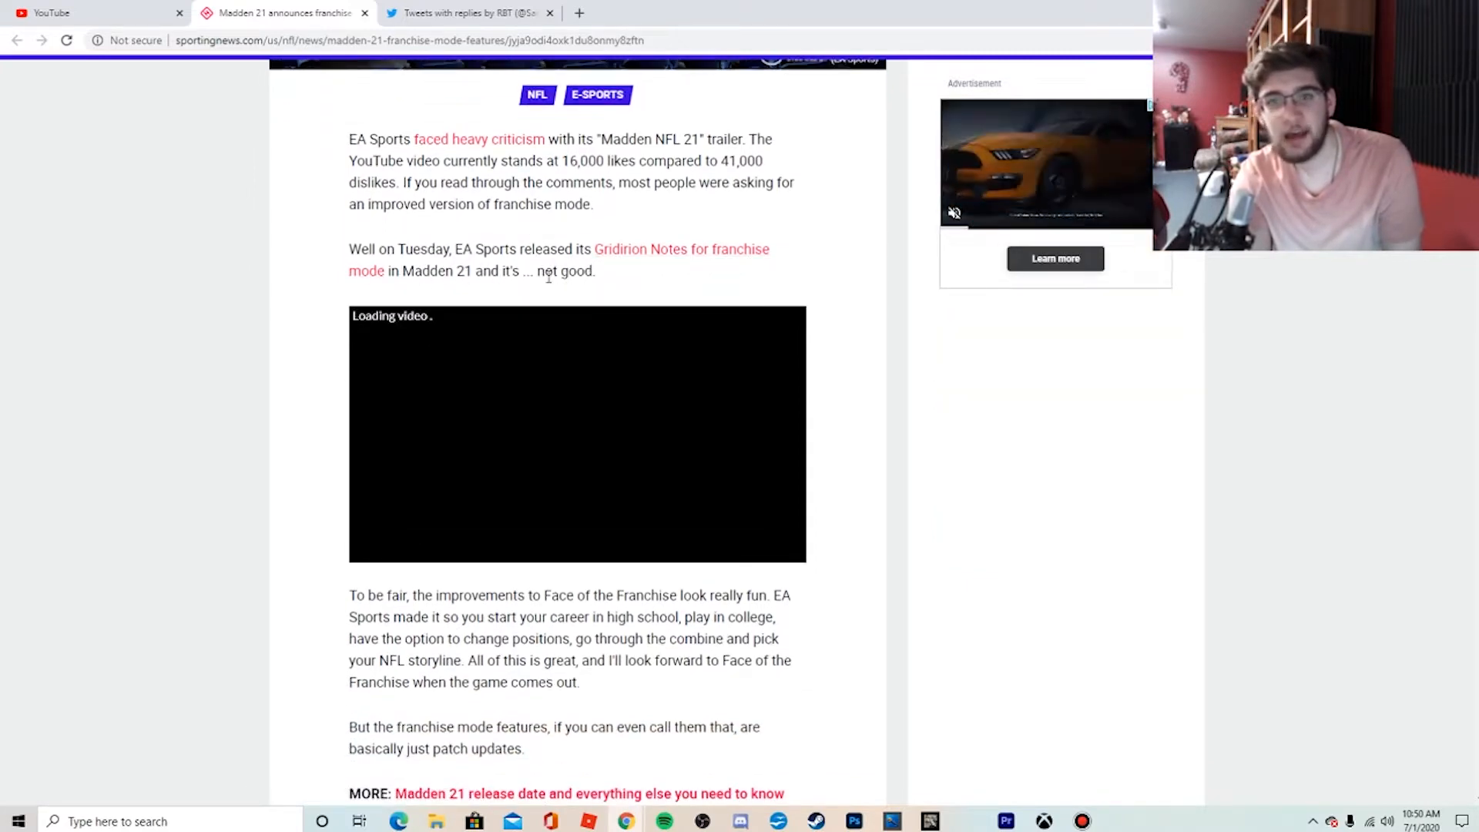
left_click_drag(502, 271, 595, 271)
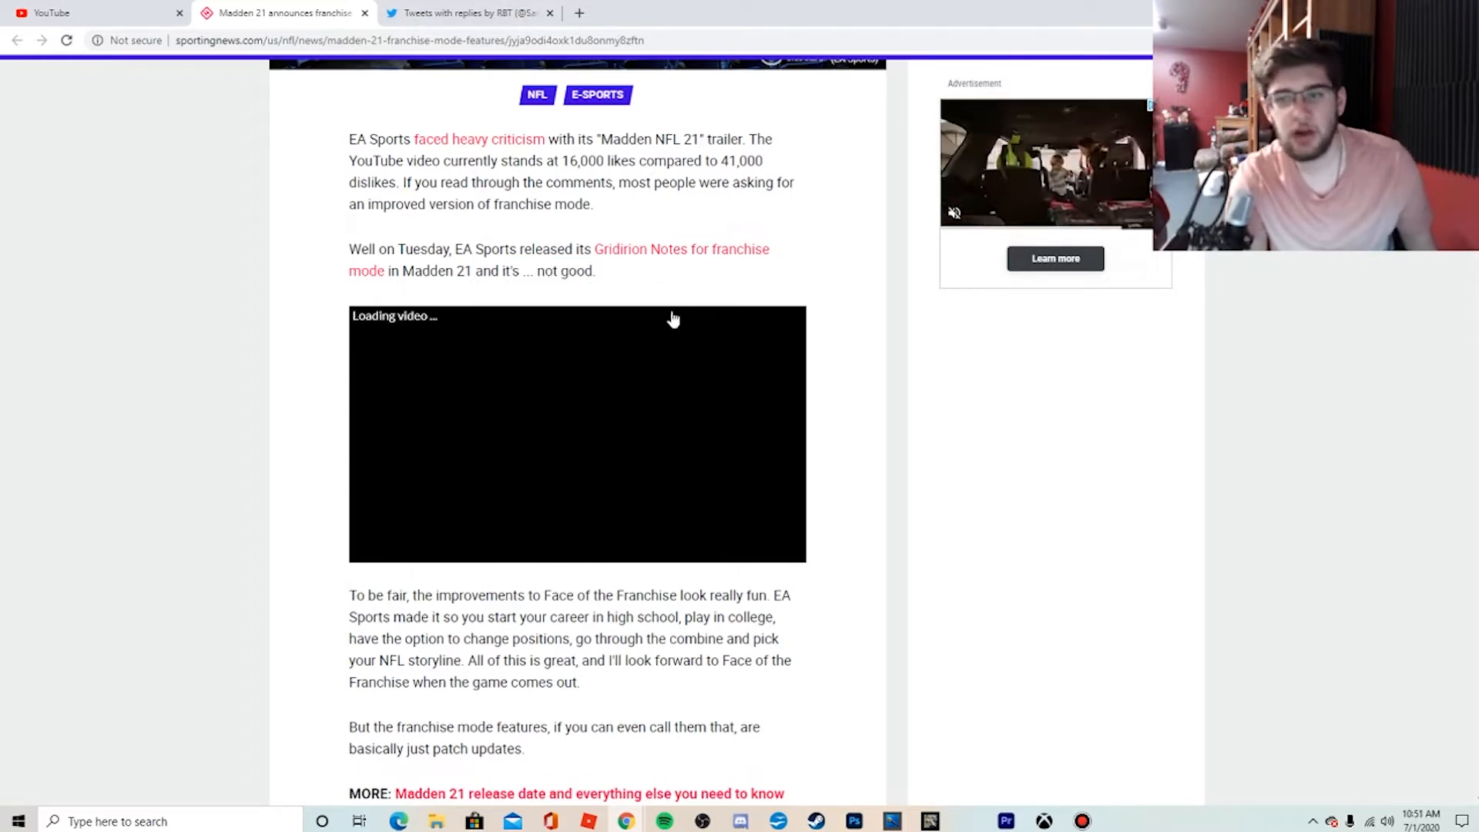
mouse_move(881, 392)
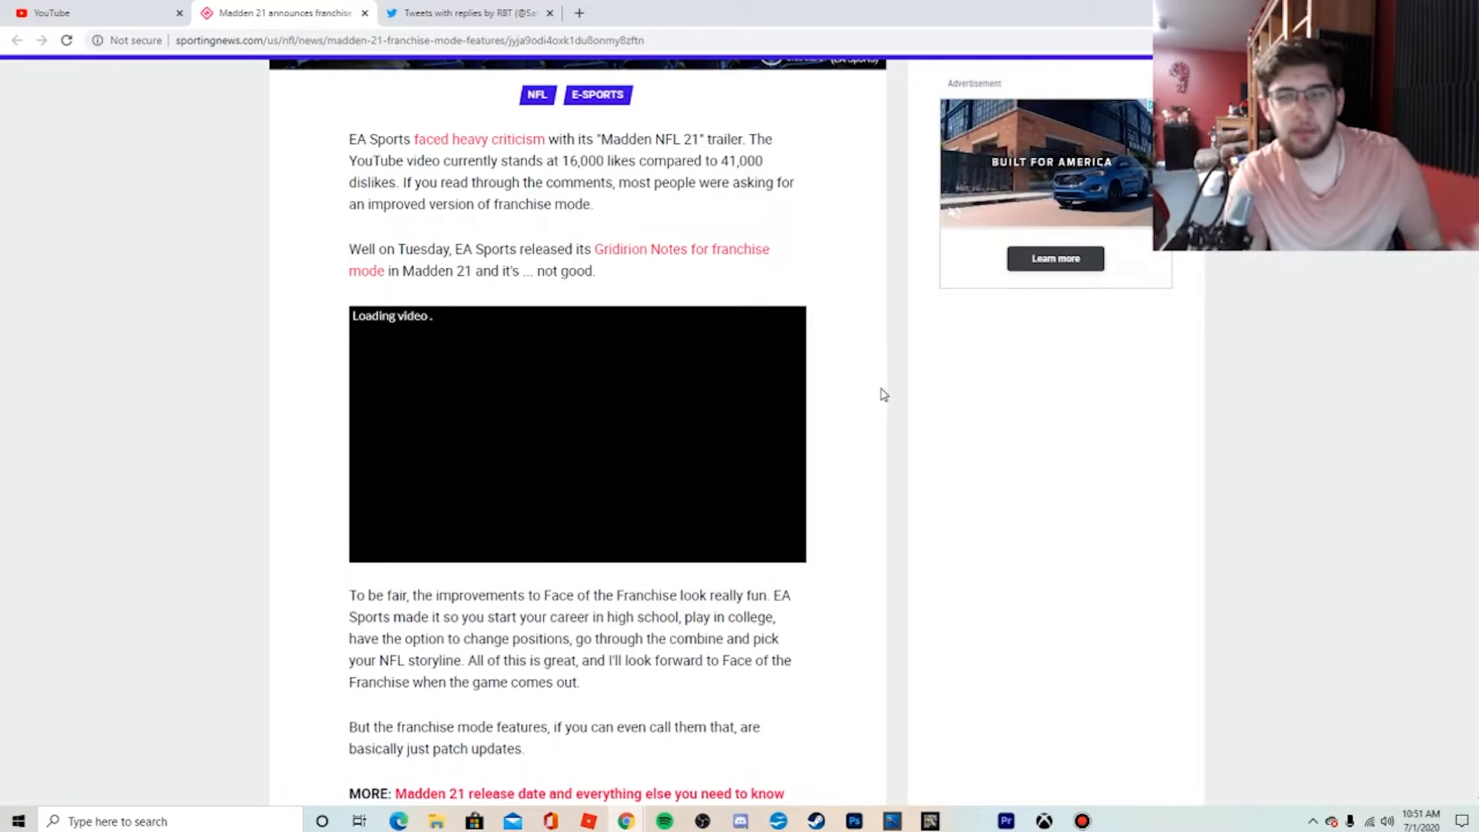
mouse_move(877, 434)
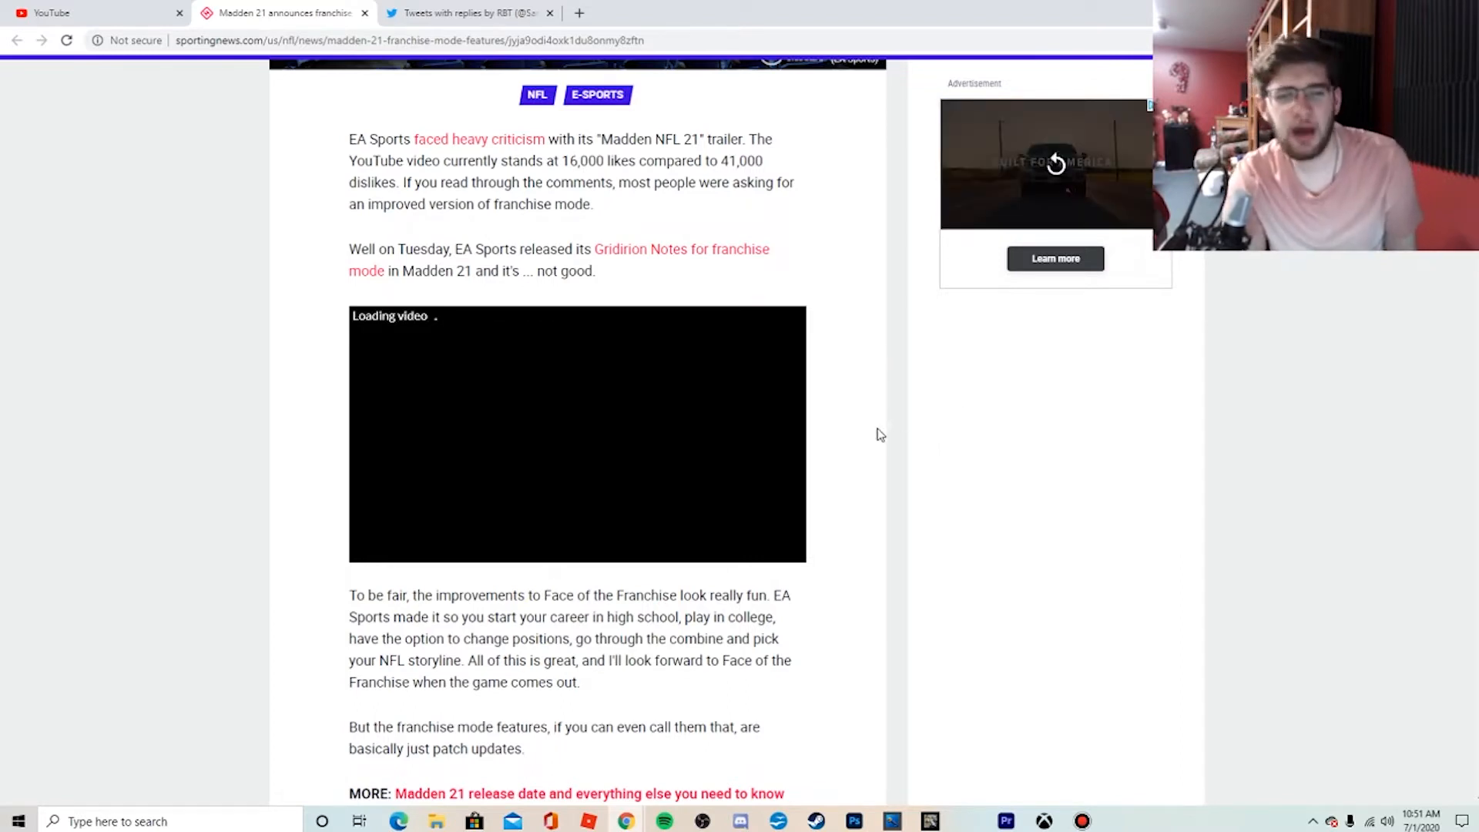
mouse_move(865, 456)
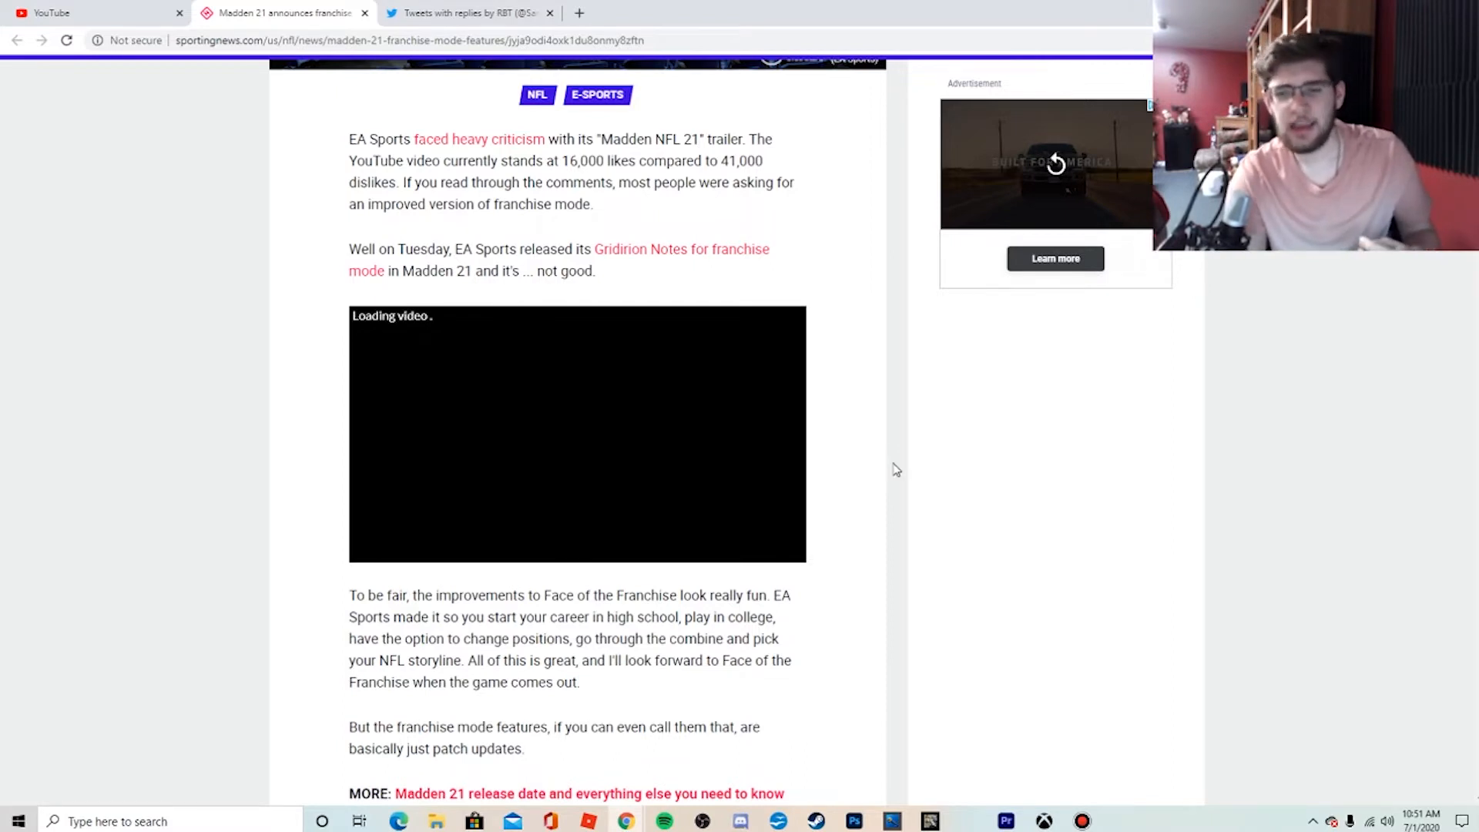
mouse_move(901, 456)
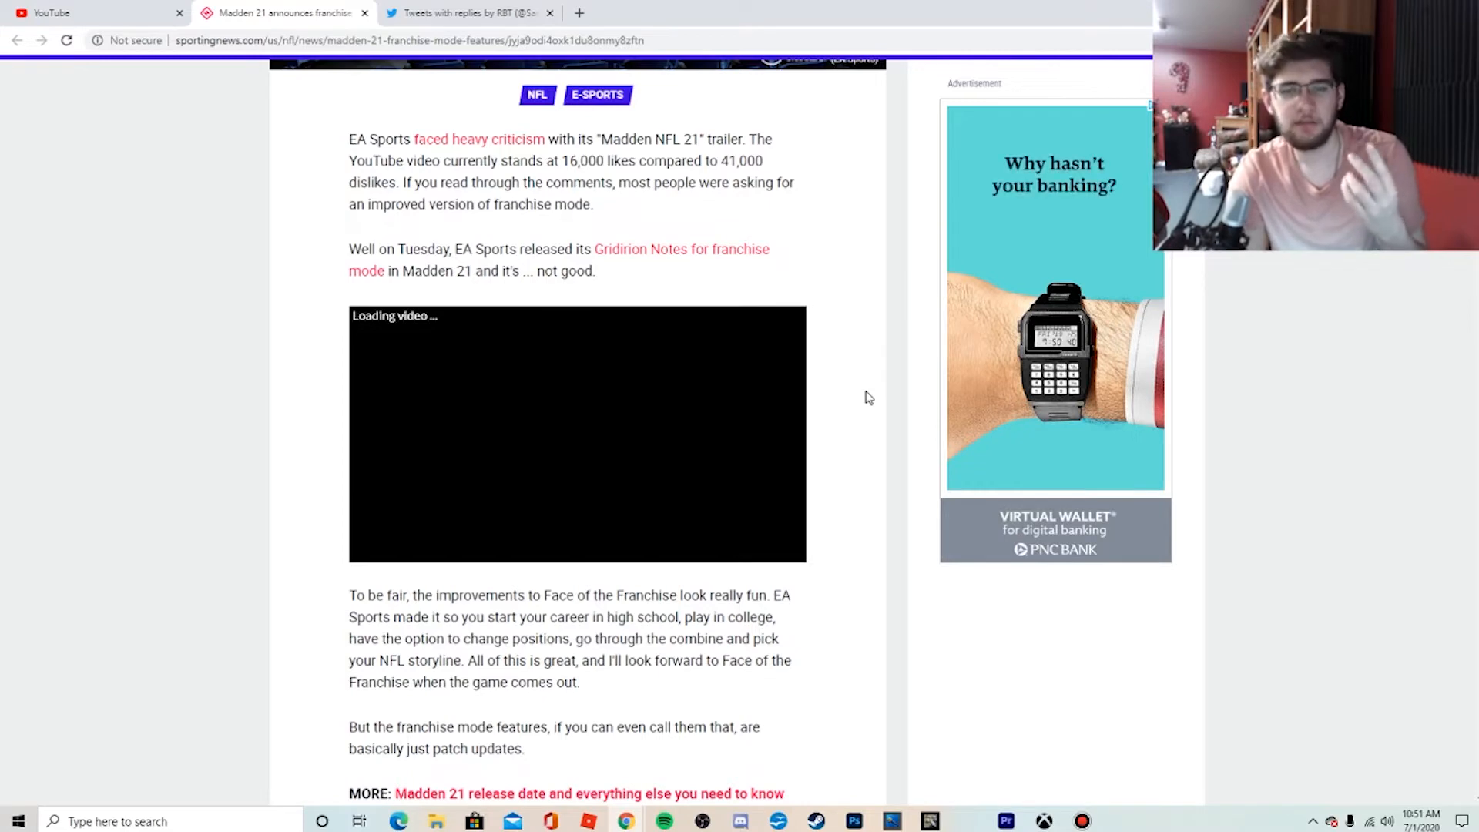
mouse_move(872, 417)
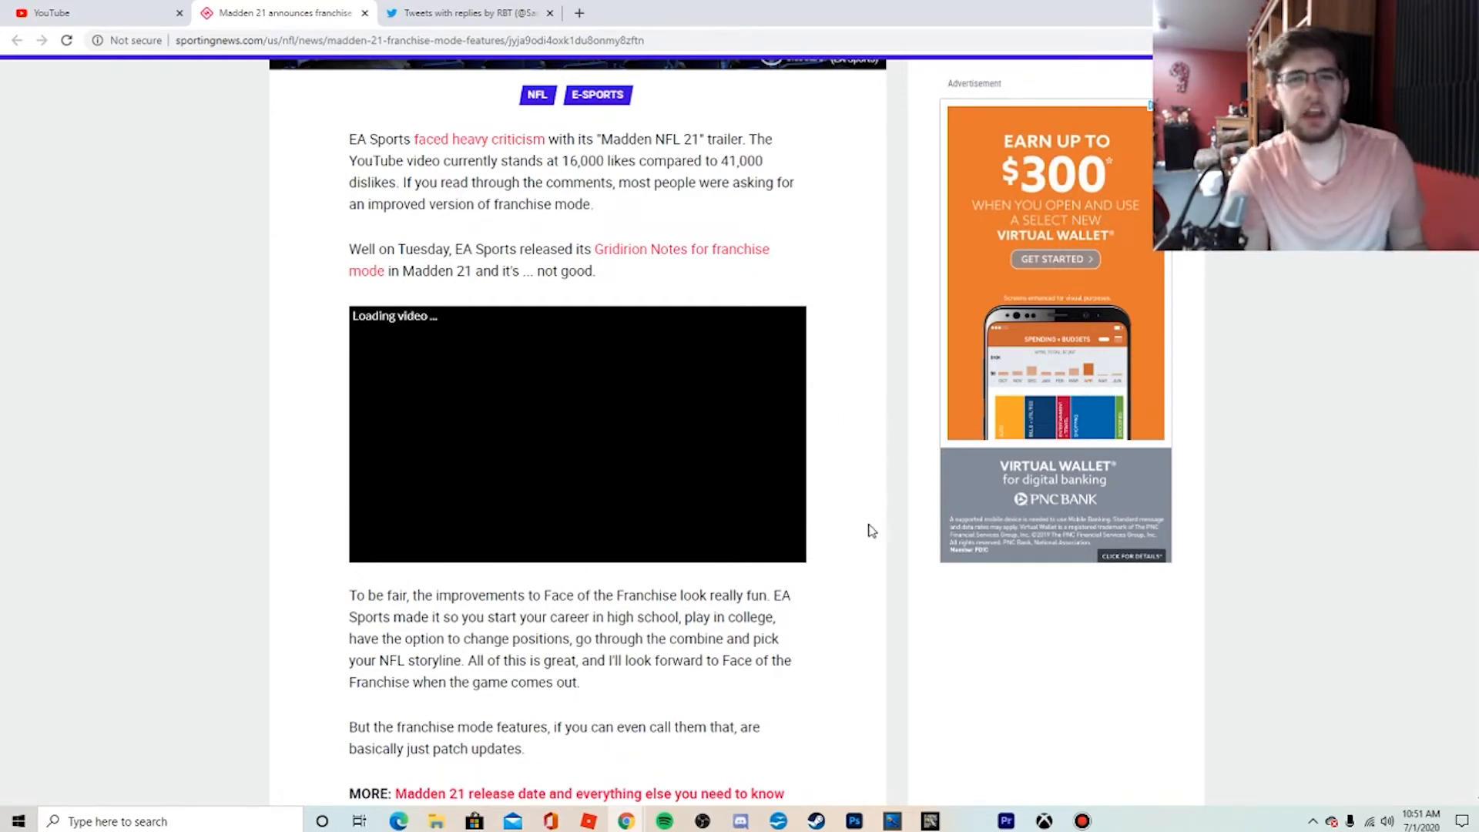
mouse_move(897, 327)
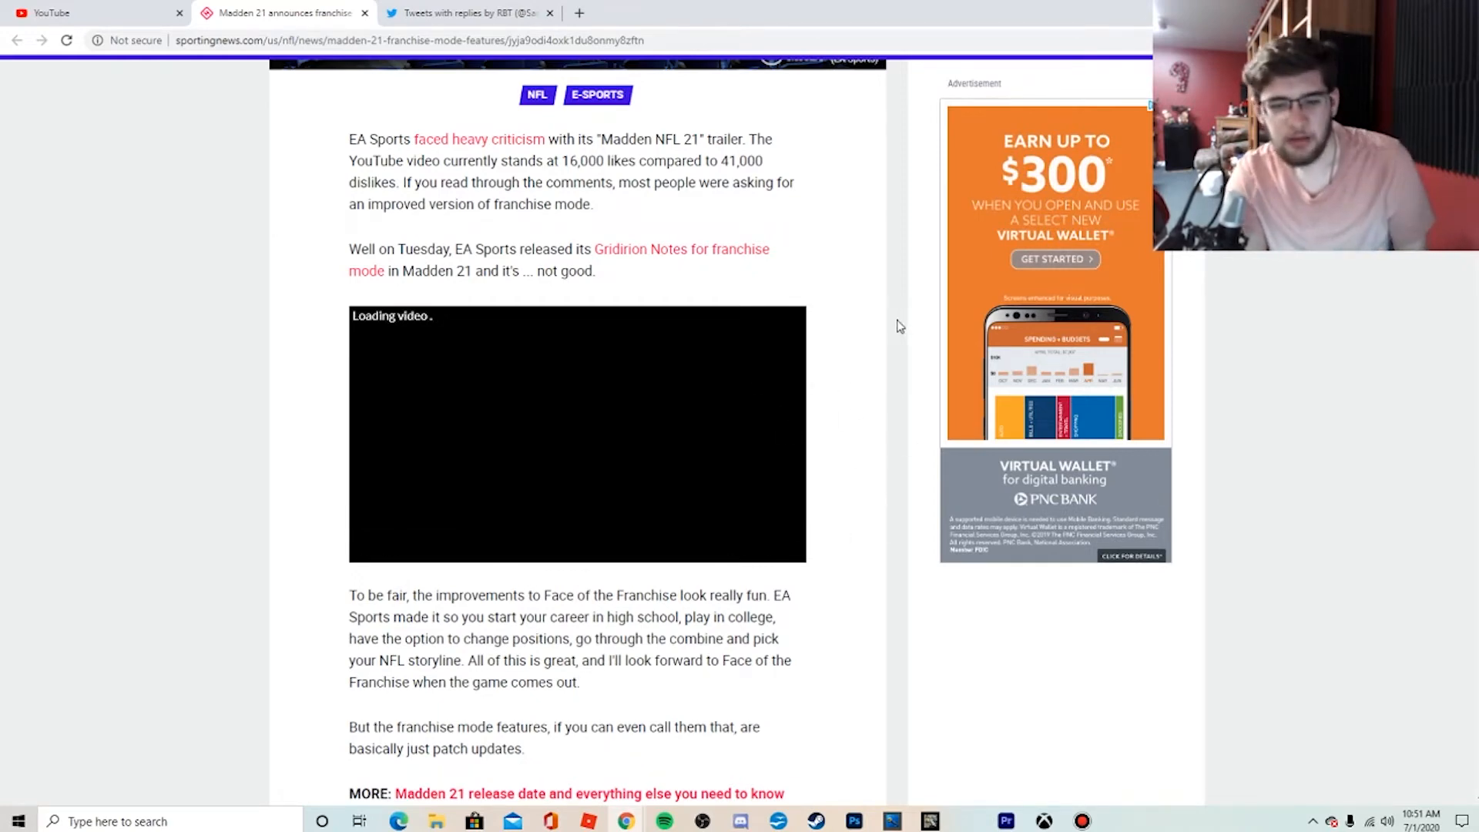
- Bring the Face of the Franchise paragraph and 'Madden 21 franchise features' heading into view
scroll("down", 3)
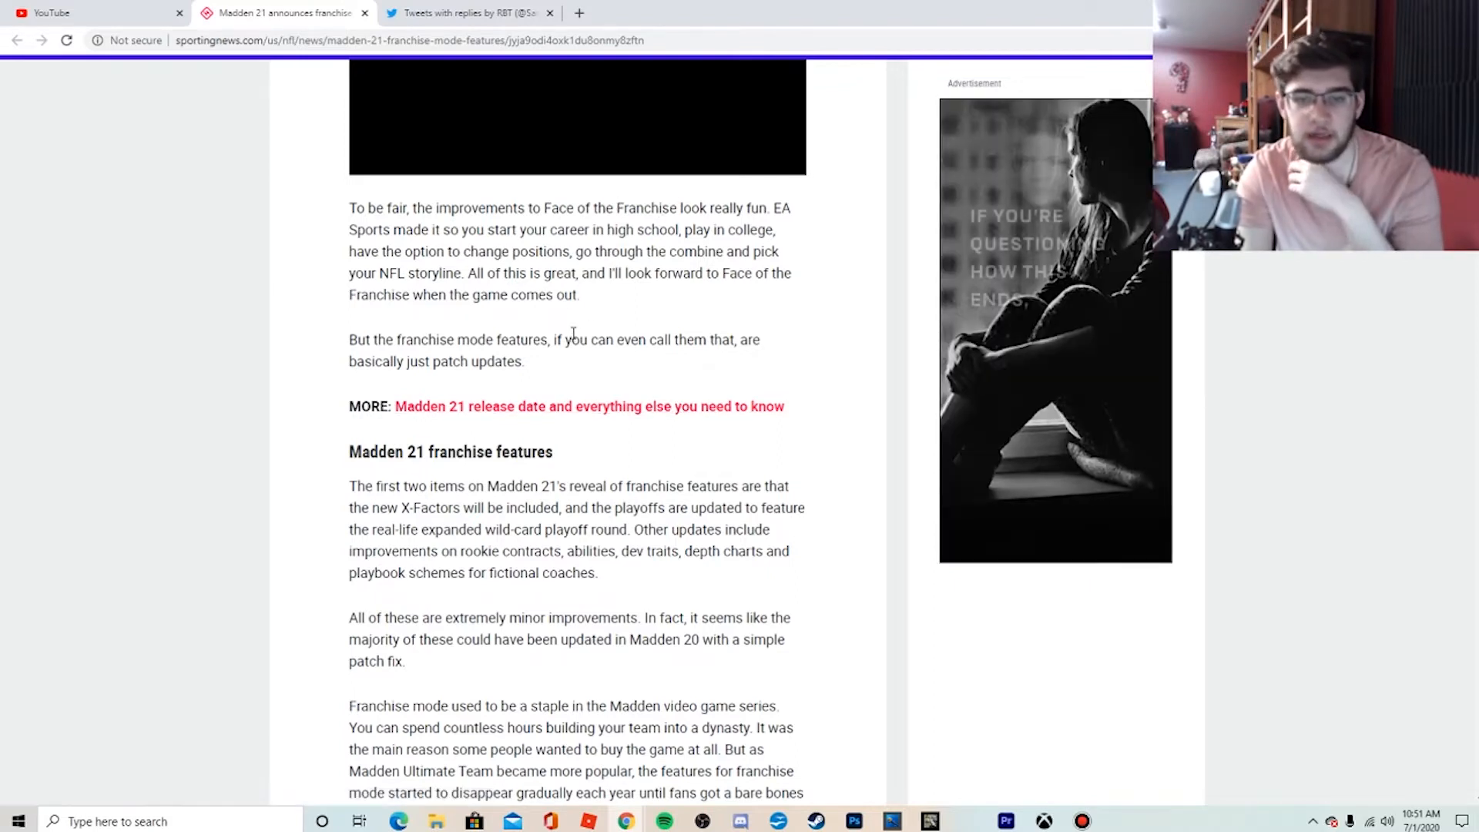
scroll("up", 3)
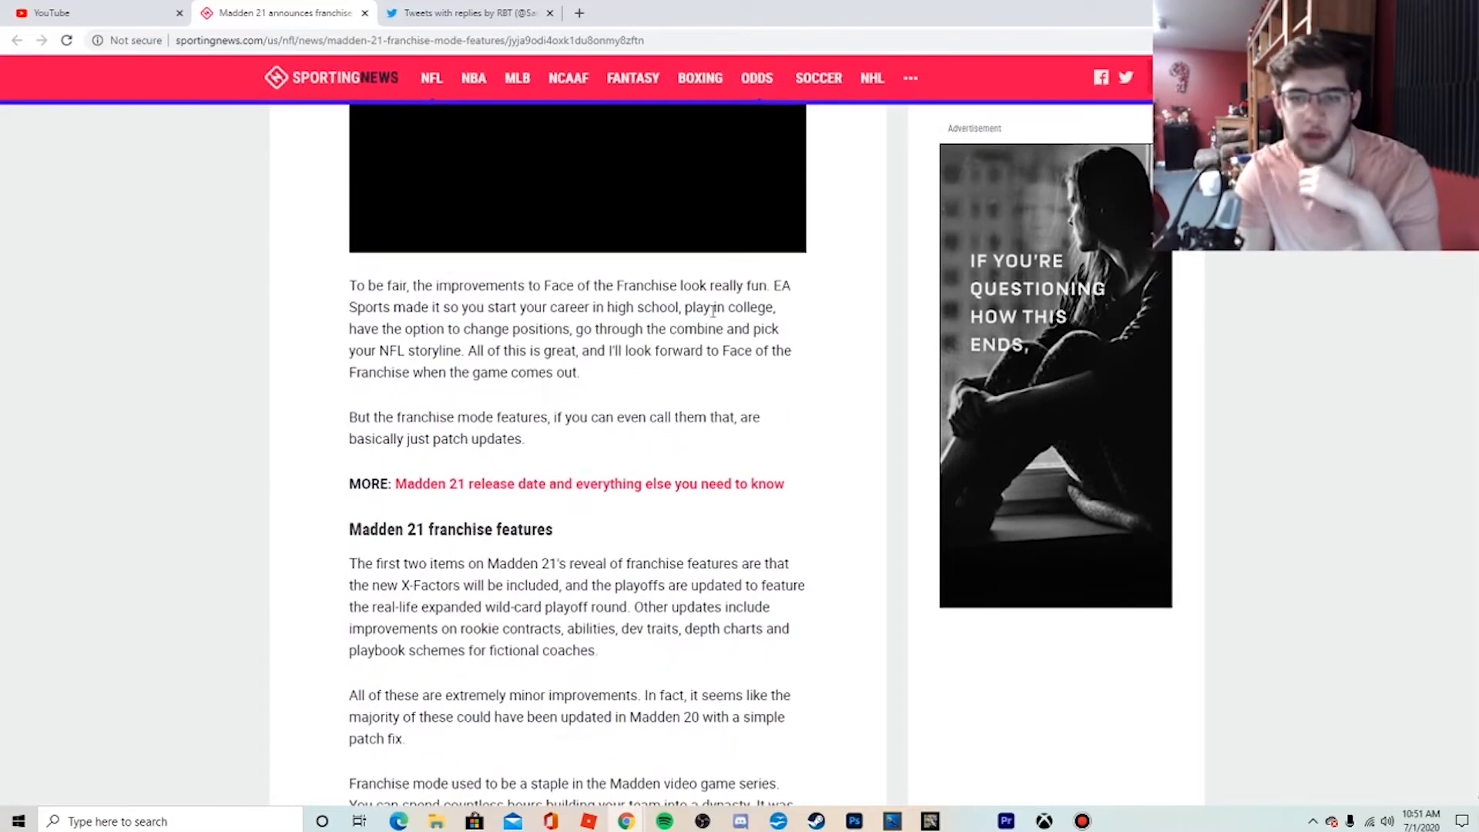
mouse_move(507, 368)
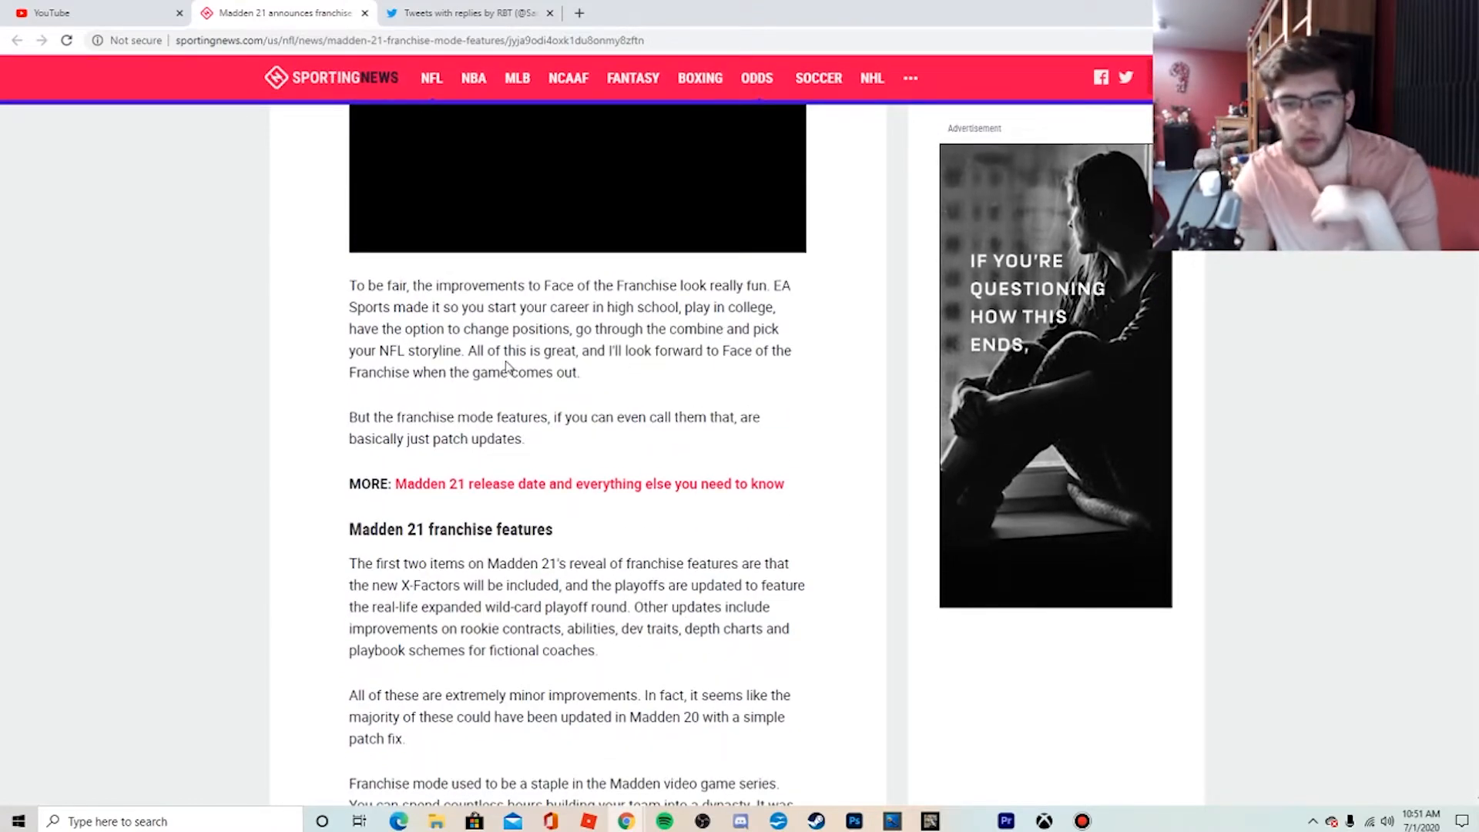
mouse_move(663, 373)
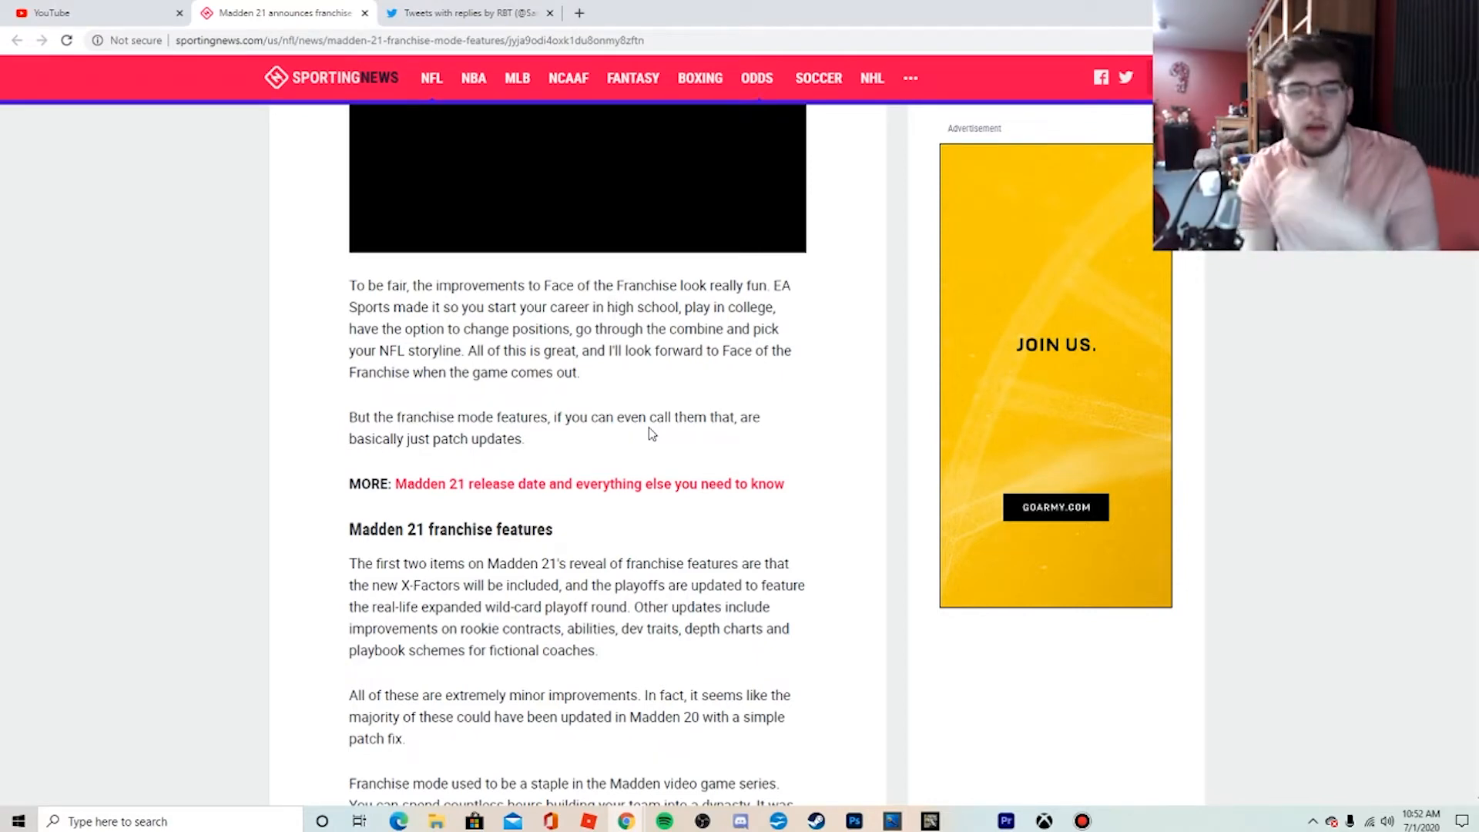
- Read through the franchise features section down to the embedded fan tweet on Classic Franchise
scroll("down", 3)
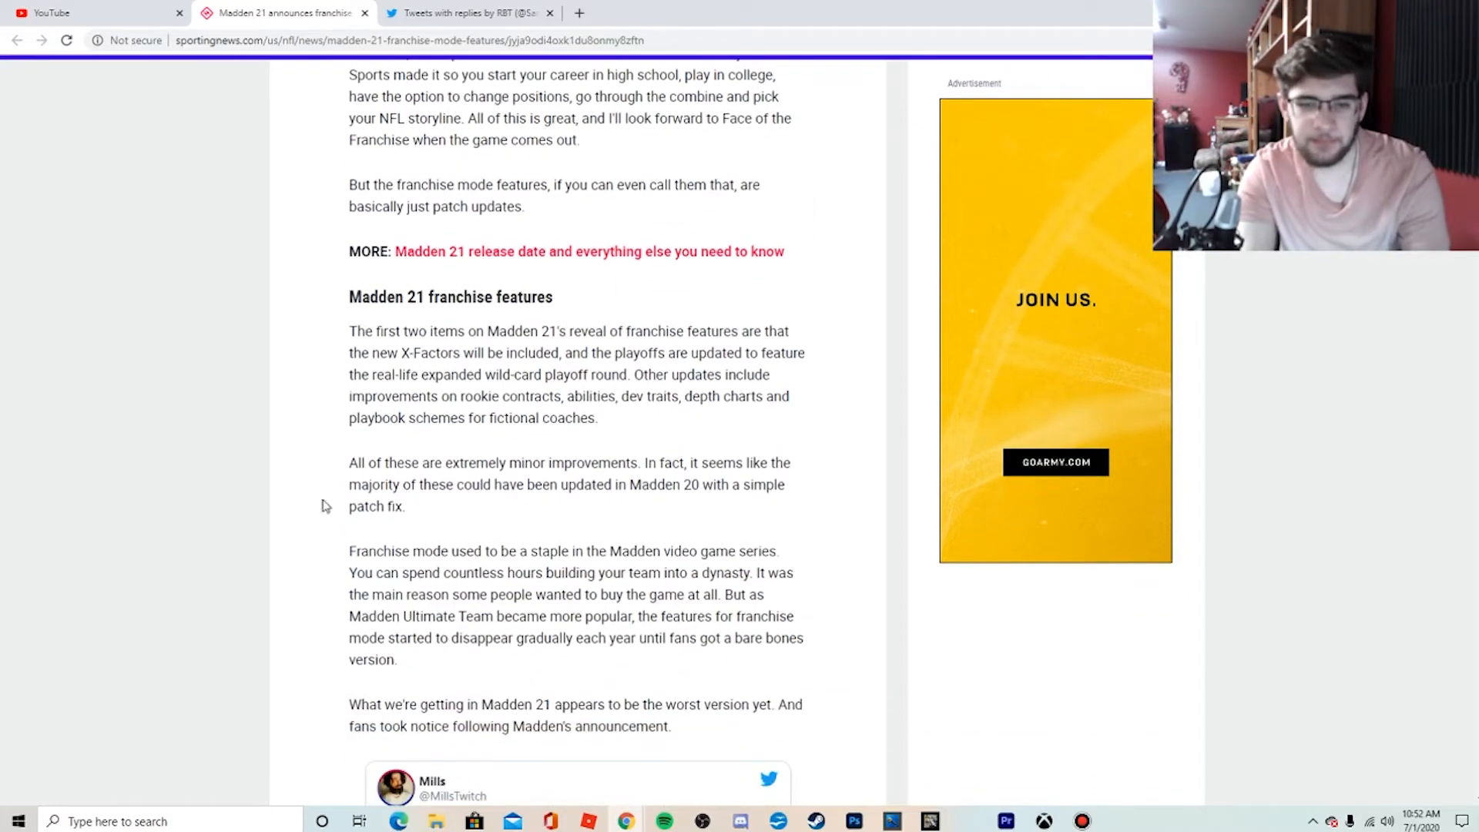
mouse_move(559, 317)
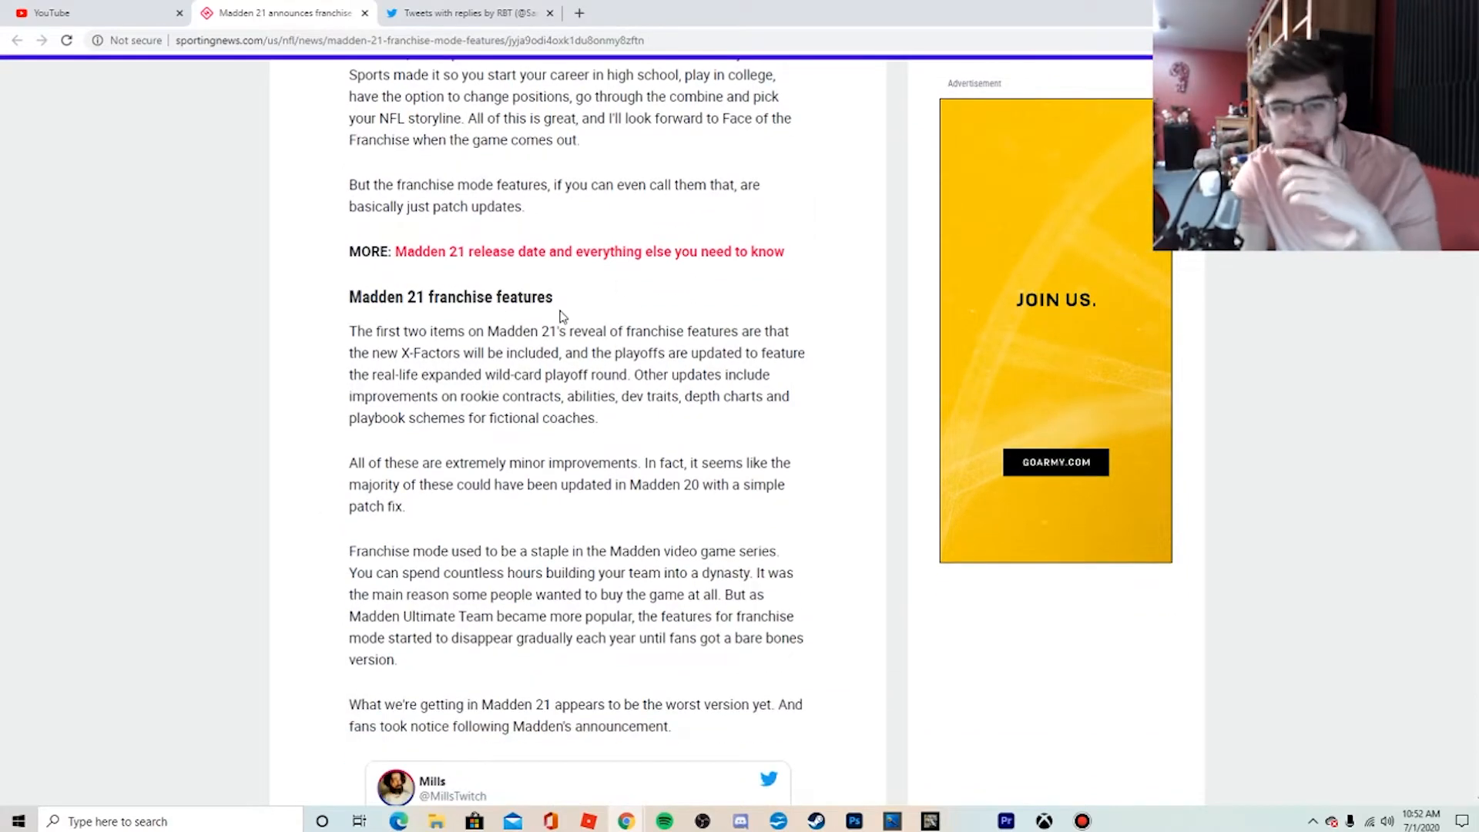
scroll("down", 3)
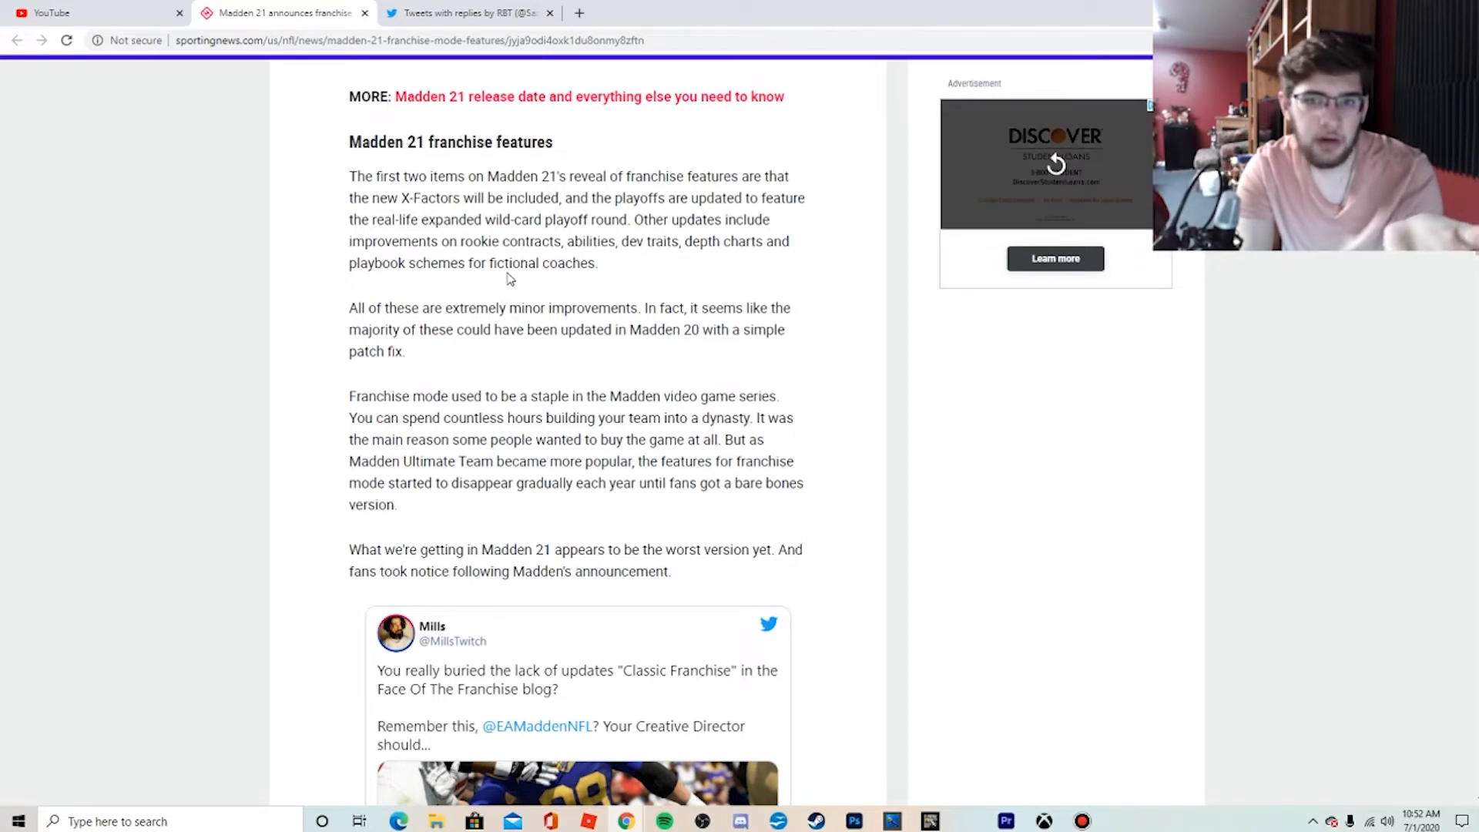
mouse_move(707, 280)
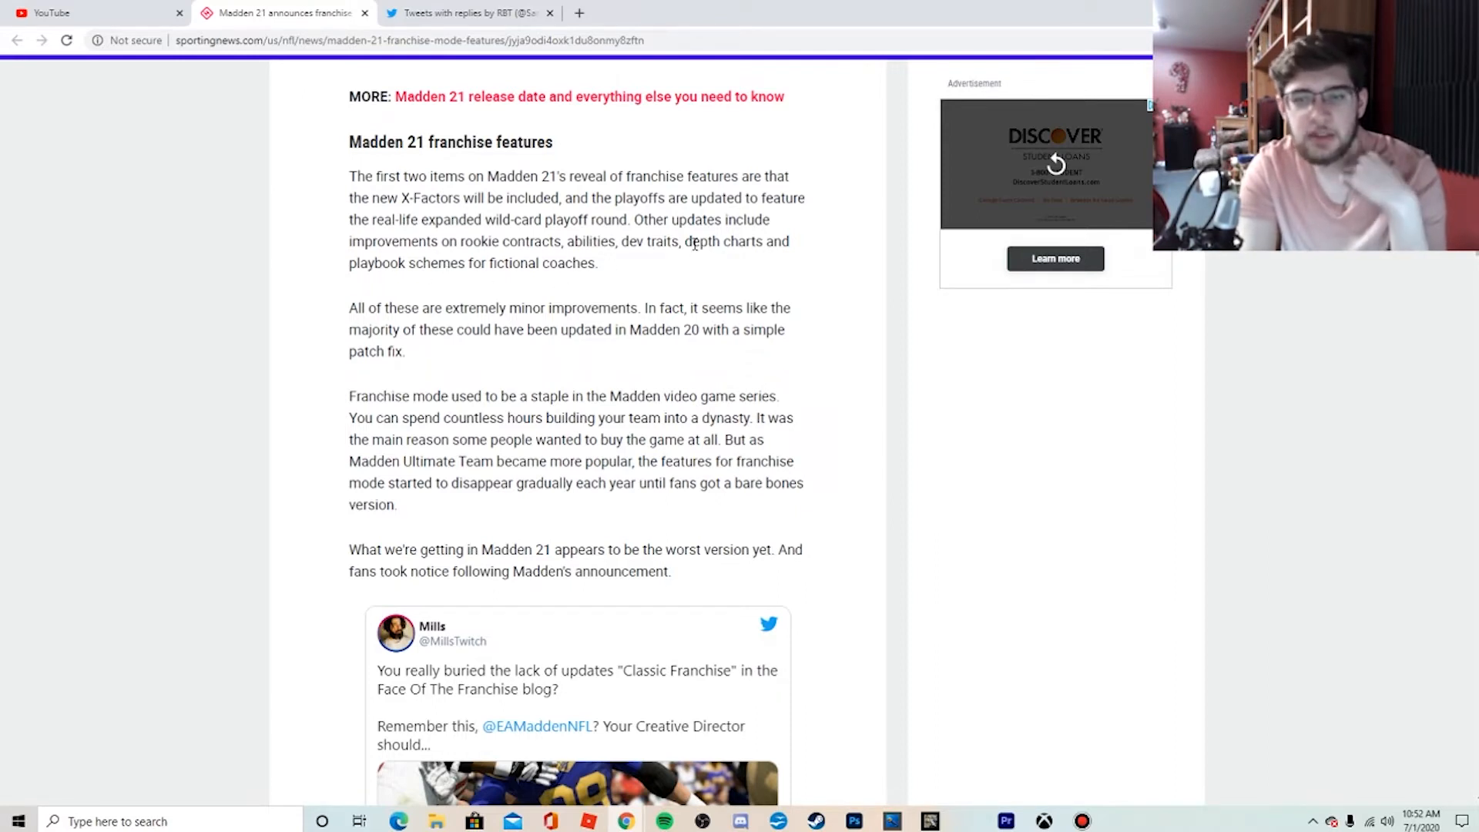
left_click_drag(684, 241, 598, 264)
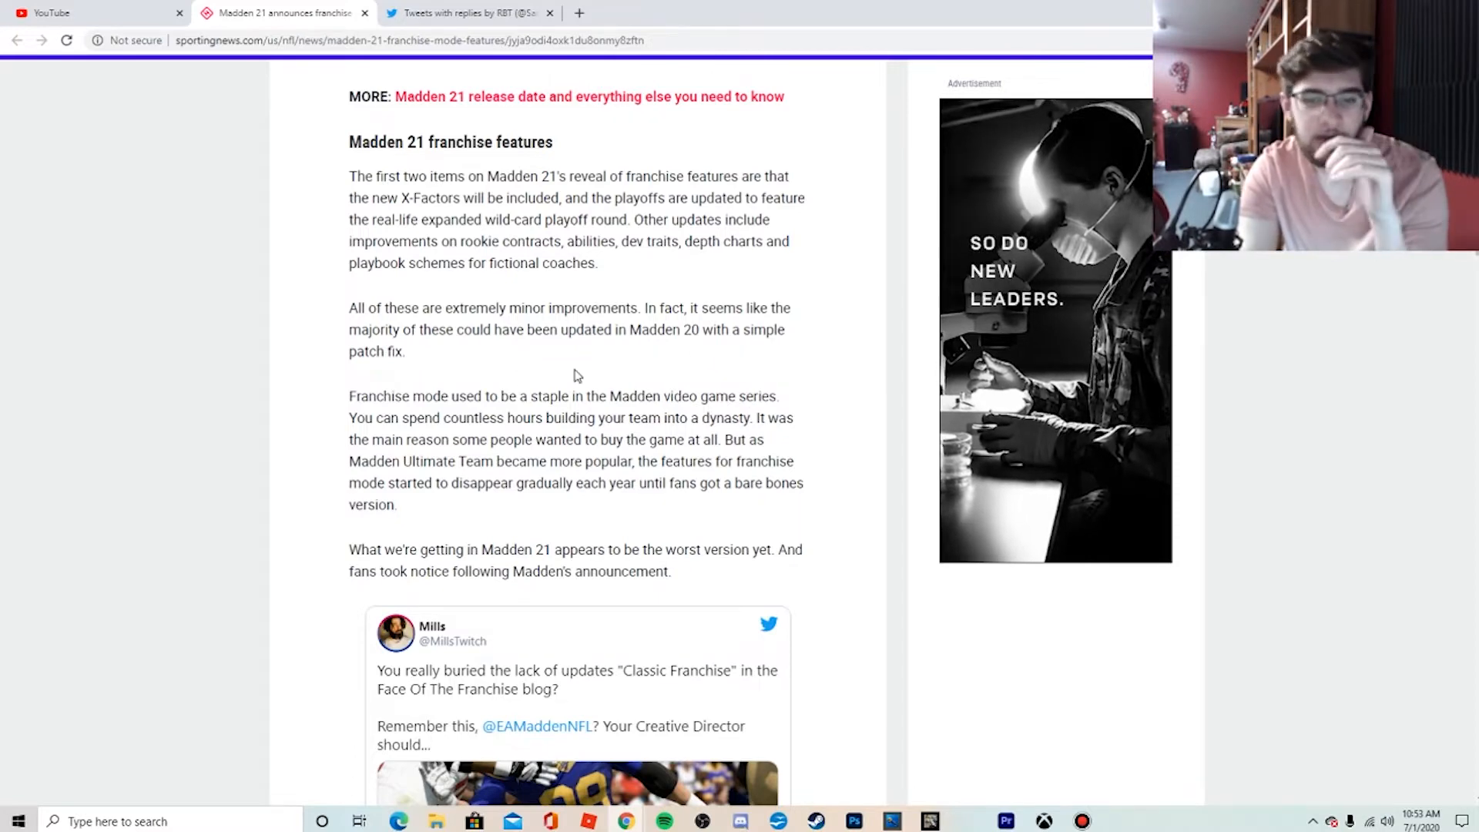
scroll("down", 3)
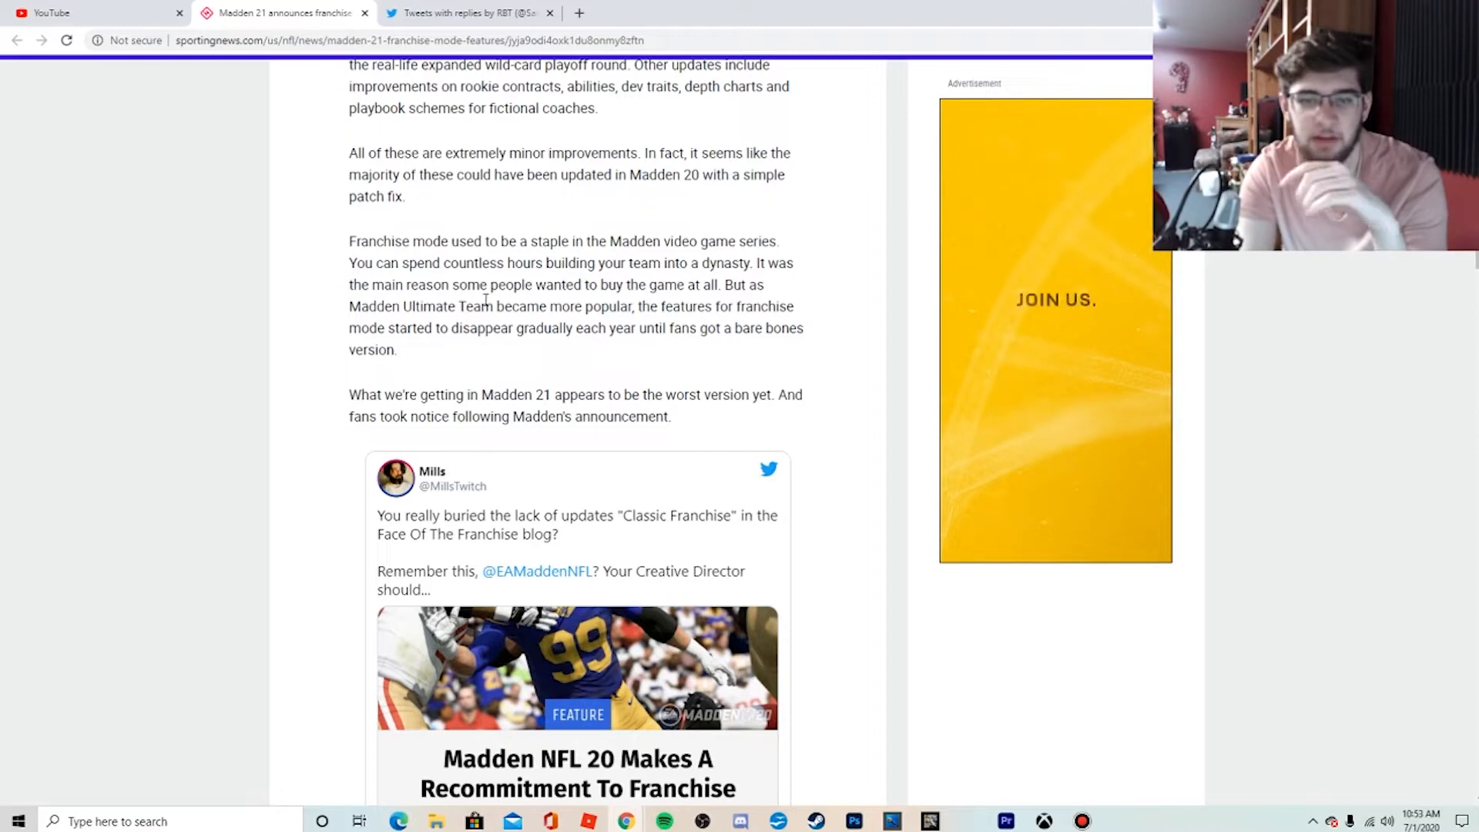
scroll("down", 3)
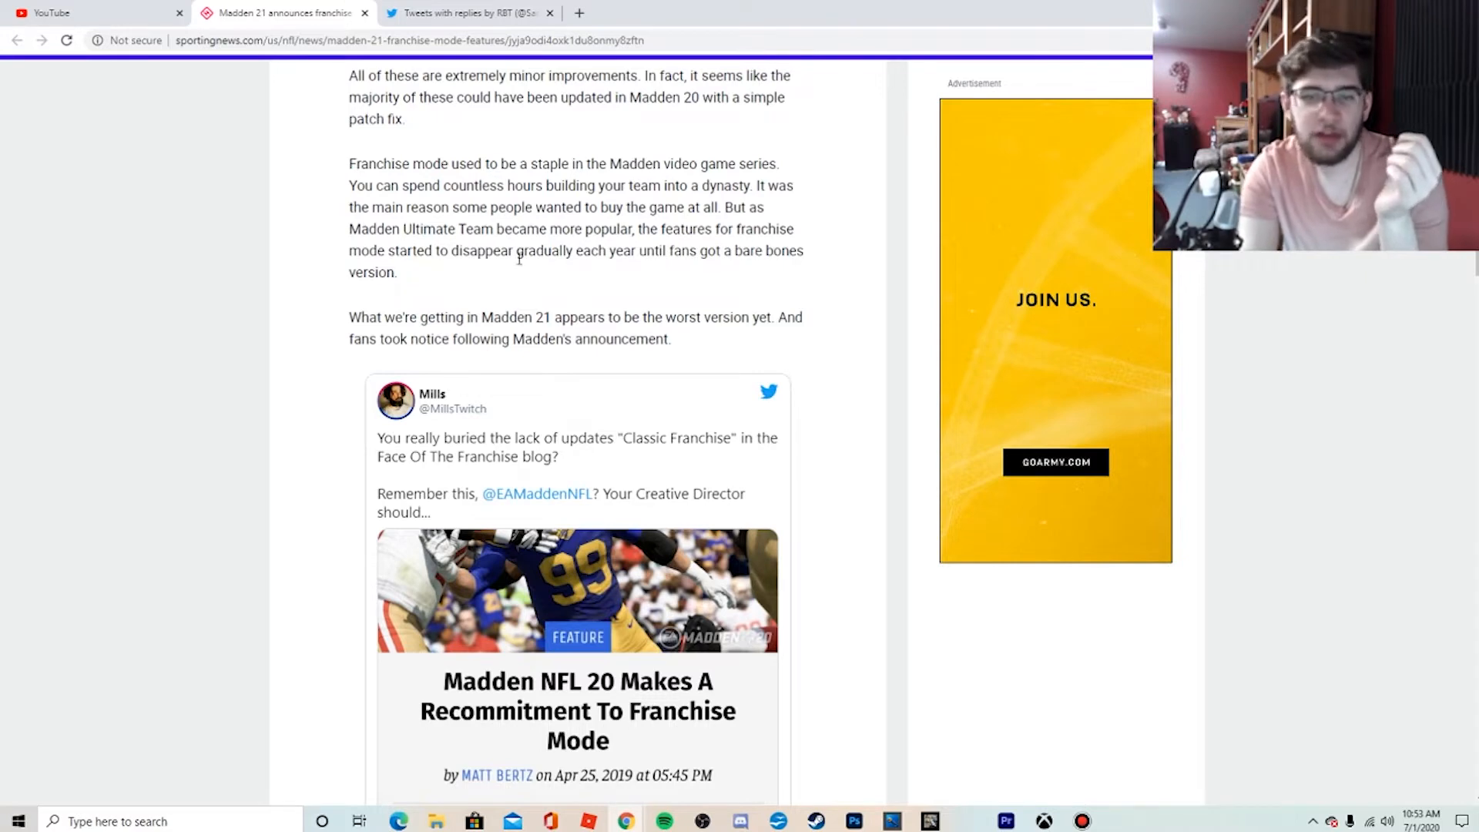
mouse_move(633, 281)
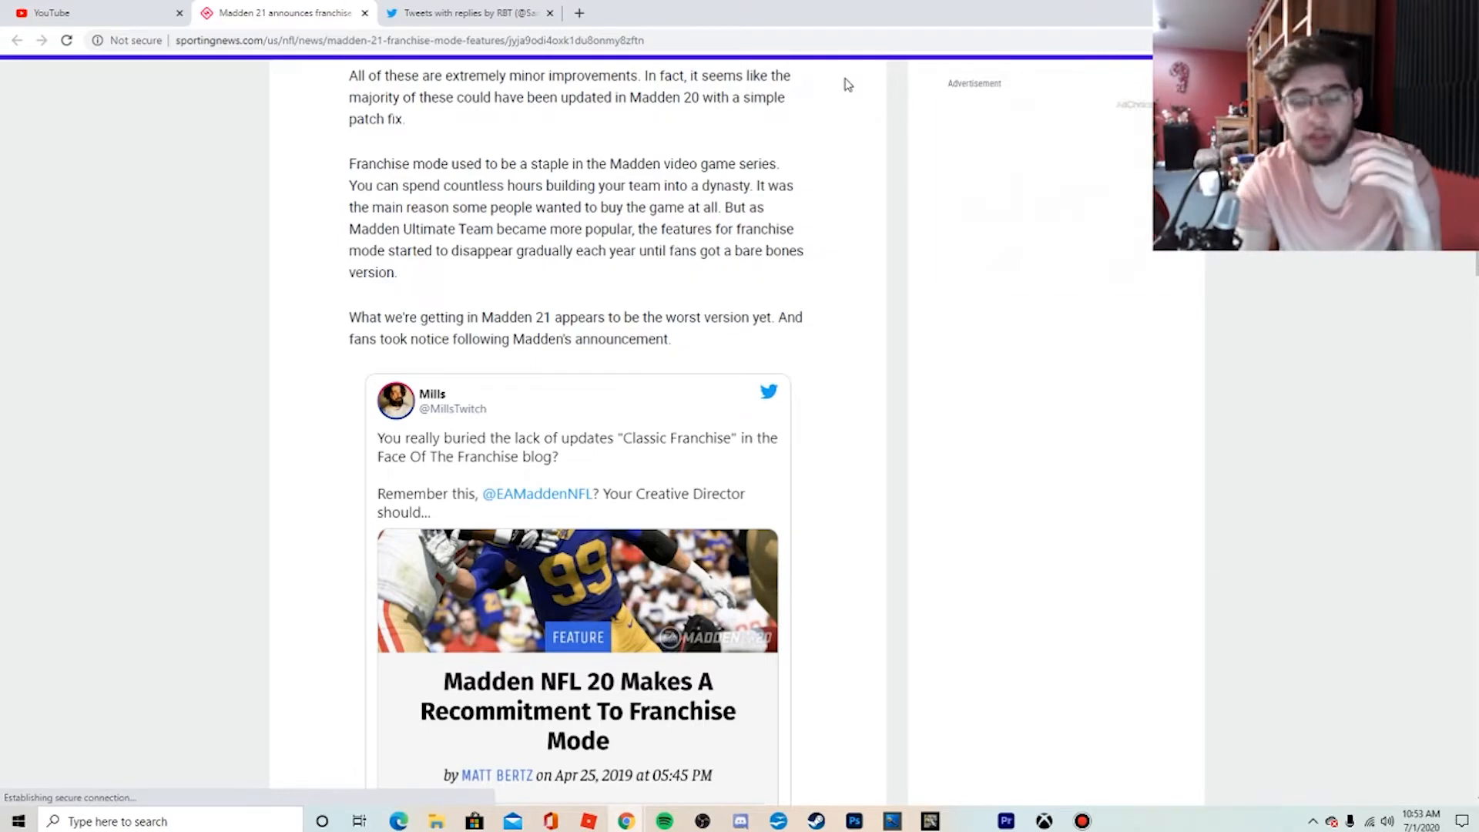
scroll("down", 3)
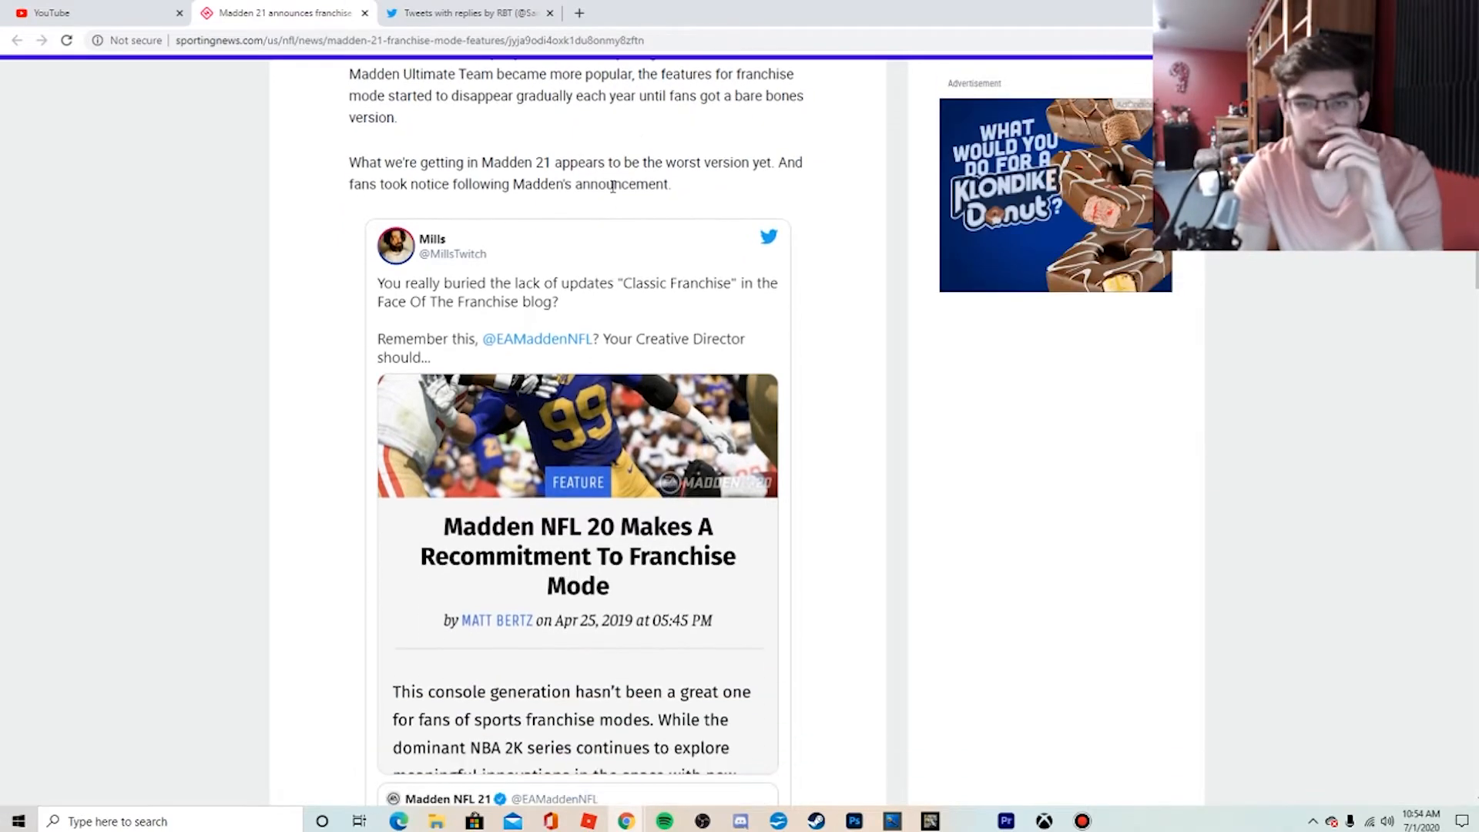
mouse_move(667, 232)
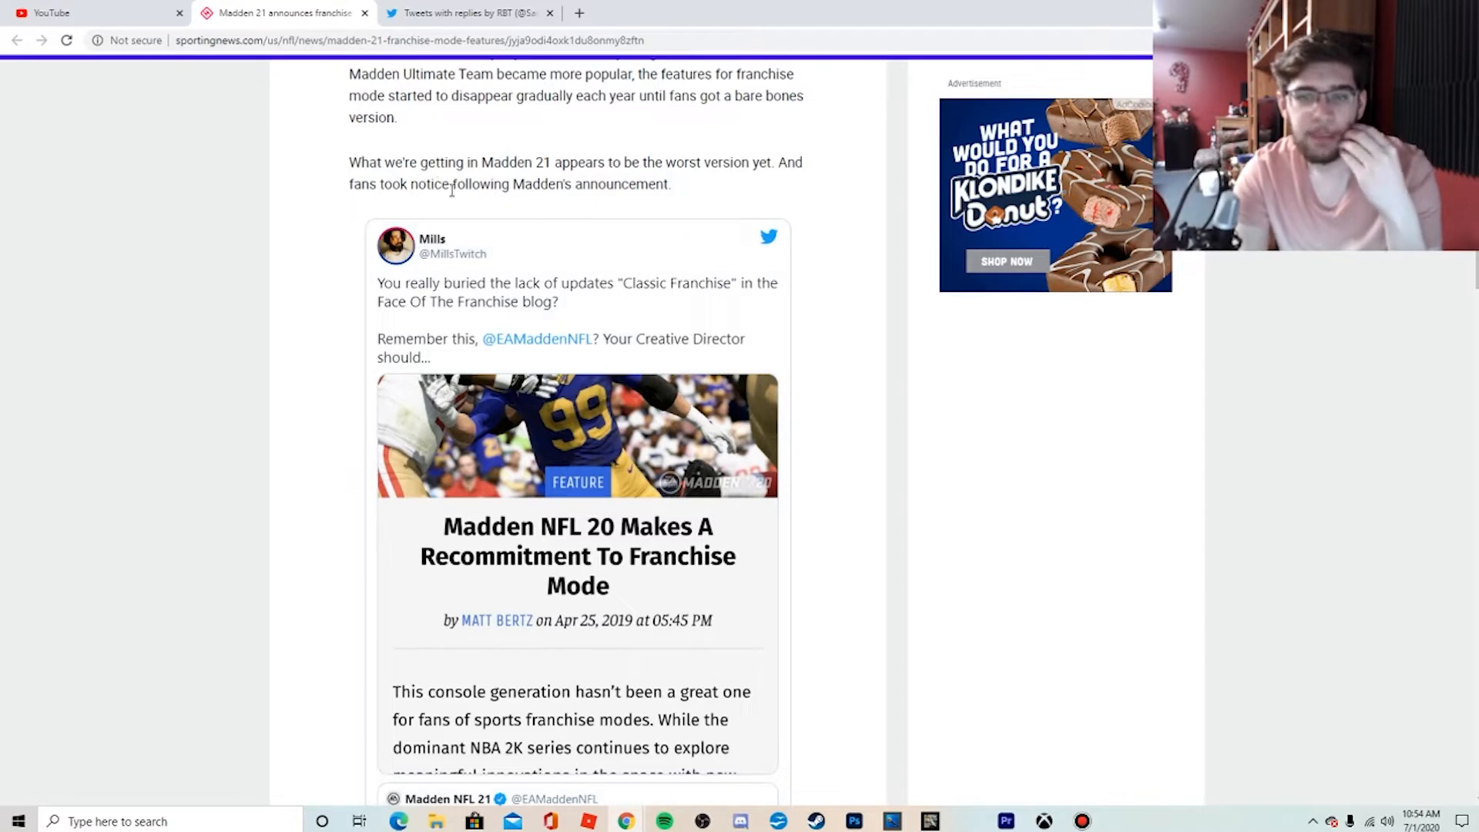
mouse_move(678, 183)
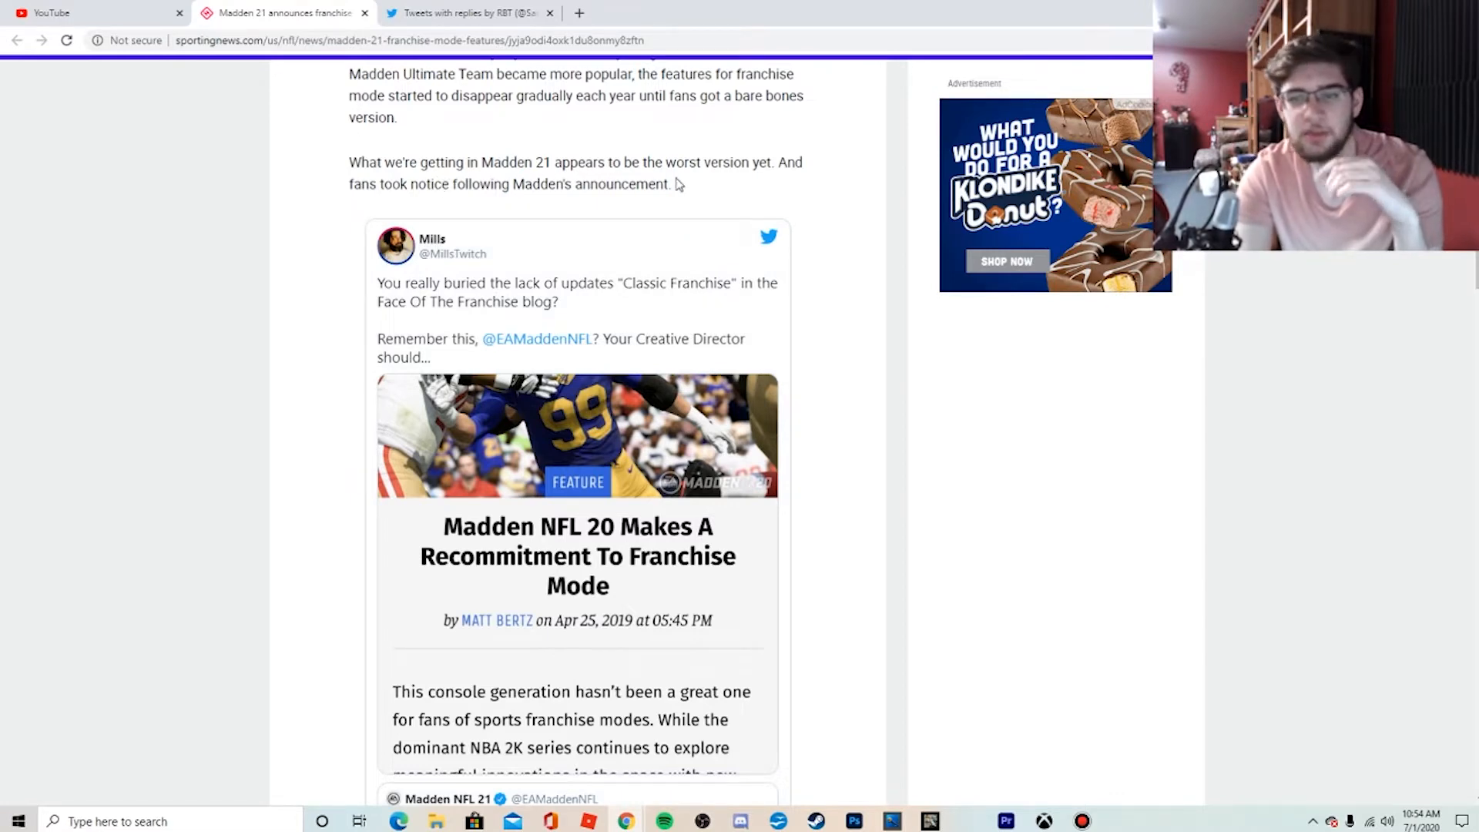
mouse_move(494, 193)
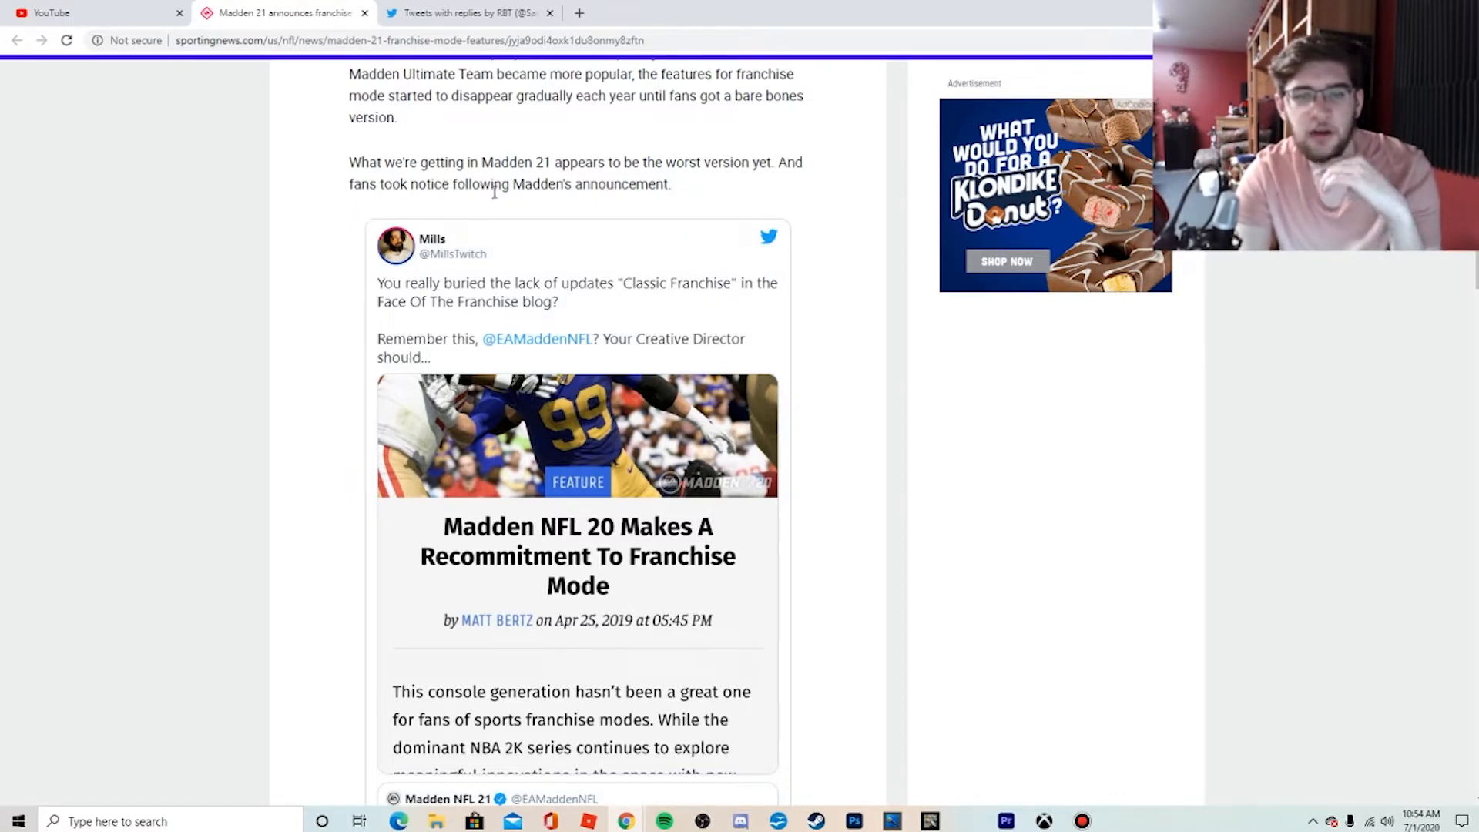
scroll("down", 3)
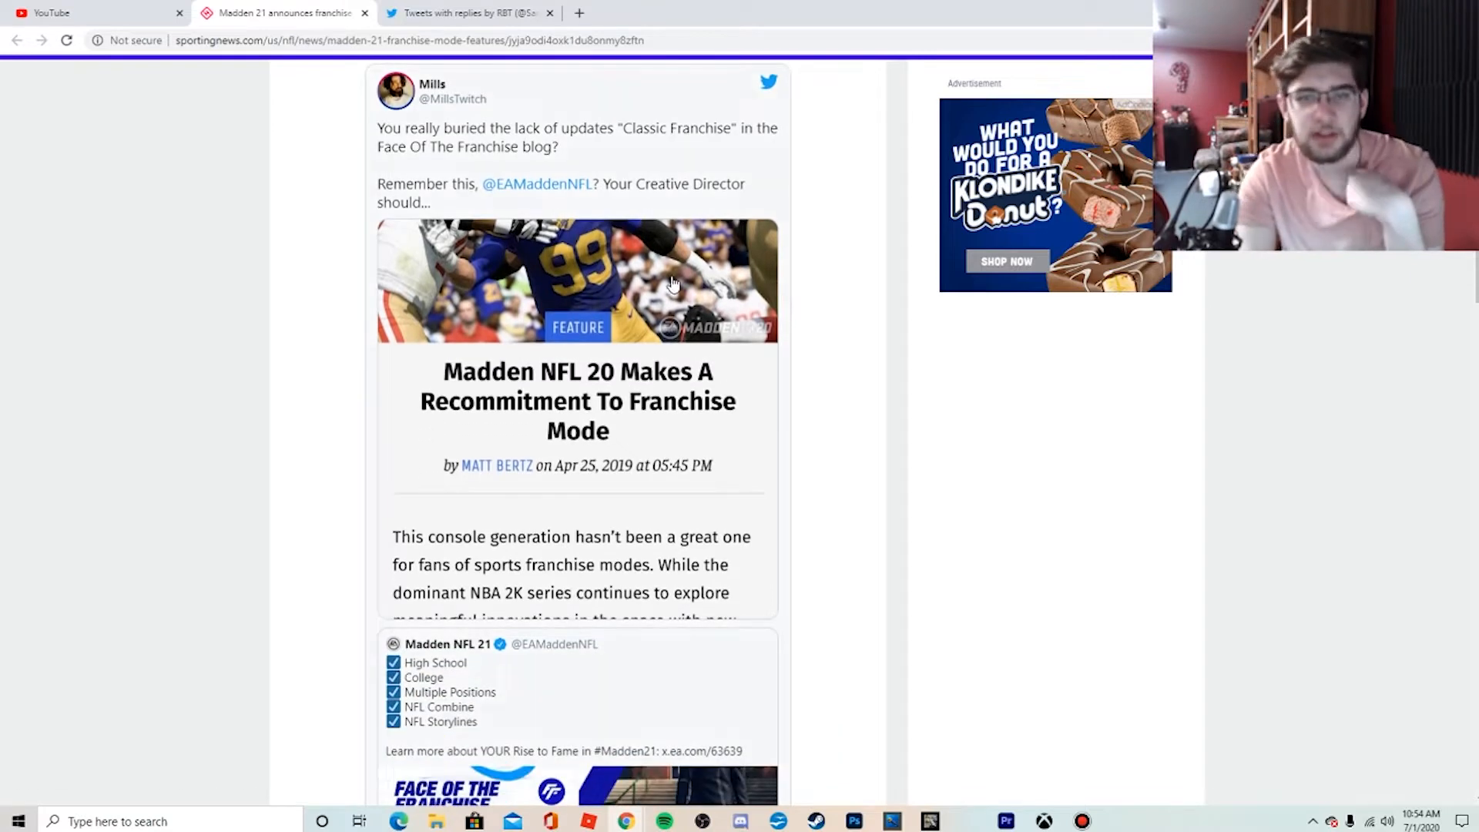
mouse_move(1183, 464)
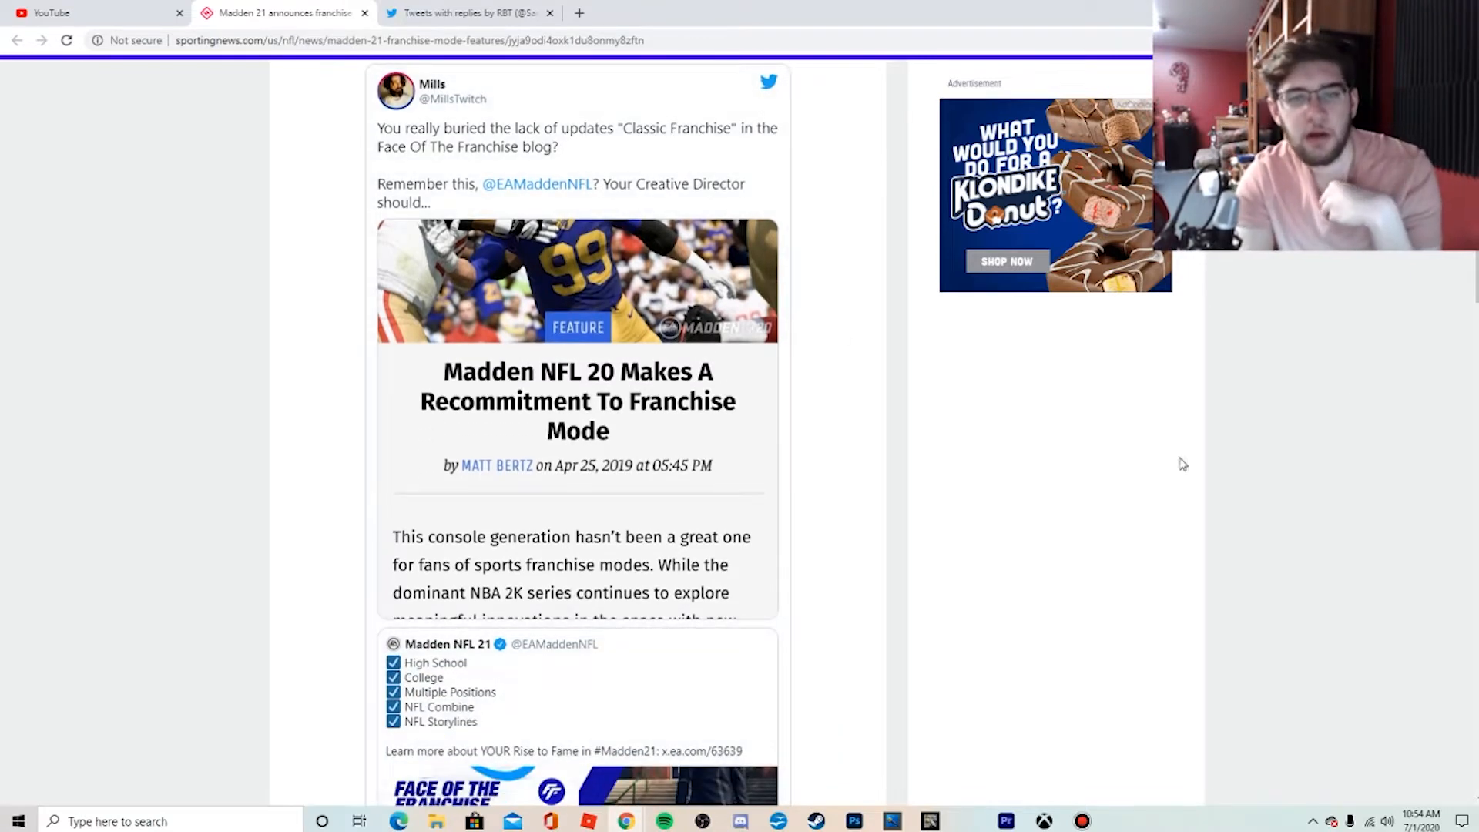
mouse_move(530, 278)
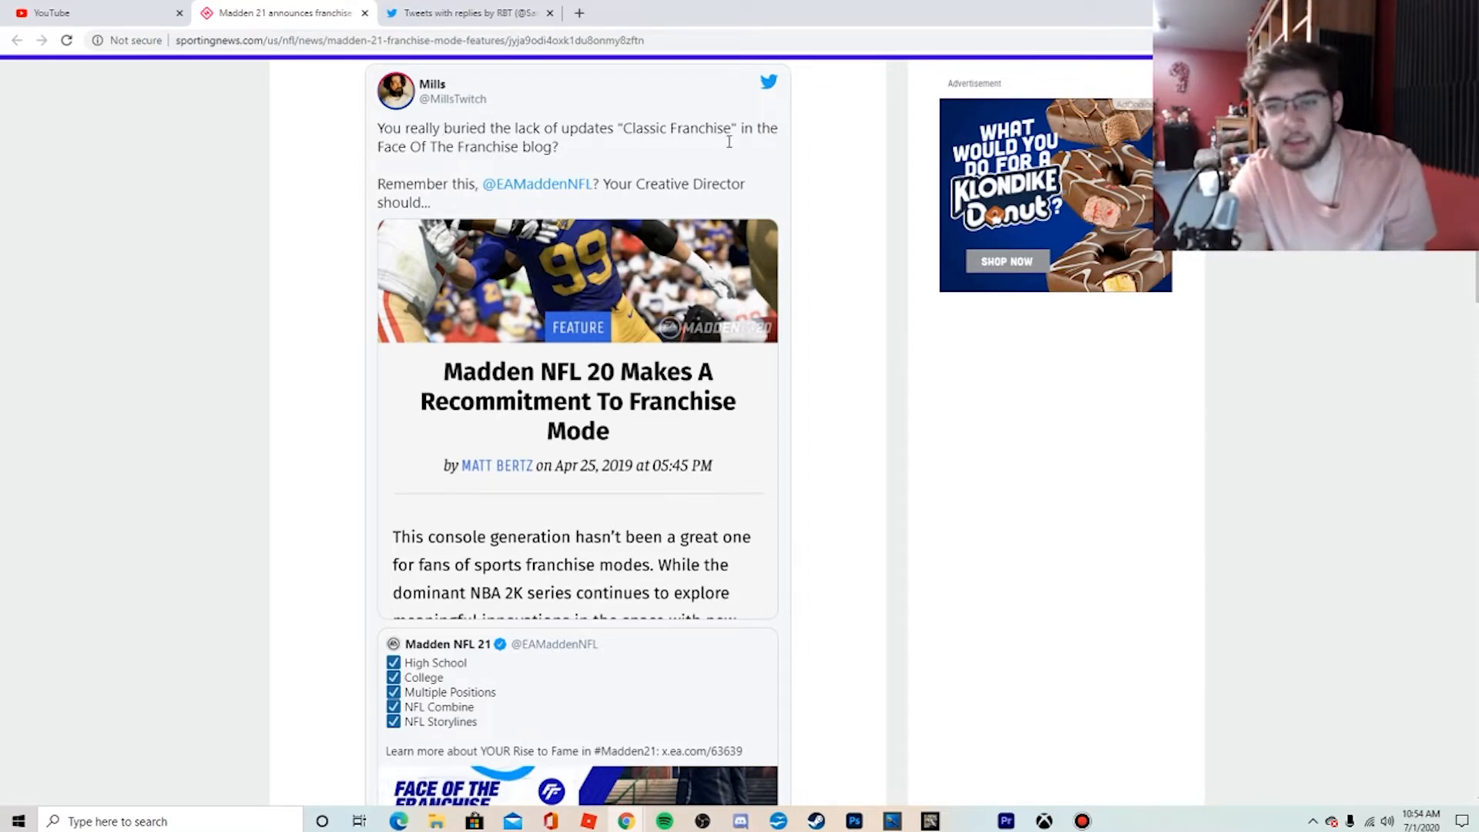
mouse_move(515, 251)
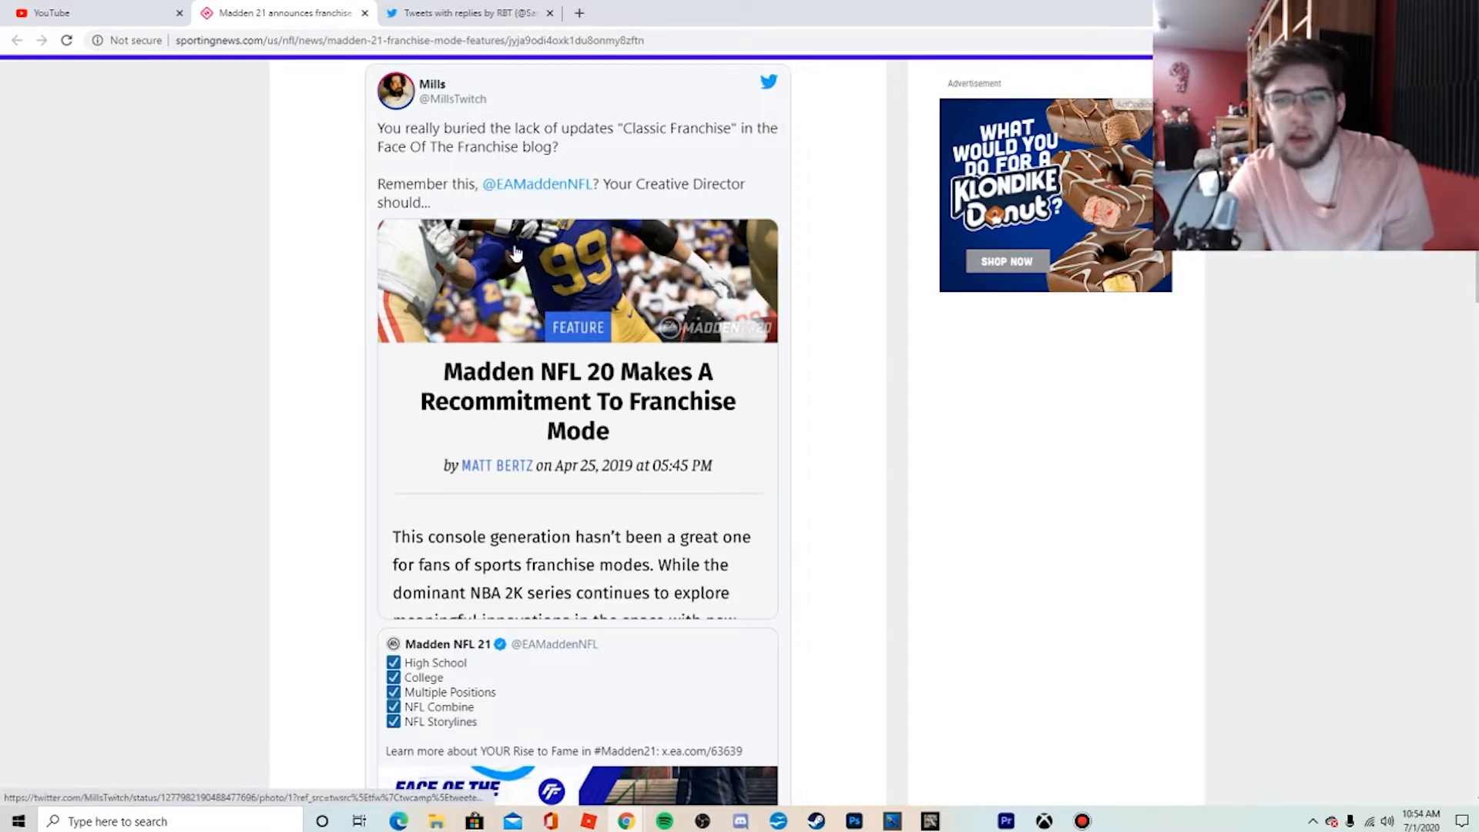
scroll("down", 3)
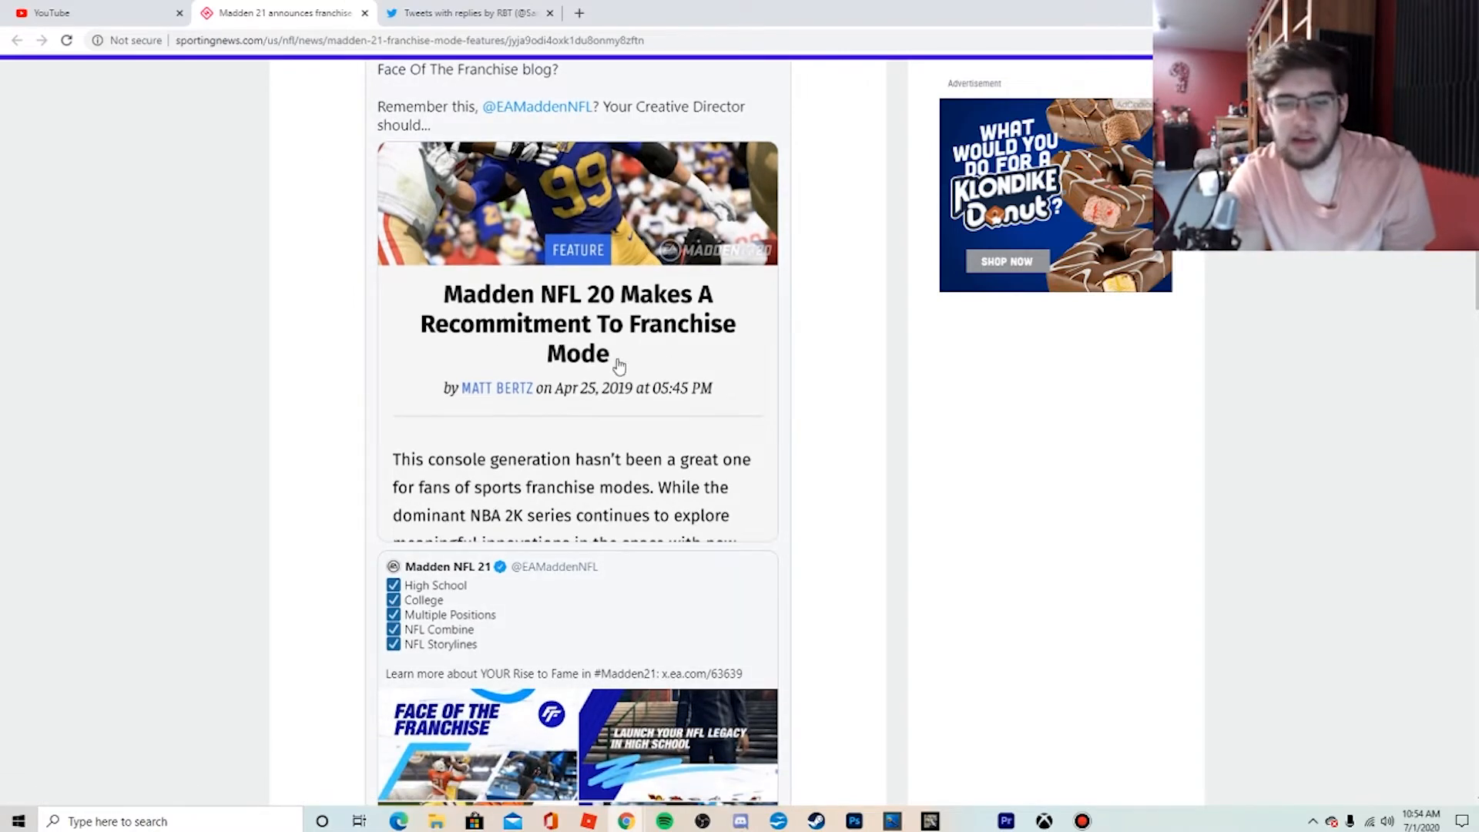
scroll("down", 3)
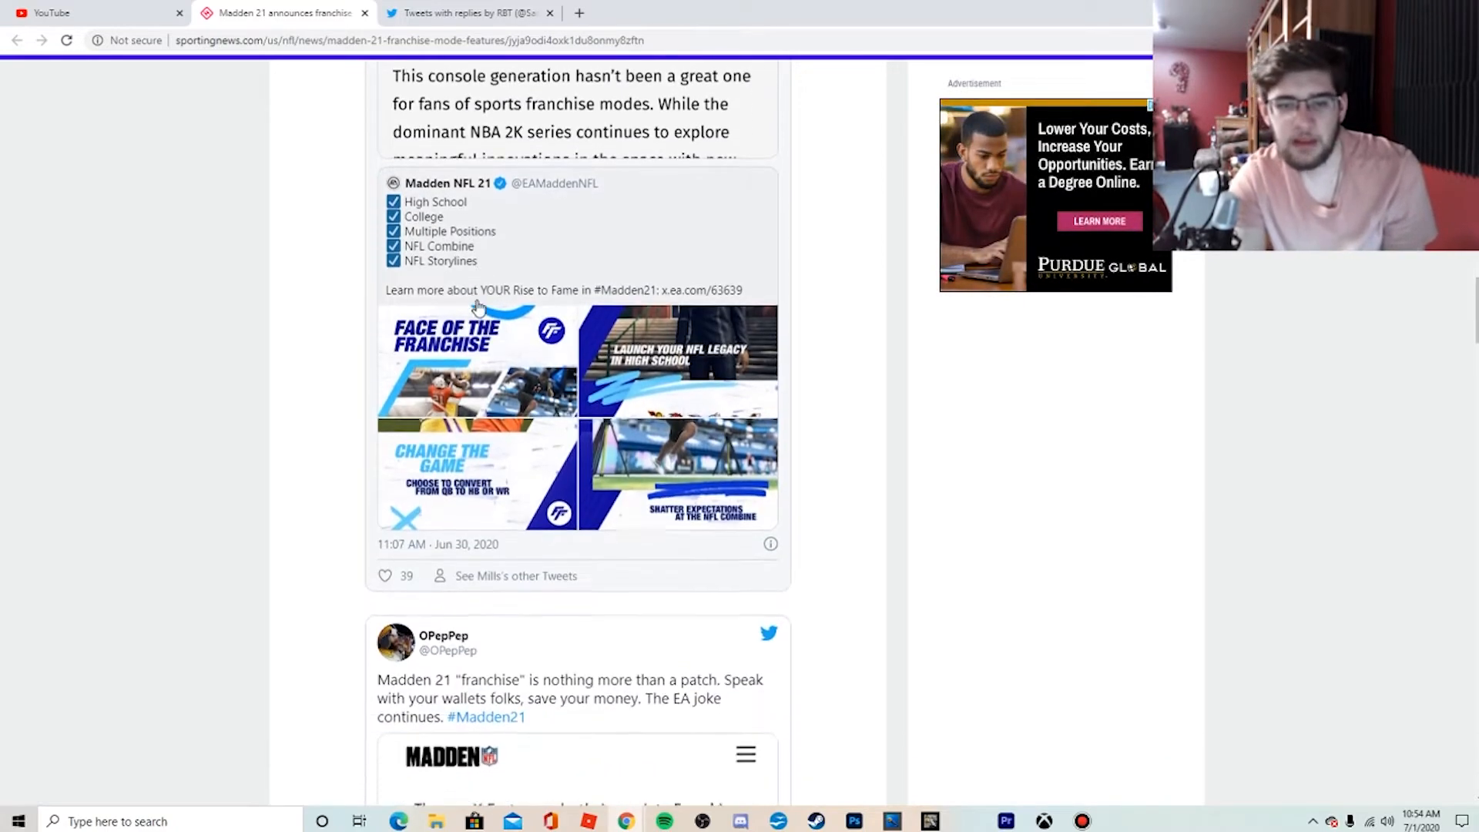
- Close the stray Twitter tab and reach OPepPep's tweet with the franchise patch notes image
scroll("down", 3)
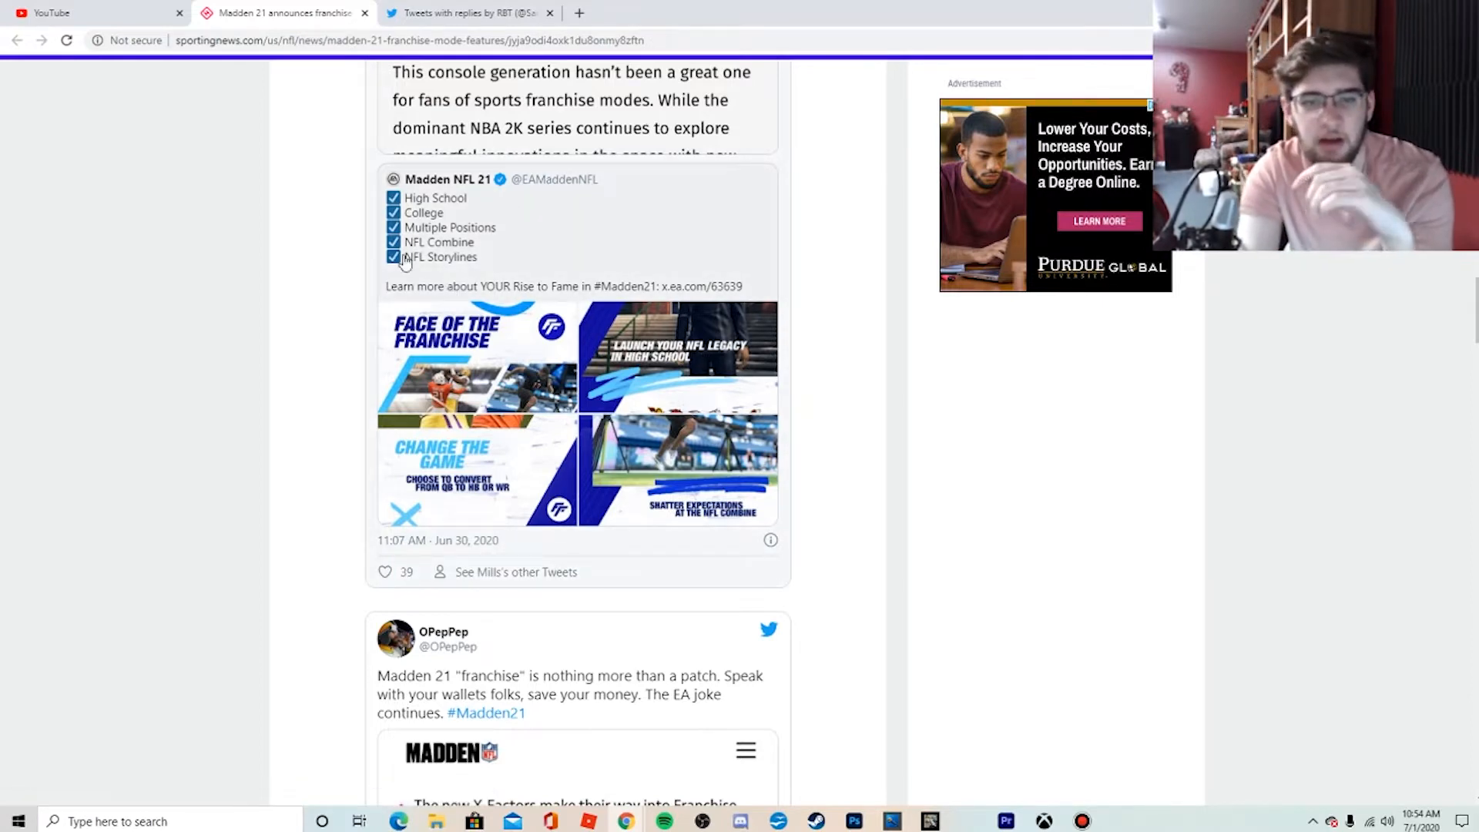
mouse_move(586, 330)
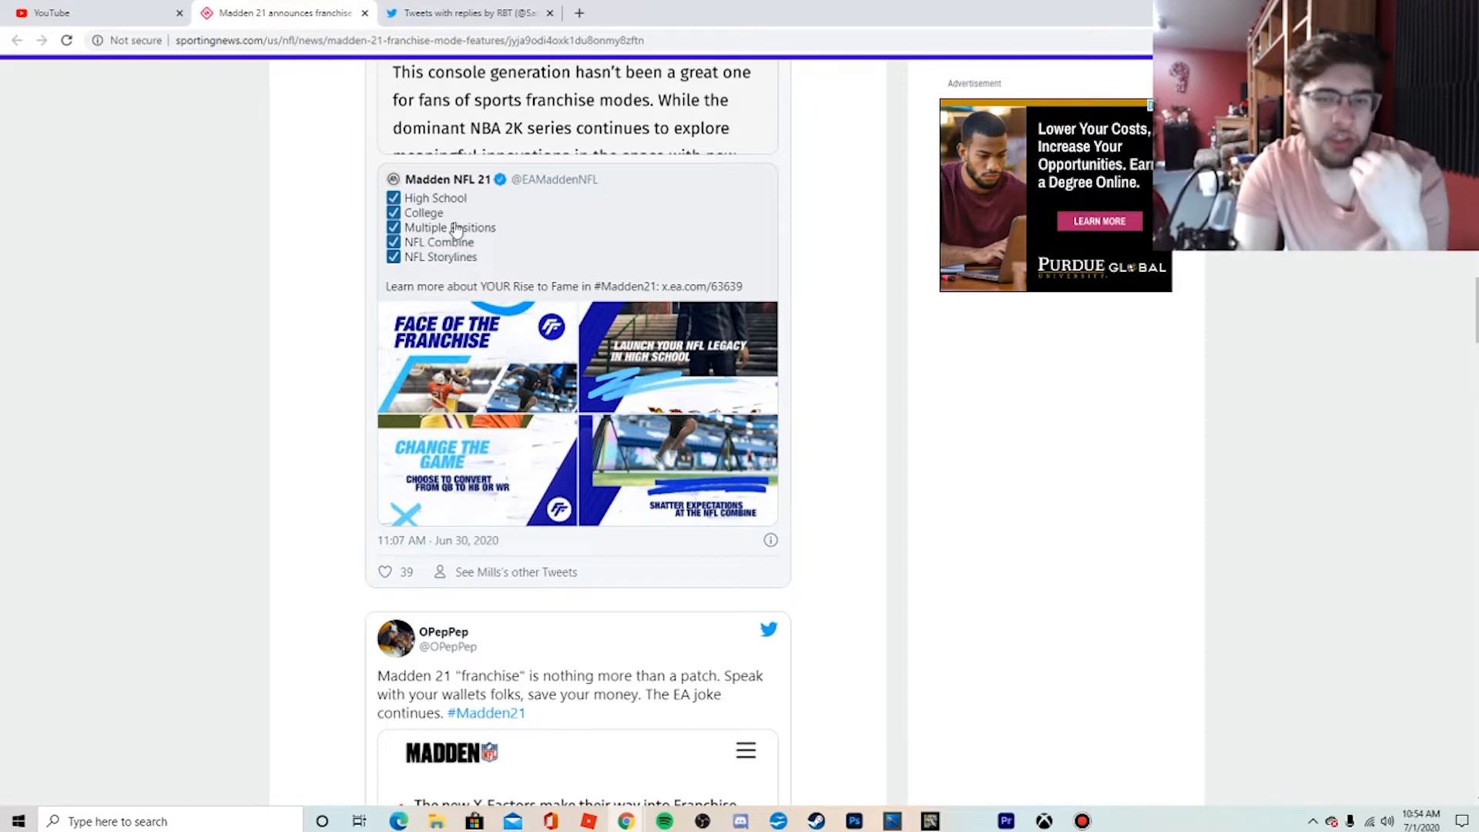
mouse_move(490, 266)
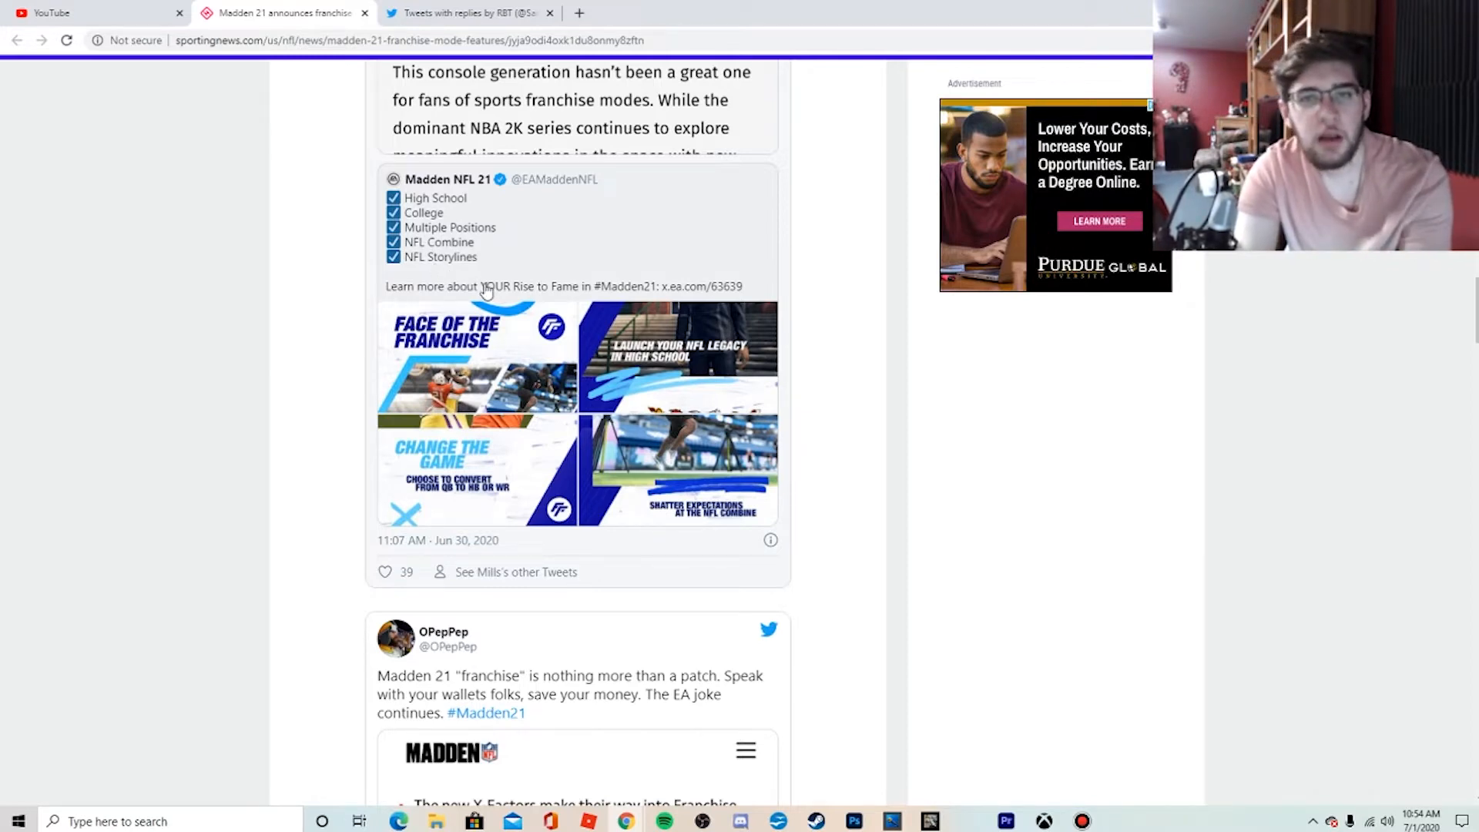
mouse_move(449, 288)
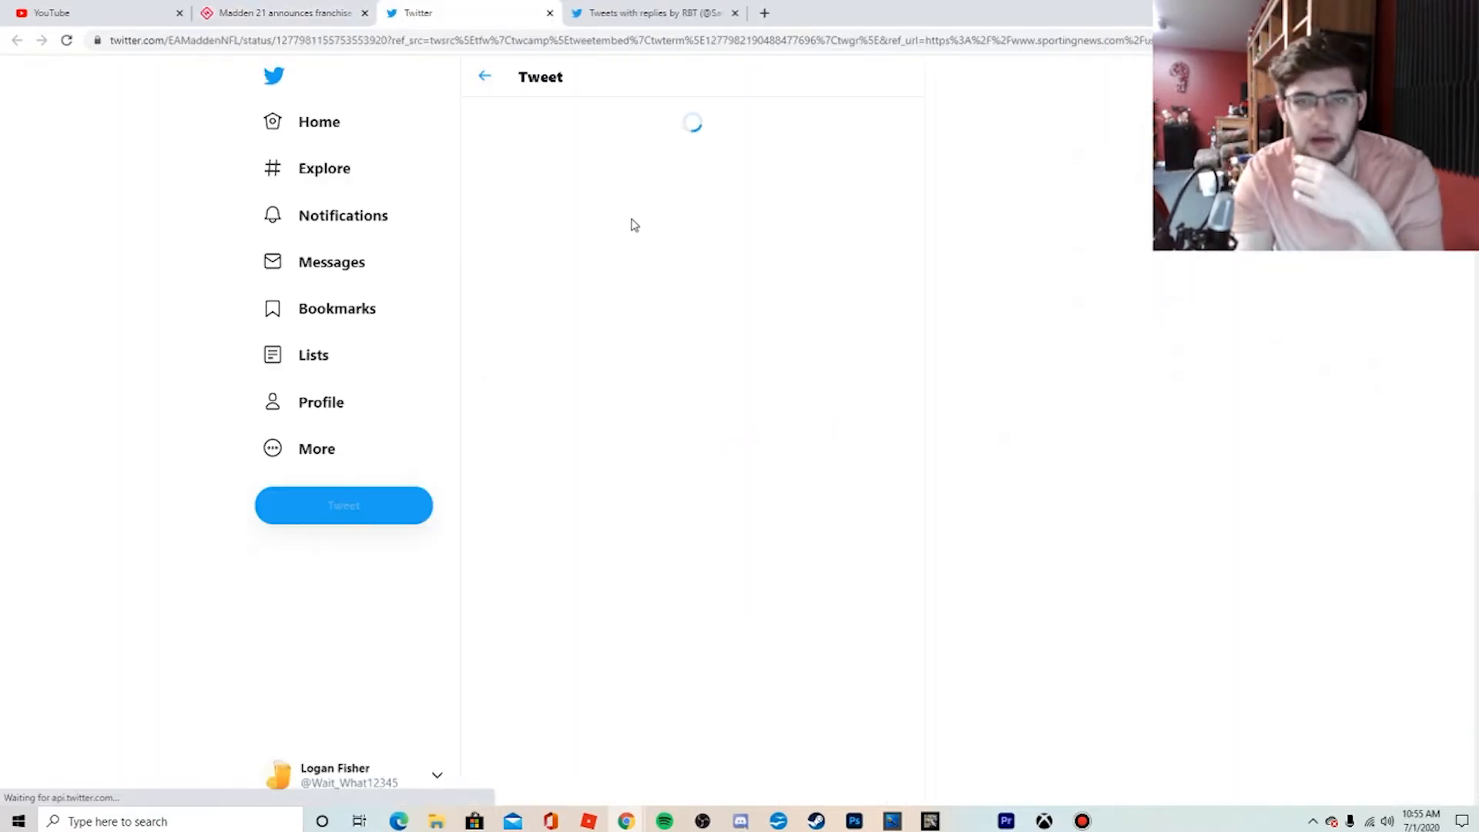
left_click(283, 13)
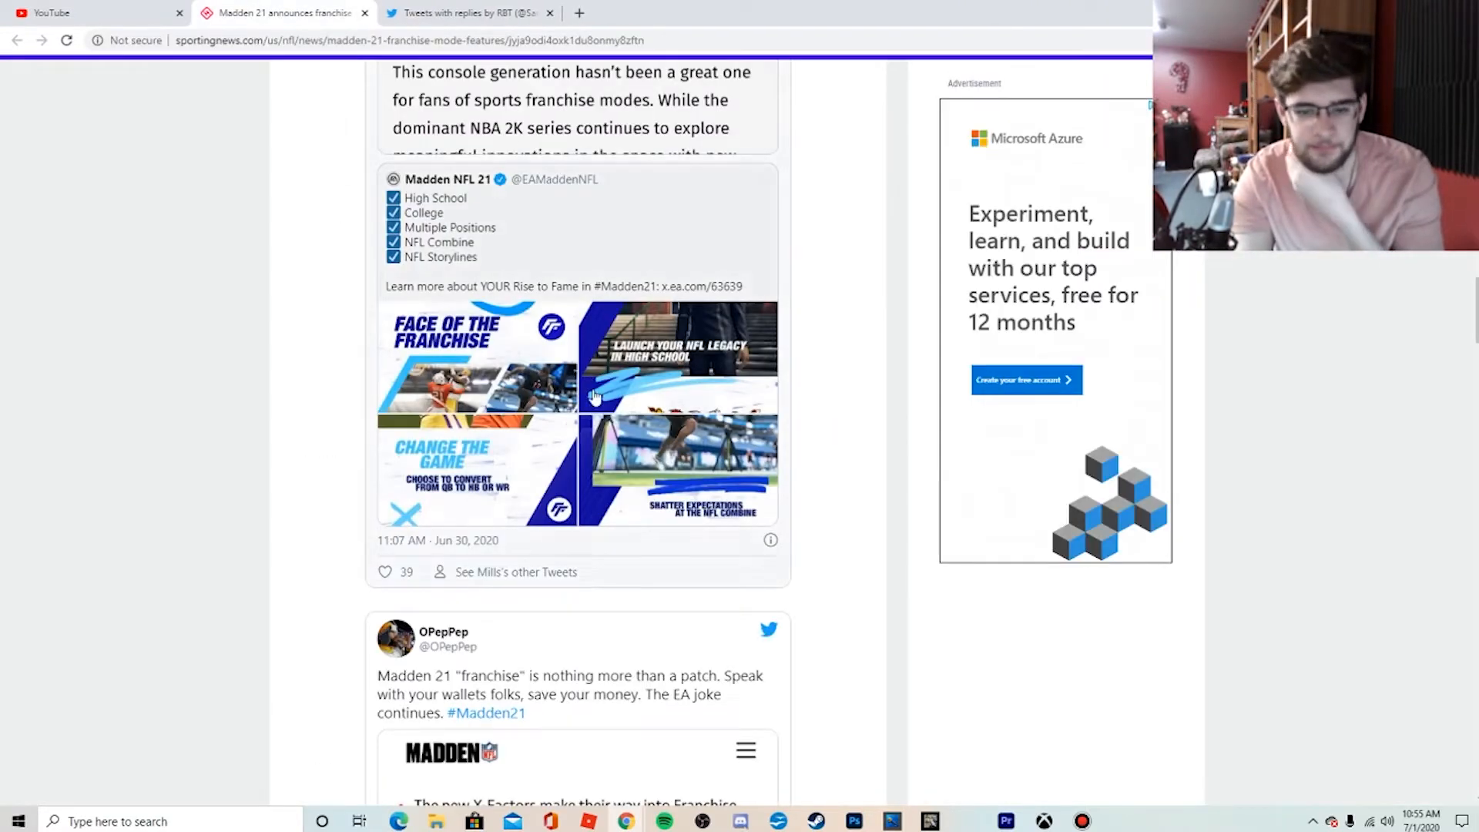
scroll("down", 3)
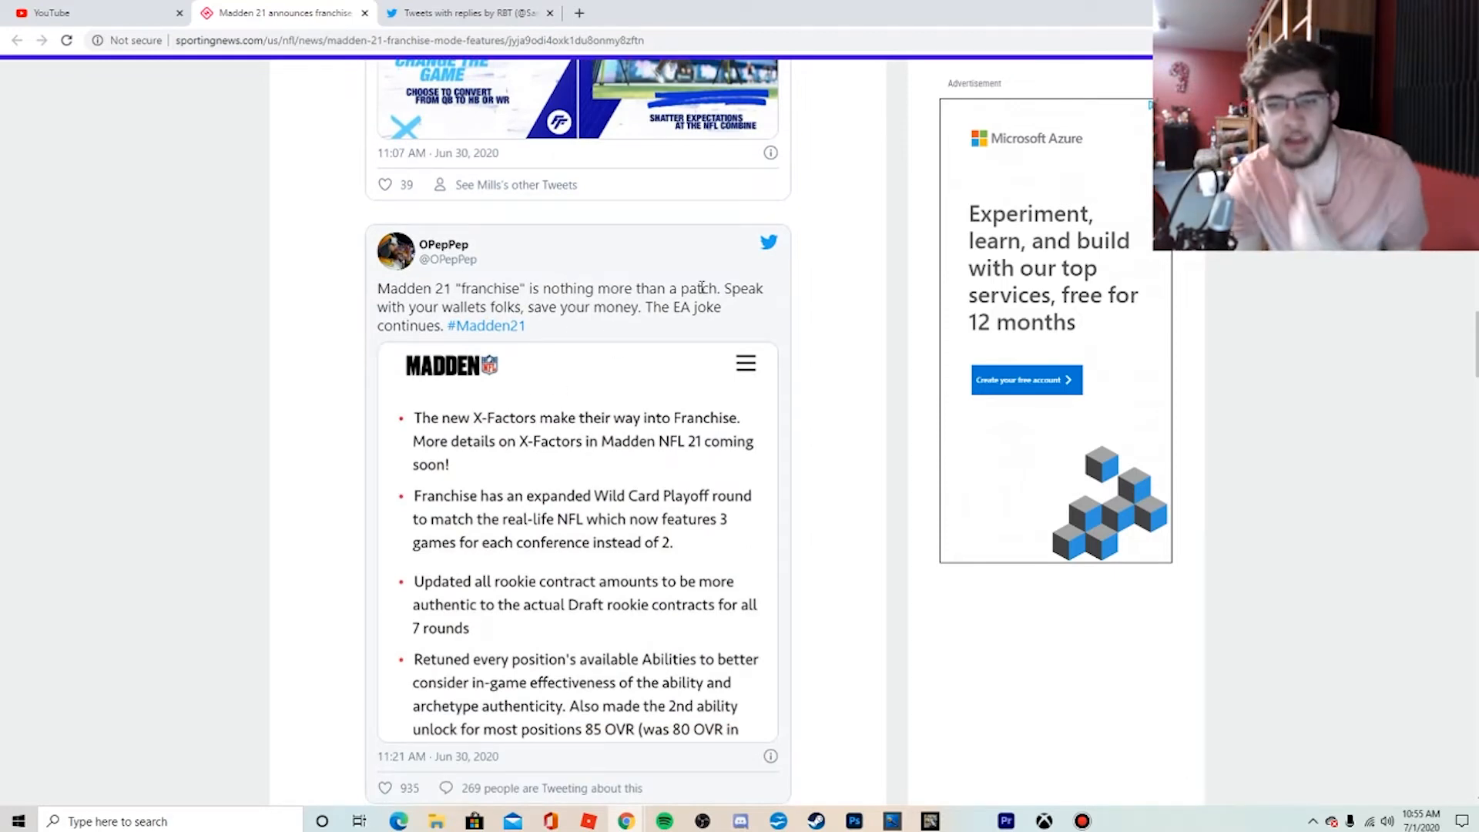
- View OPepPep's franchise patch notes image full-size on Twitter
scroll("down", 3)
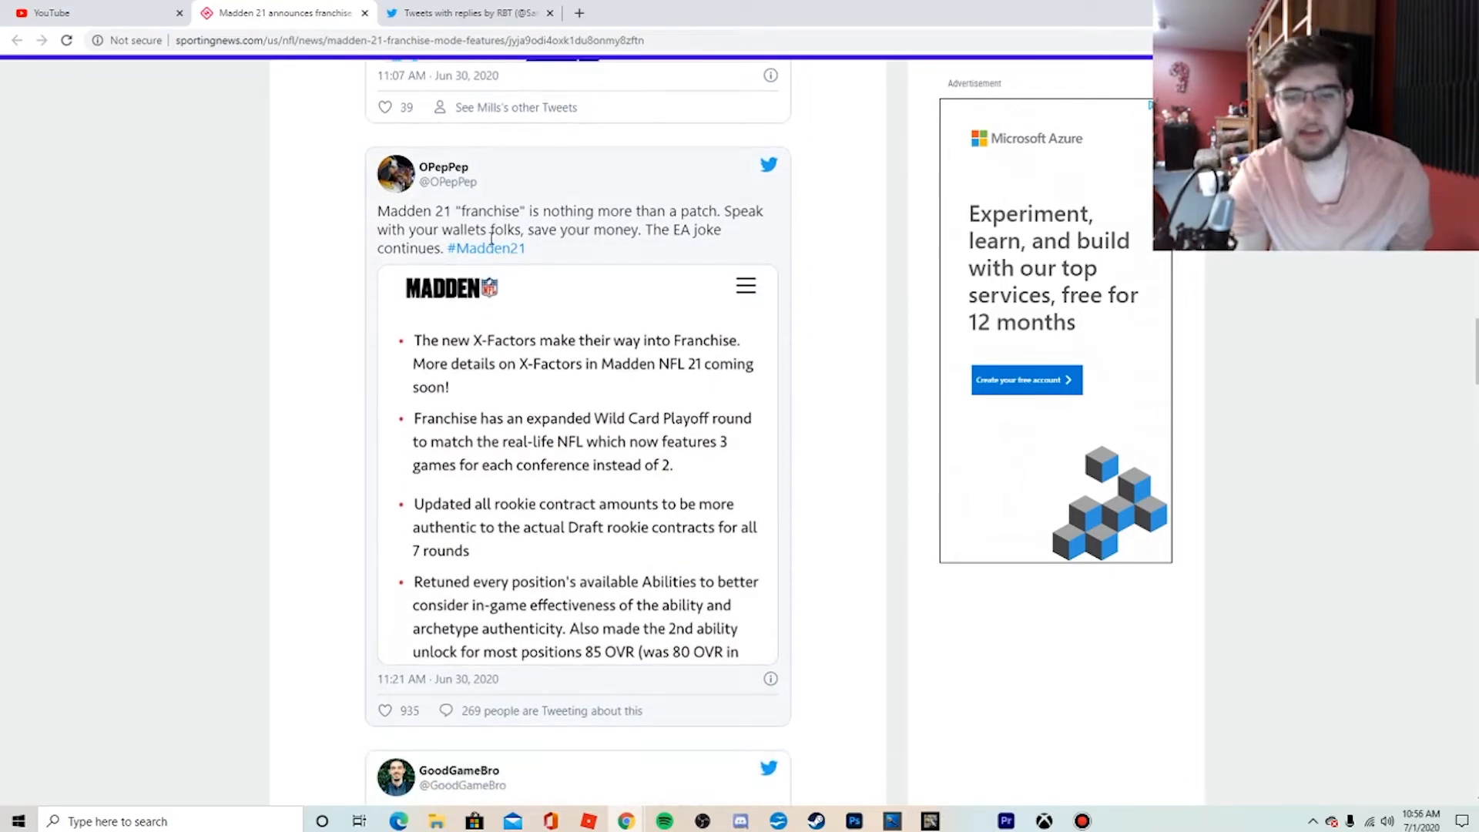
mouse_move(609, 285)
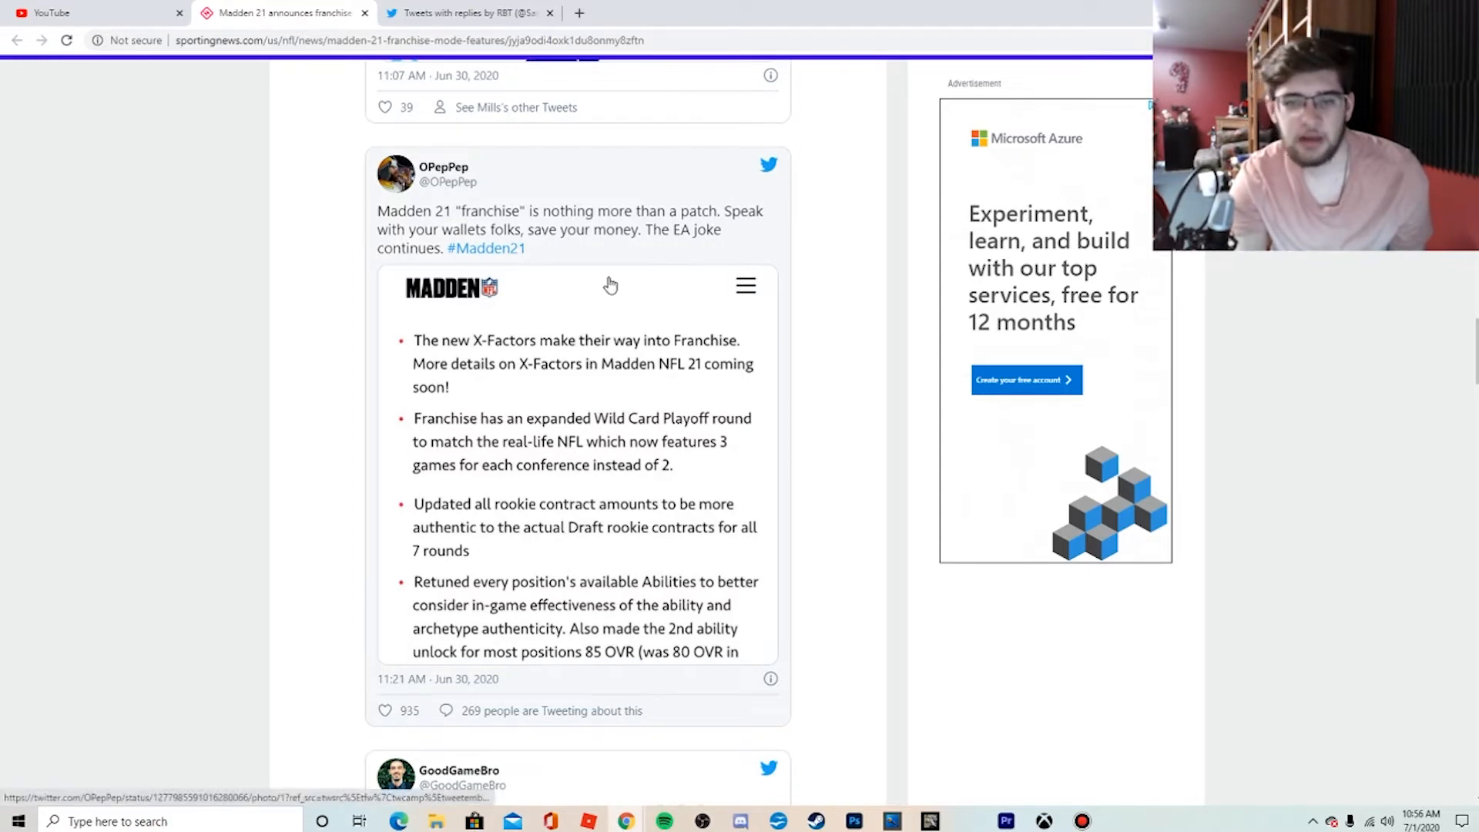
left_click(578, 283)
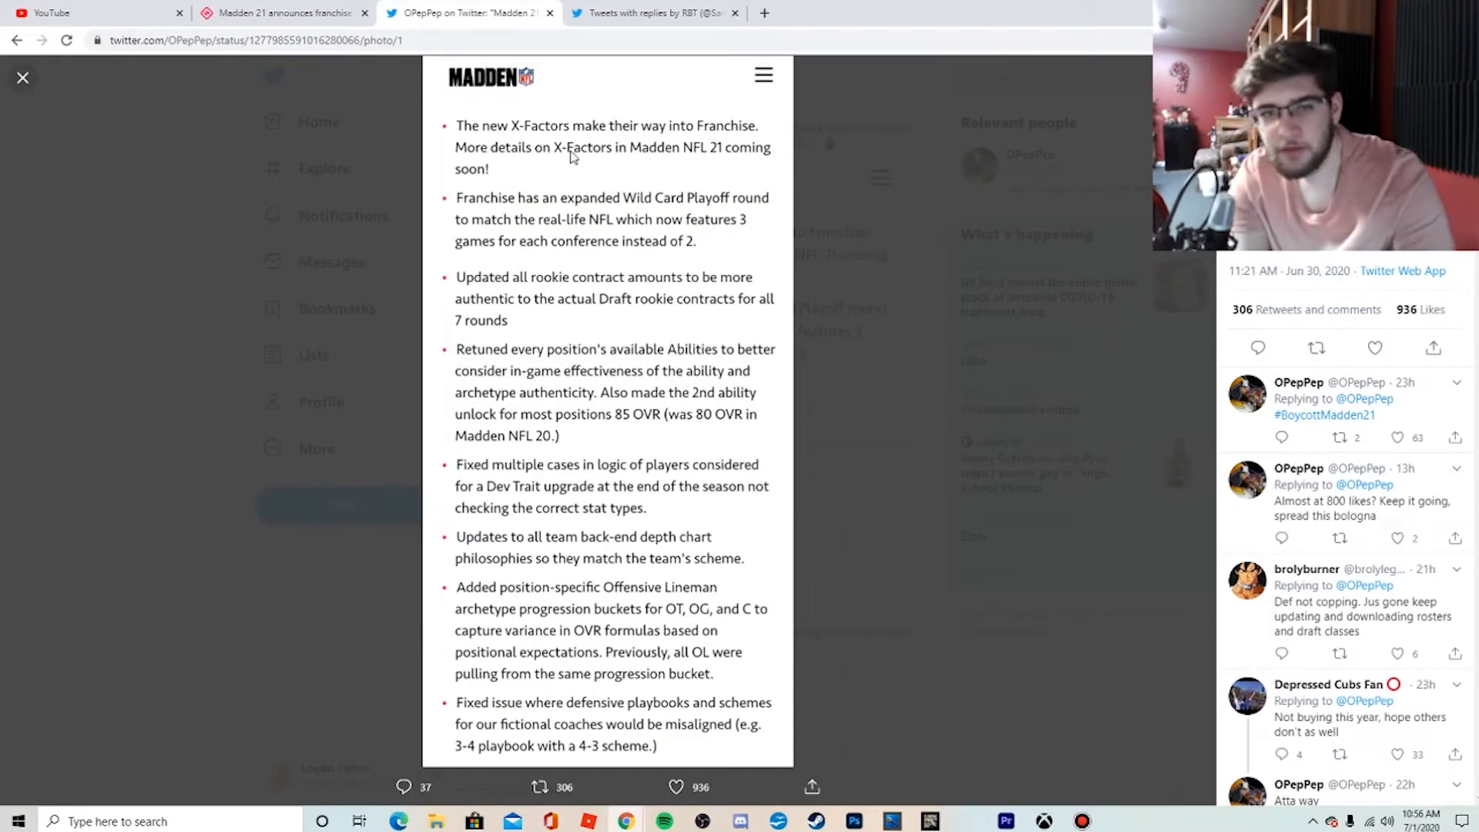
mouse_move(495, 171)
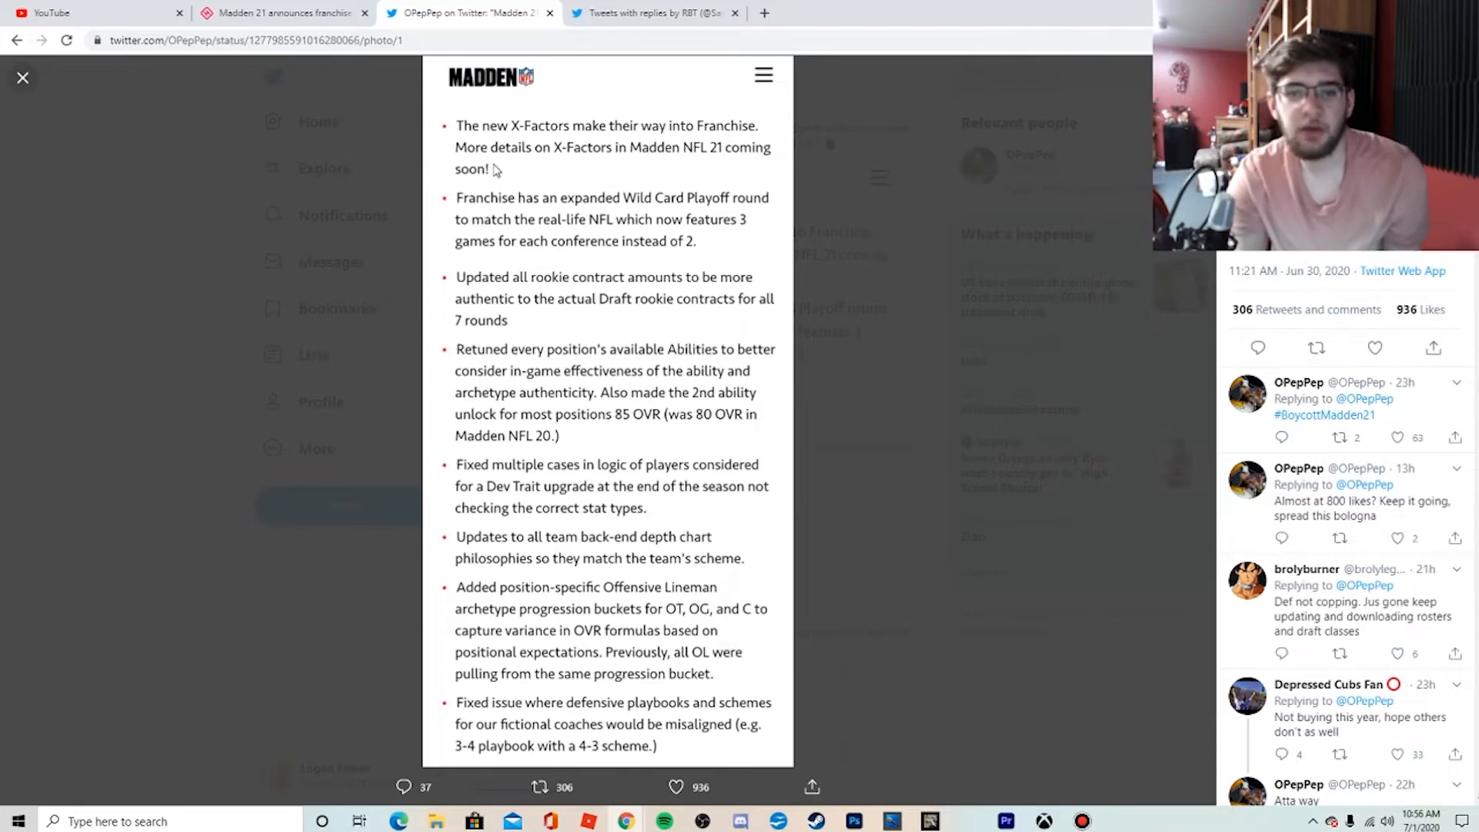
mouse_move(661, 157)
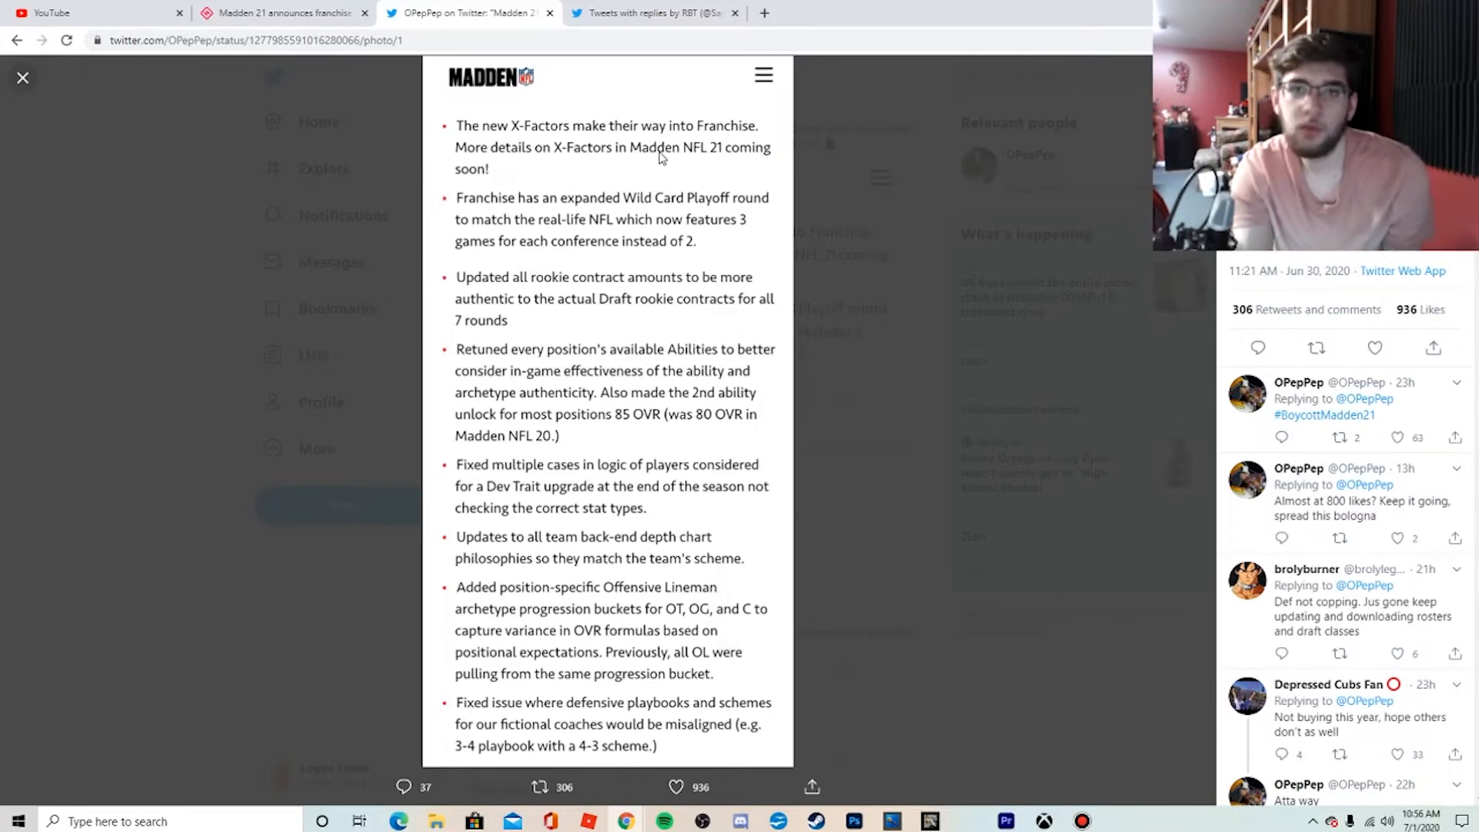
mouse_move(697, 230)
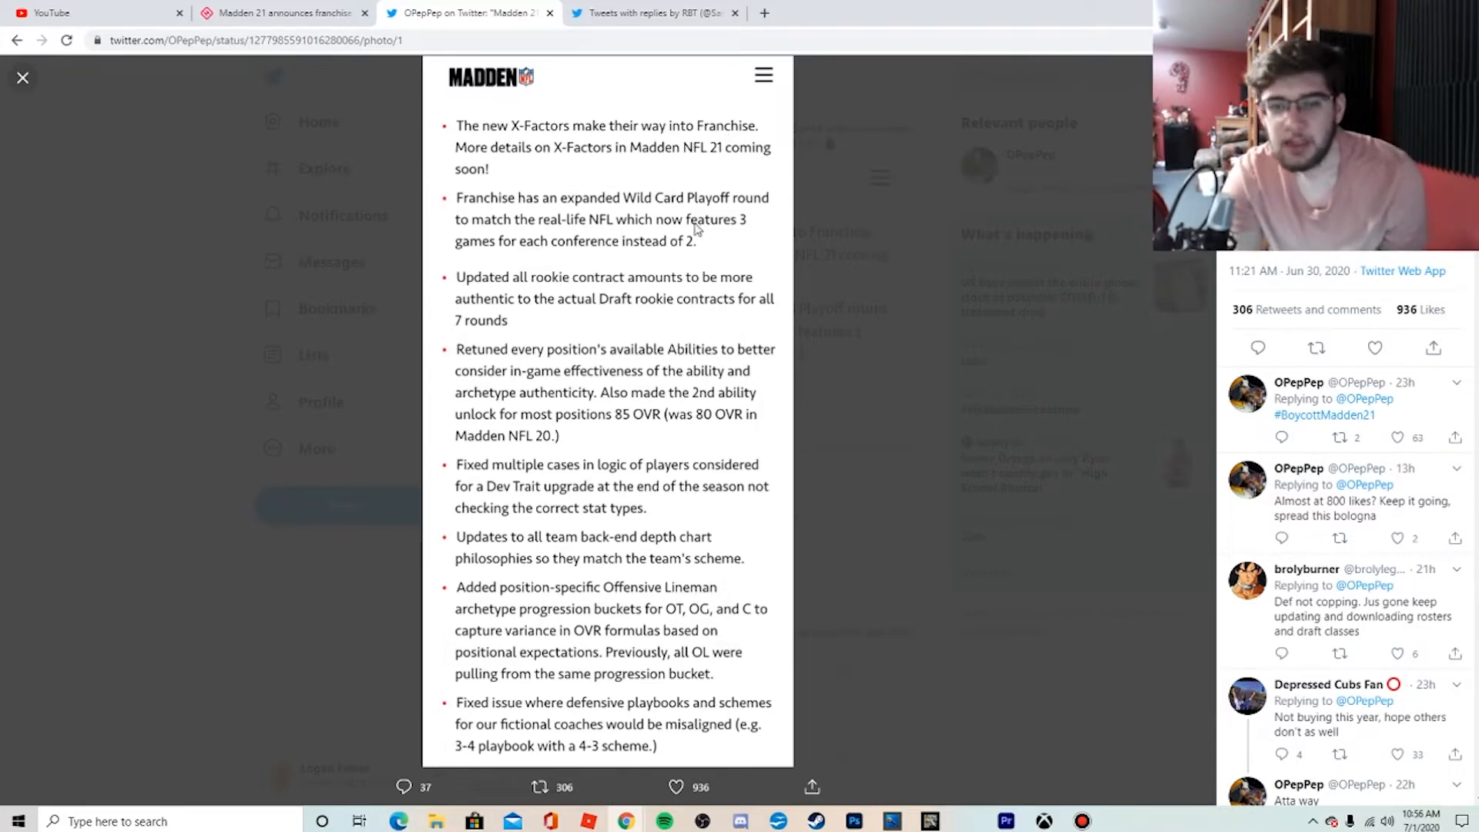
mouse_move(592, 276)
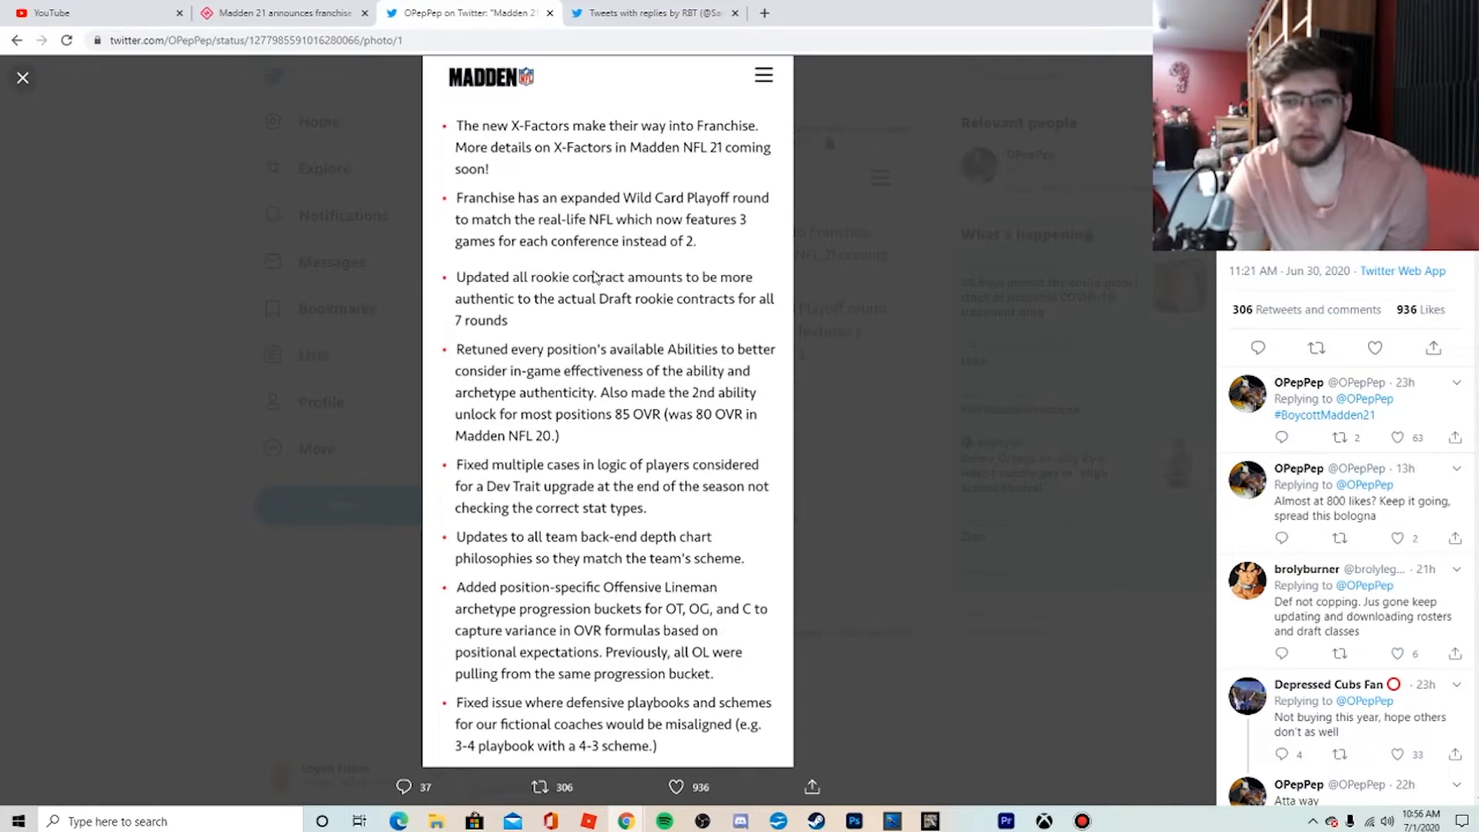
mouse_move(519, 328)
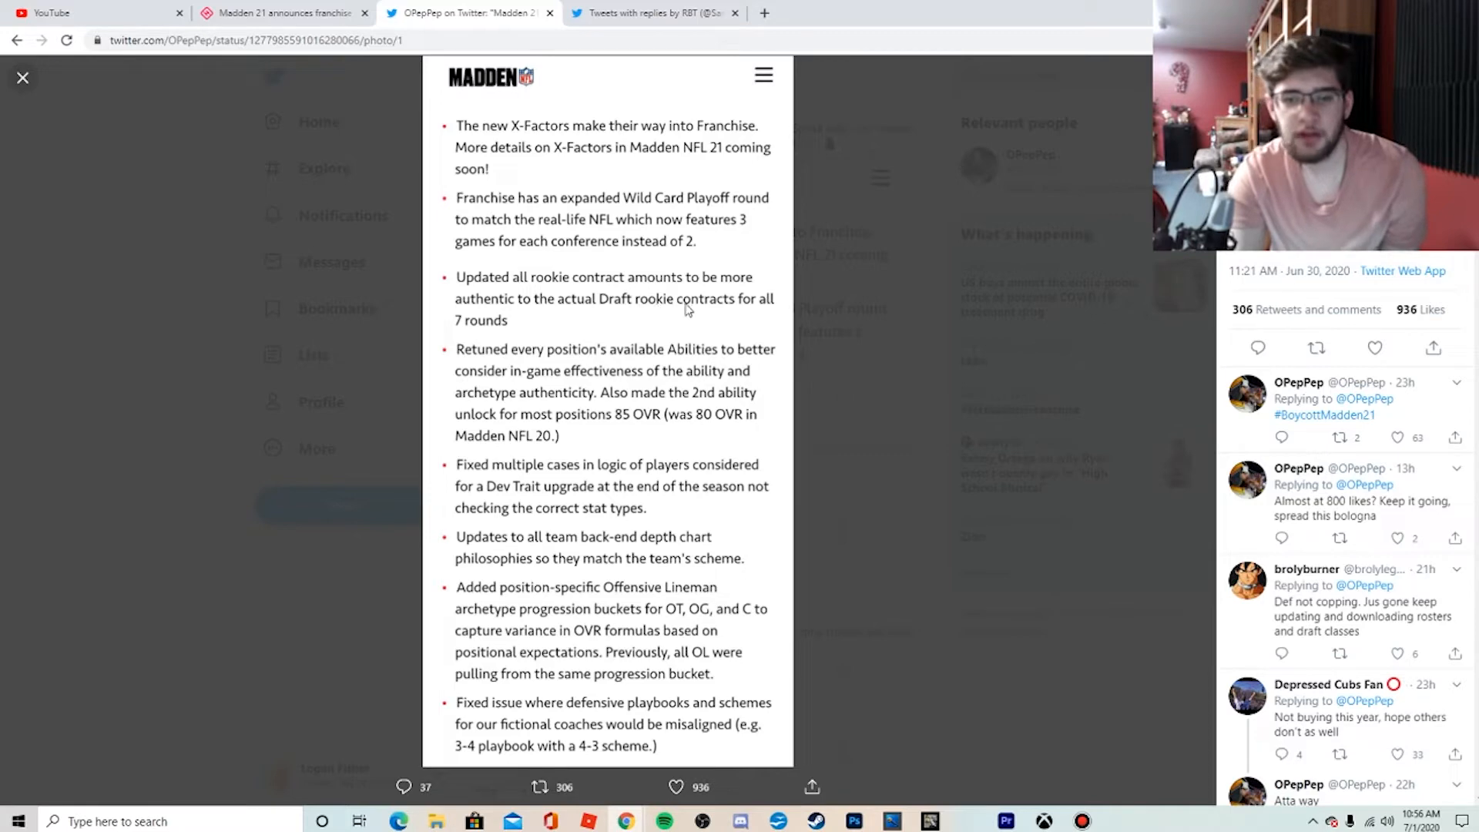
mouse_move(487, 305)
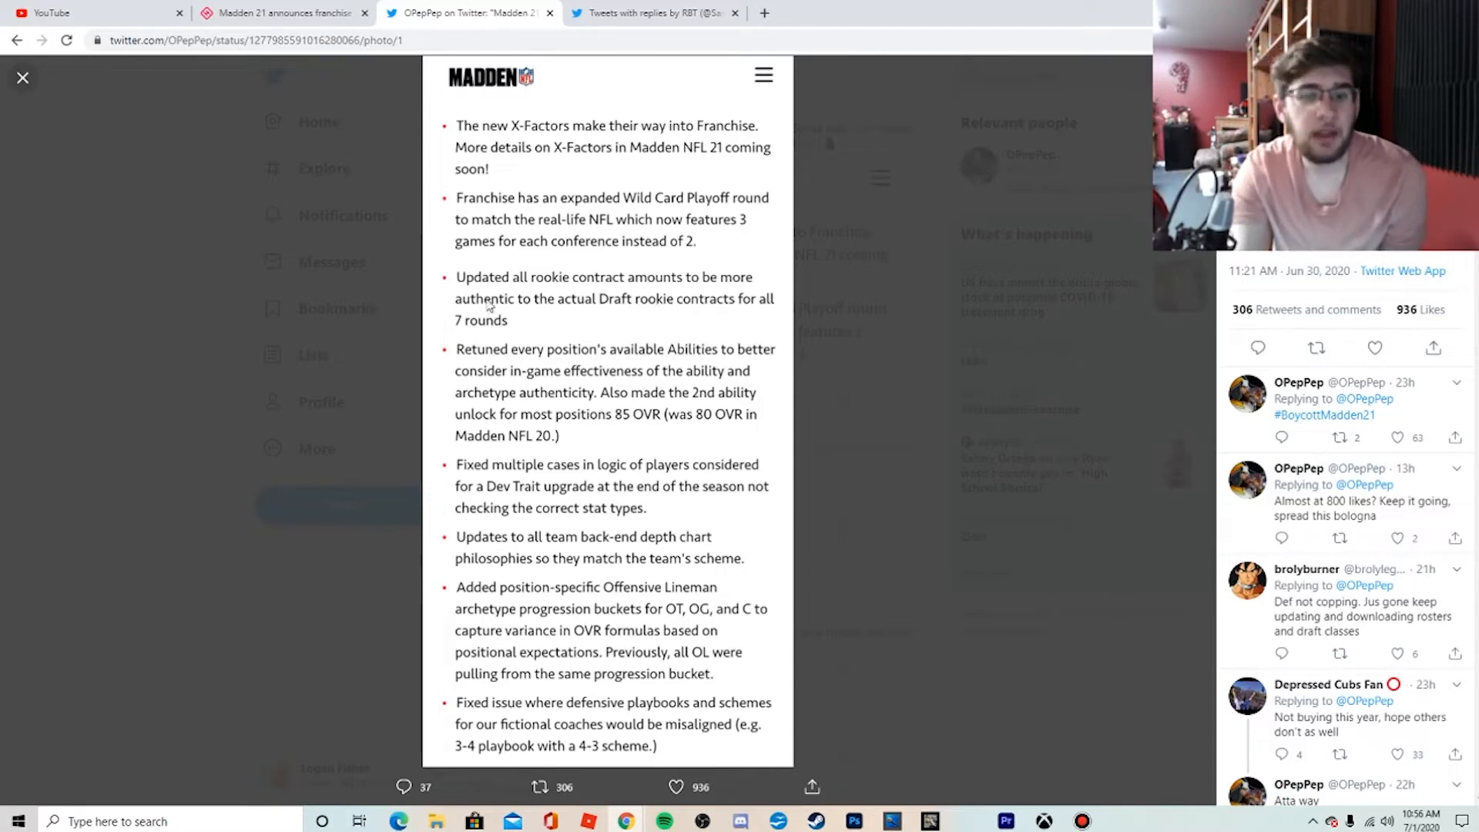
mouse_move(582, 380)
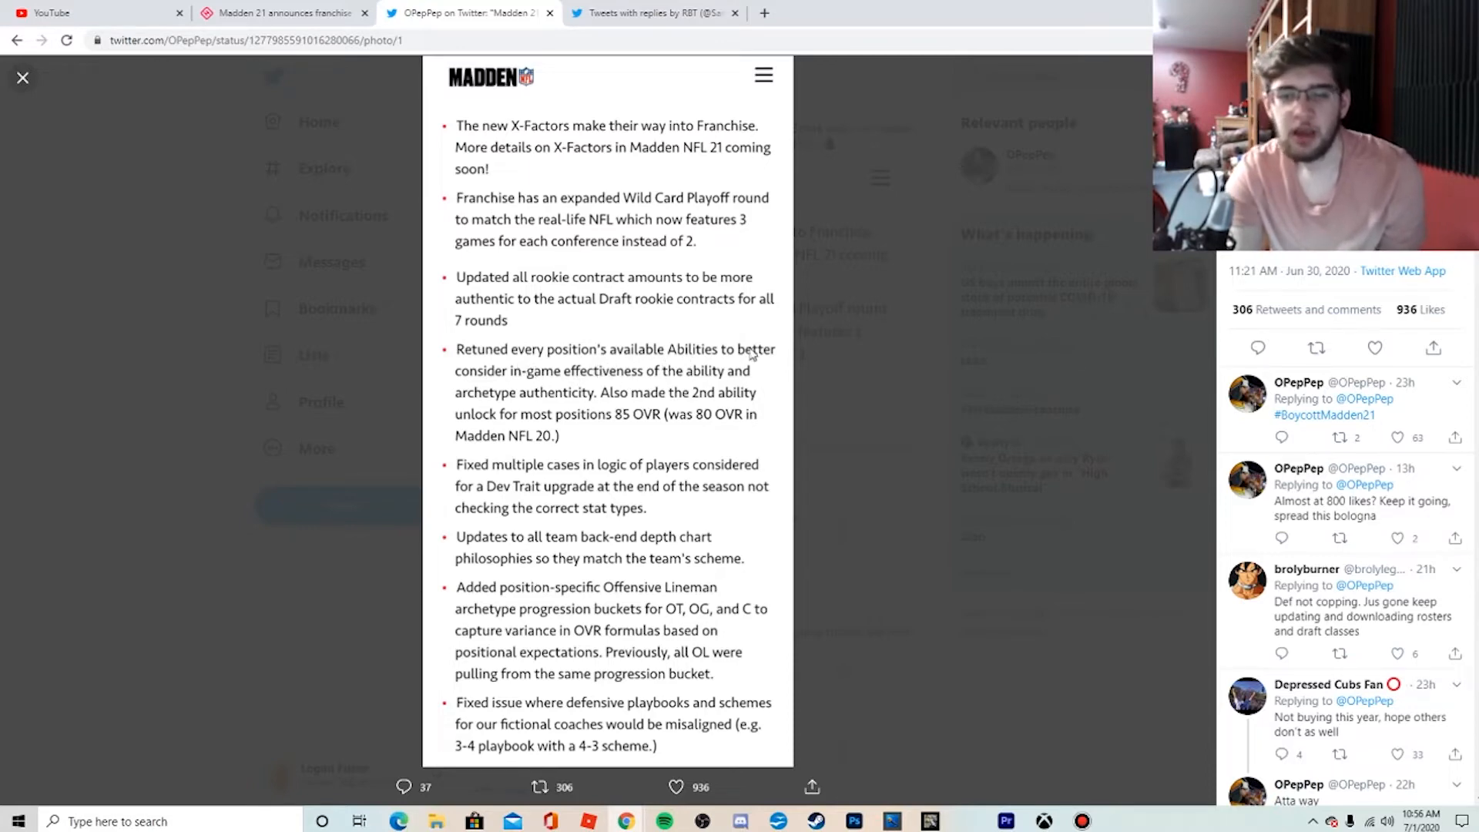
mouse_move(684, 459)
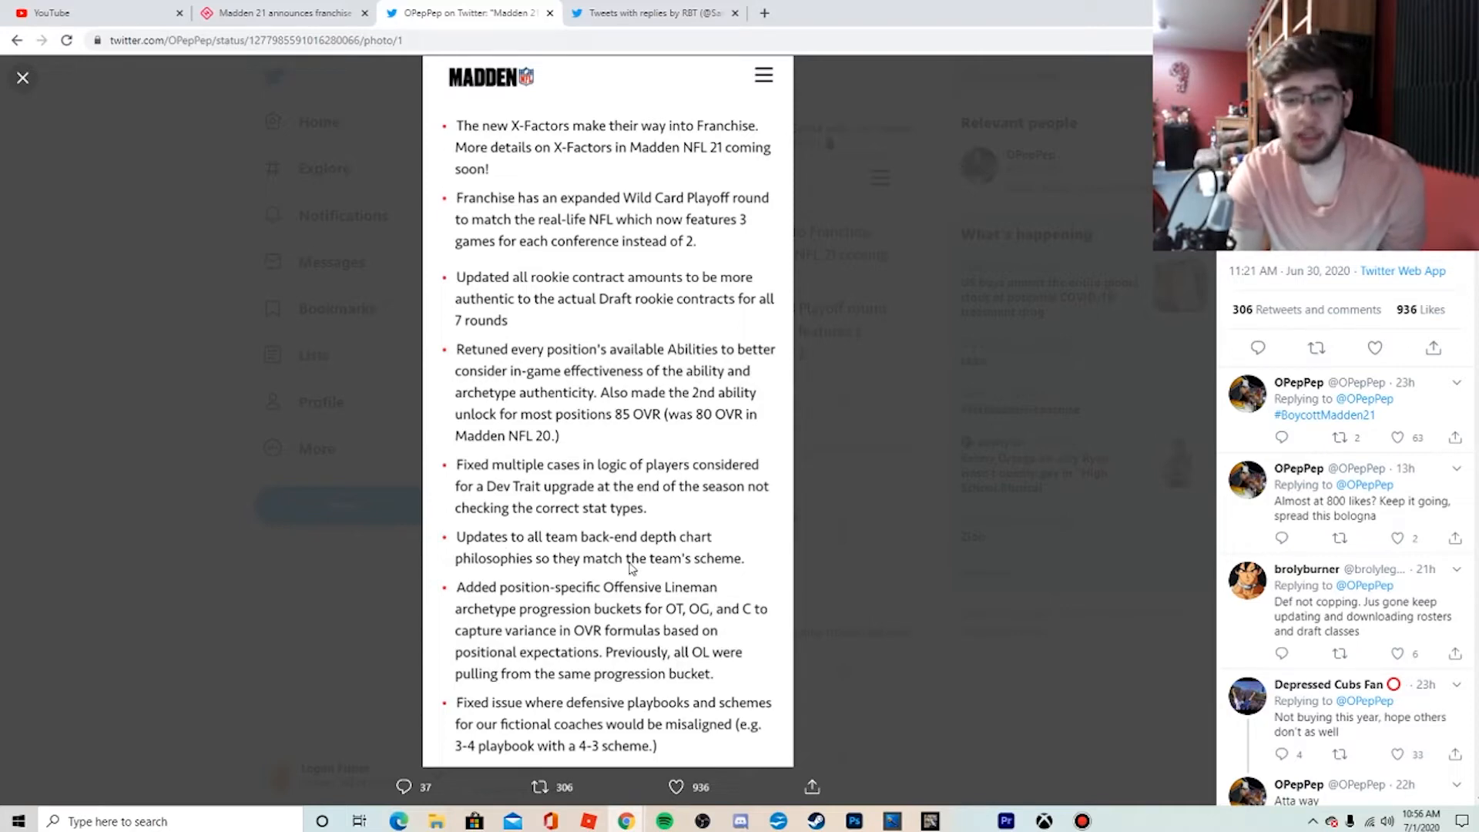
mouse_move(426, 415)
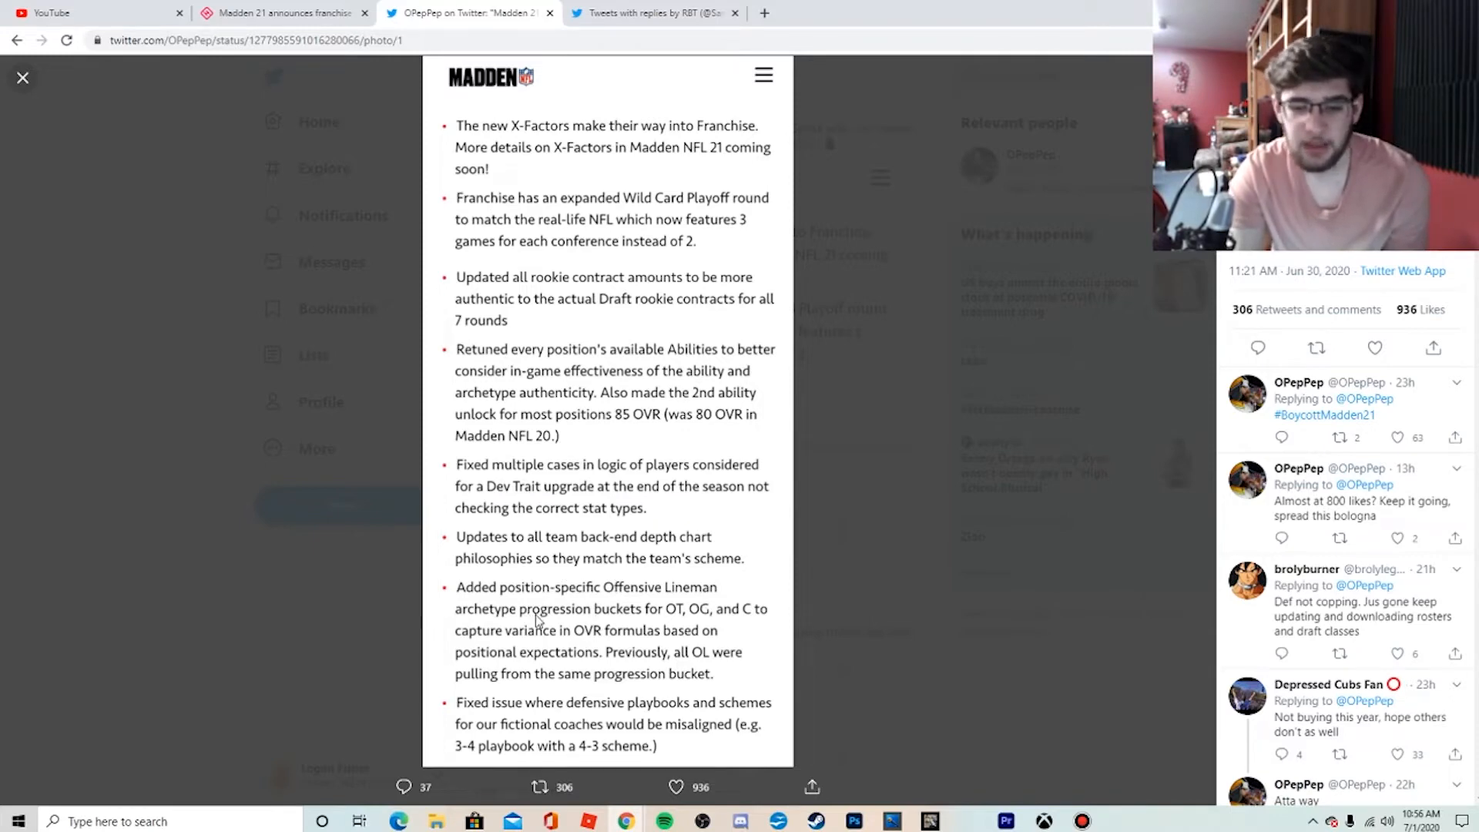
mouse_move(742, 630)
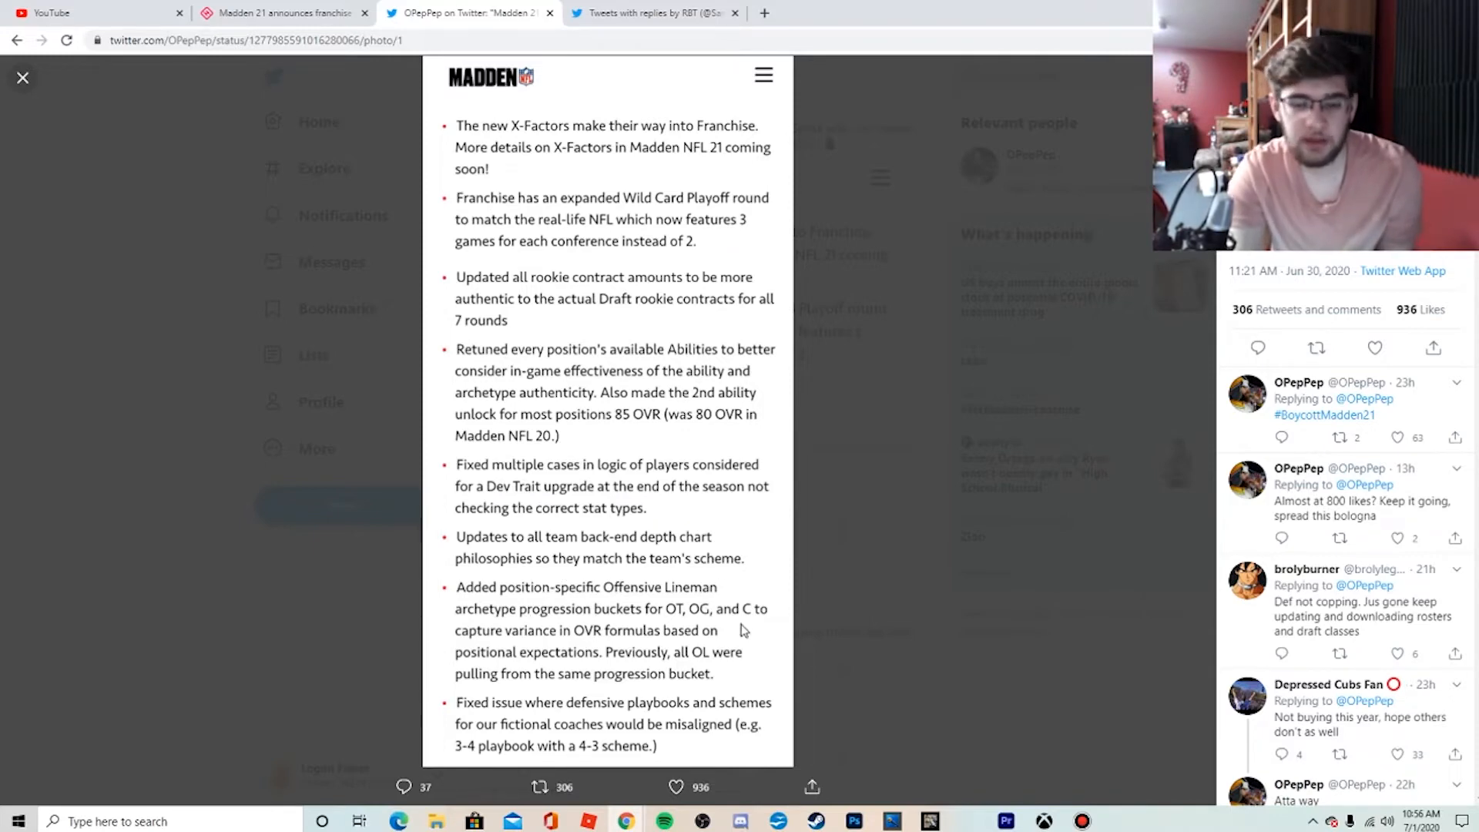
mouse_move(629, 720)
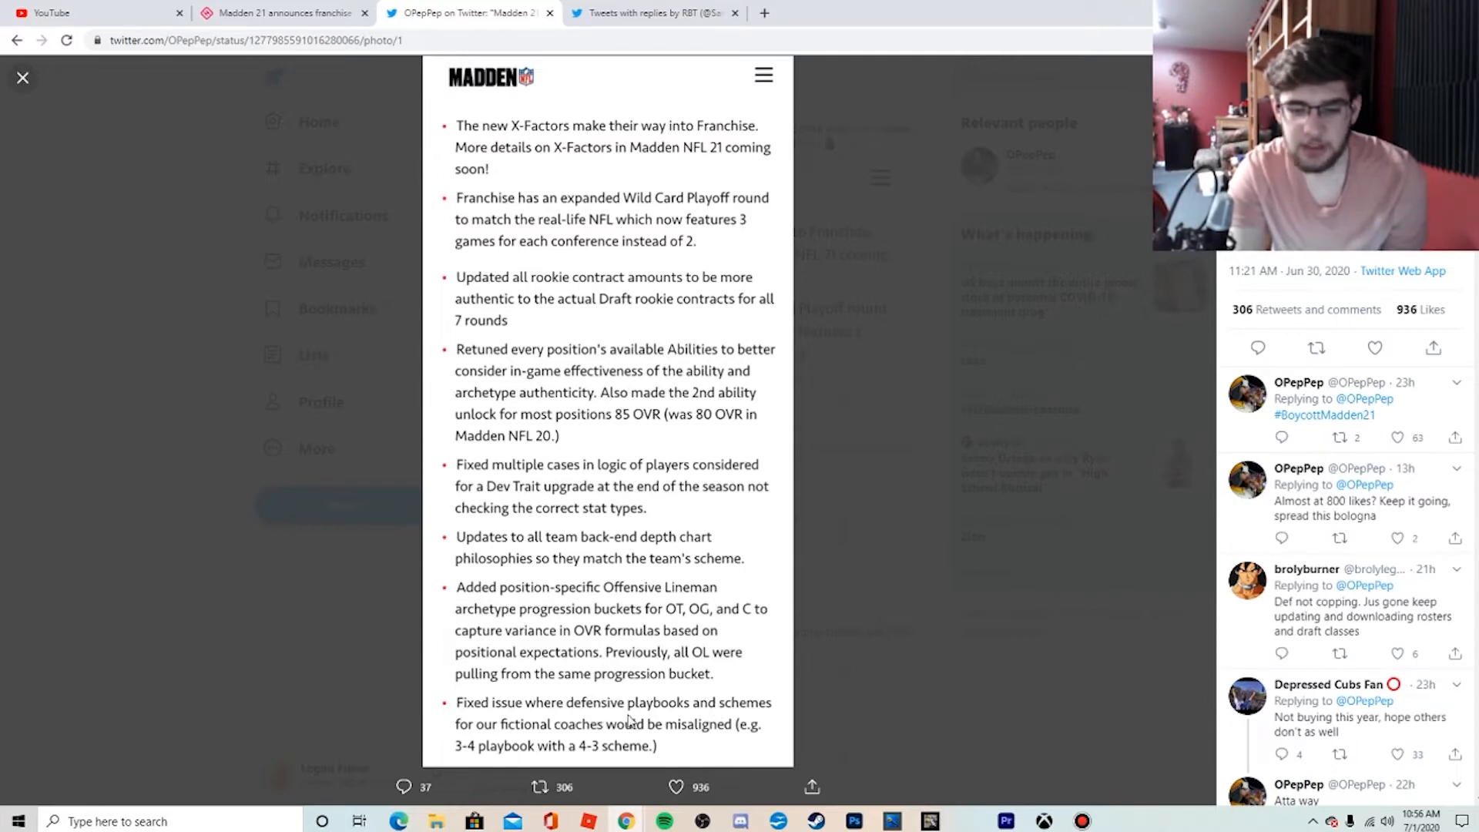
mouse_move(482, 97)
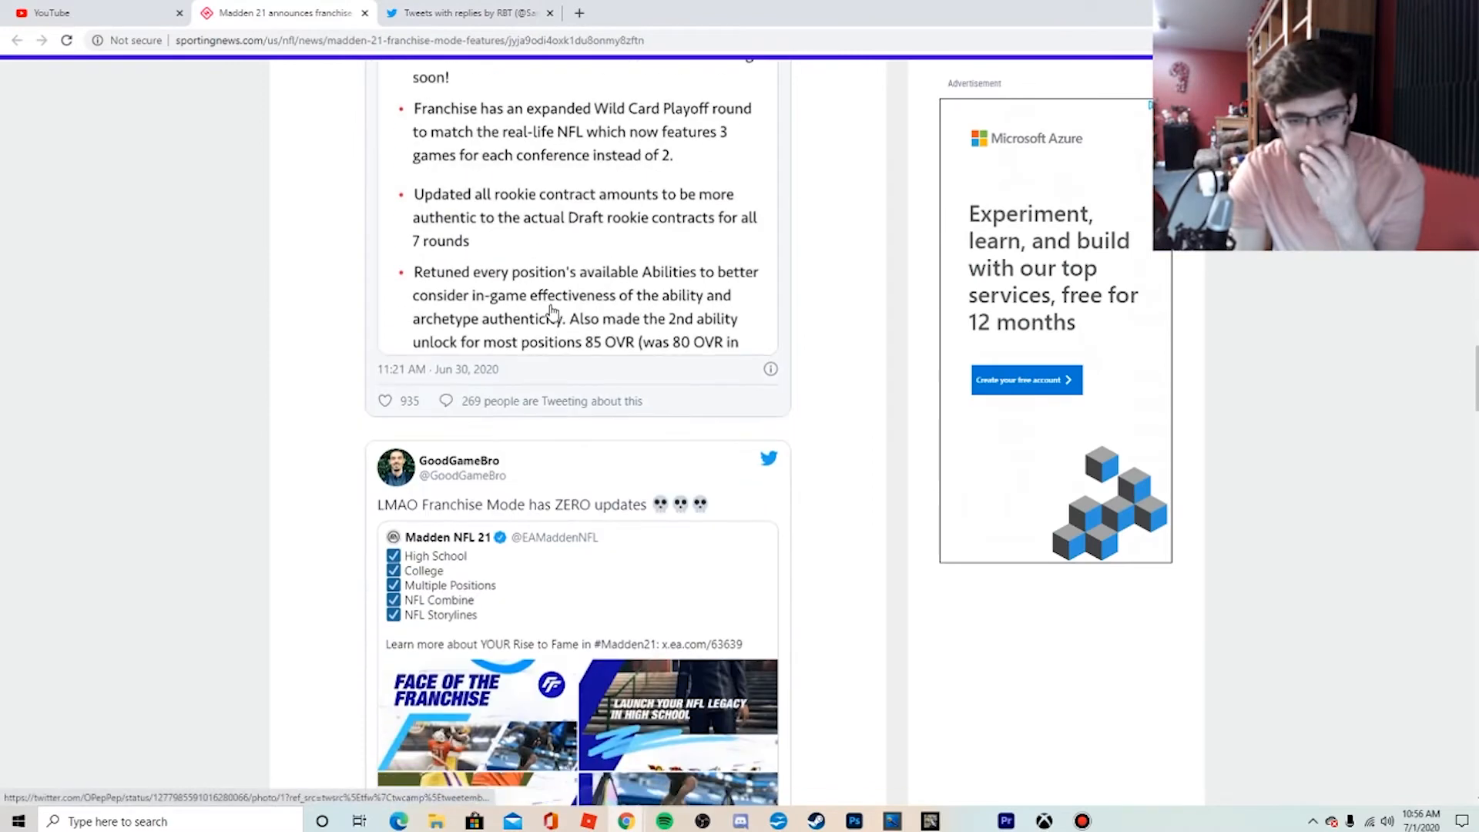
- Go through the reaction tweets, view the Franchise mode meme full-size, then return to the article
scroll("down", 3)
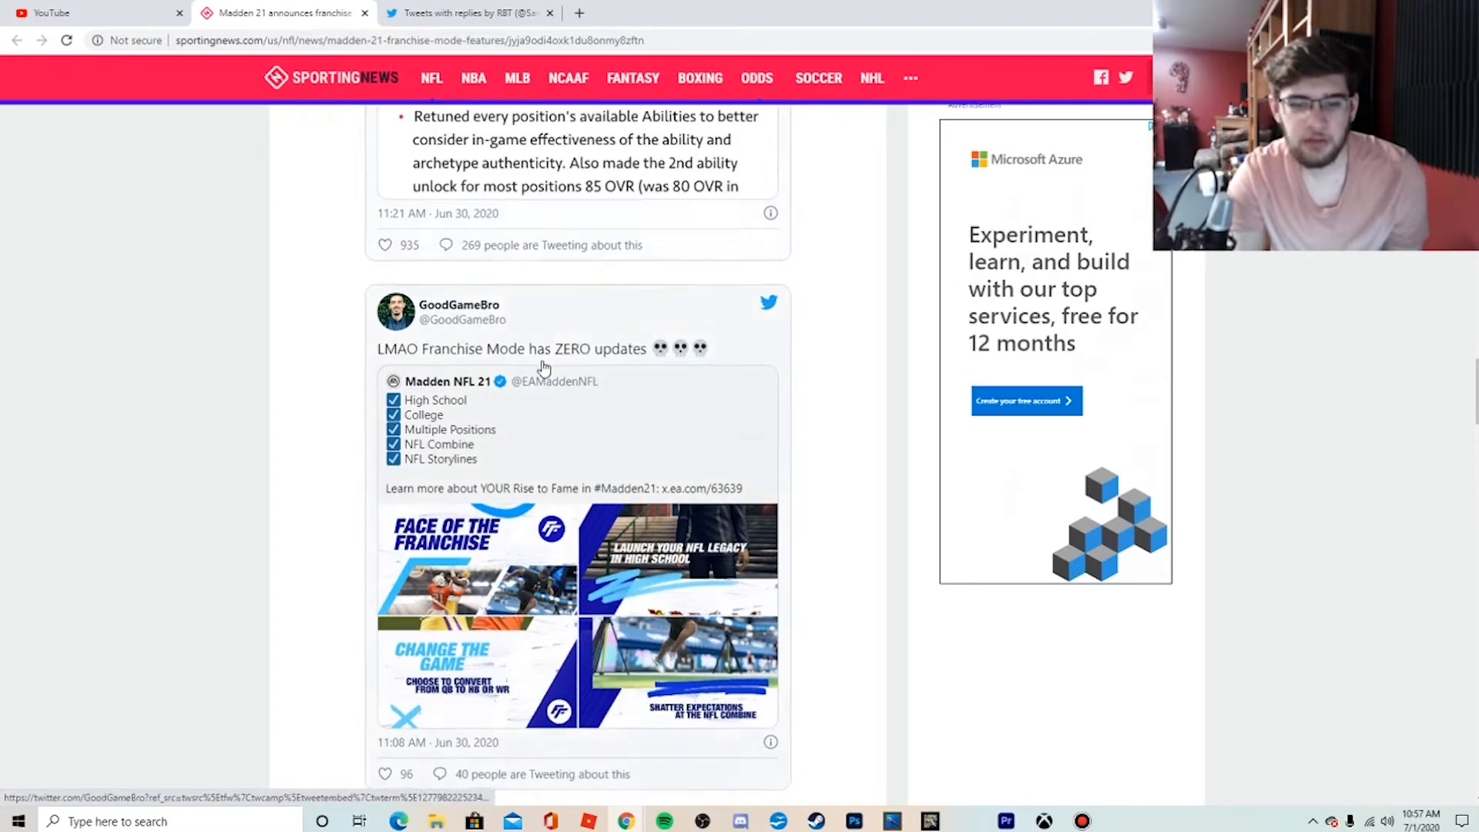
scroll("down", 3)
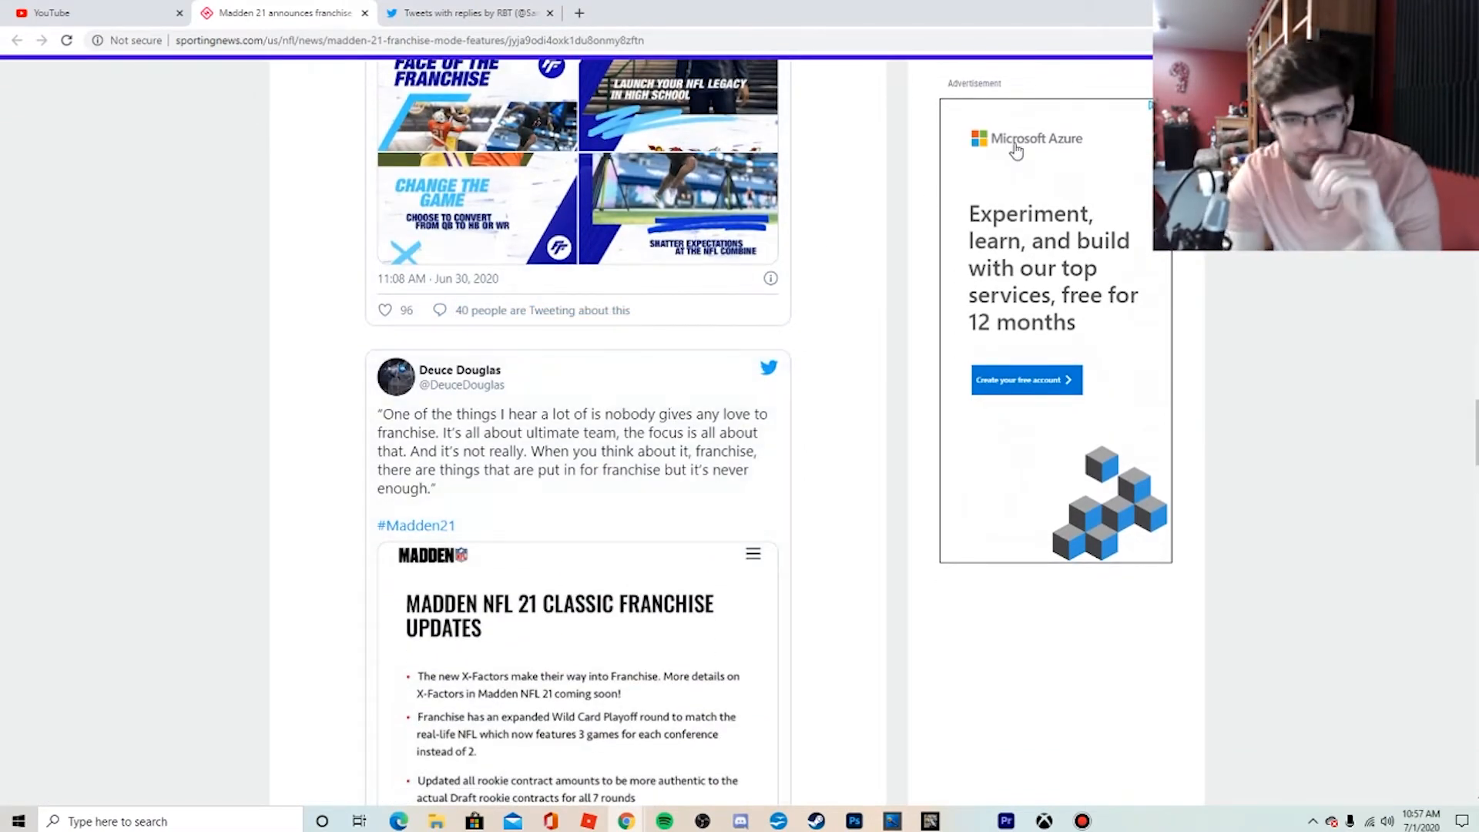
scroll("down", 3)
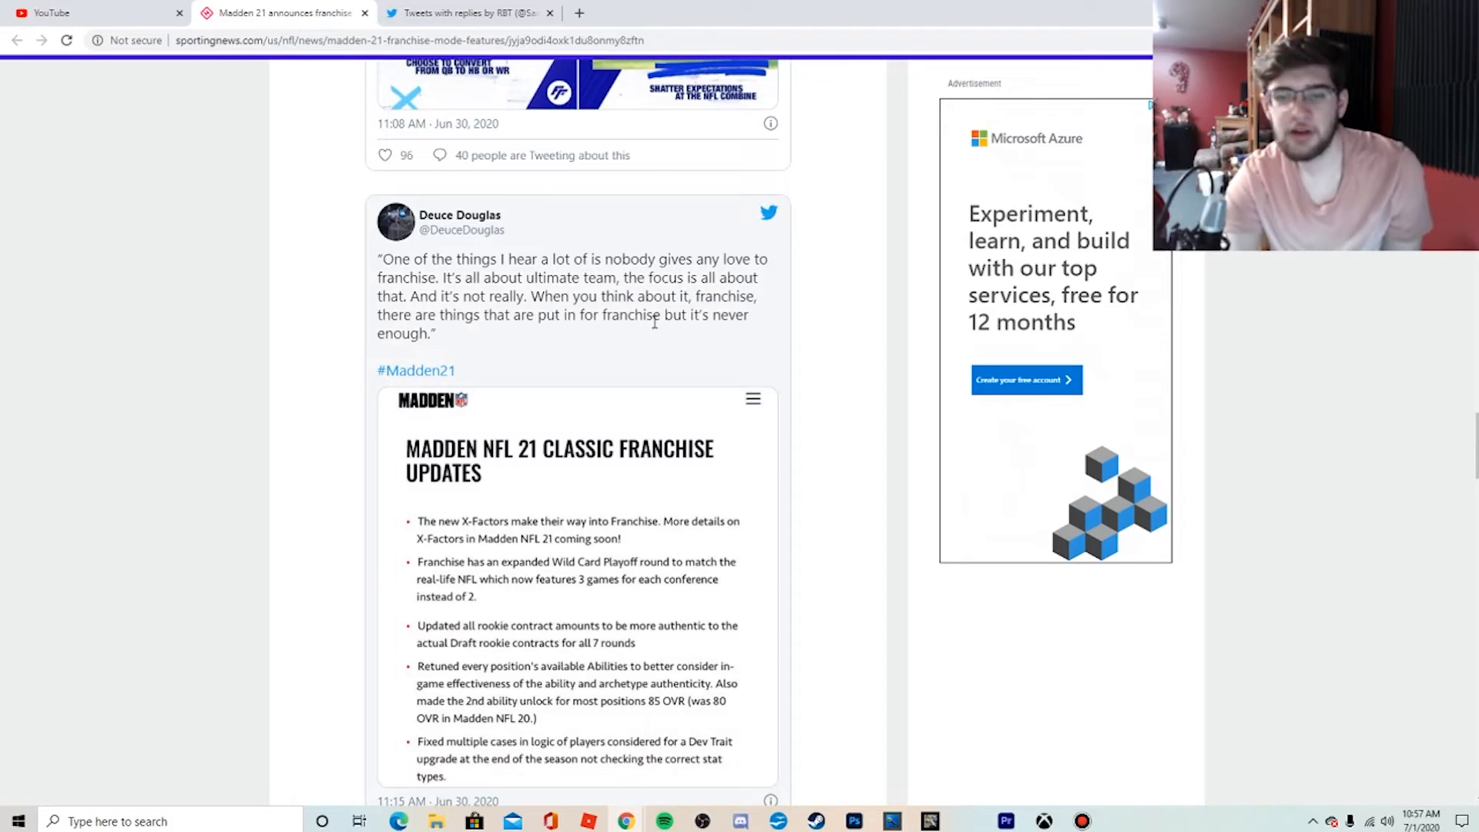
scroll("down", 3)
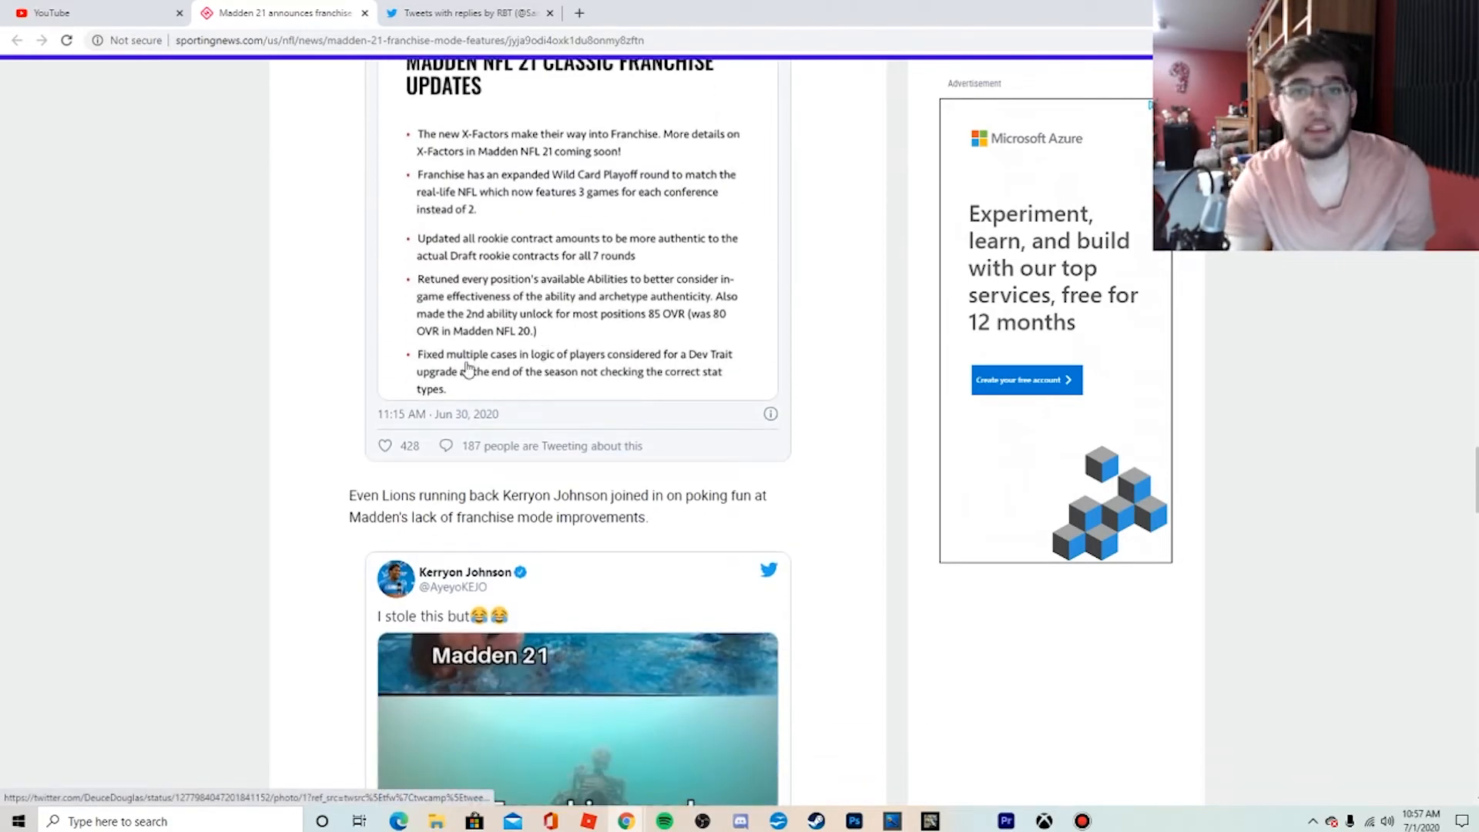
scroll("down", 3)
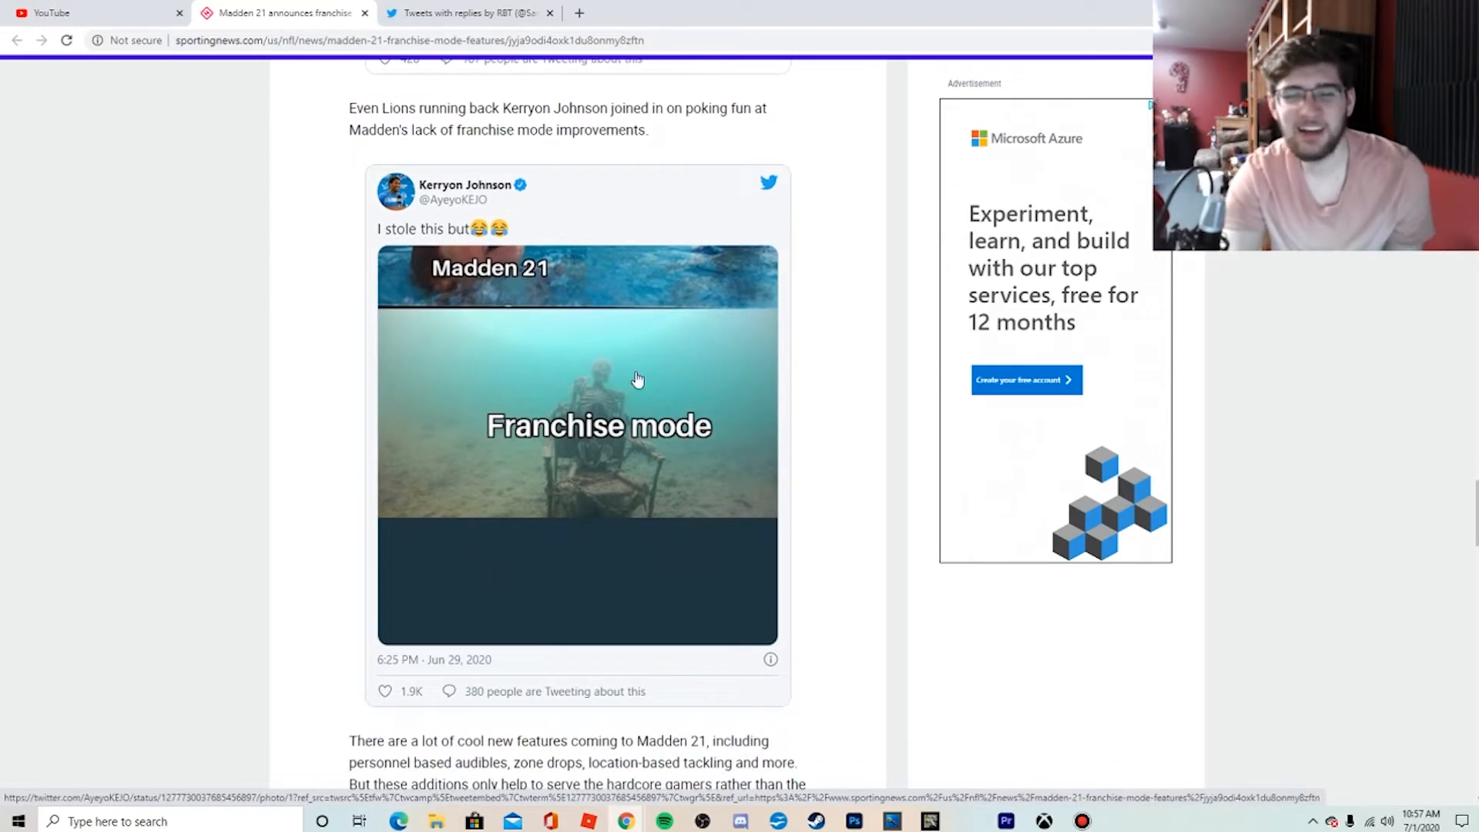
scroll("down", 3)
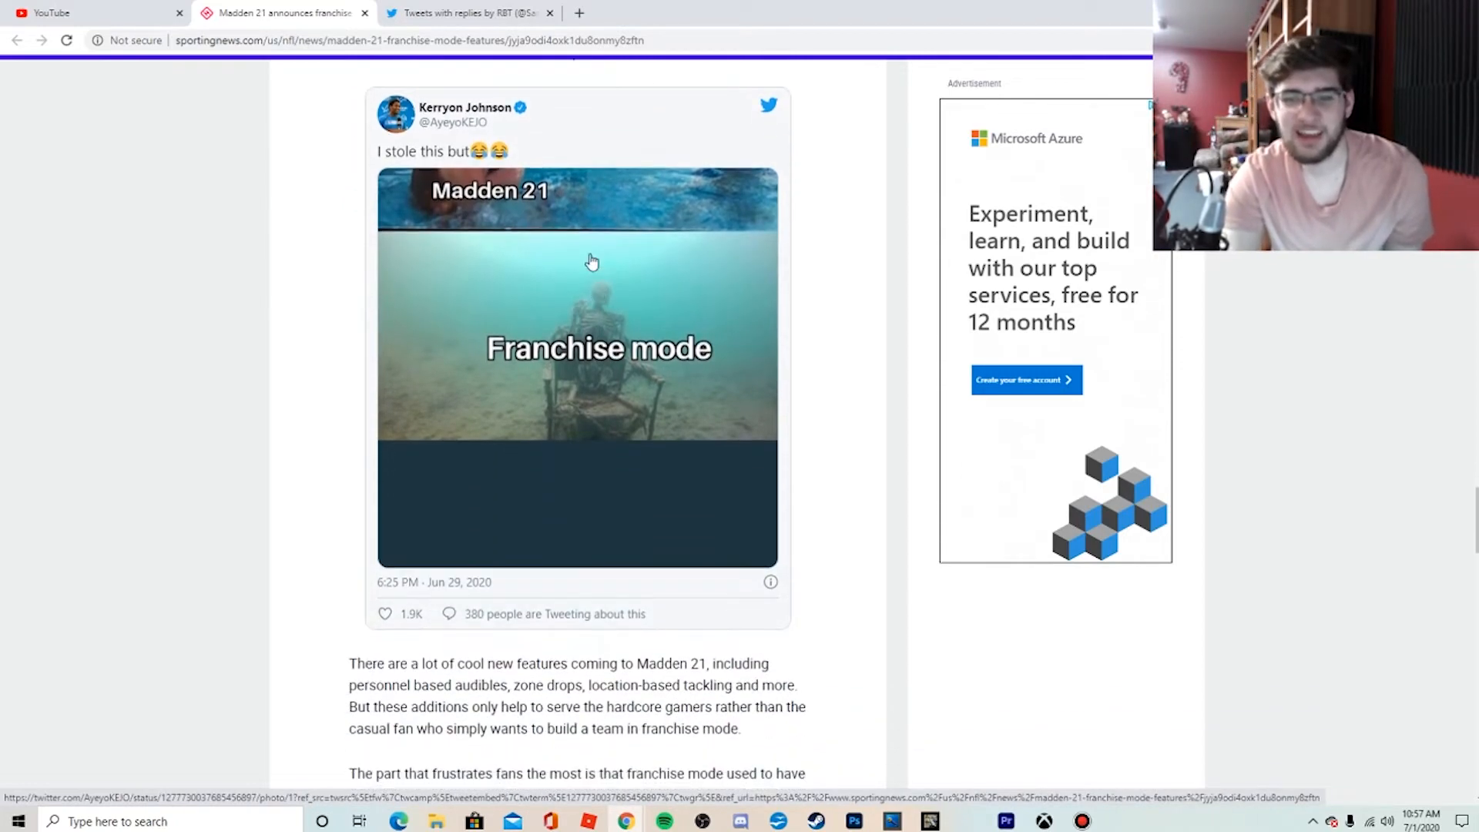
mouse_move(628, 134)
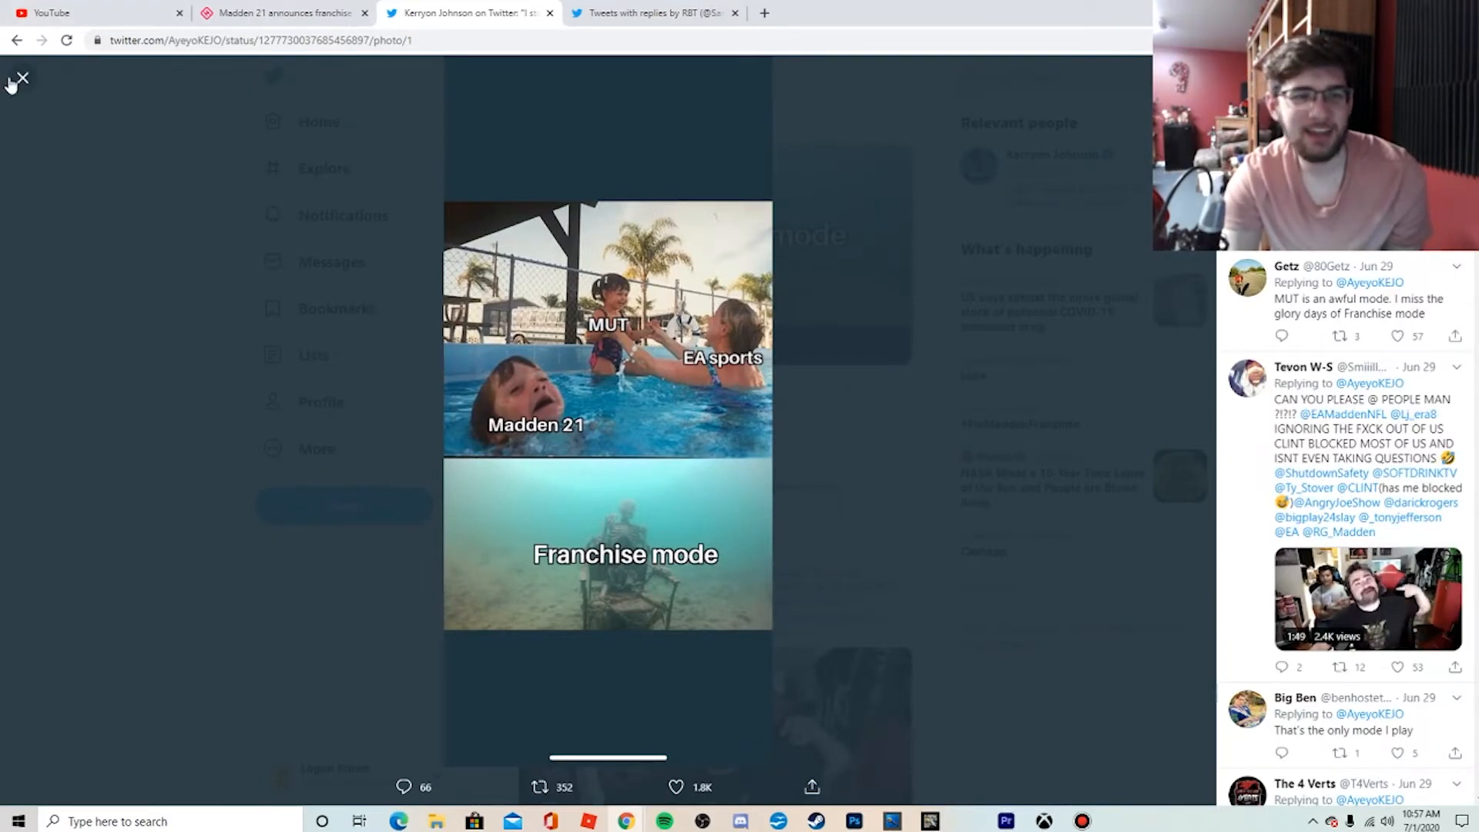
left_click(19, 77)
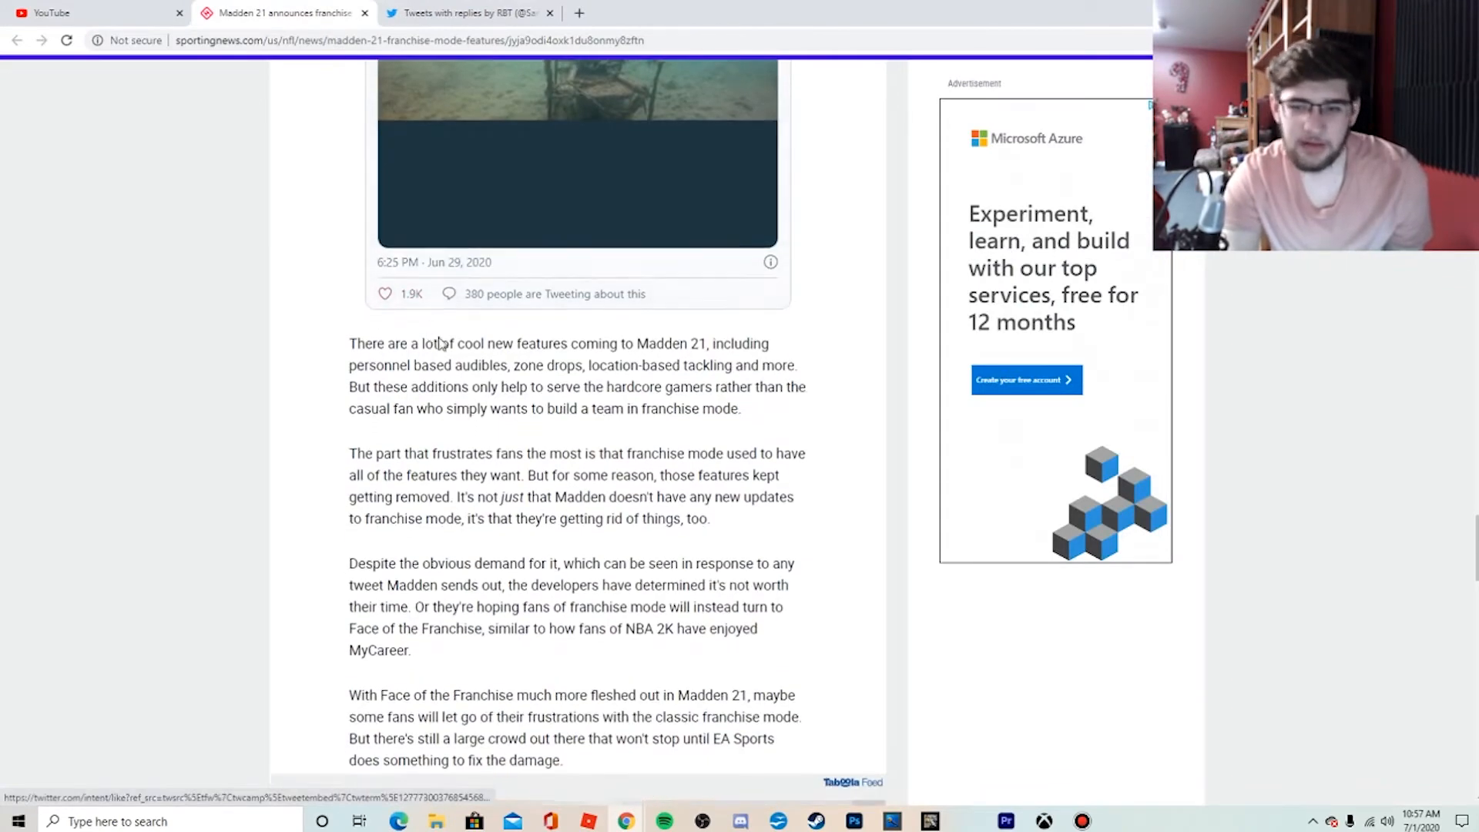
scroll("down", 3)
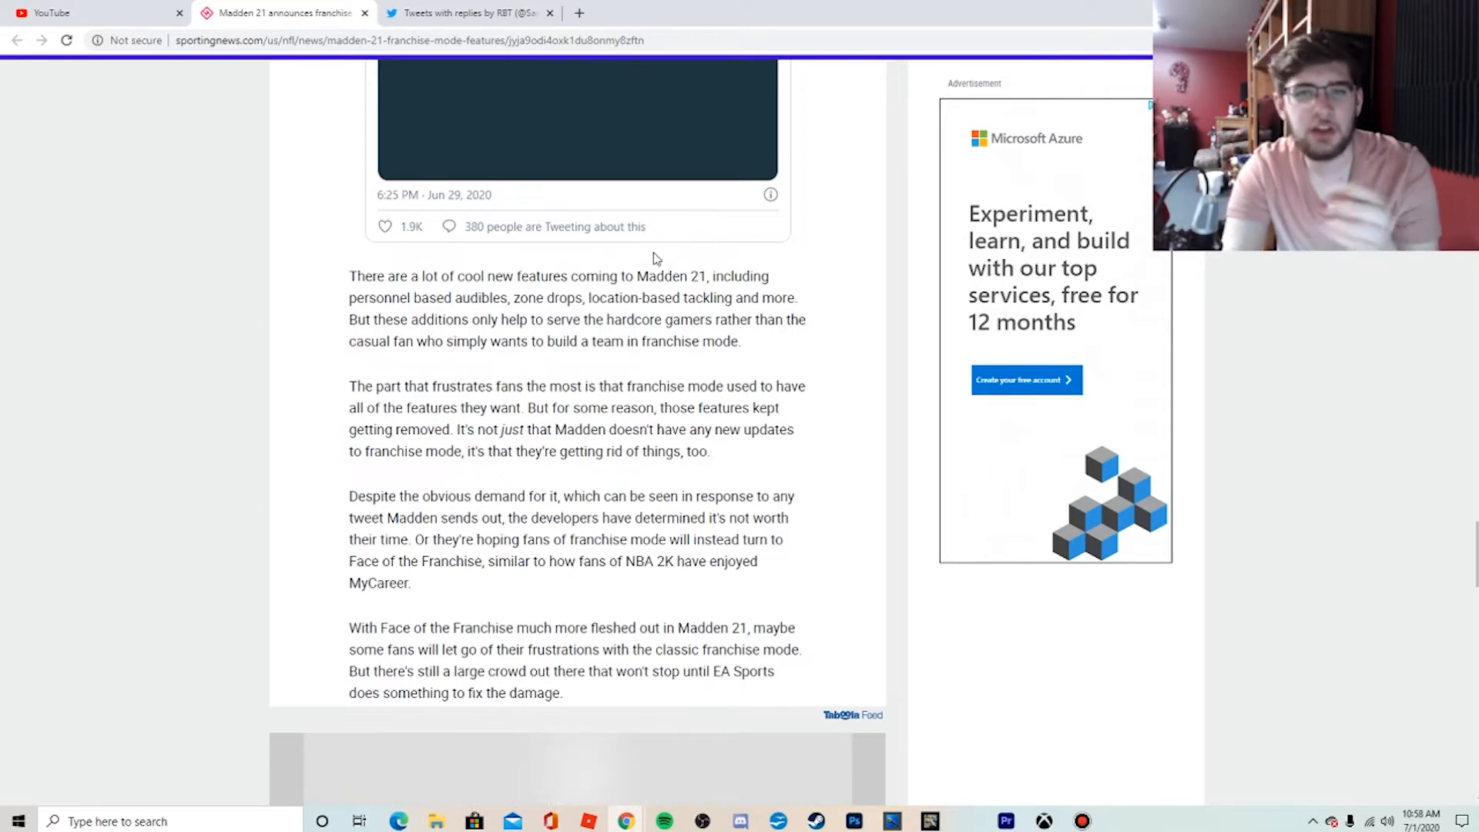
mouse_move(661, 295)
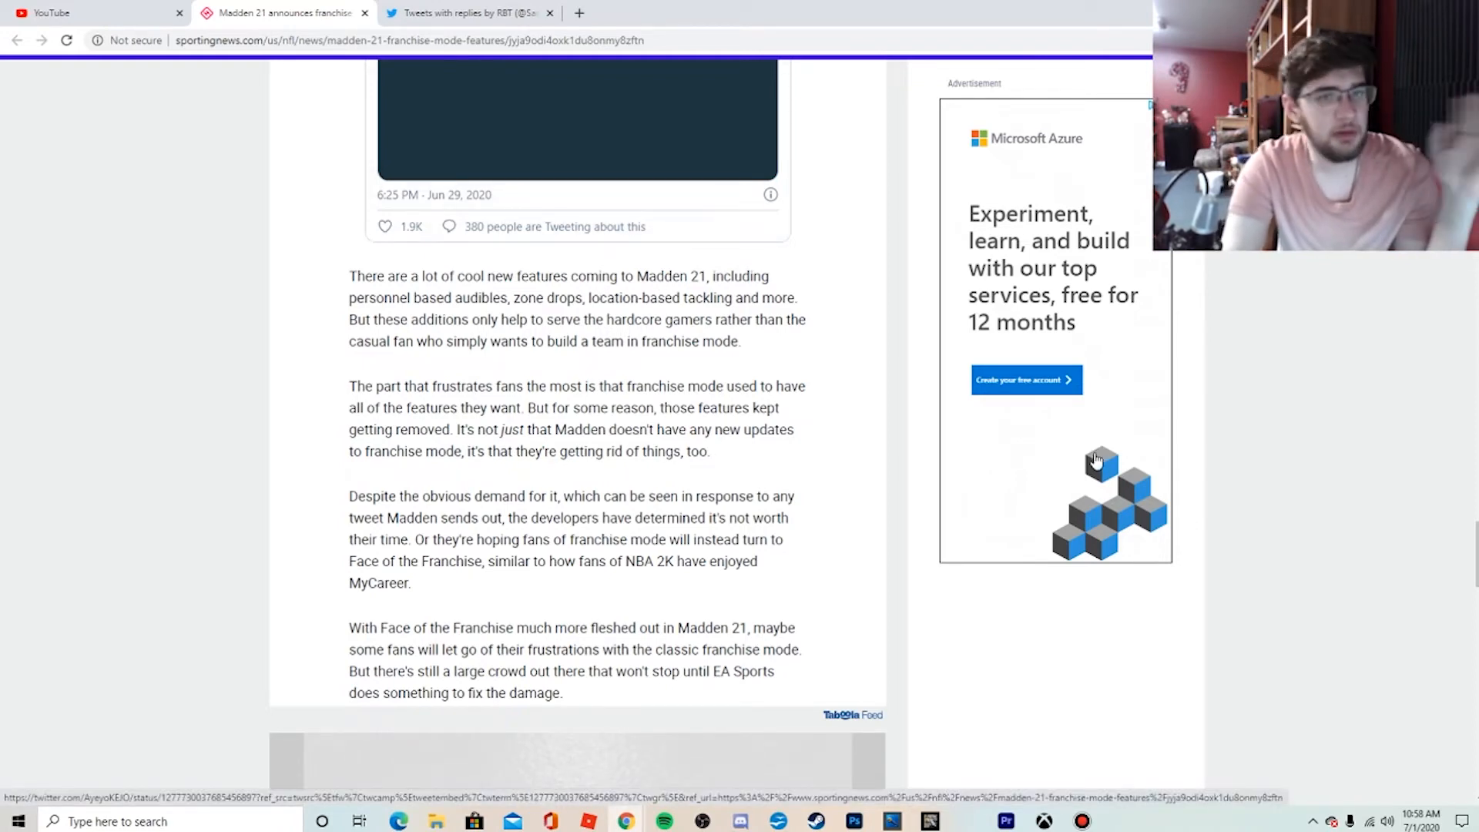
mouse_move(1035, 436)
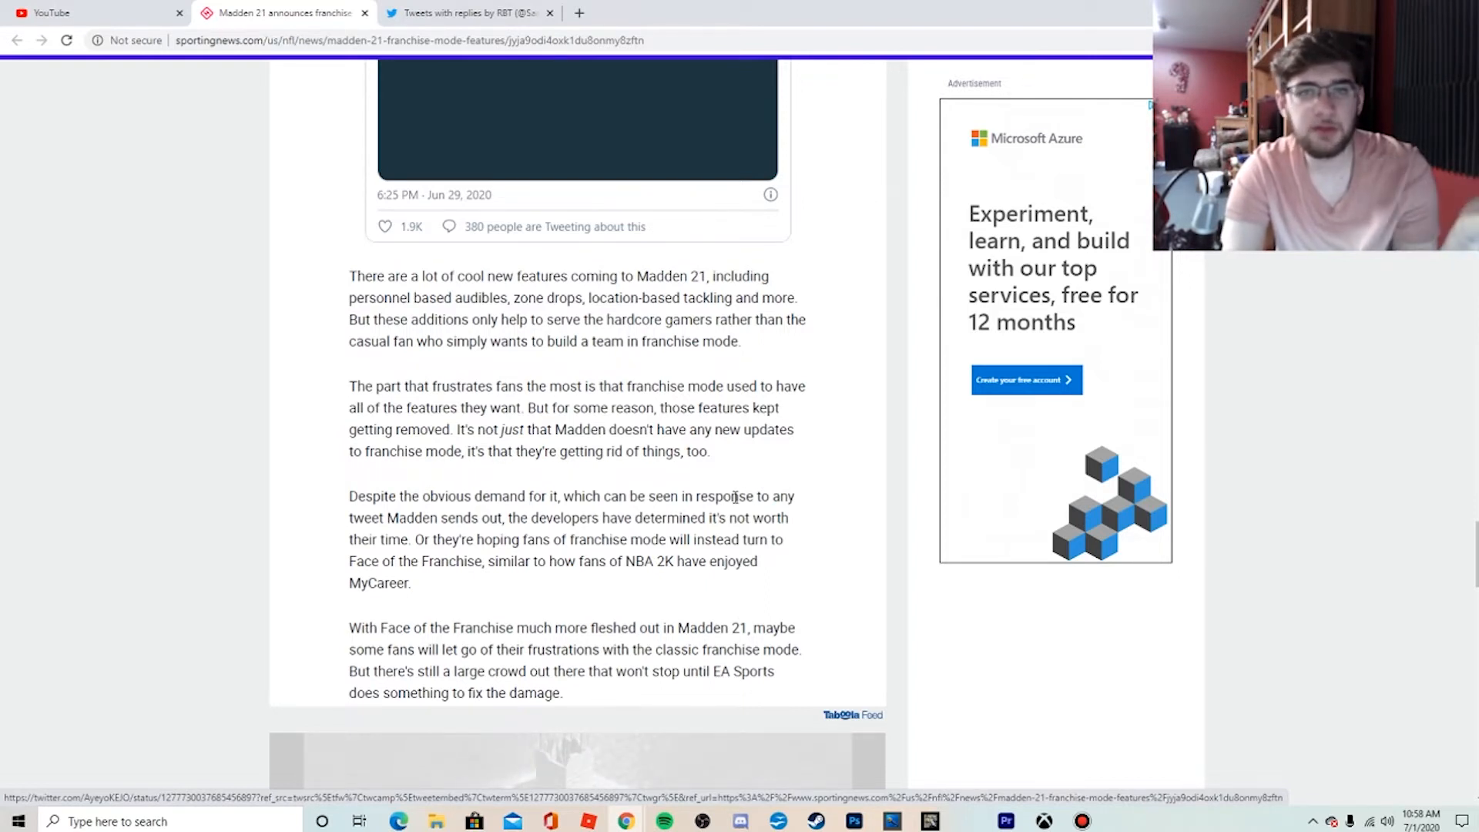
mouse_move(679, 451)
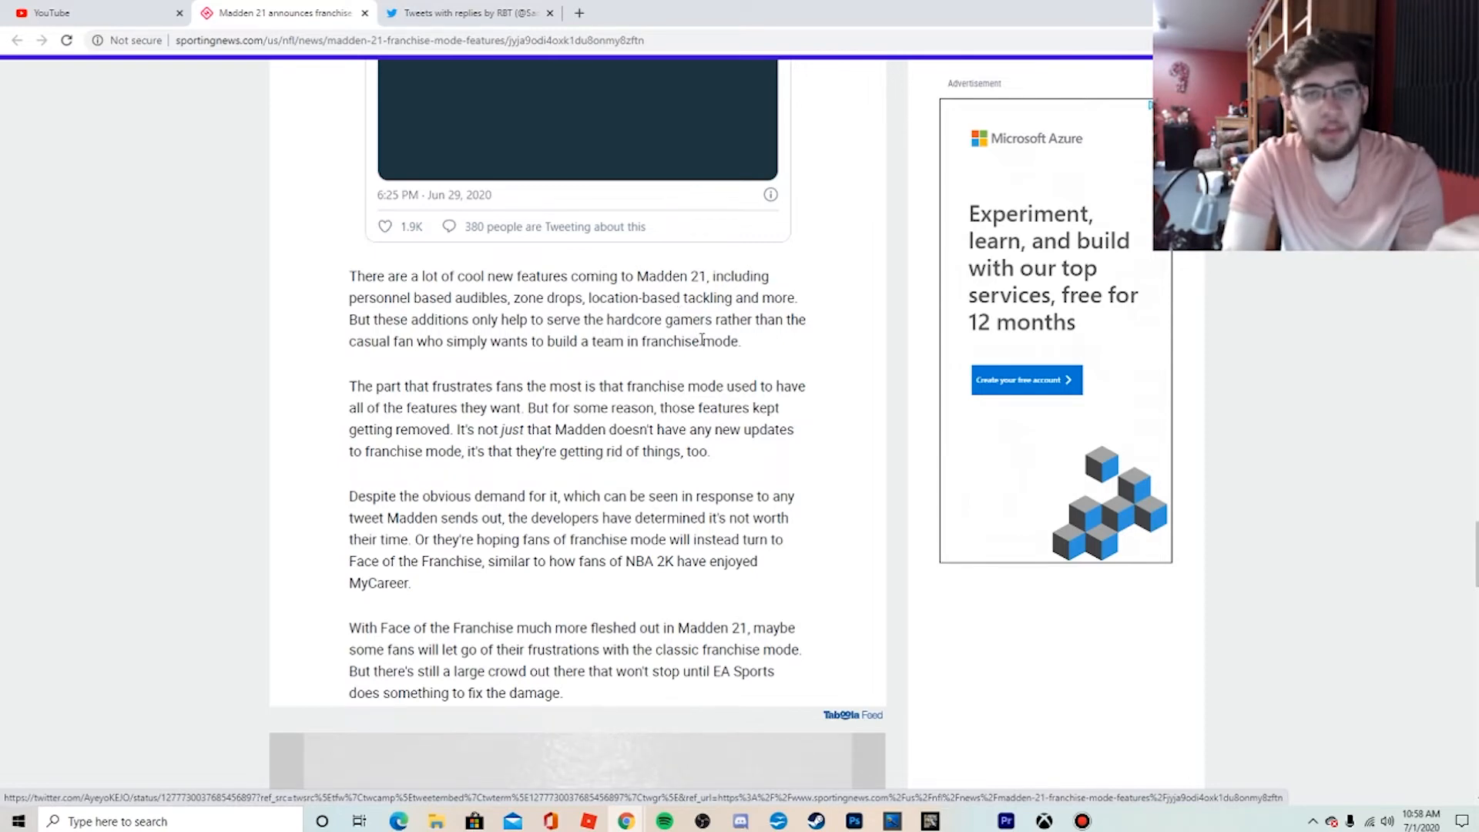
scroll("down", 3)
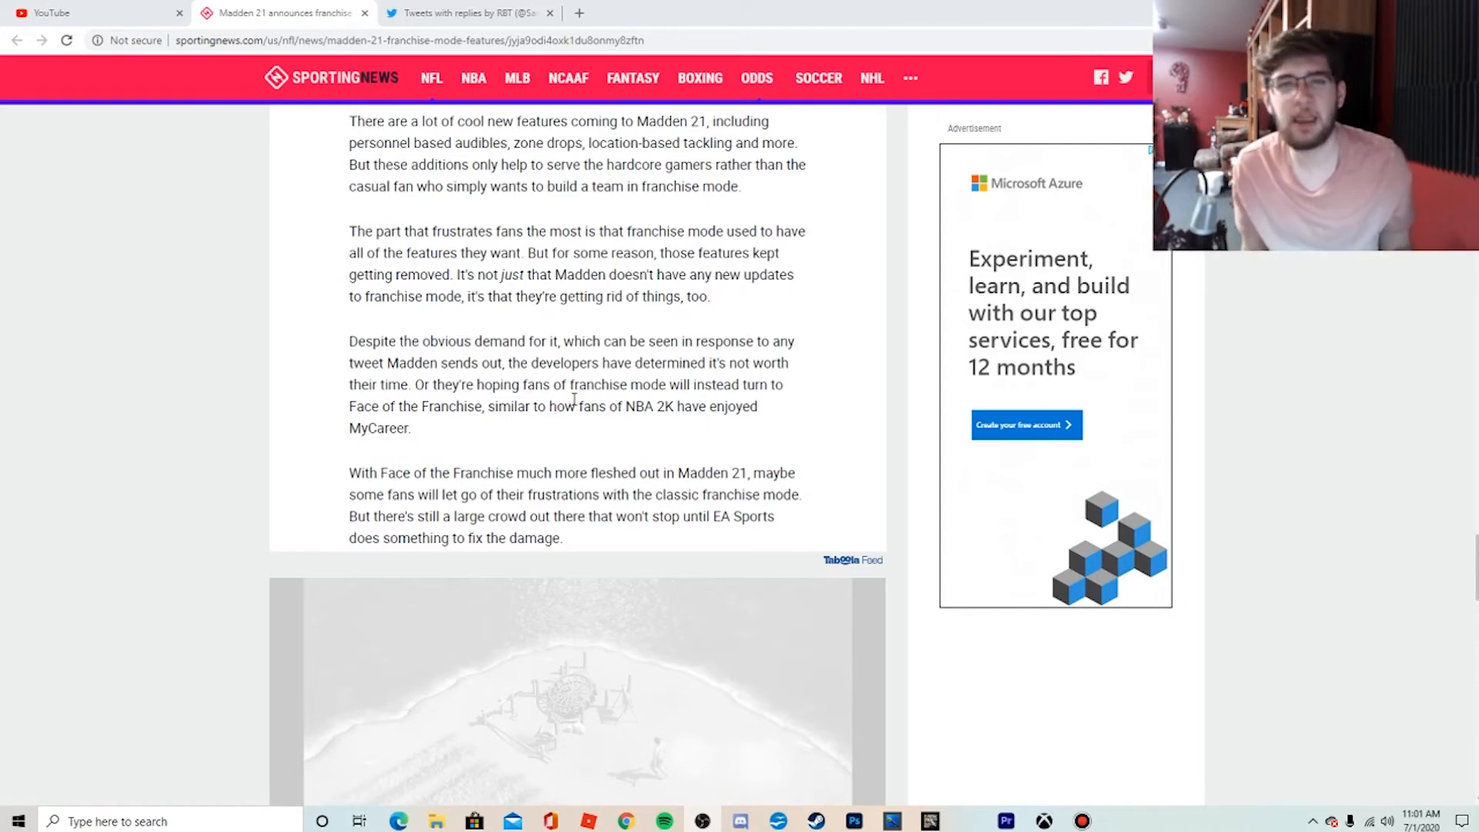
- Move through the article past the meme and Deuce Douglas tweet toward the OPepPep tweet
scroll("down", 3)
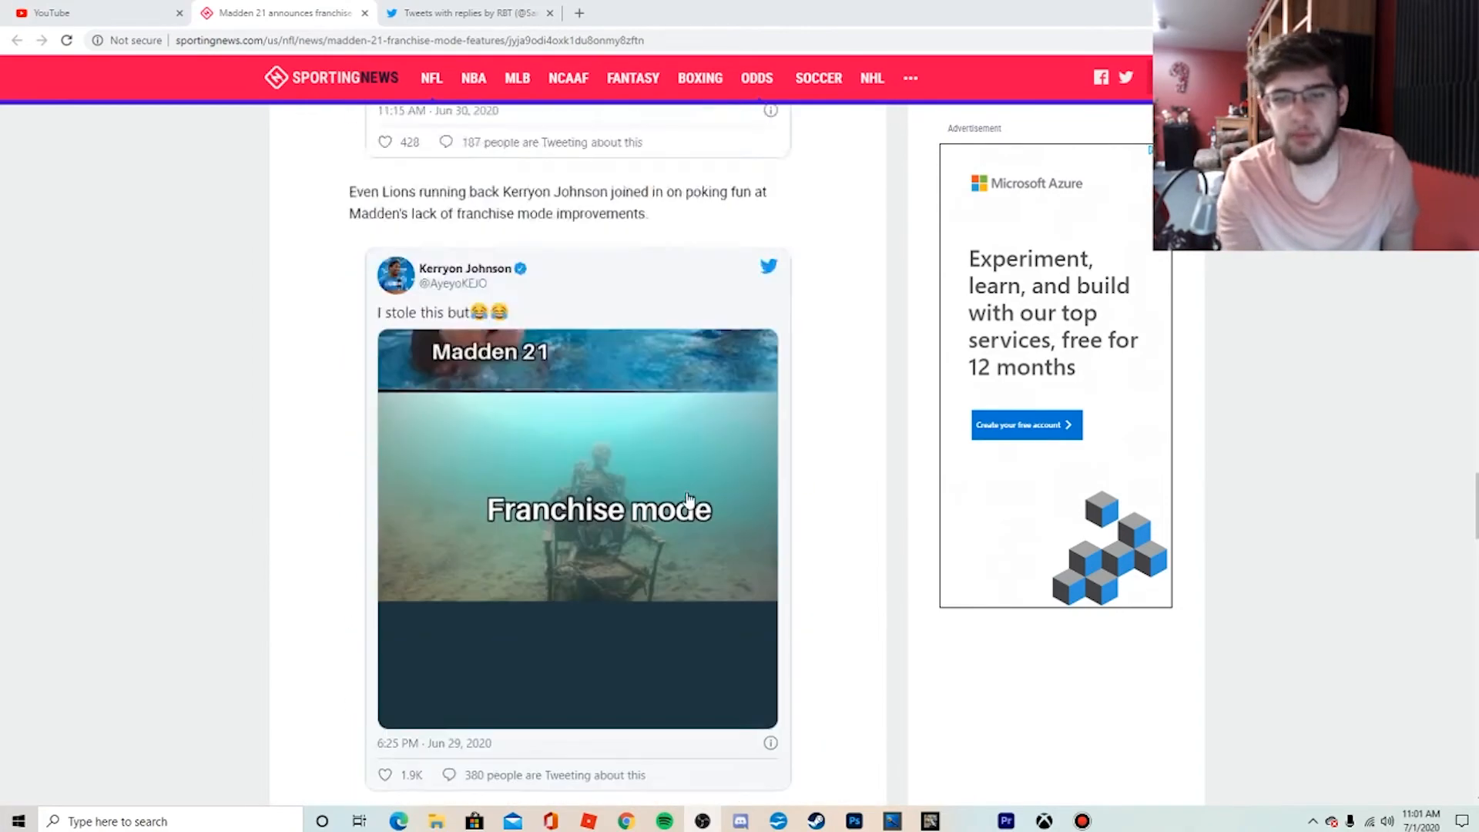
scroll("down", 3)
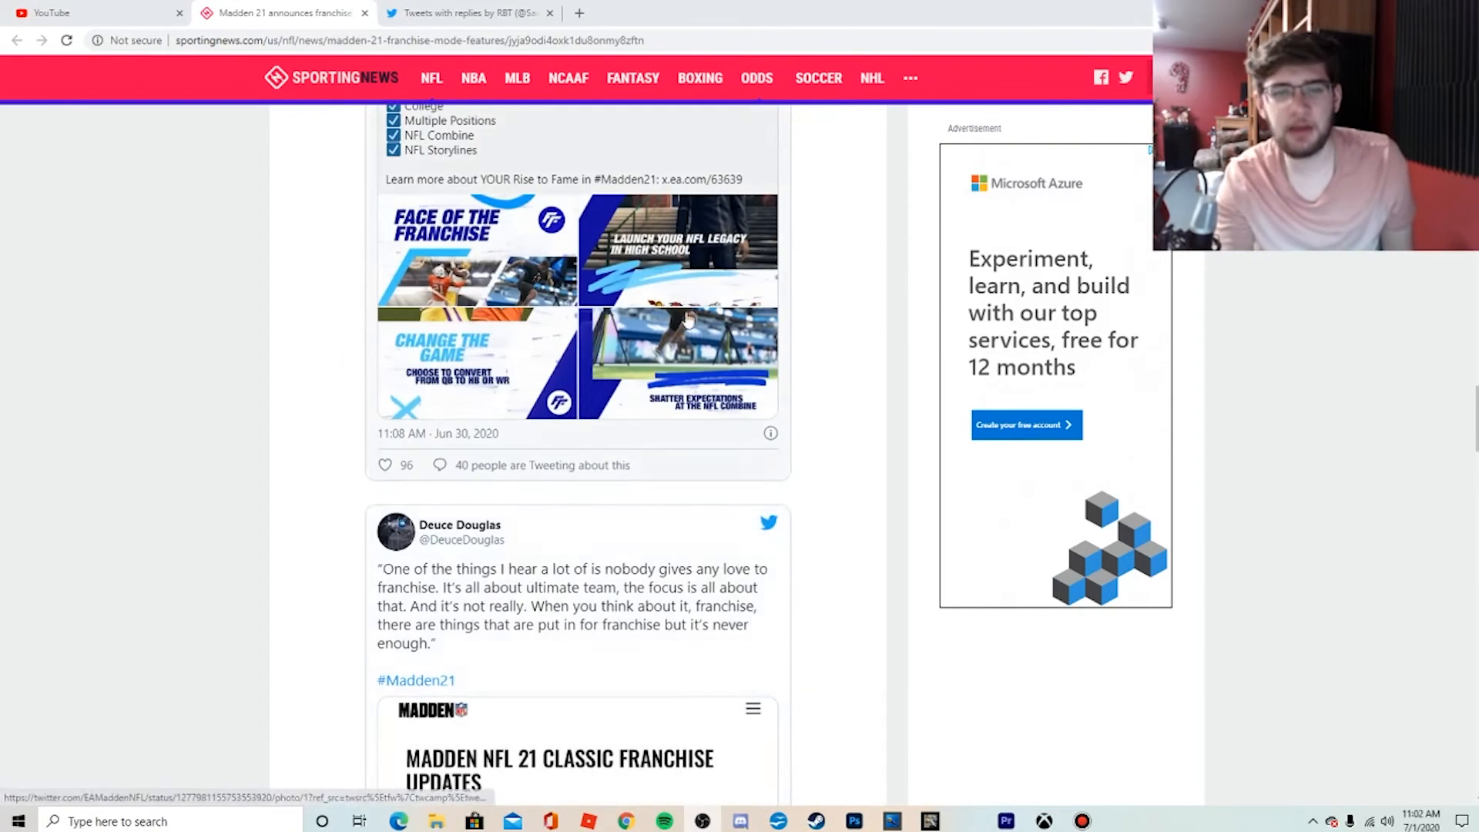
scroll("down", 3)
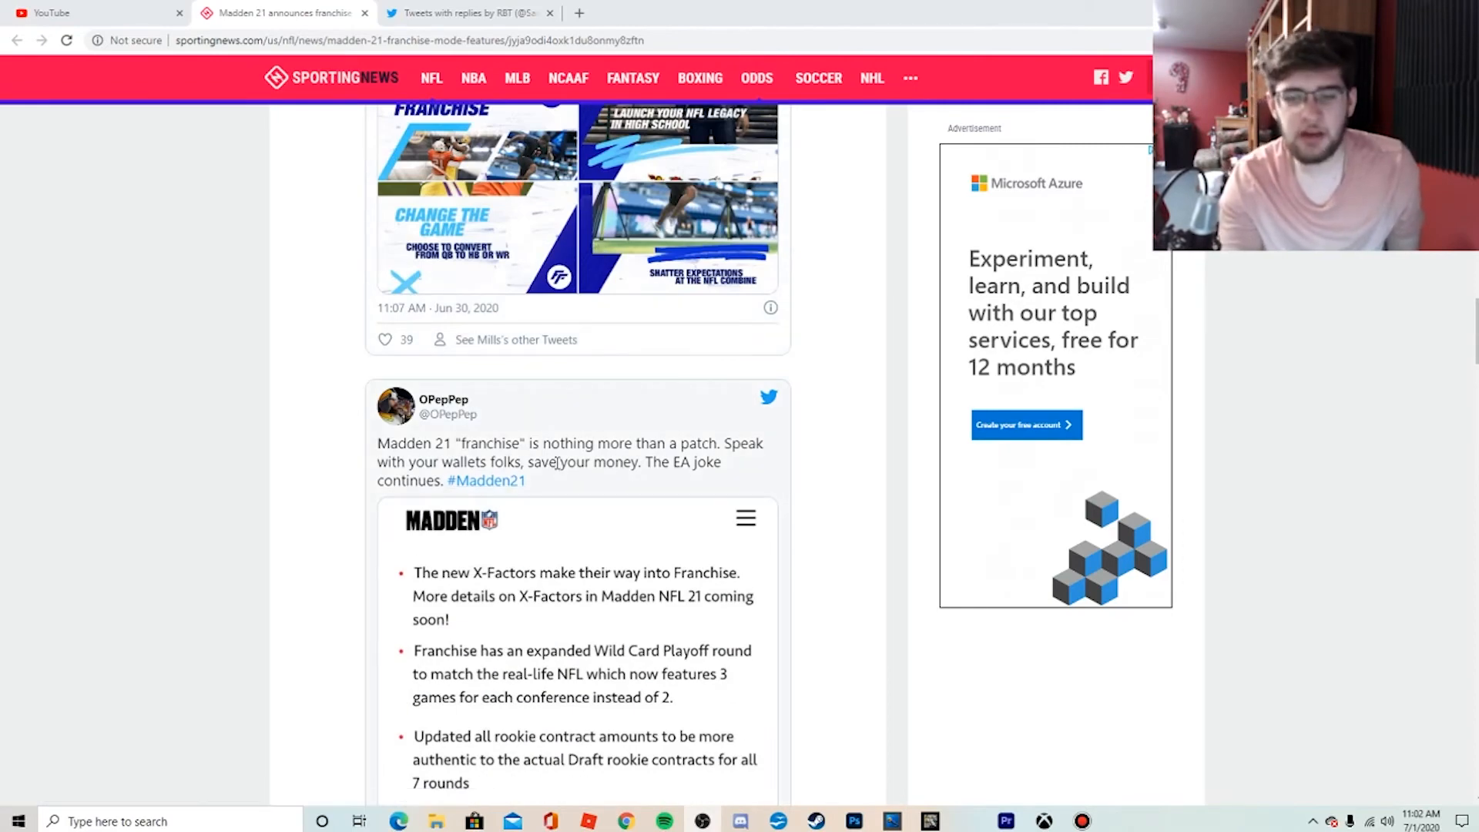
mouse_move(844, 422)
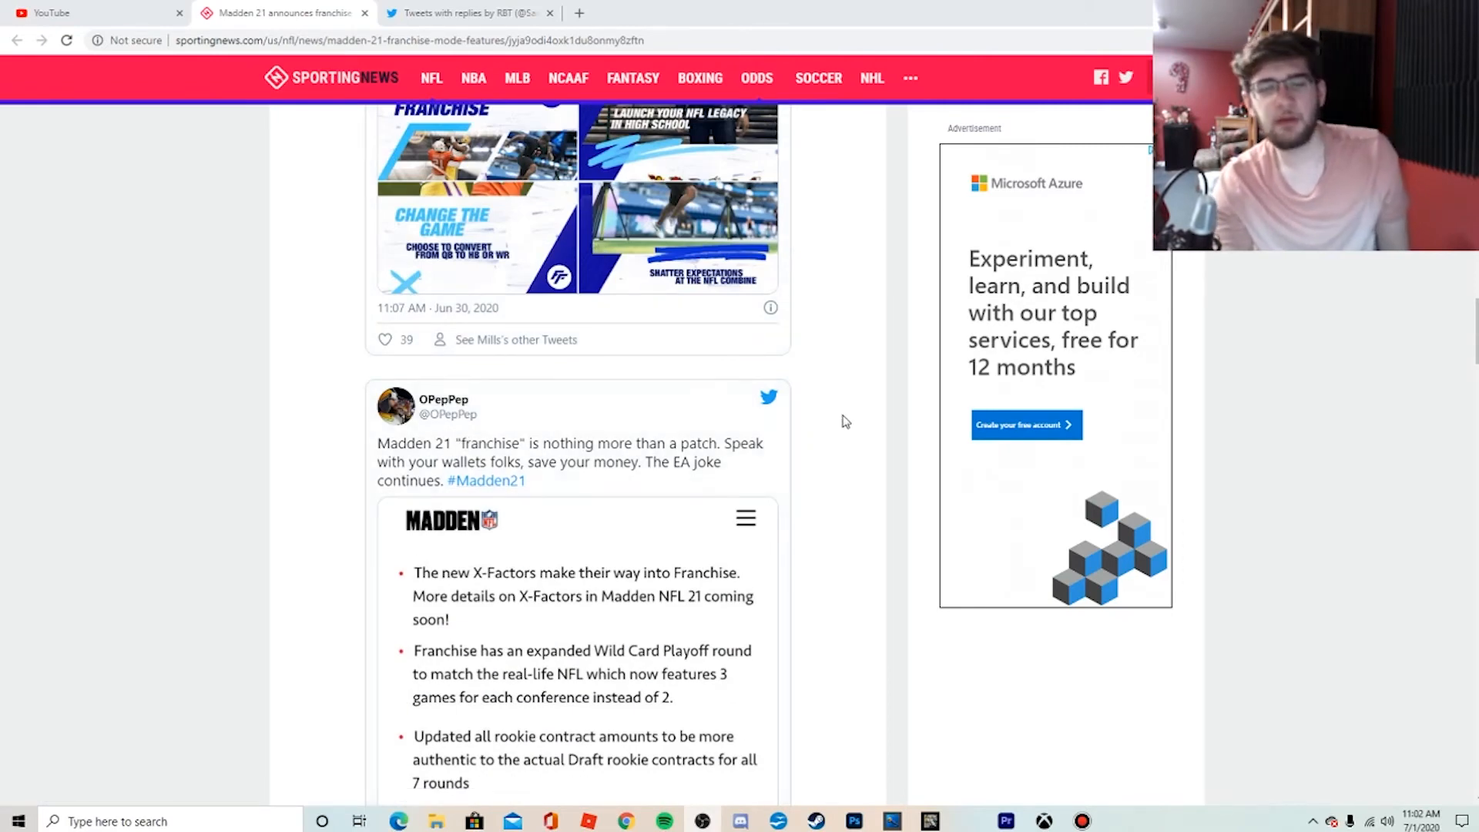
scroll("down", 3)
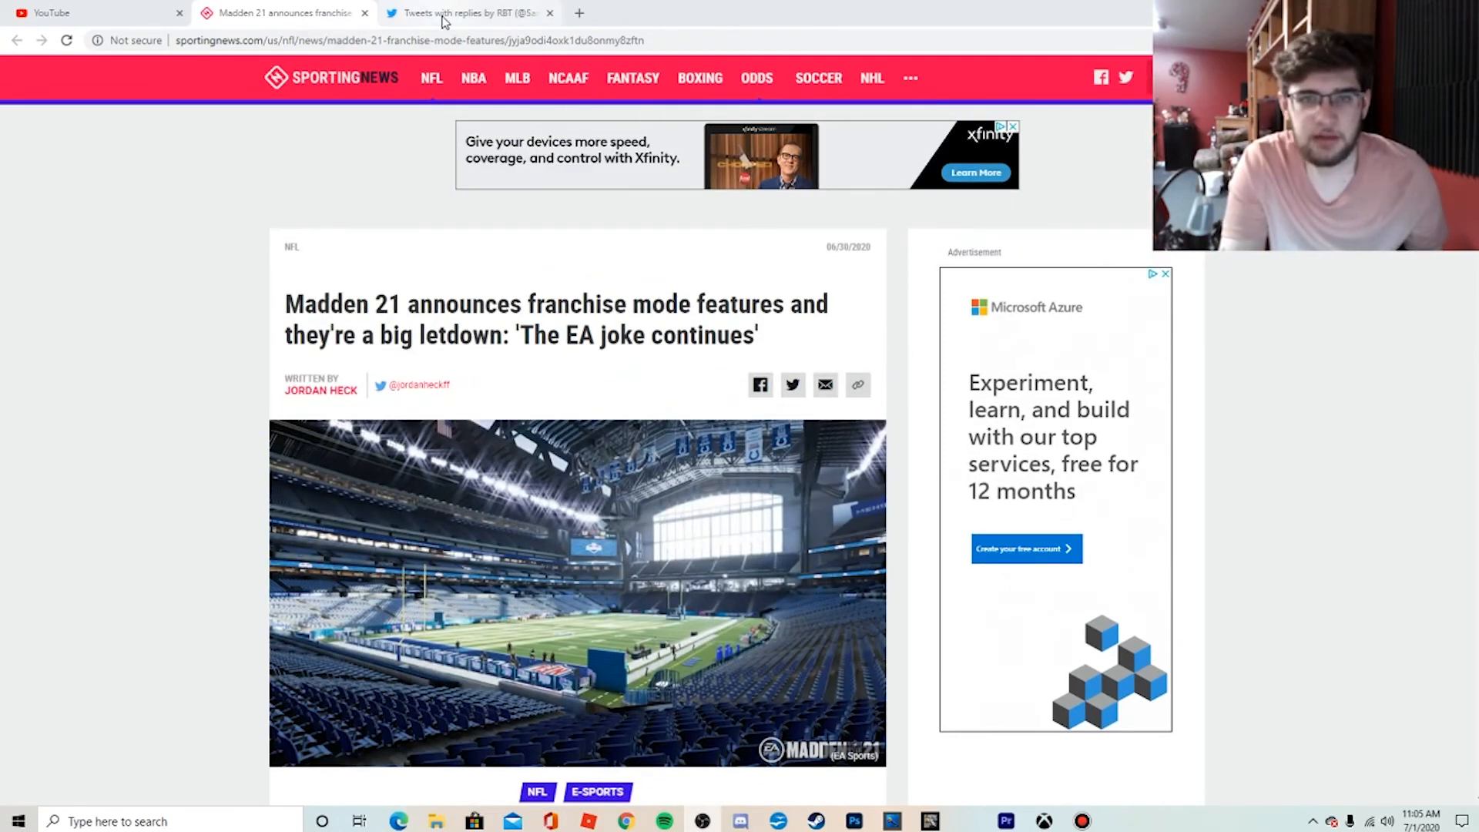
- Switch to RBT's Twitter profile and browse down his Tweets & replies
left_click(462, 14)
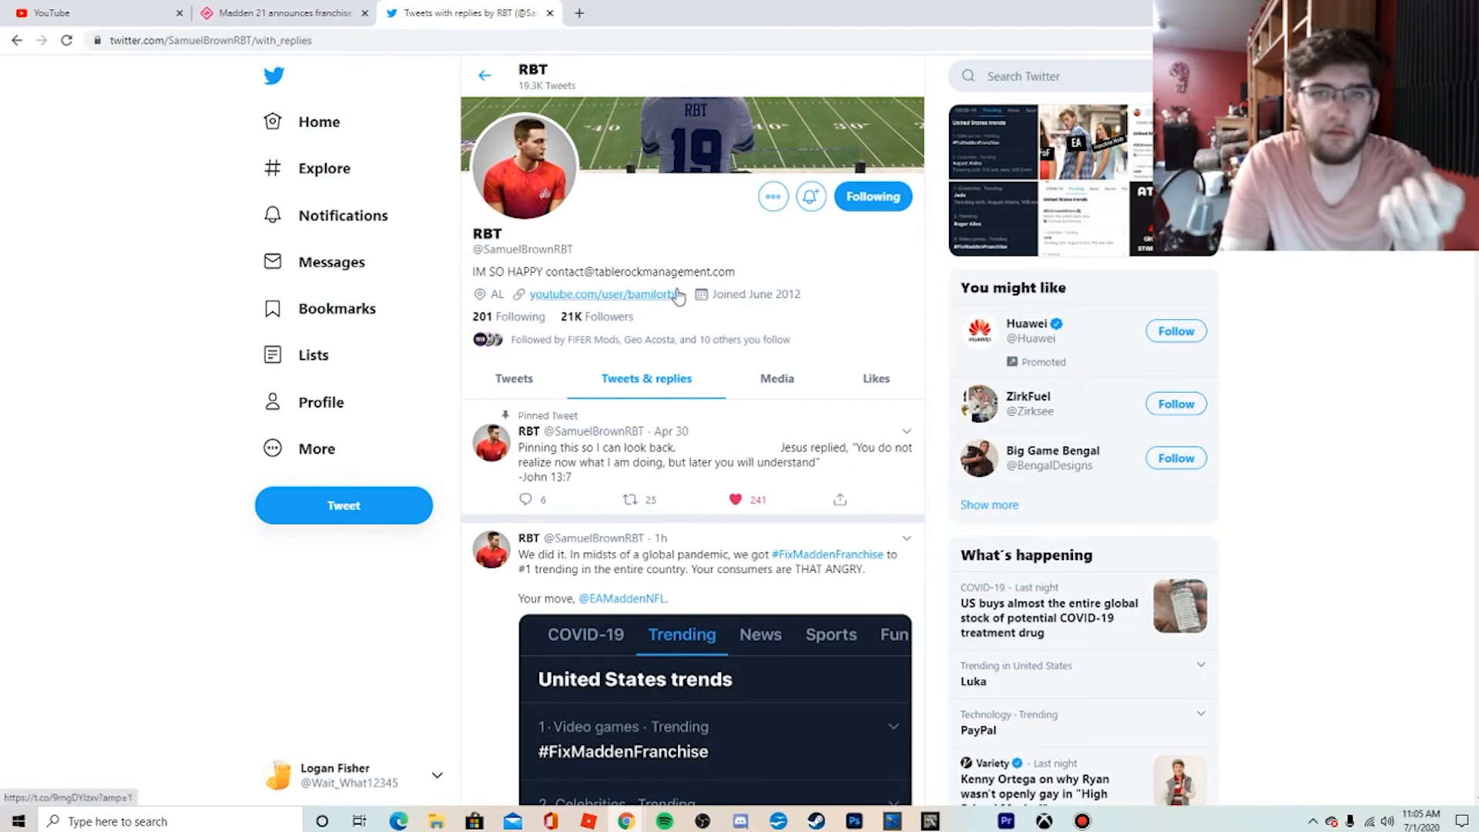
mouse_move(702, 268)
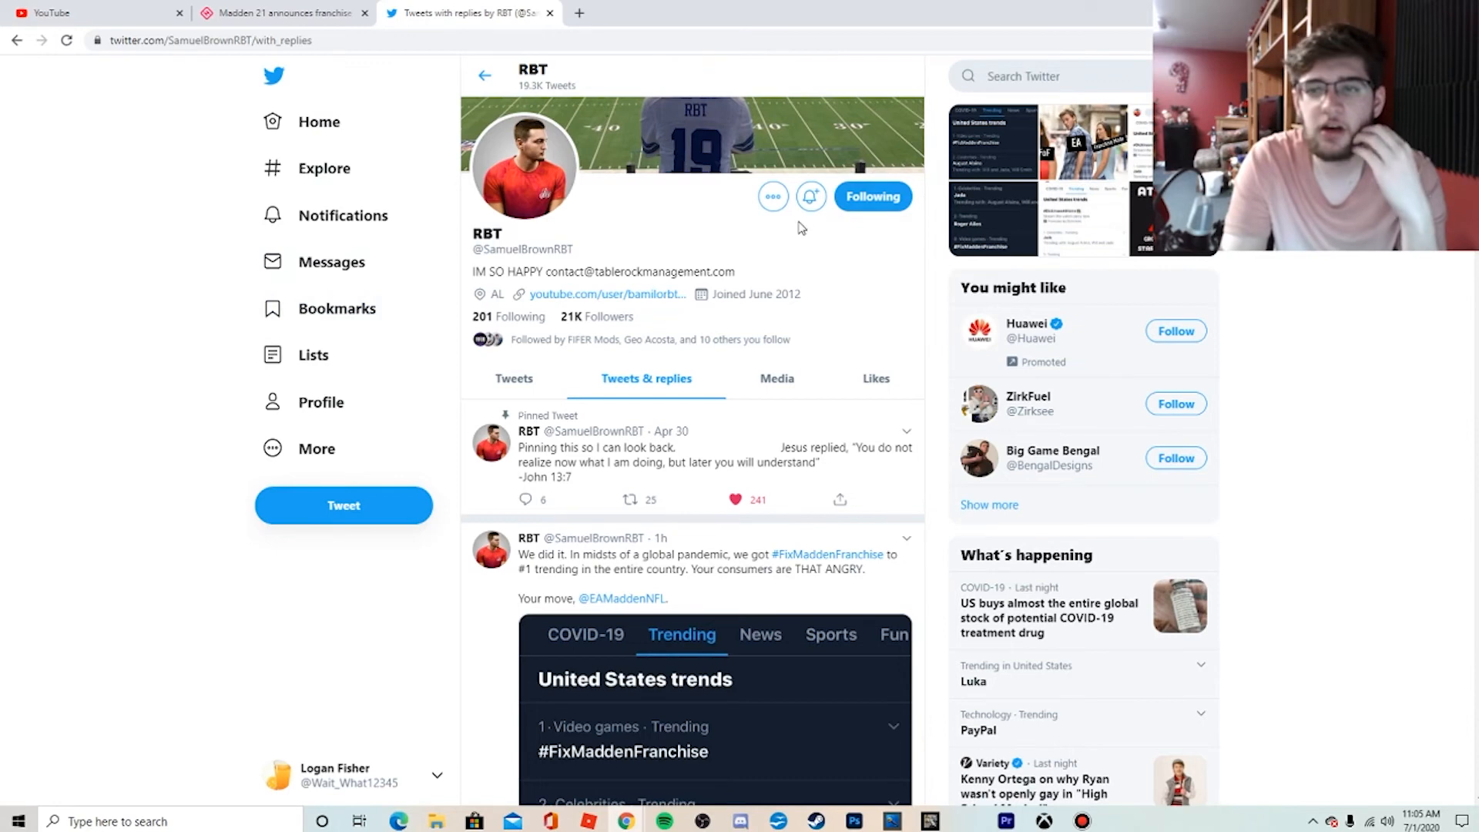
scroll("down", 3)
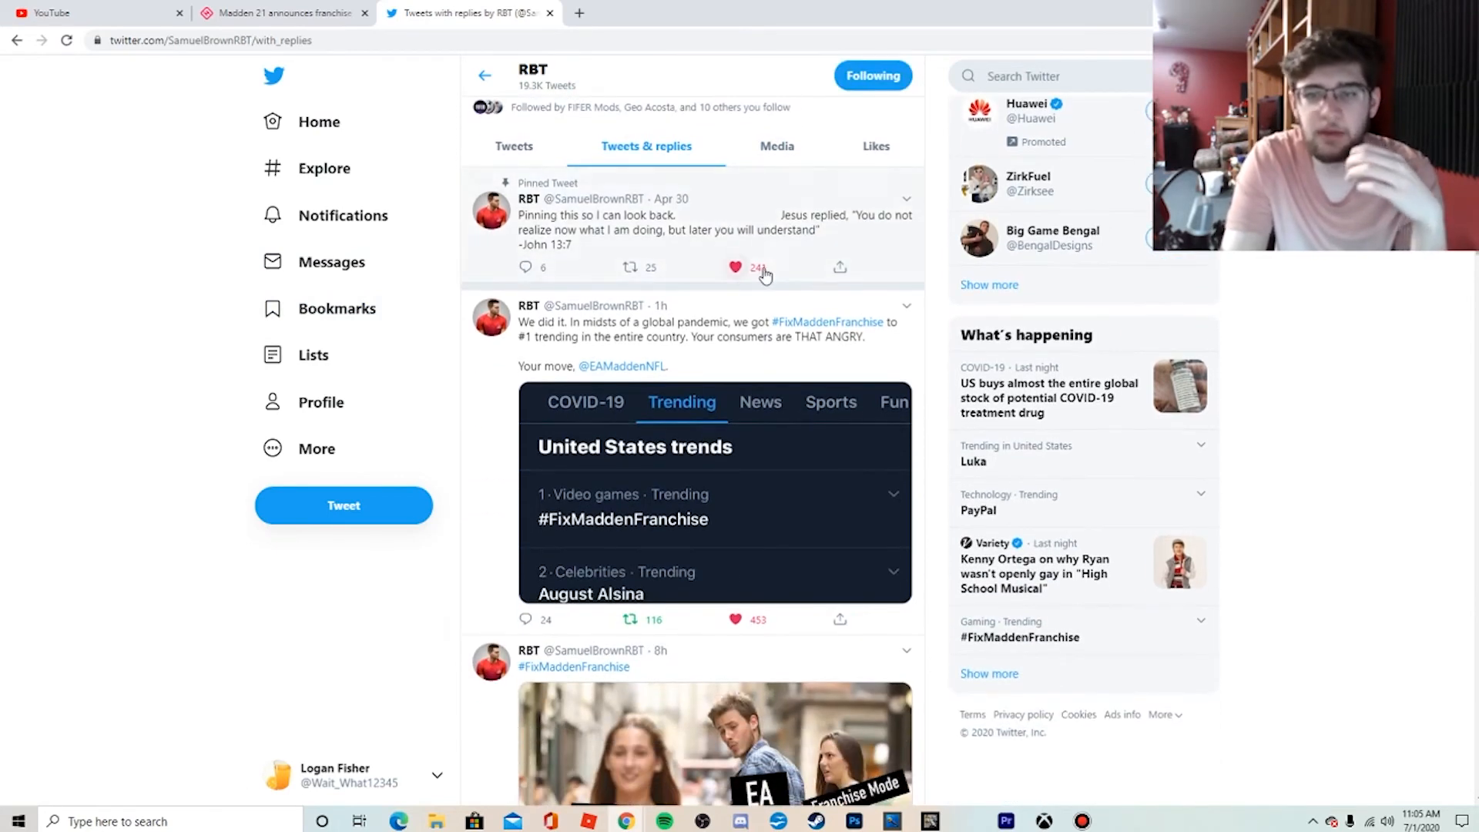
scroll("down", 3)
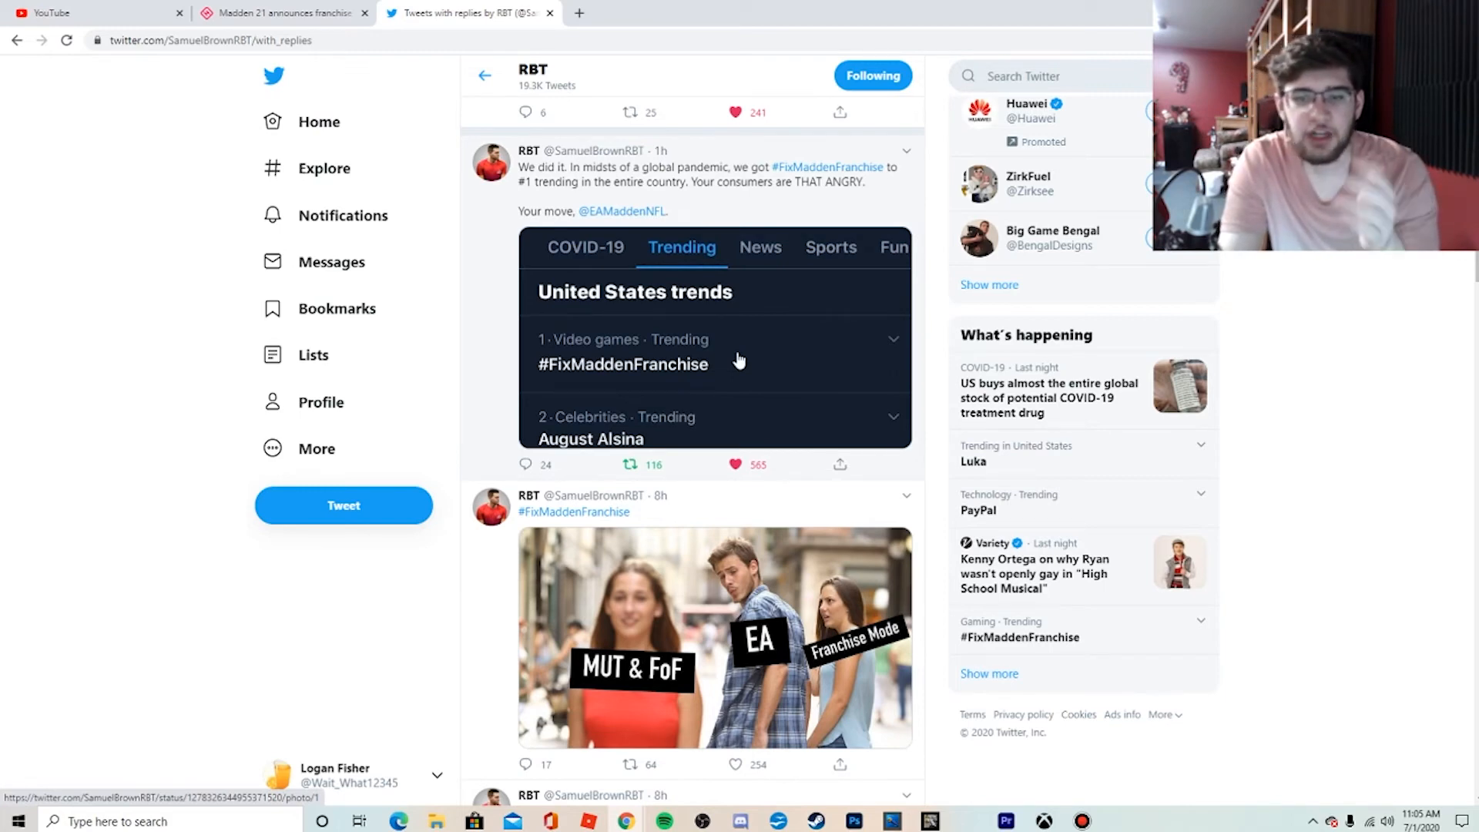
scroll("down", 3)
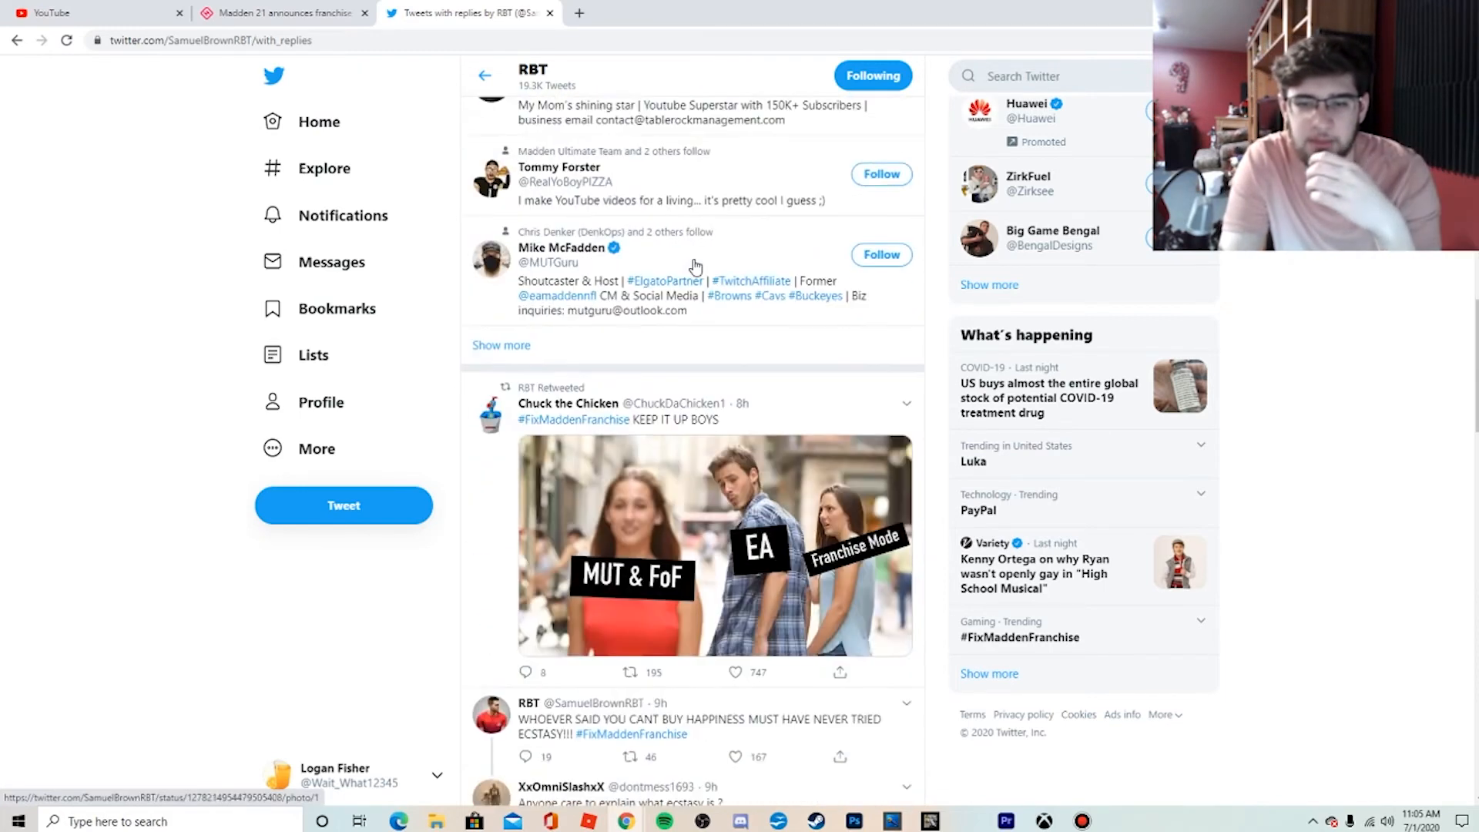
scroll("down", 3)
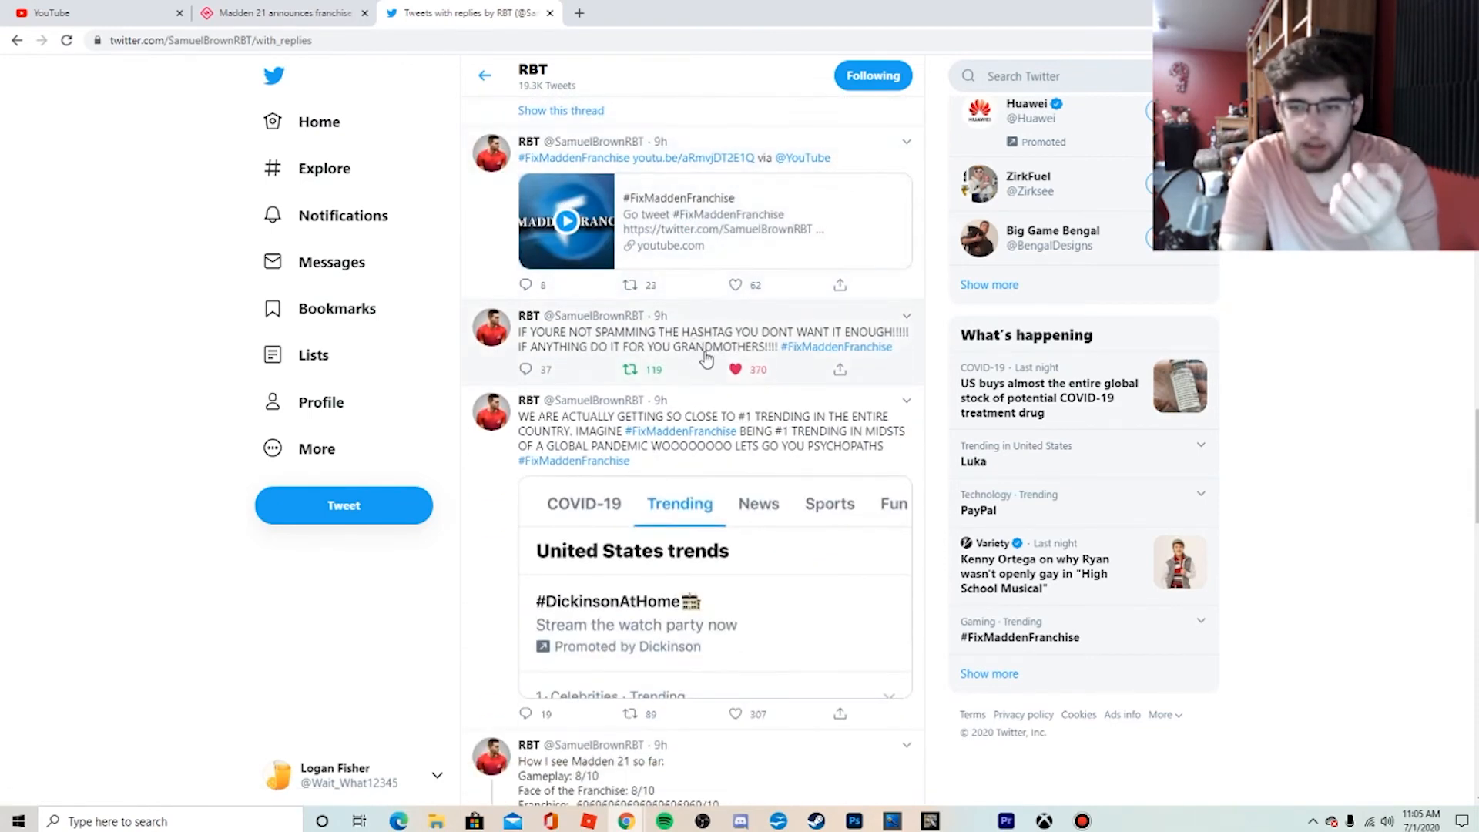
scroll("down", 3)
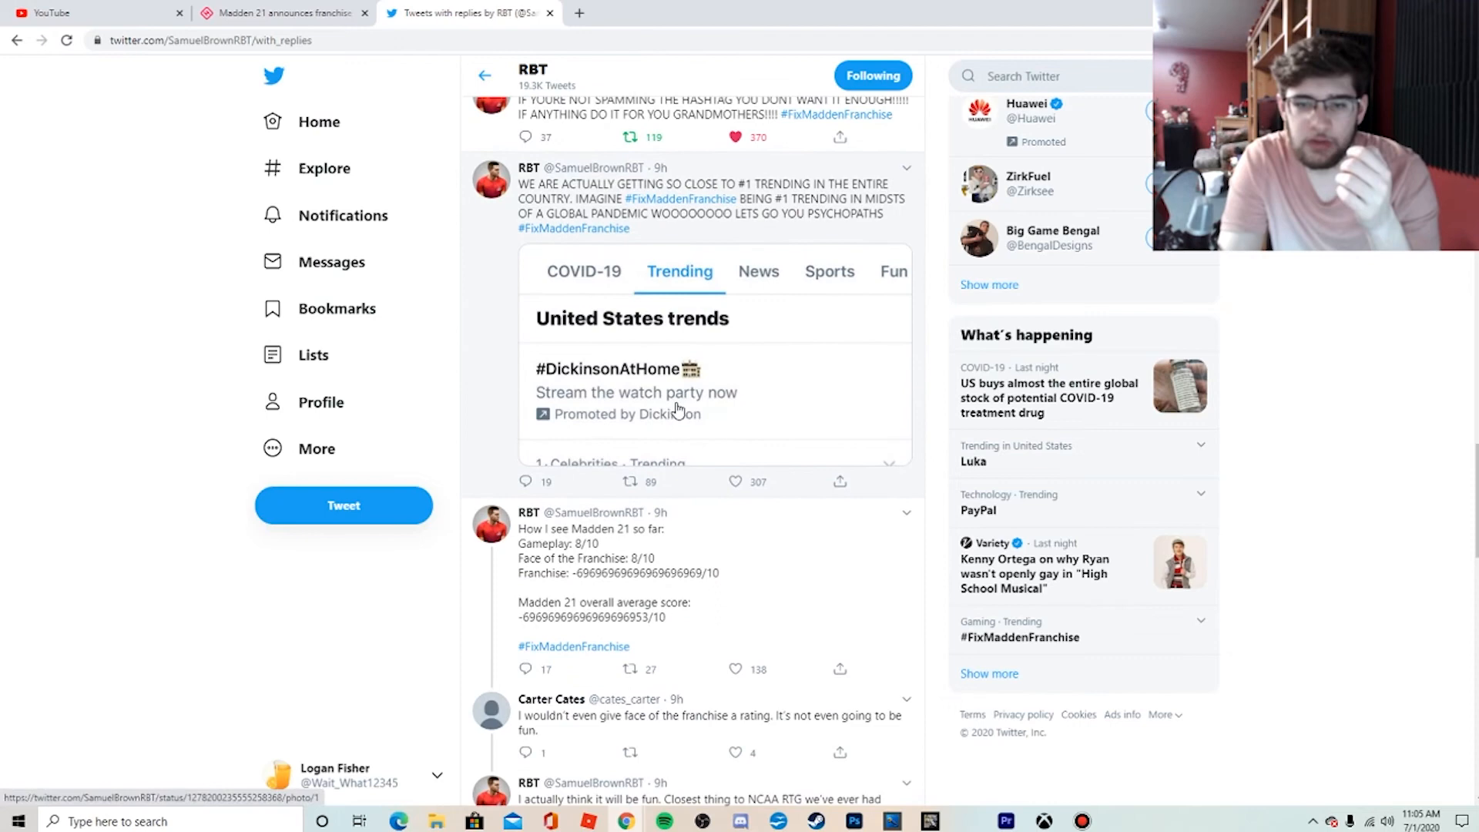
scroll("down", 3)
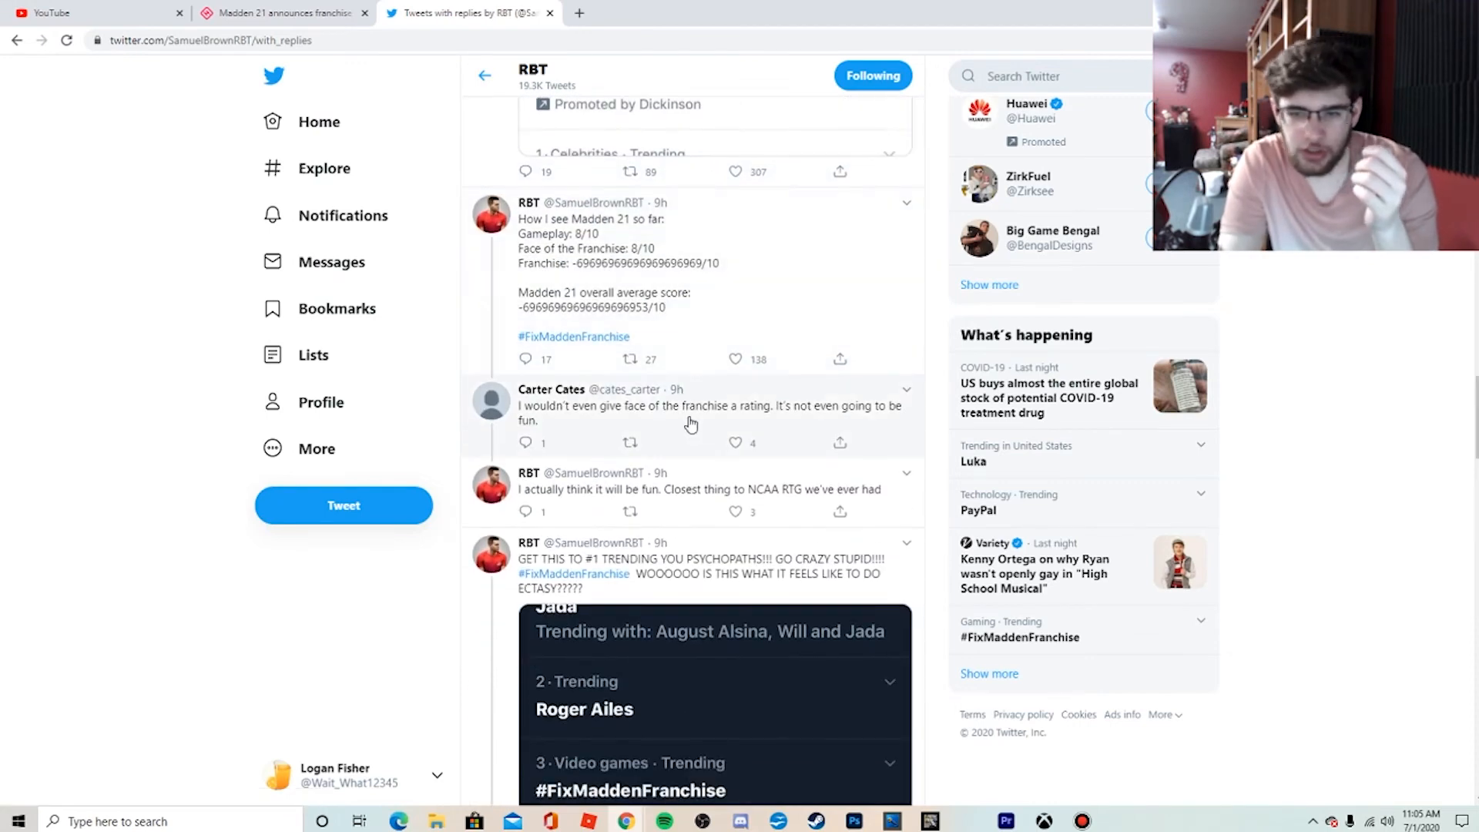
- Reach the #FixMaddenFranchise trending #1 screenshot, view it full-size, then close it
scroll("down", 3)
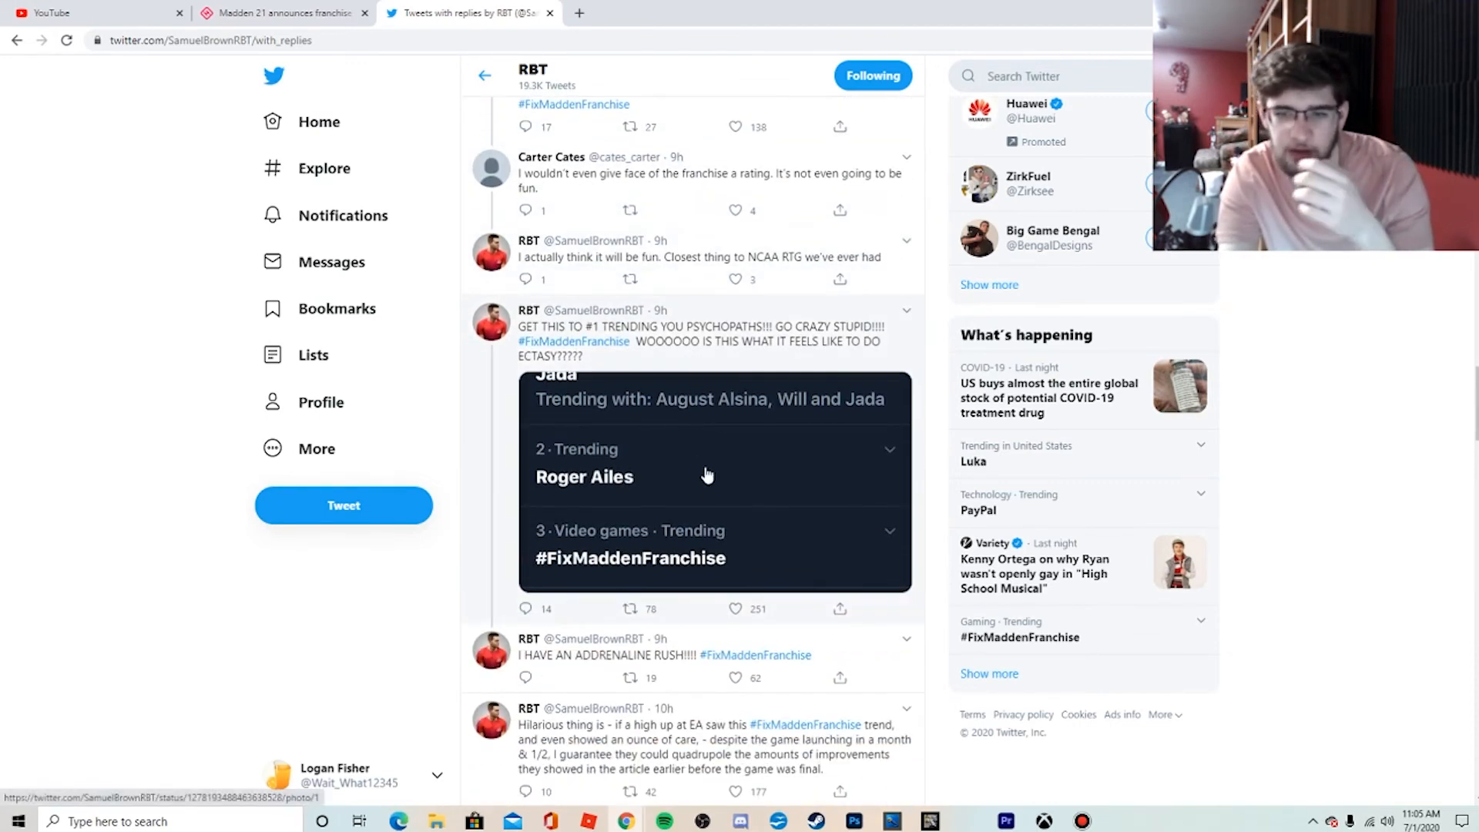
scroll("down", 3)
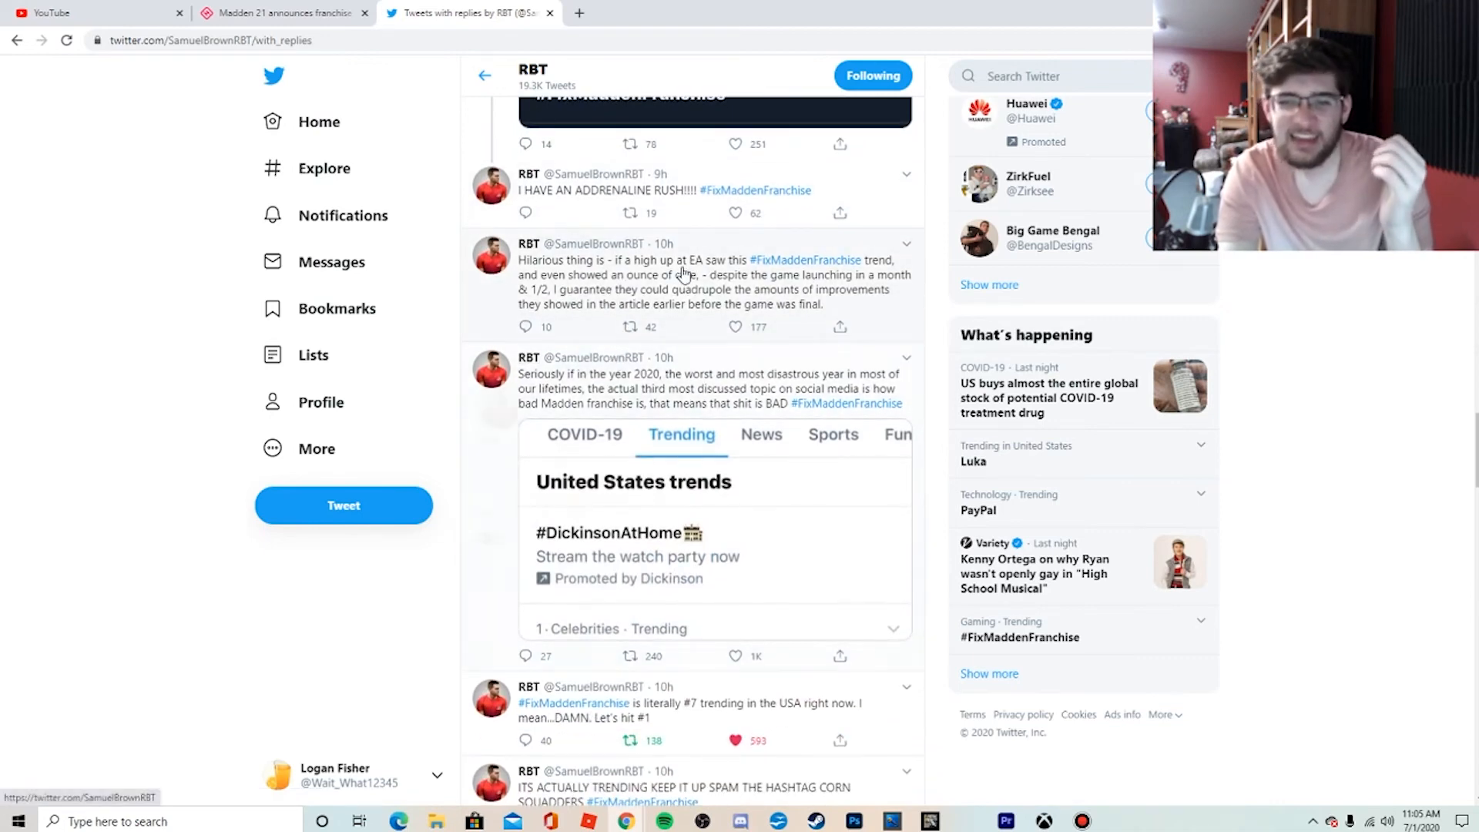
scroll("down", 3)
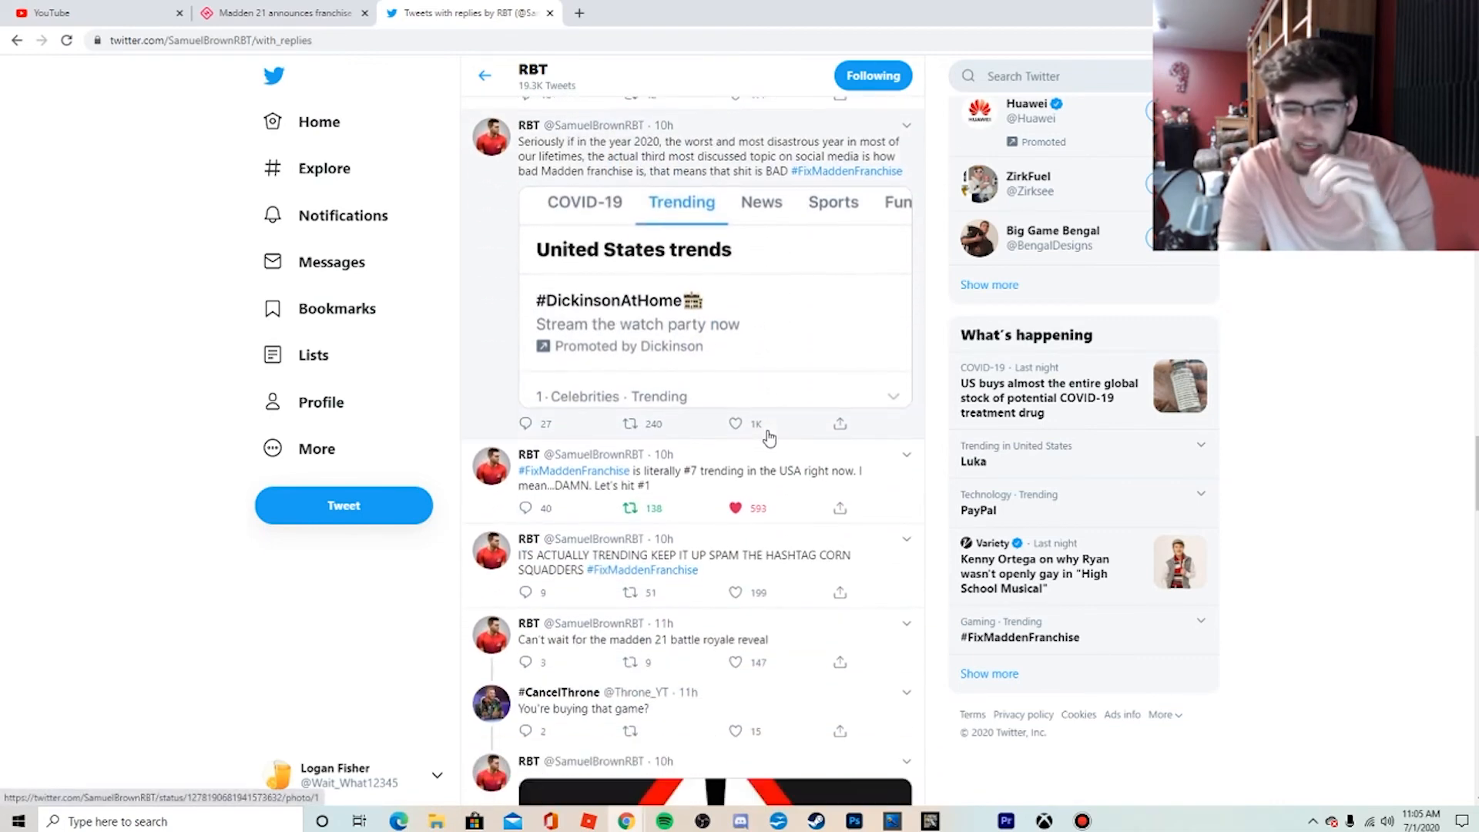
scroll("down", 3)
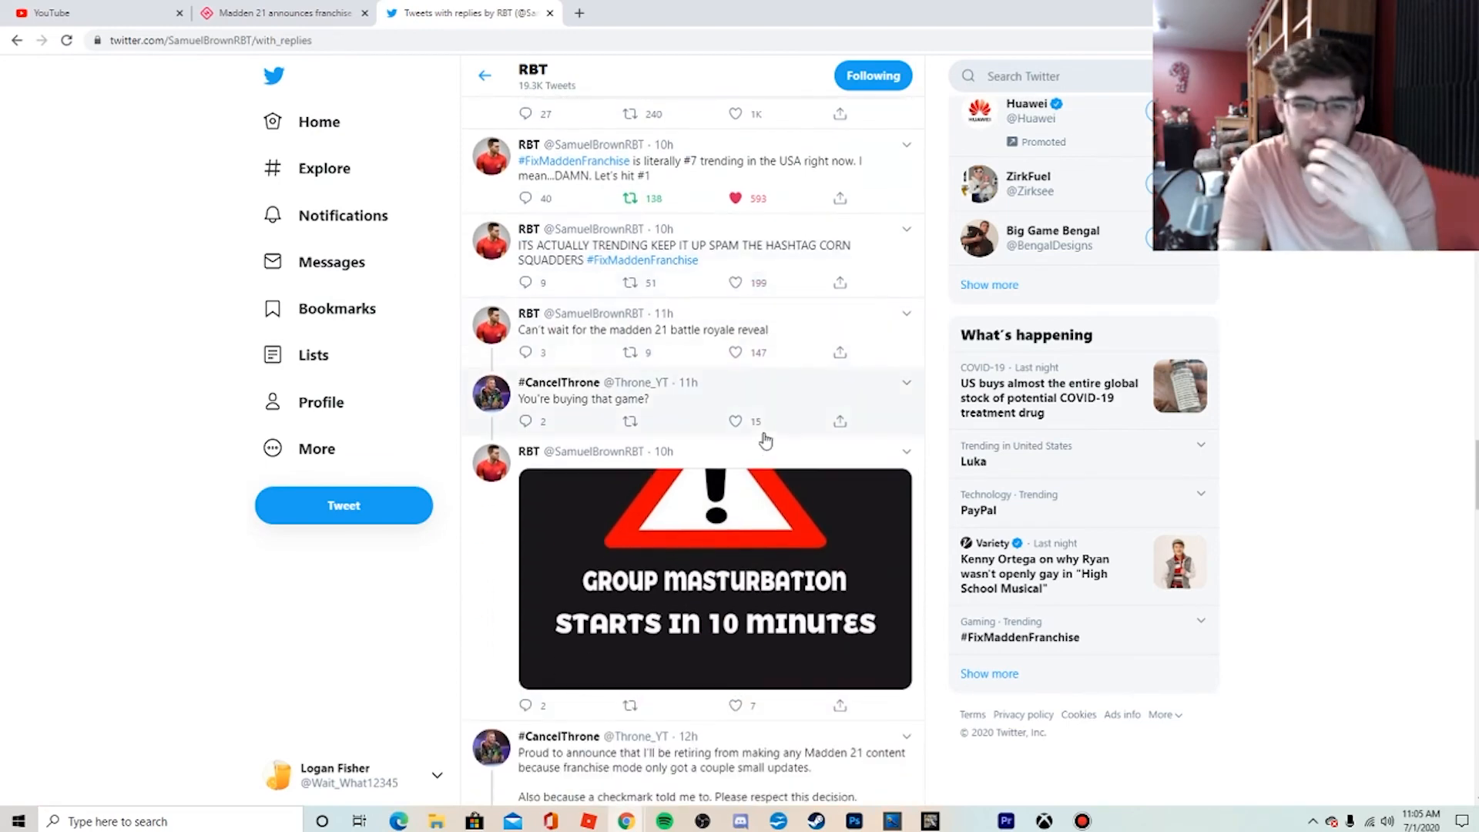
scroll("down", 3)
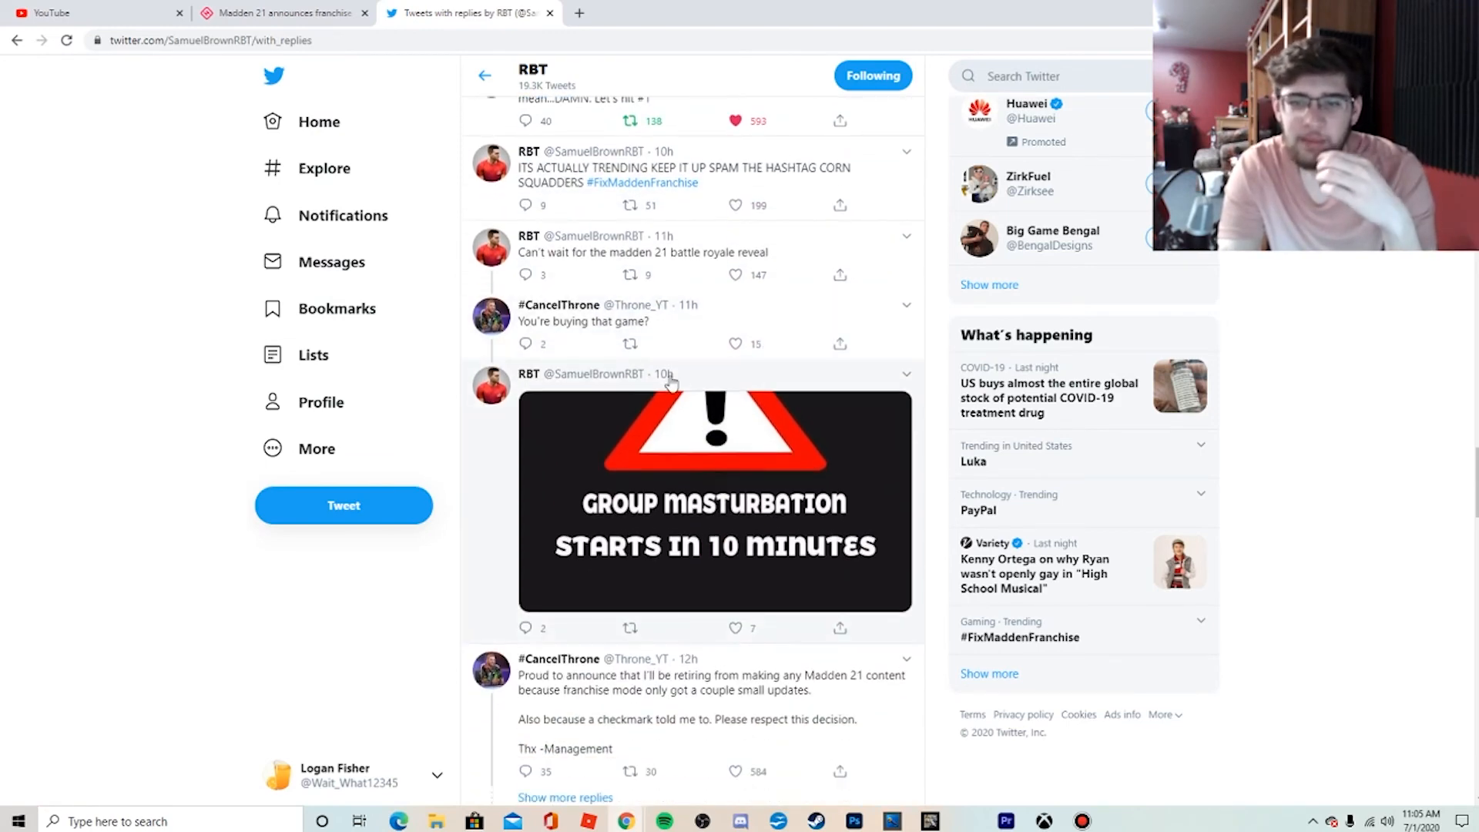
scroll("down", 3)
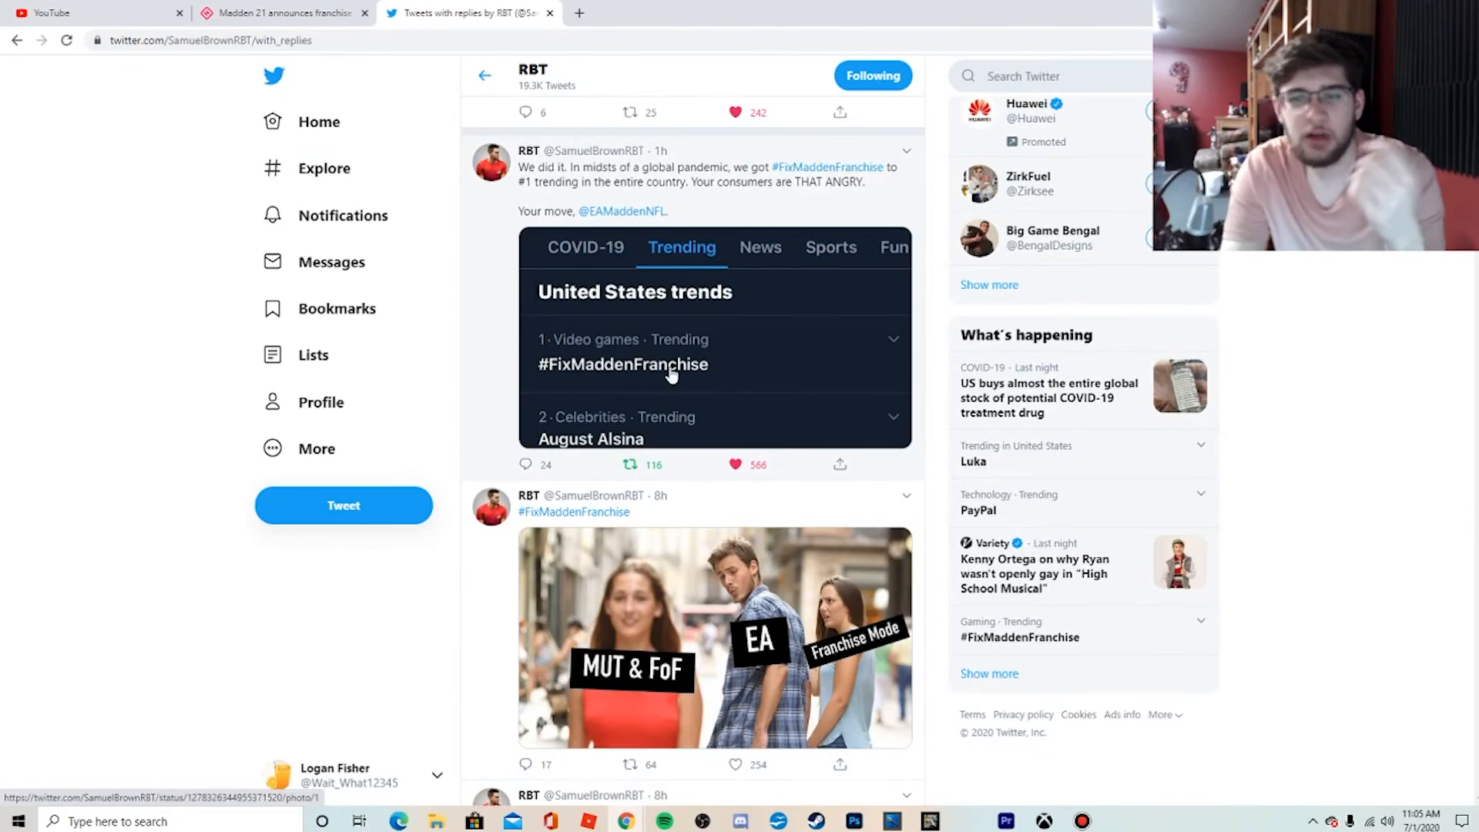
mouse_move(630, 191)
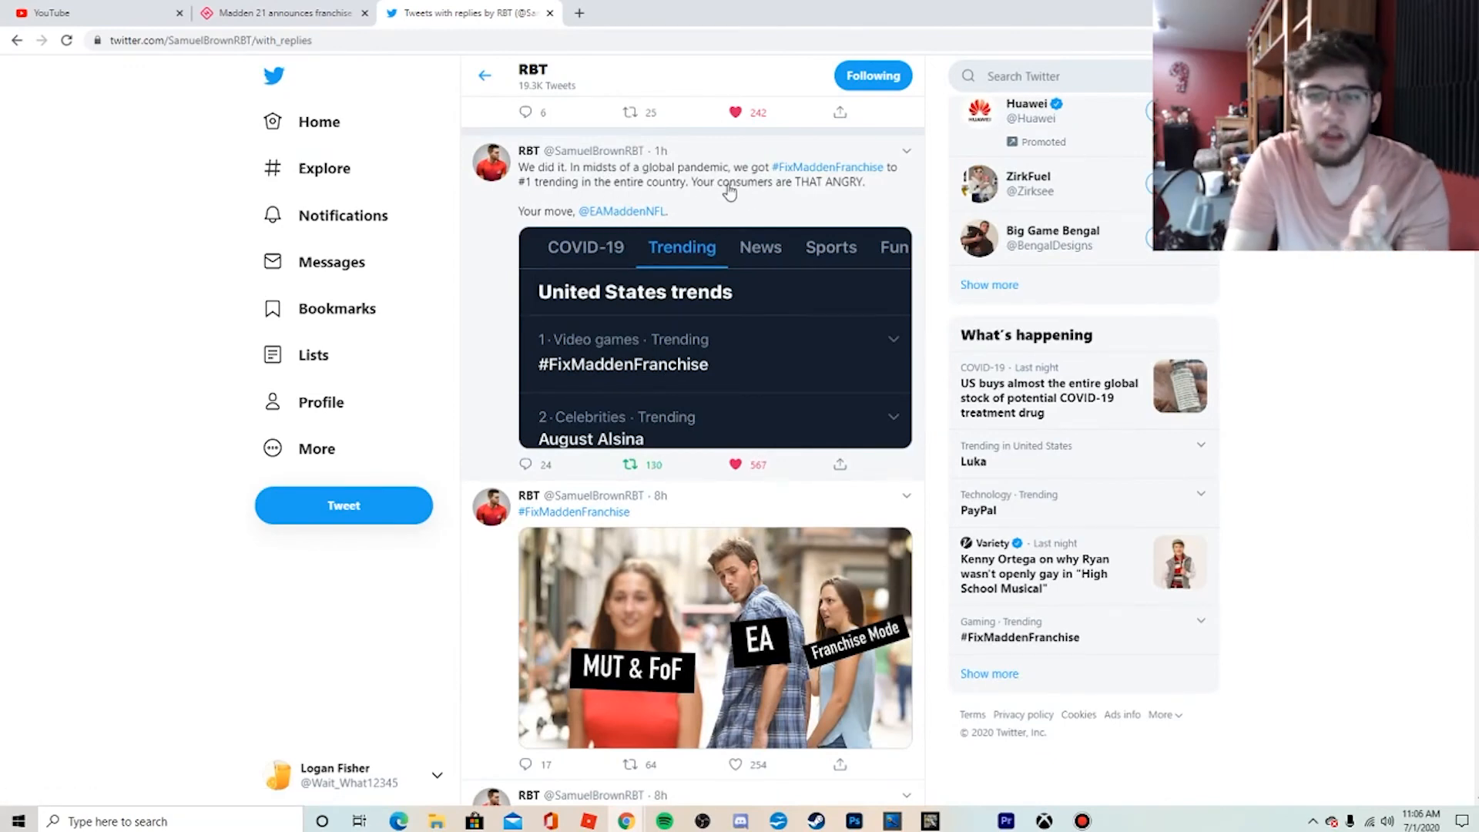
mouse_move(818, 194)
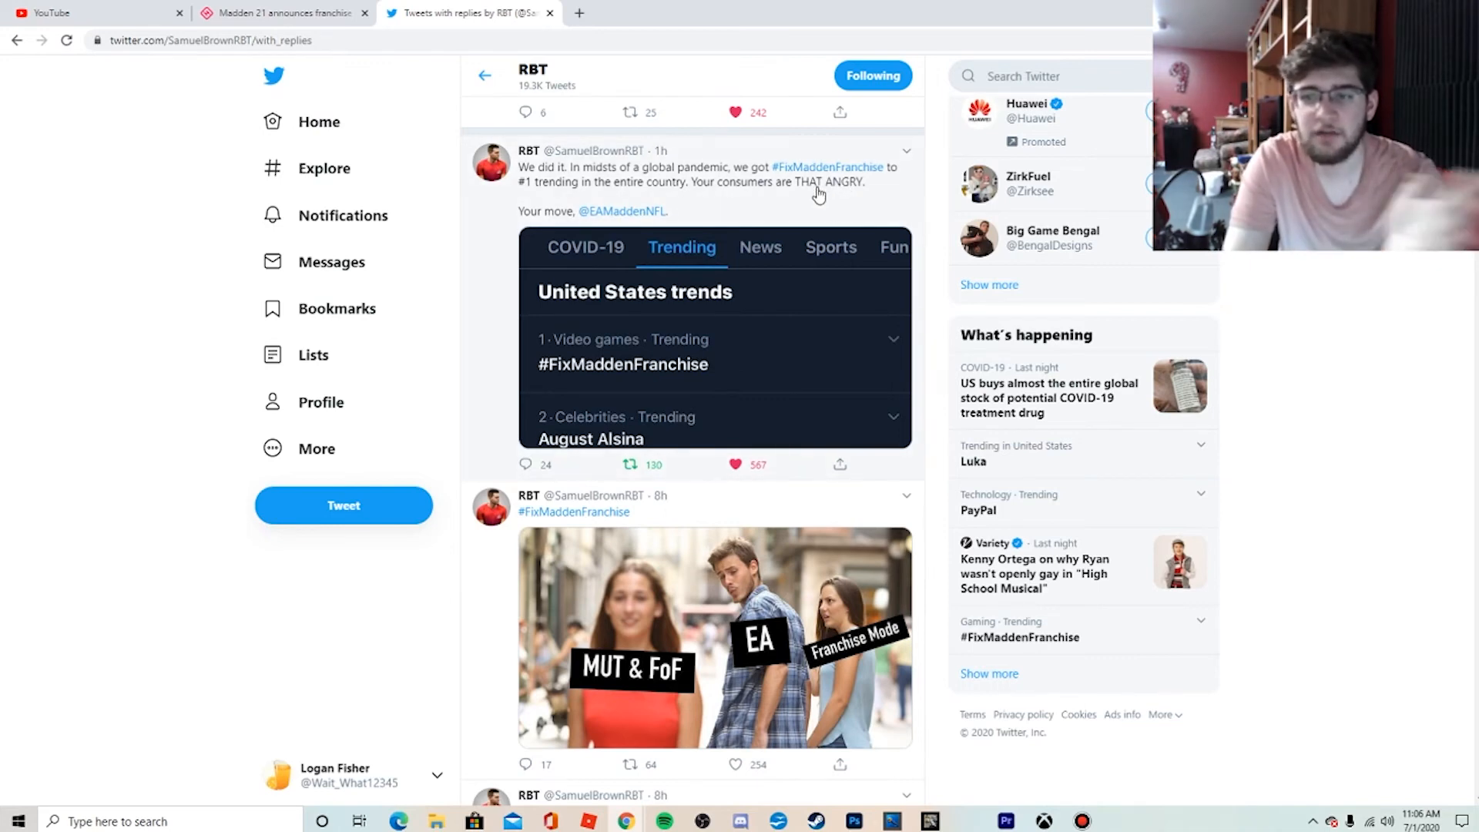
mouse_move(662, 195)
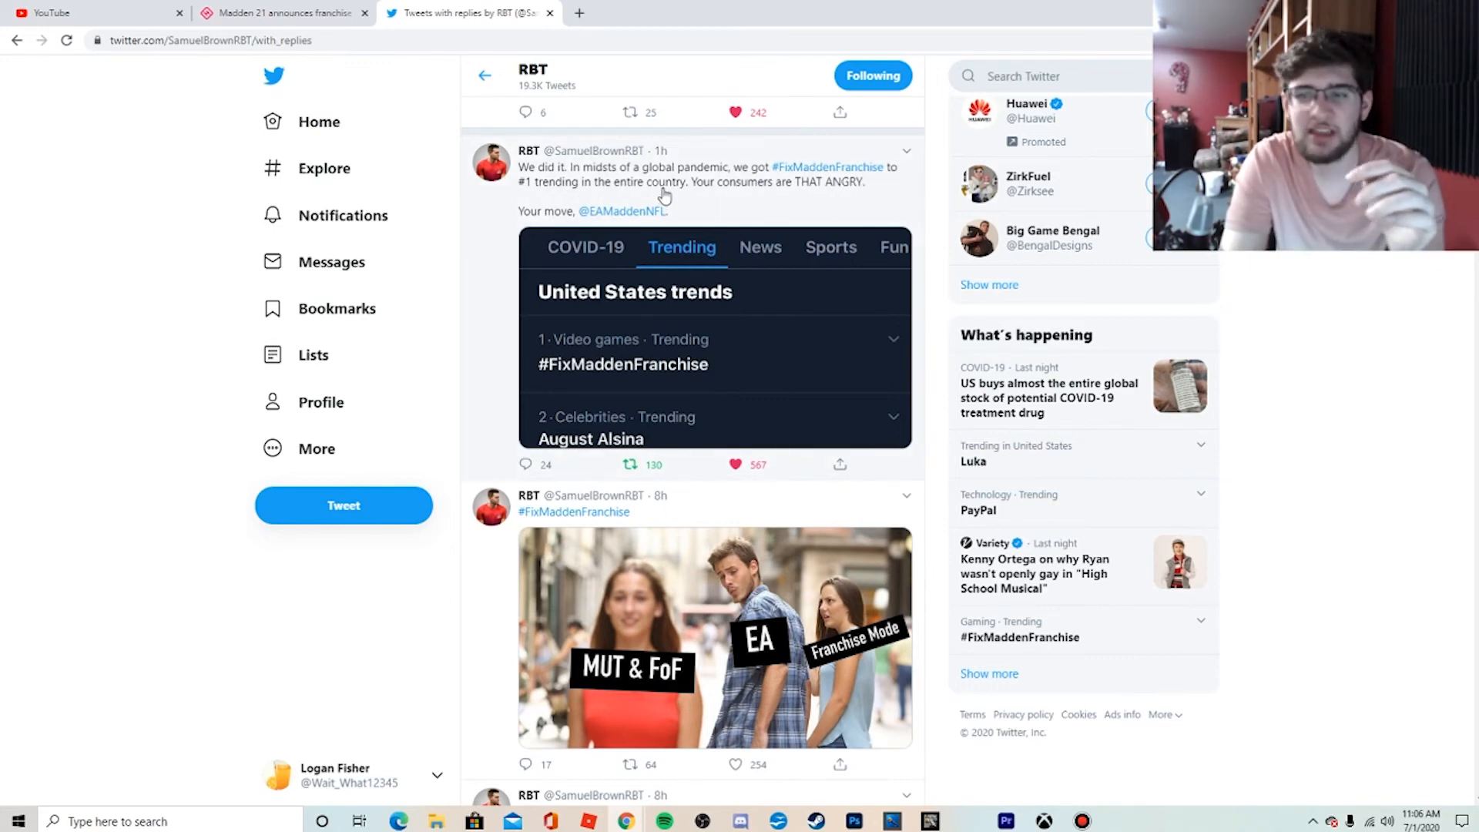
mouse_move(853, 218)
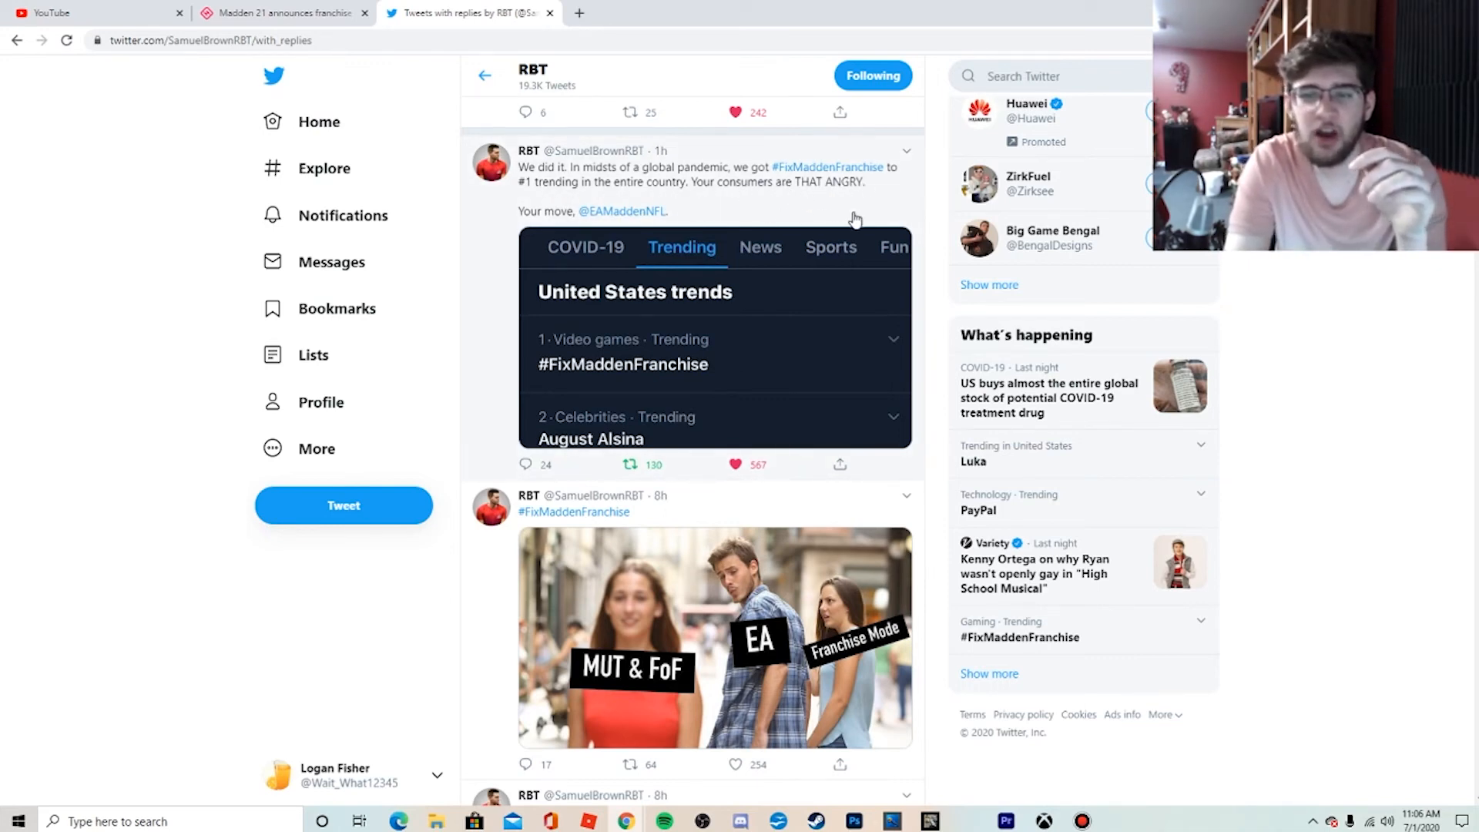
mouse_move(741, 309)
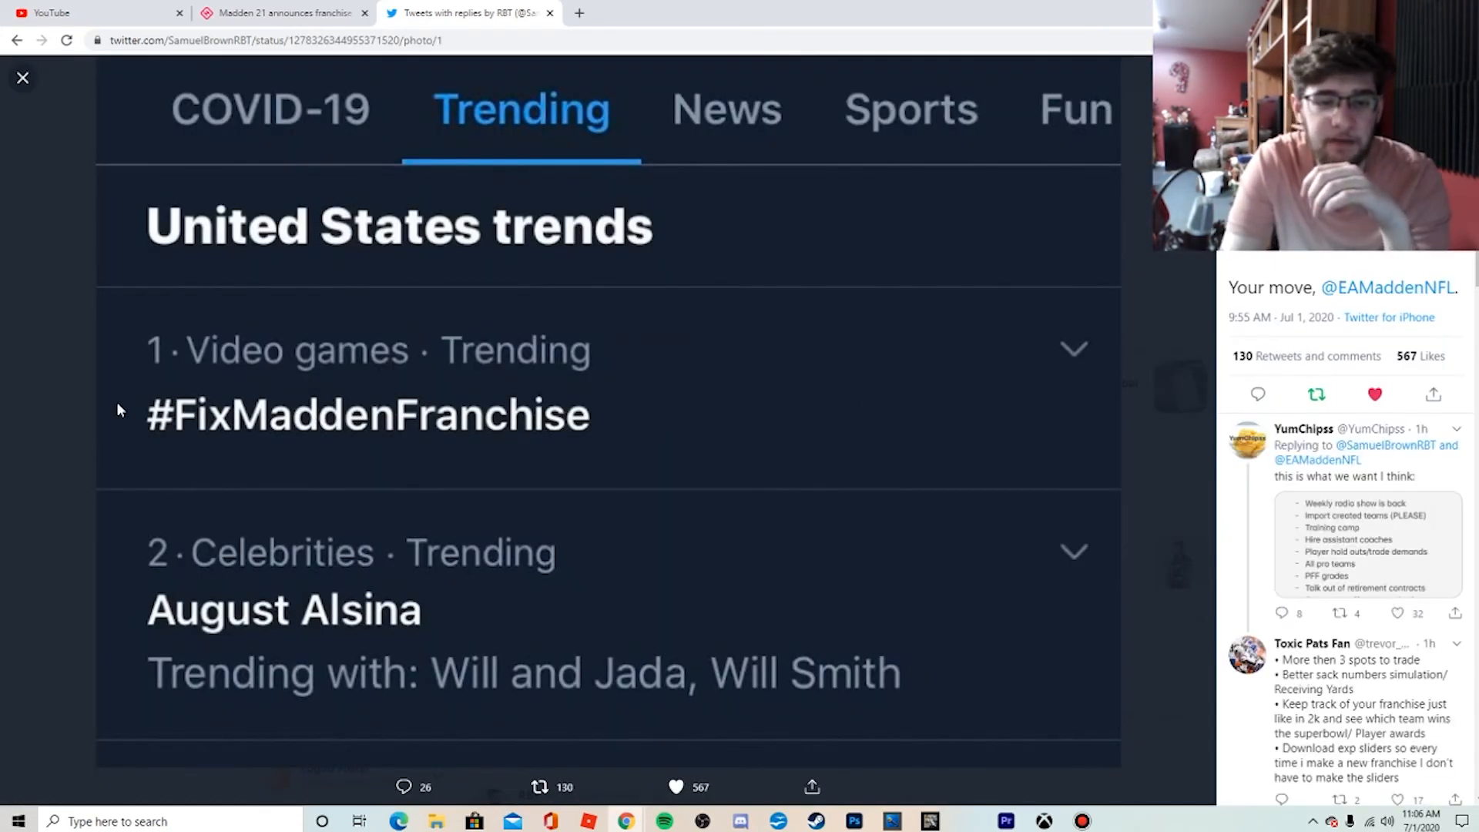
mouse_move(402, 456)
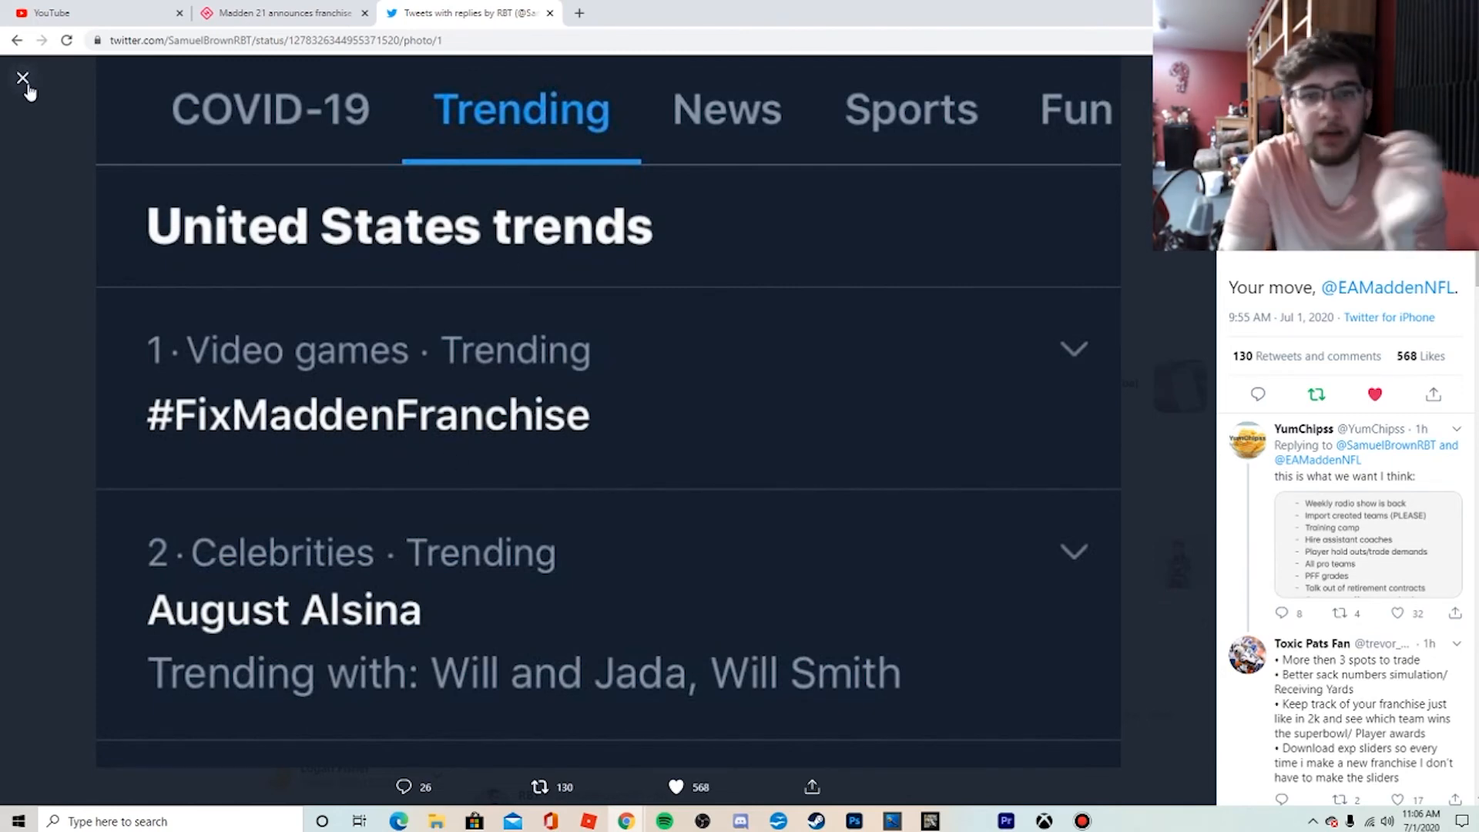
left_click(23, 79)
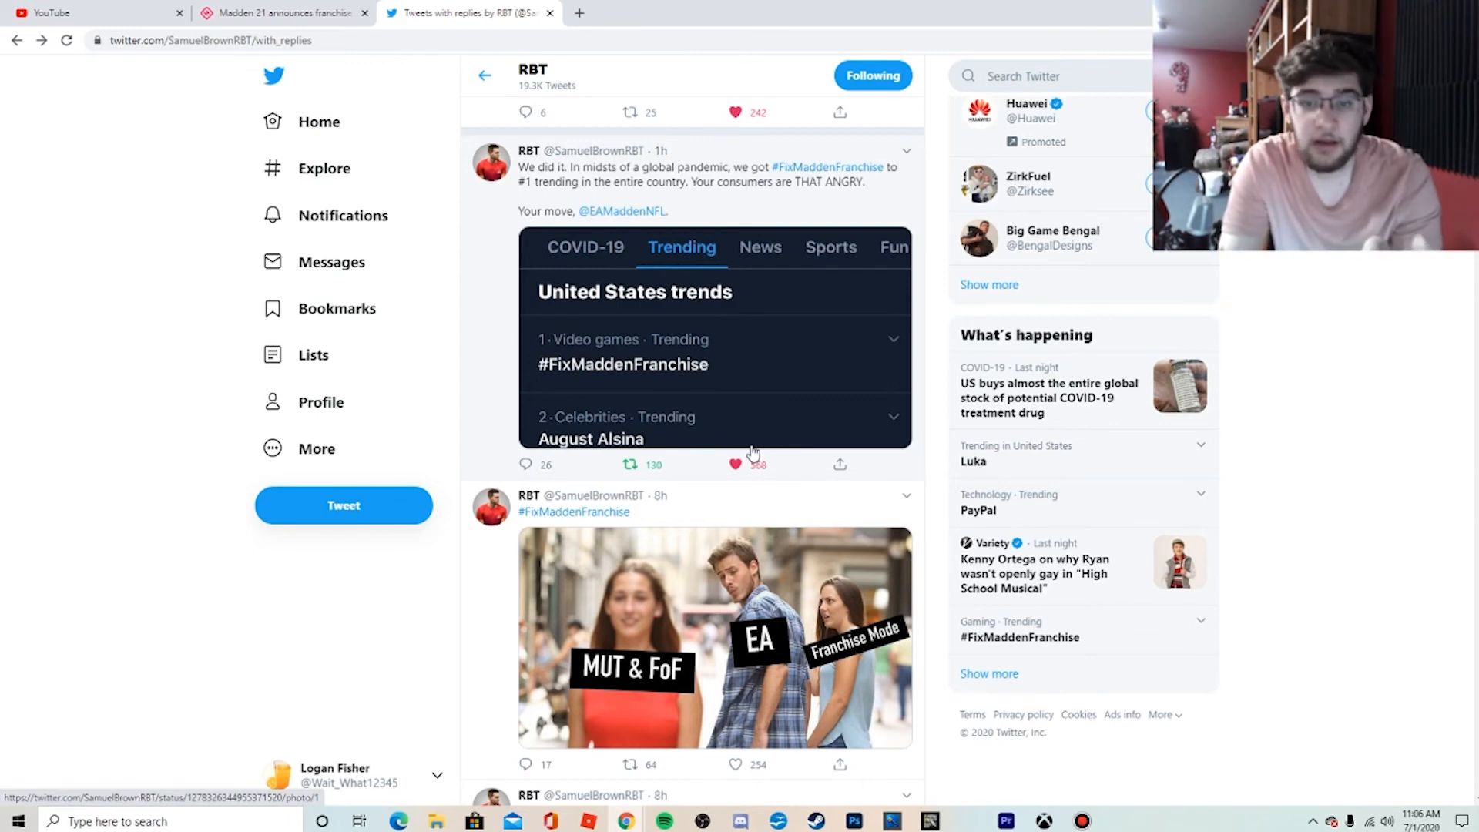
left_click(622, 211)
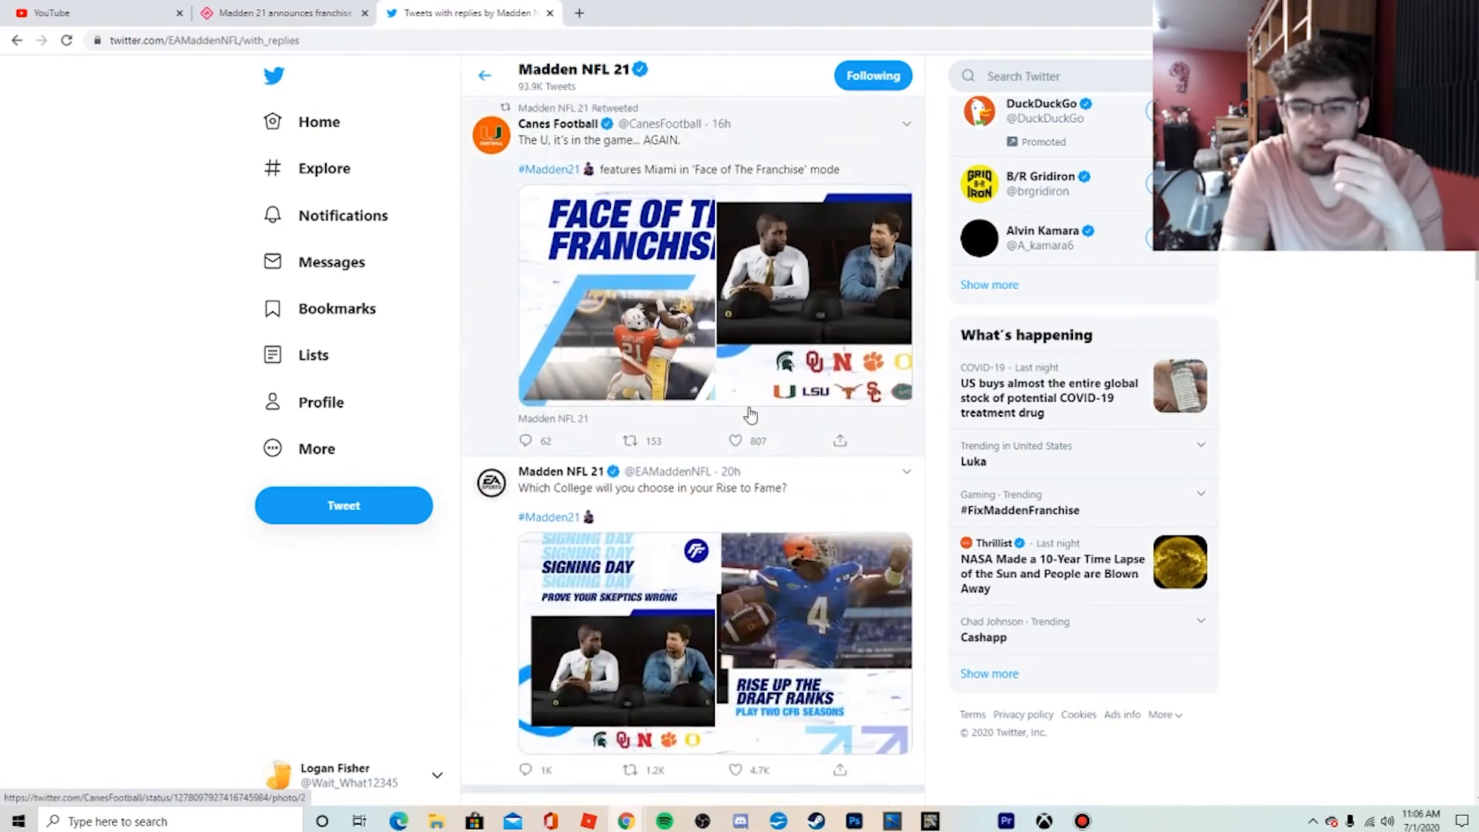
scroll("down", 3)
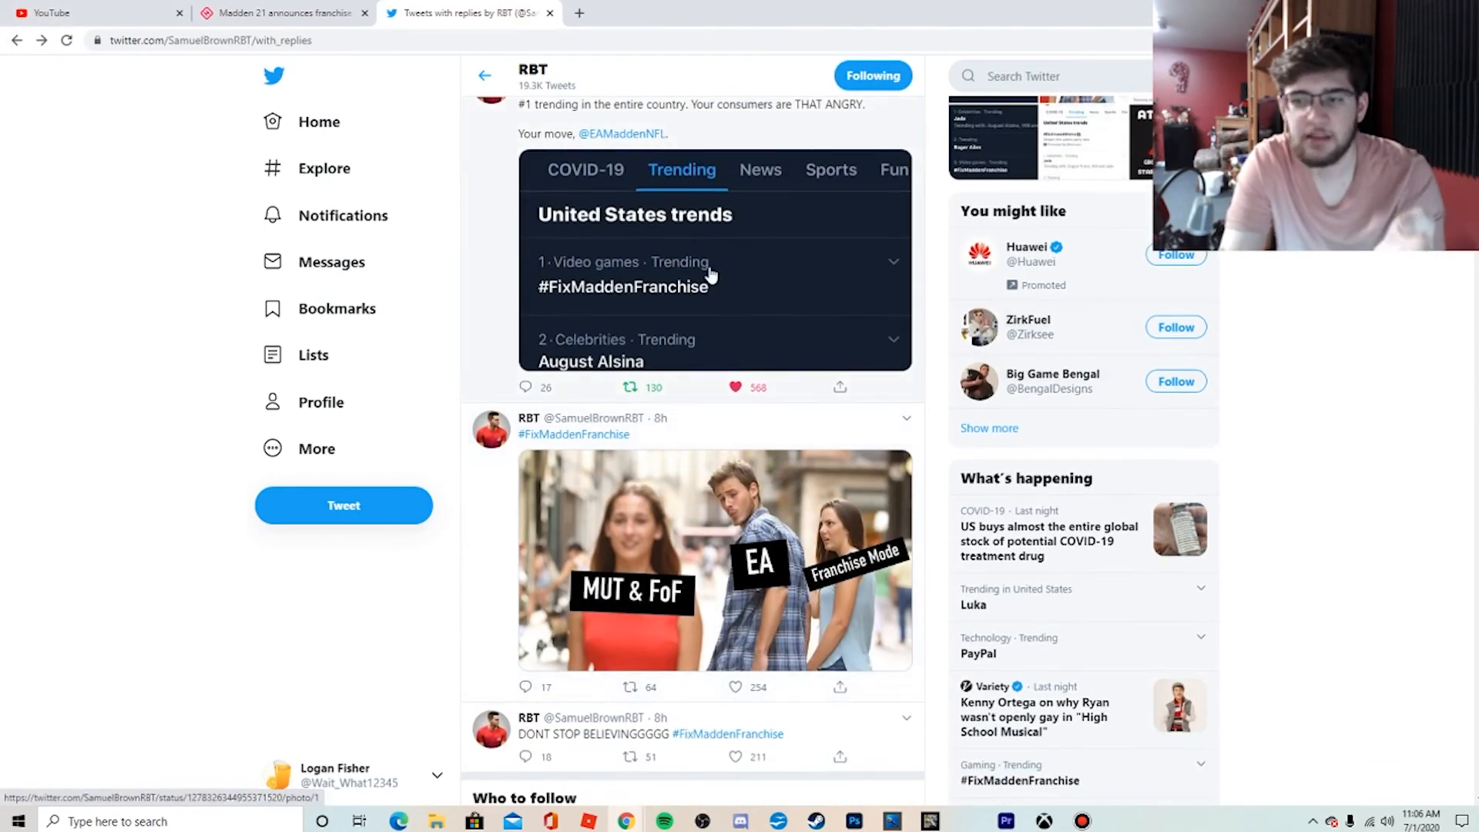
mouse_move(754, 484)
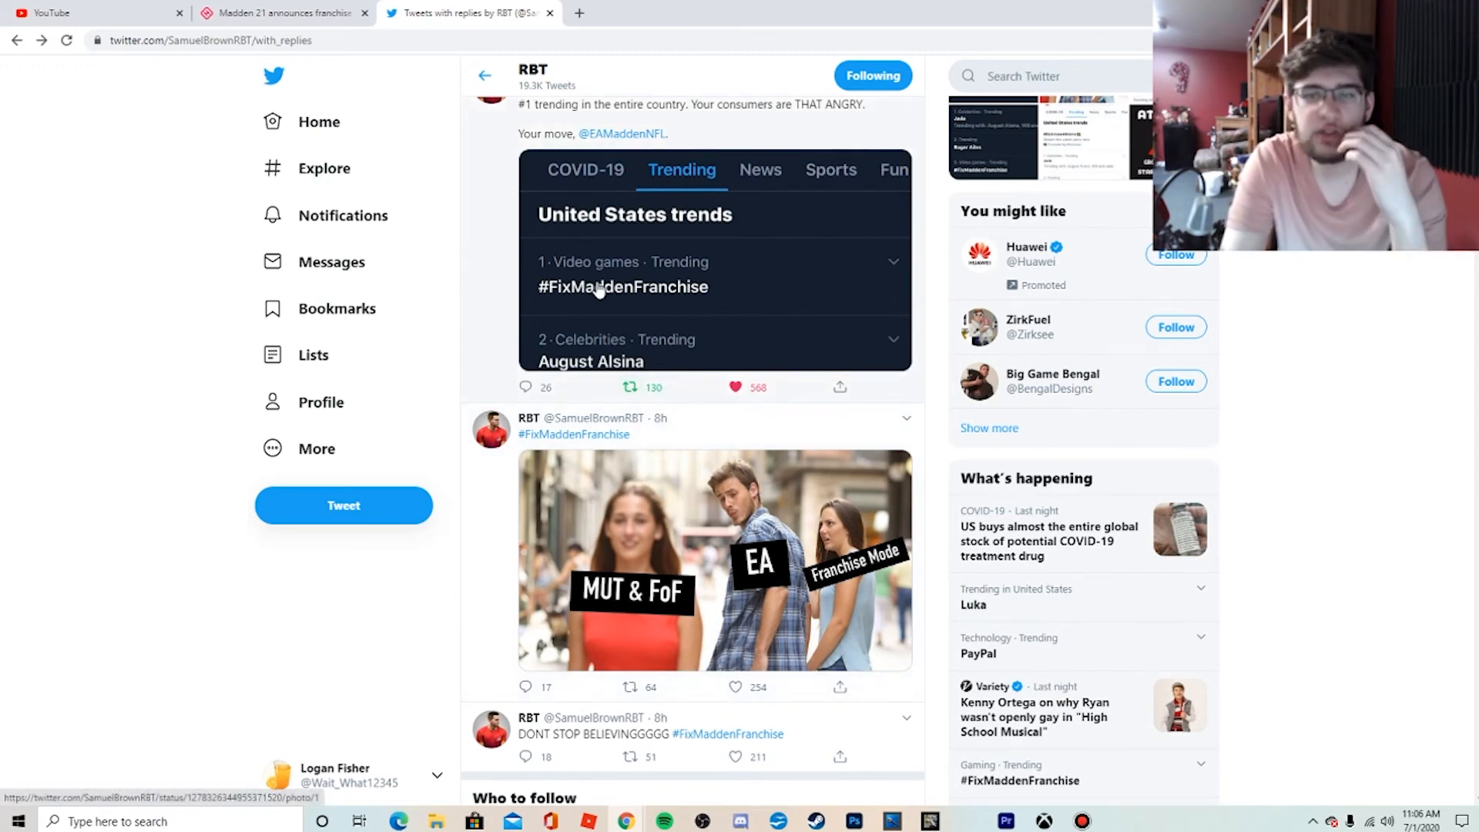
mouse_move(690, 282)
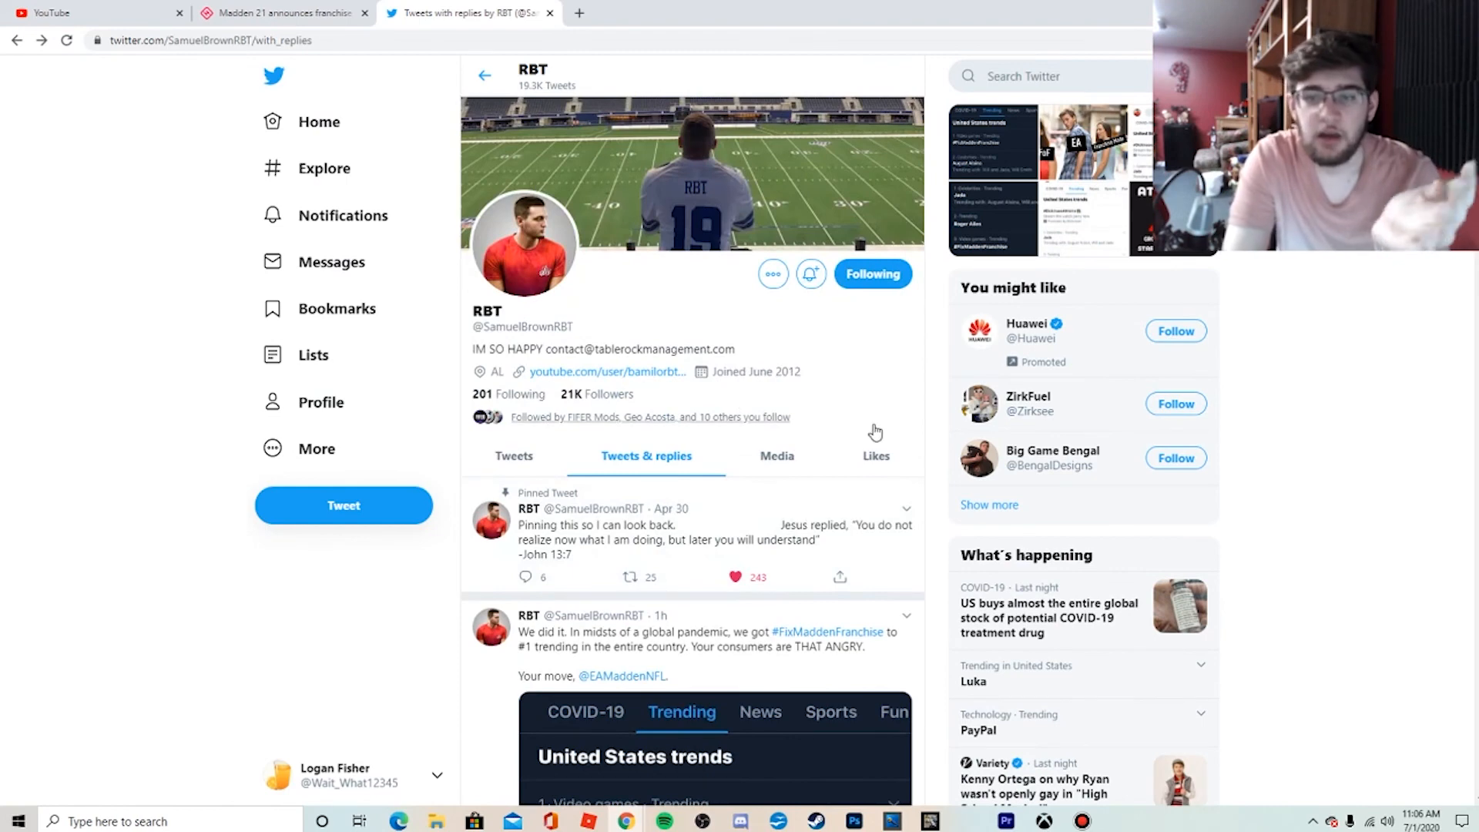
mouse_move(776, 456)
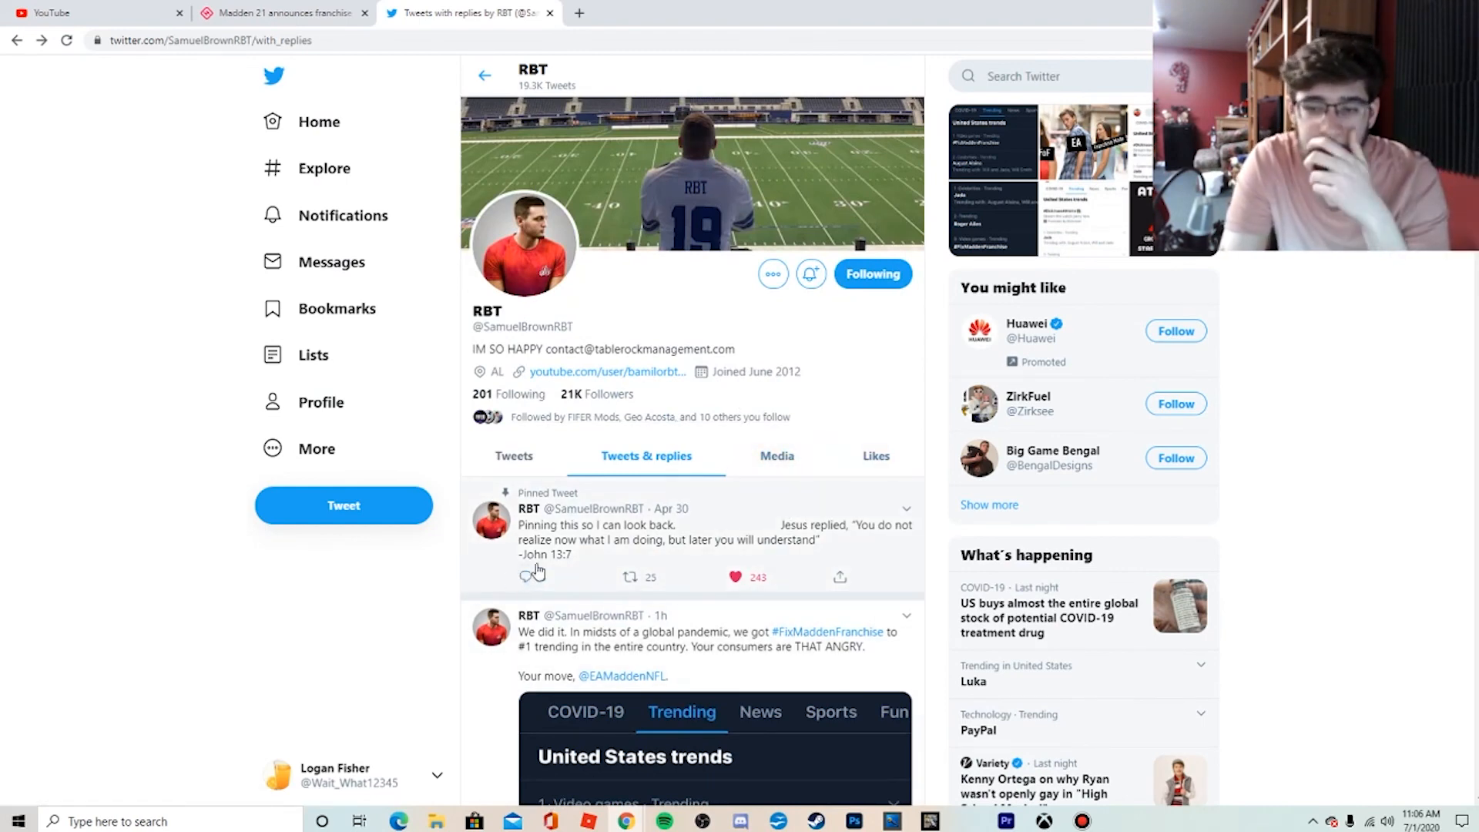
scroll("down", 3)
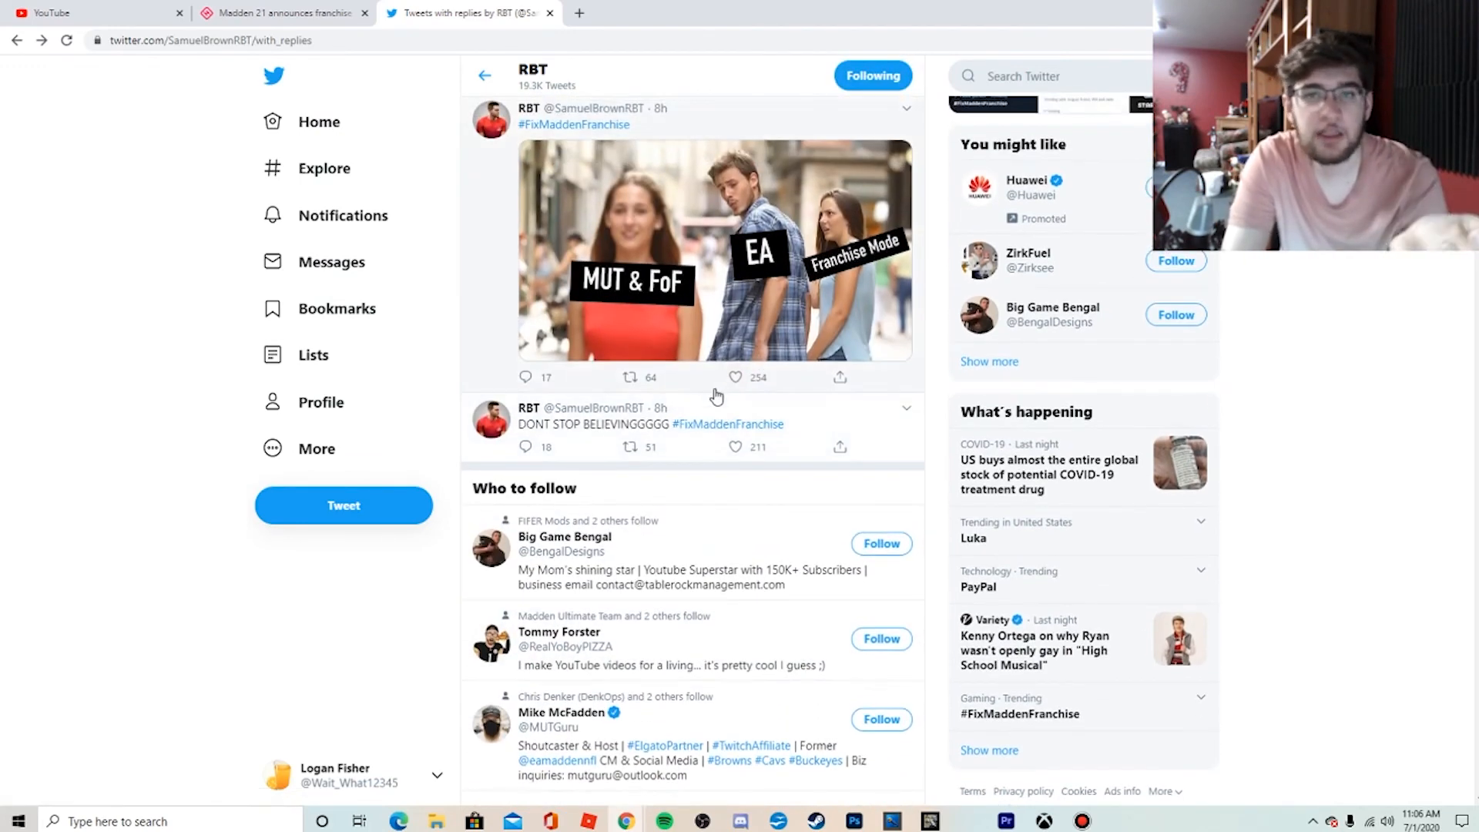
mouse_move(893, 588)
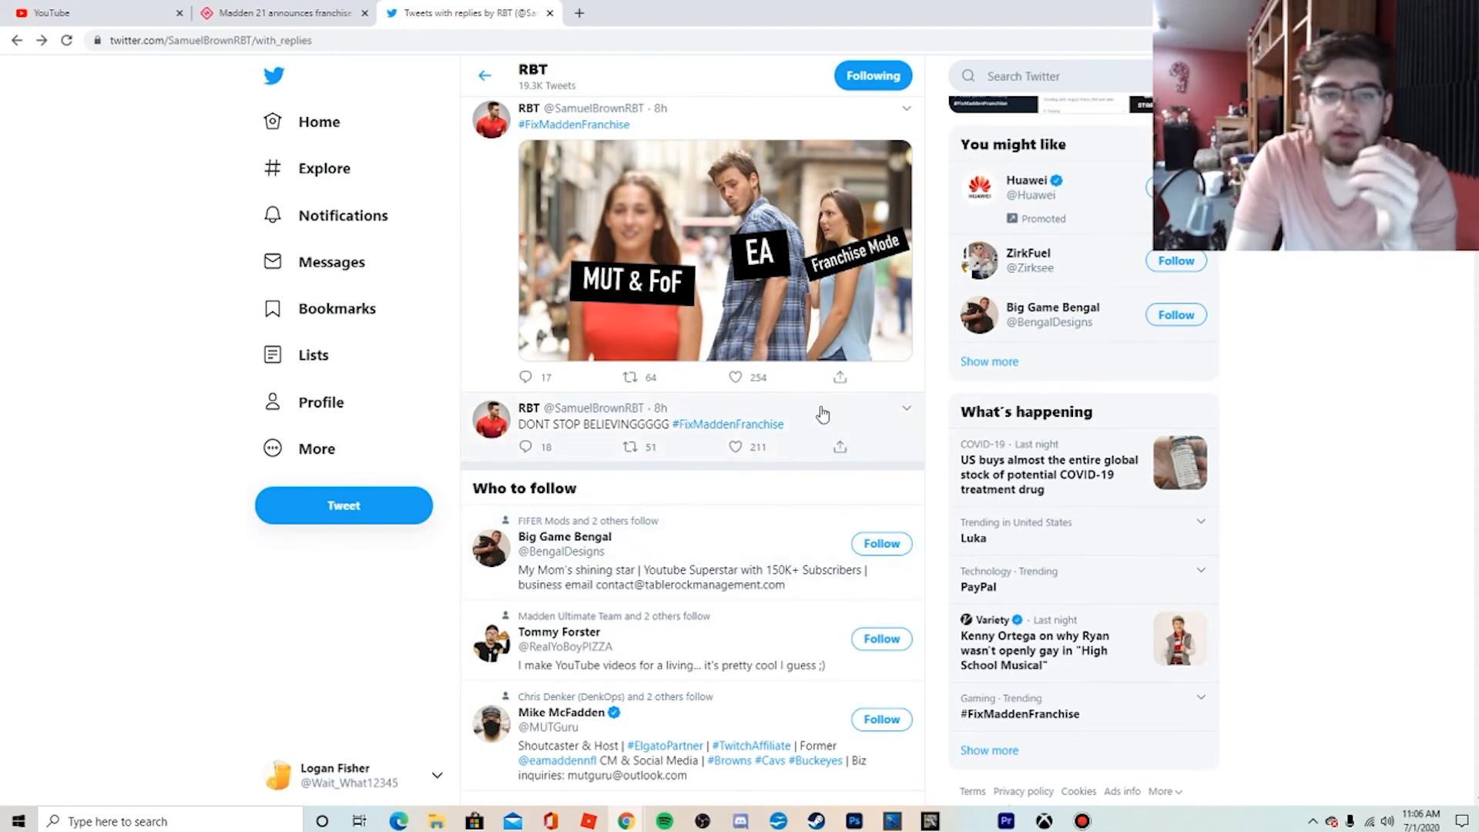
mouse_move(704, 398)
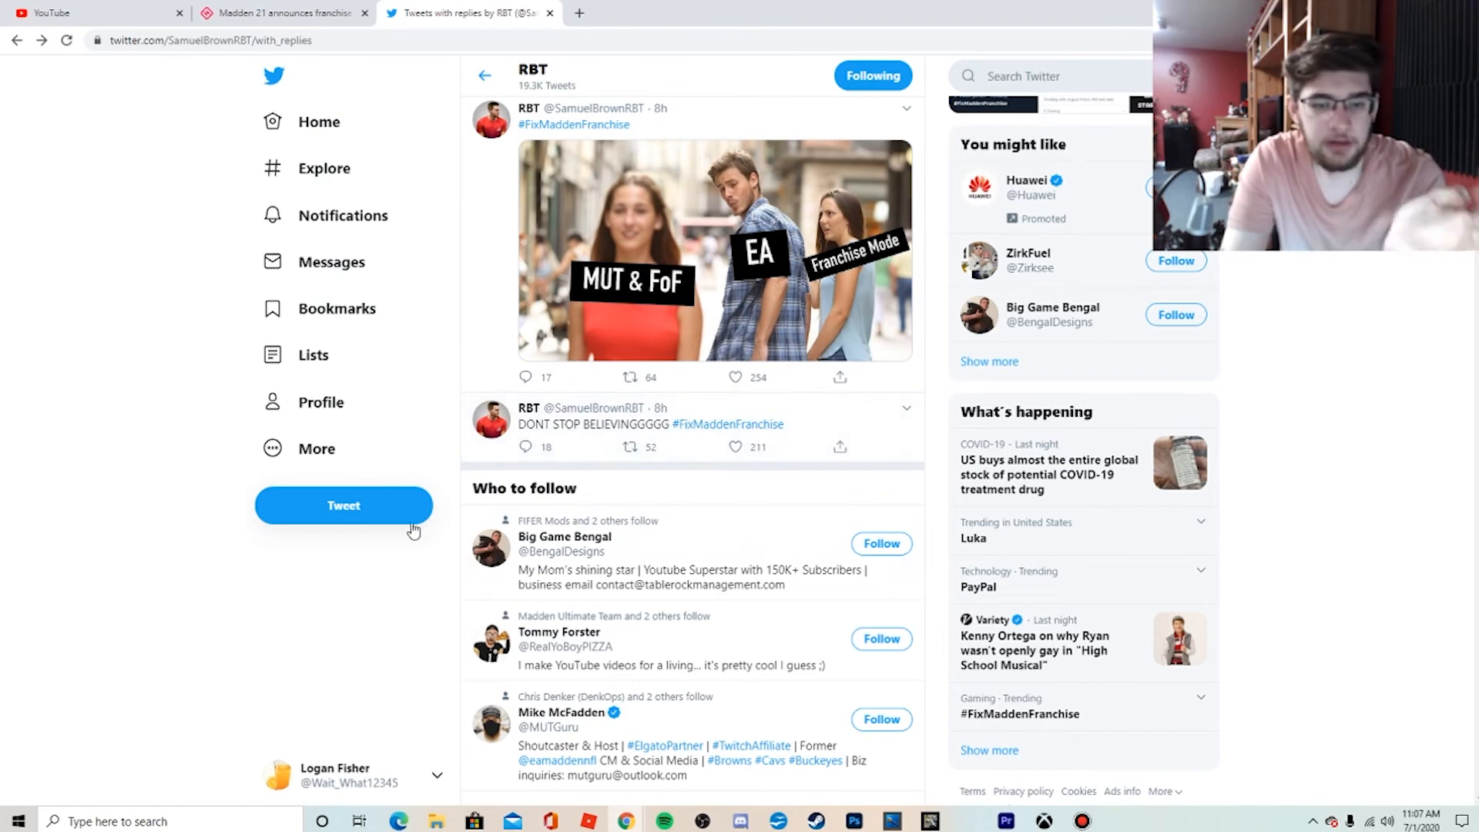
- Discard the reply draft addressed to RBT and start a fresh tweet from own profile
left_click(343, 505)
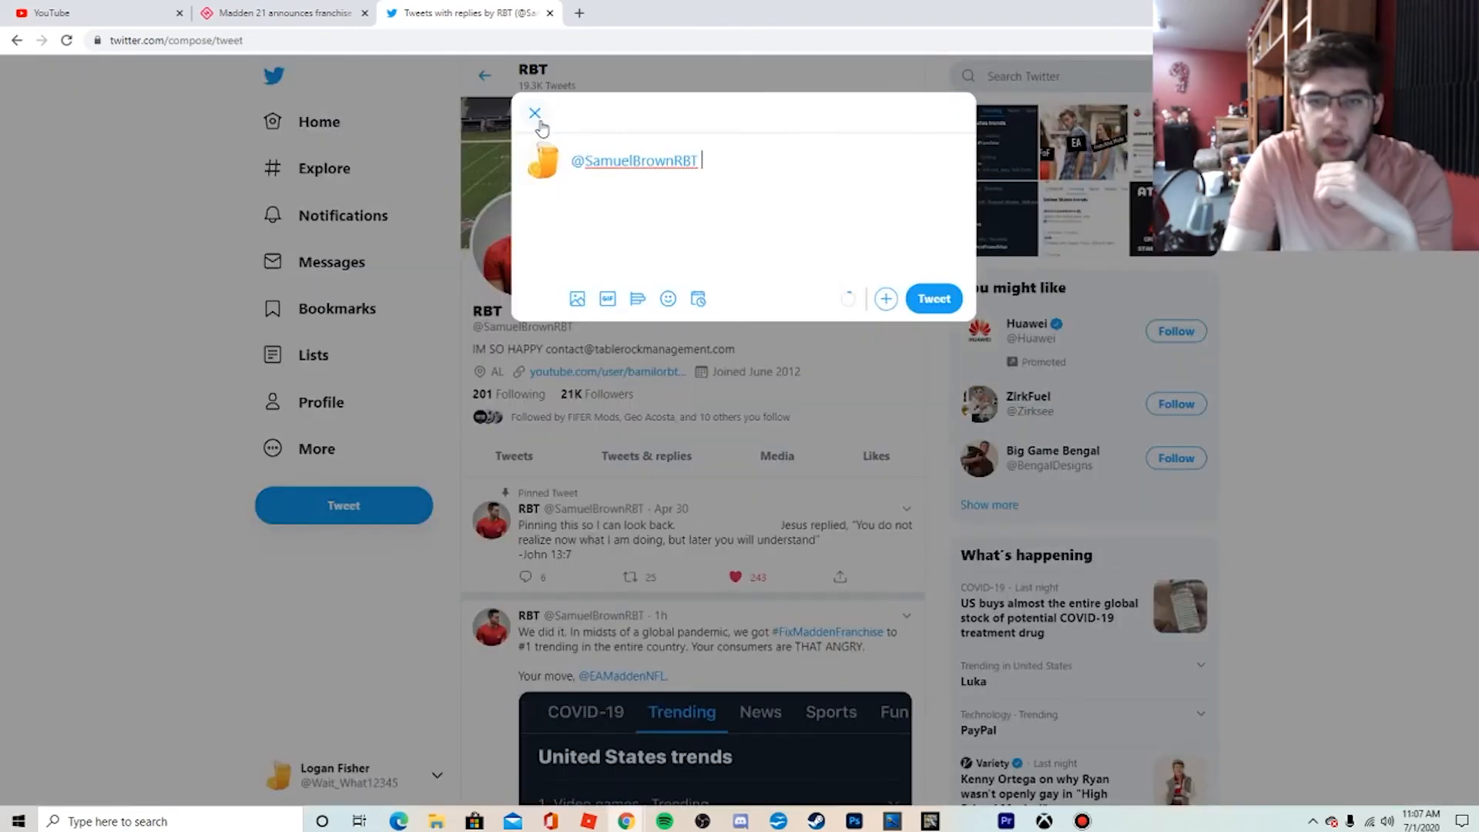
left_click(534, 113)
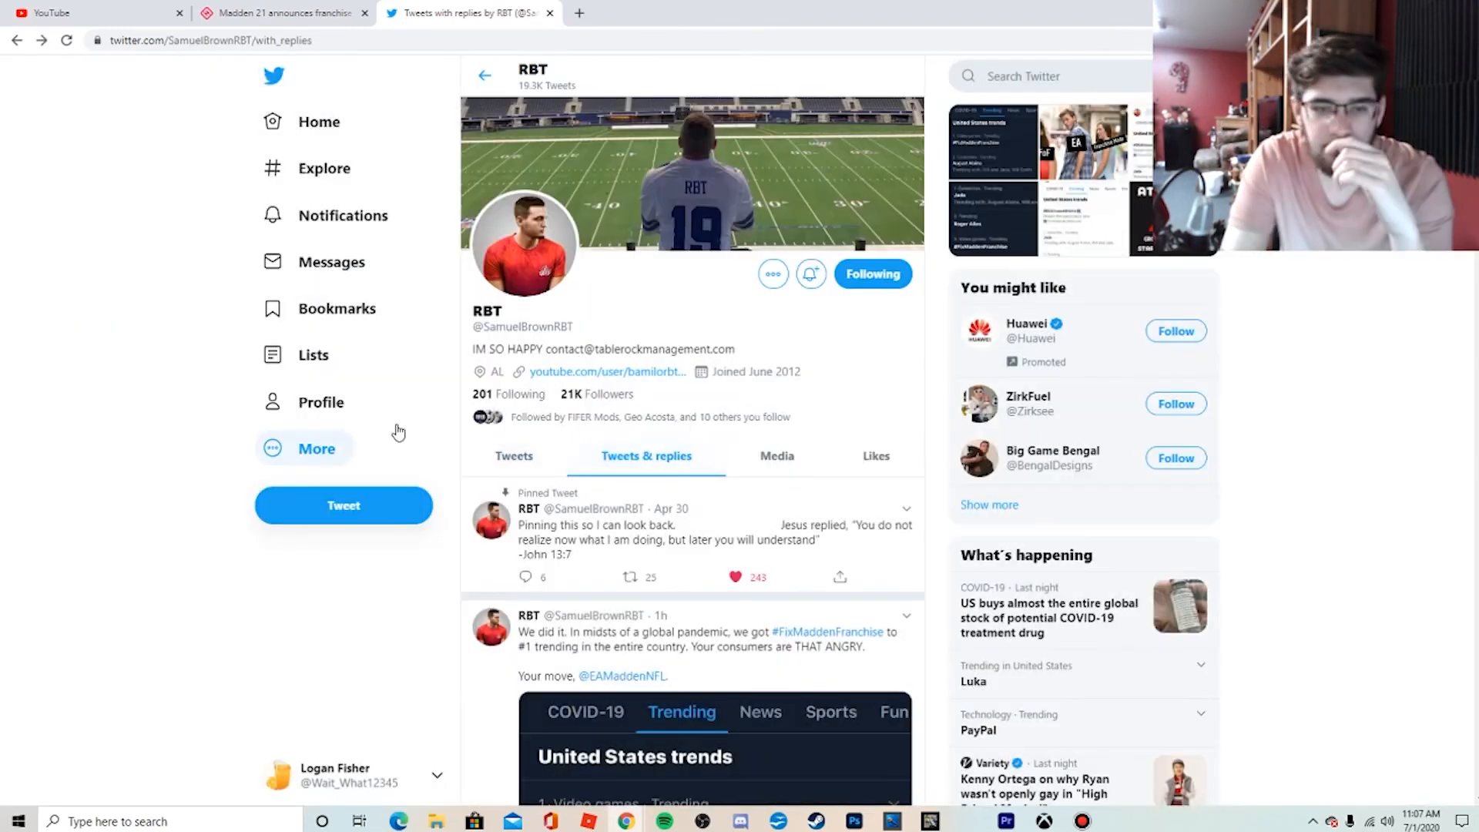
mouse_move(750, 432)
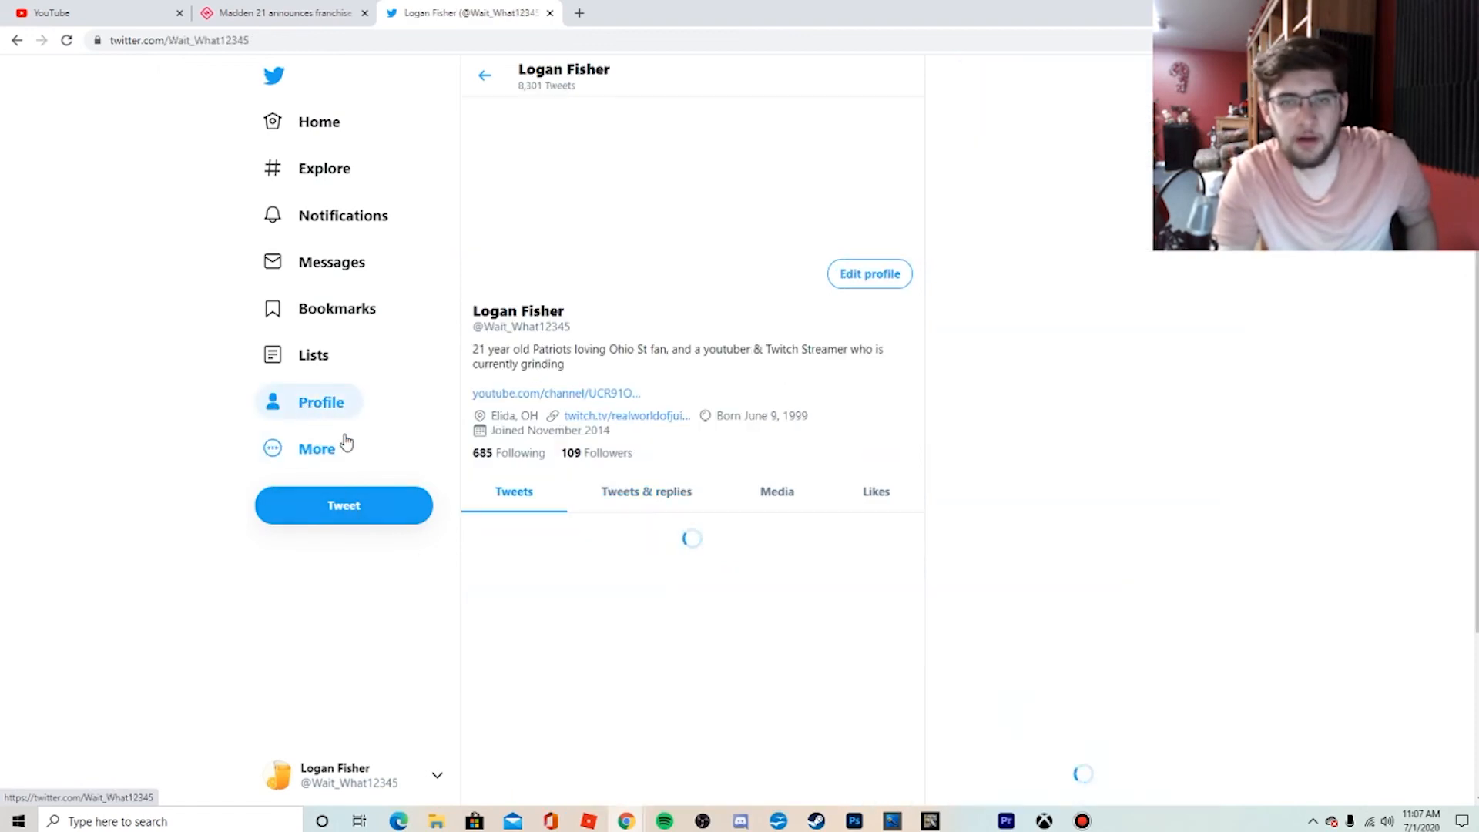
left_click(344, 505)
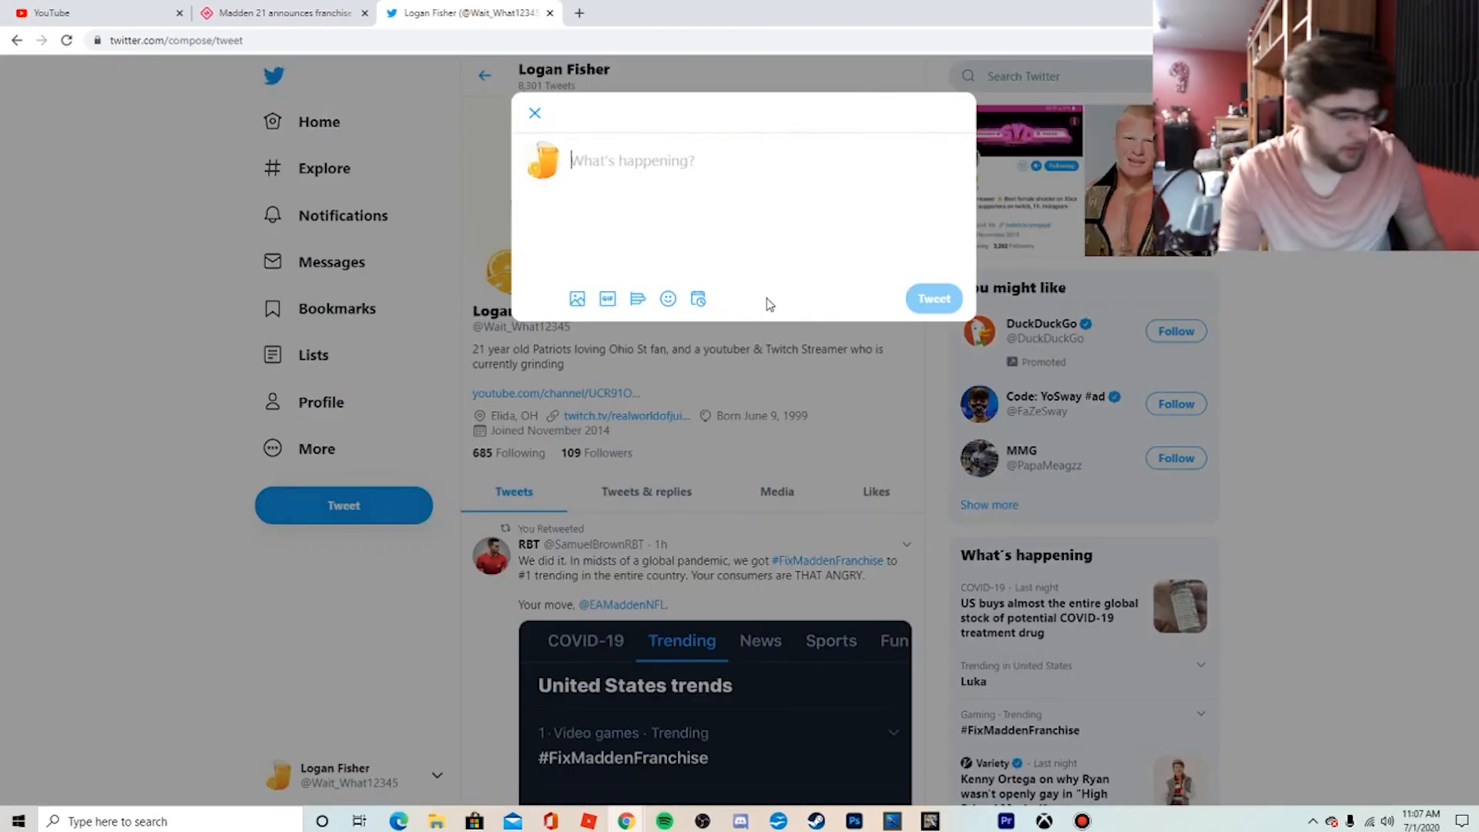
- Post a tweet reading '#FixMaddenFranchise' and return to the home timeline
type("#F")
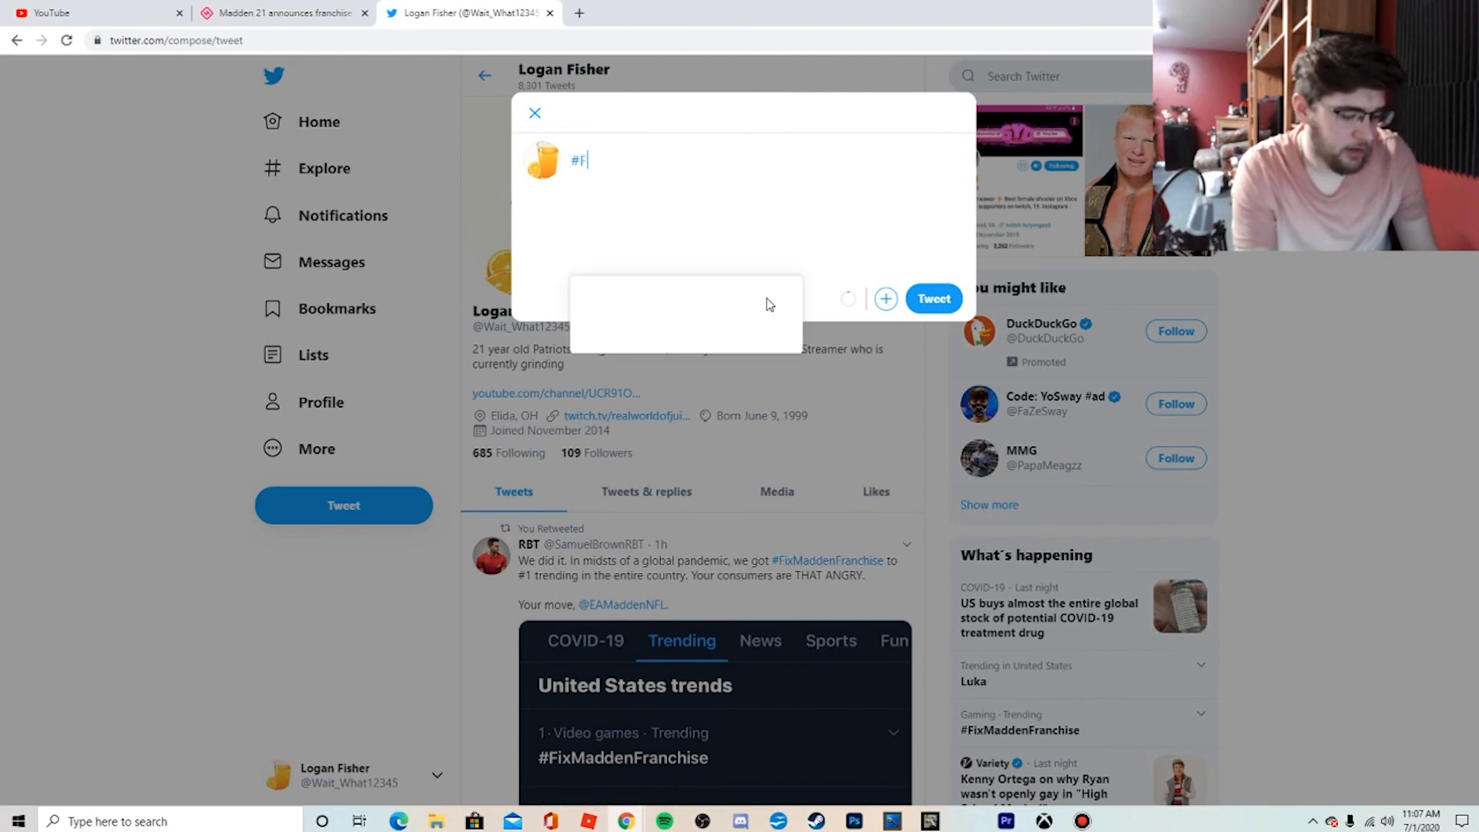
type("ix")
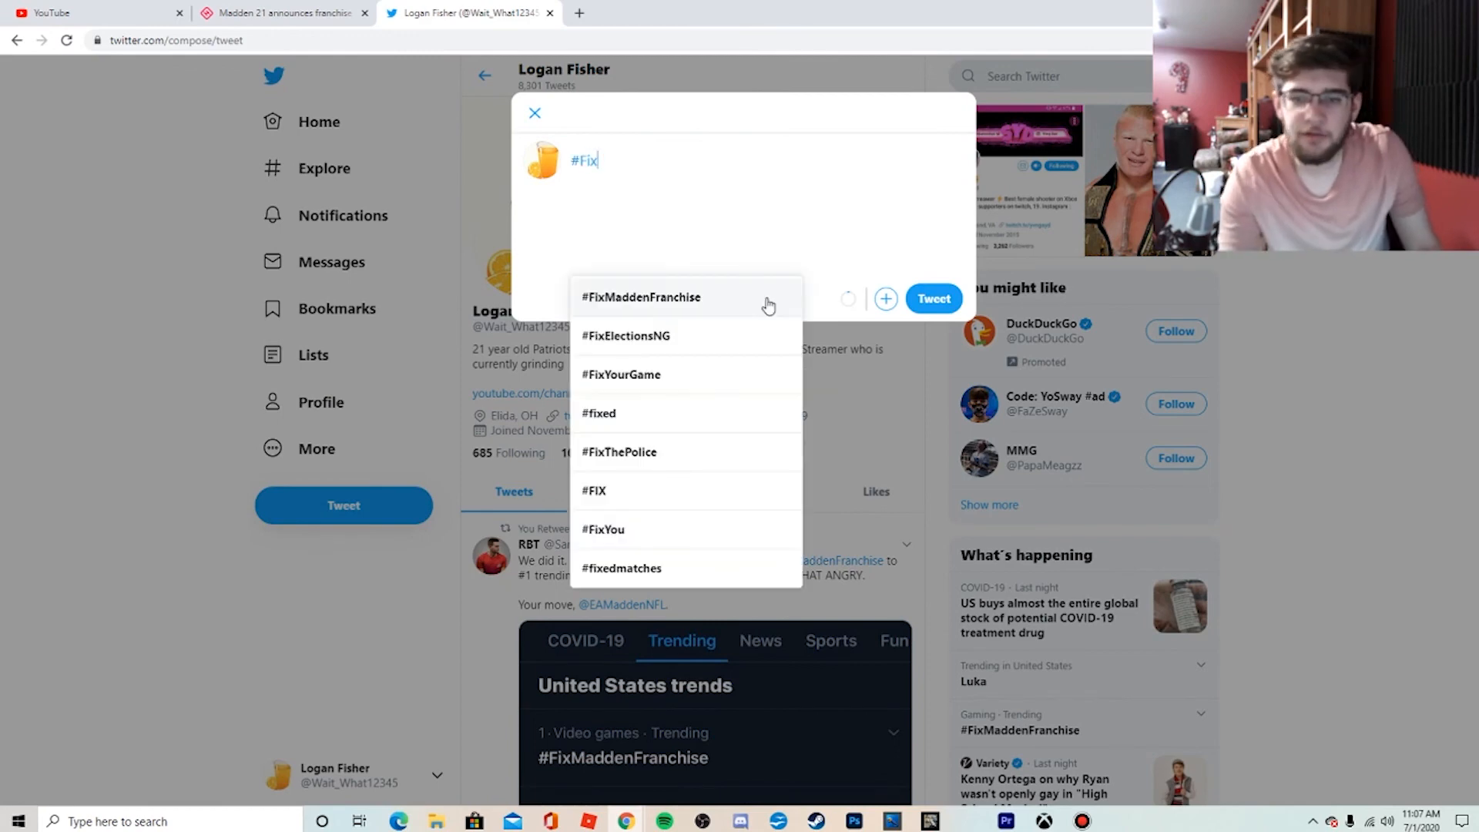
left_click(642, 296)
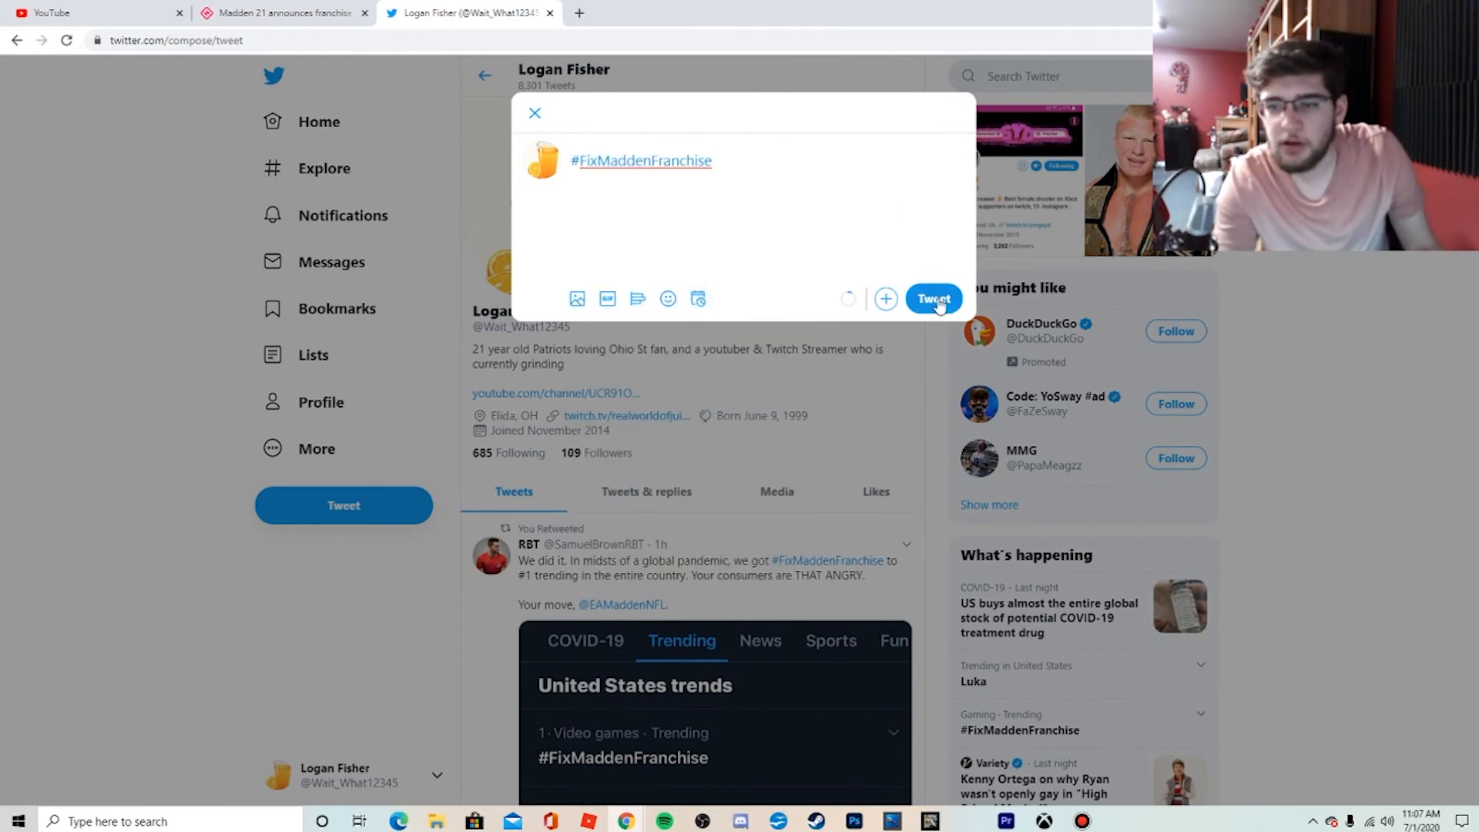
left_click(932, 299)
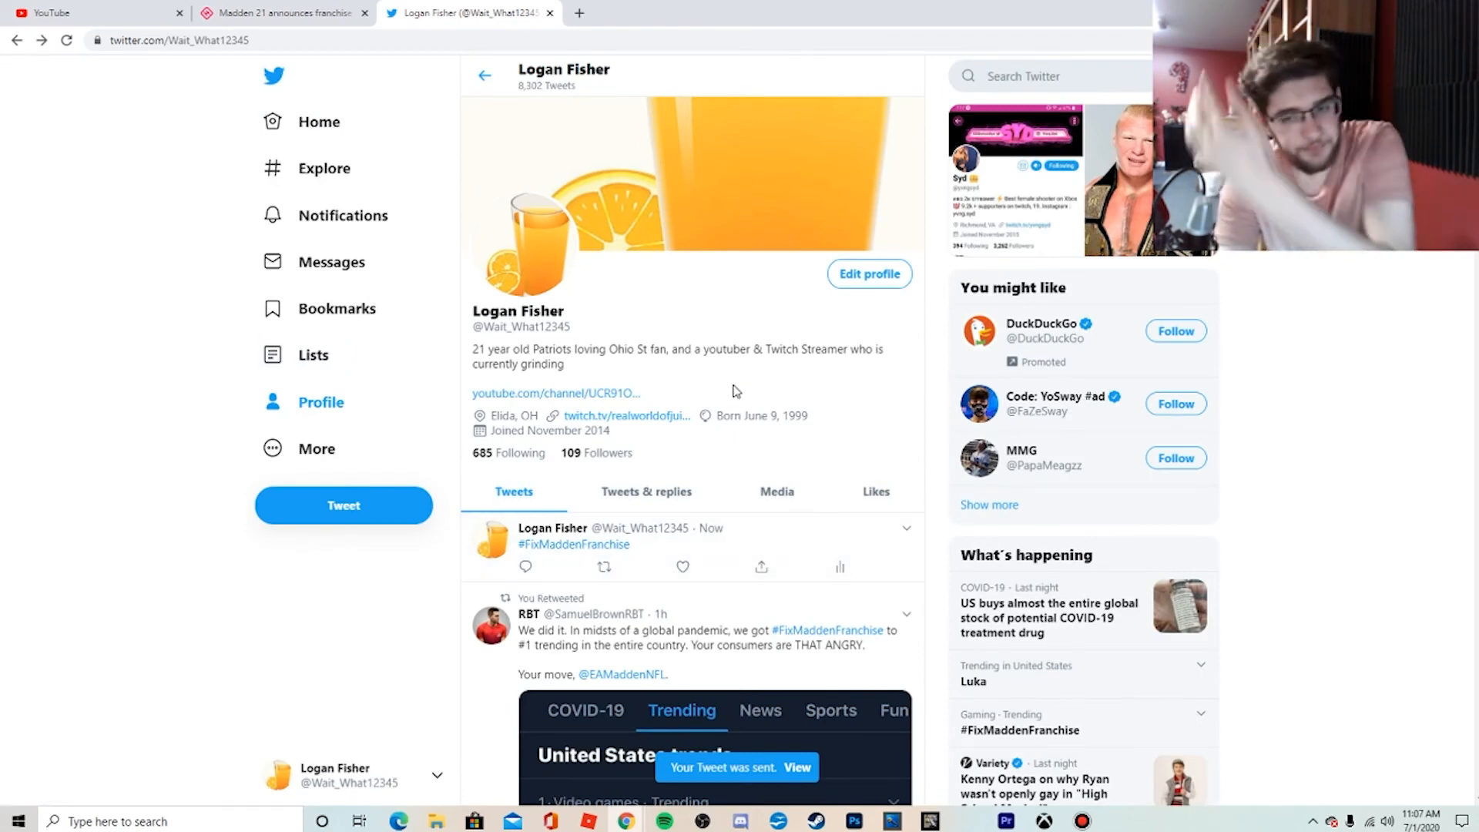
left_click(319, 120)
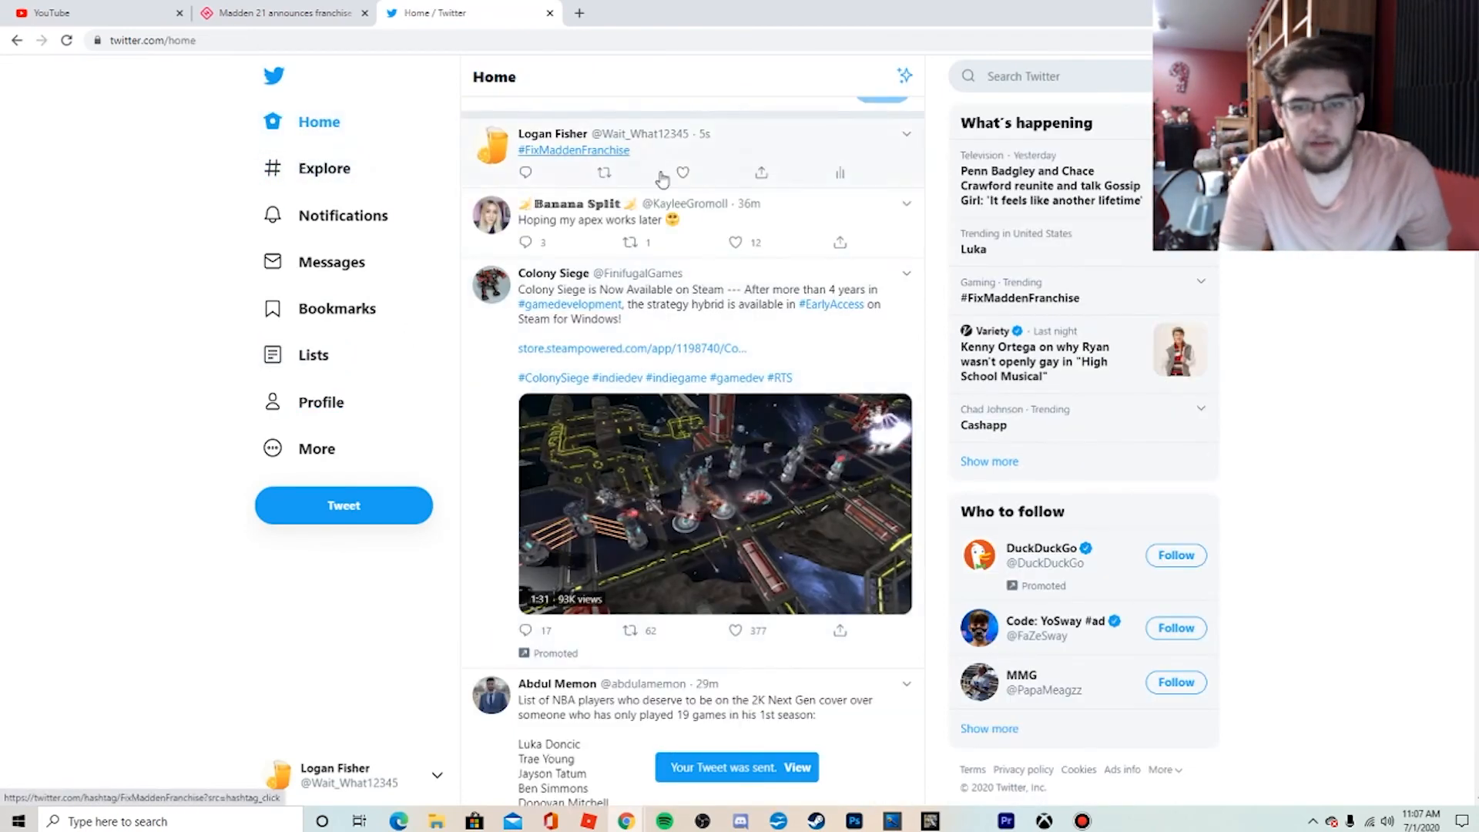
left_click(317, 121)
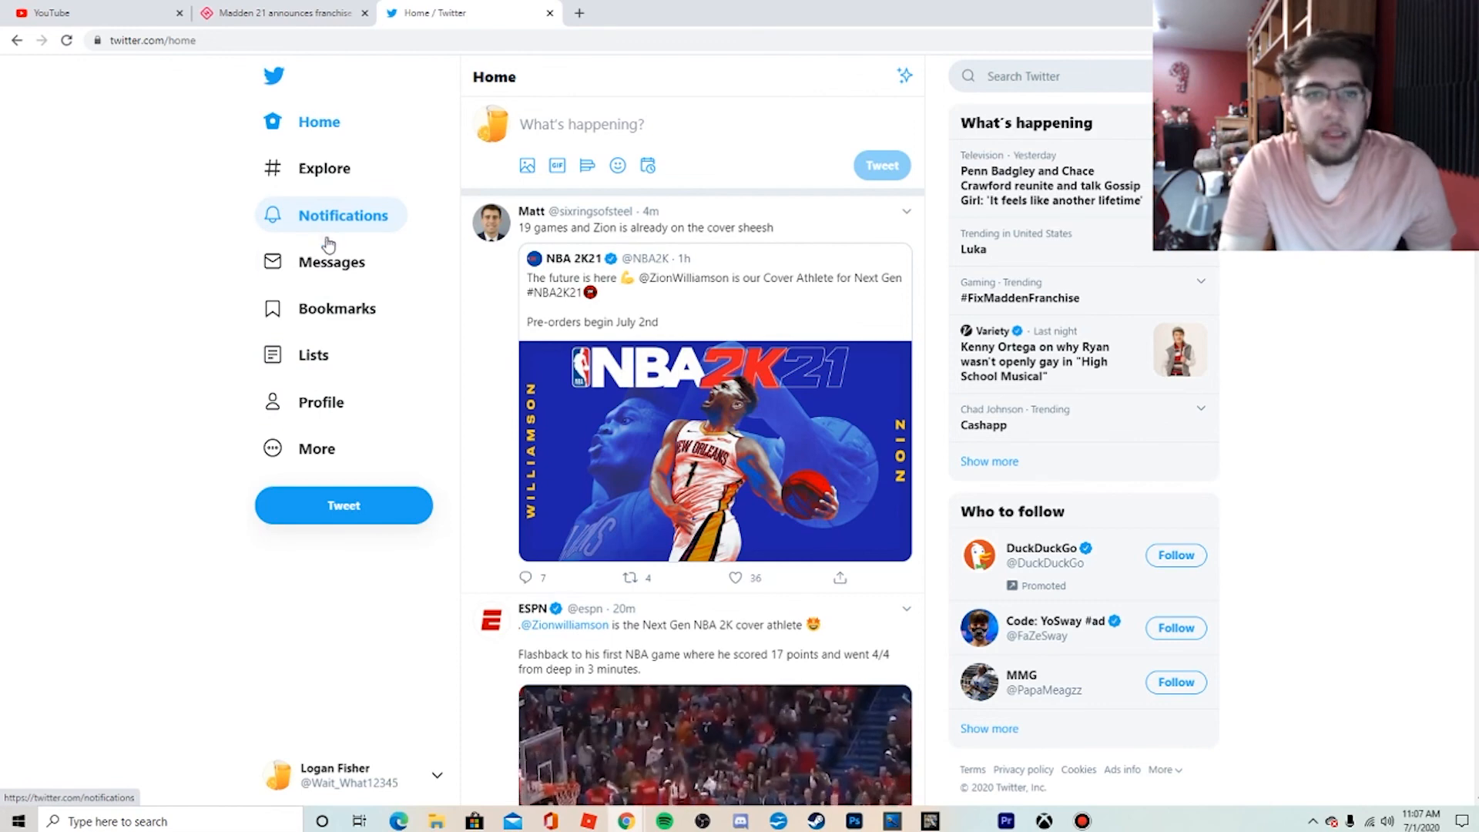
- Return to the Sporting News Madden 21 franchise article and read its opening paragraphs
left_click(283, 12)
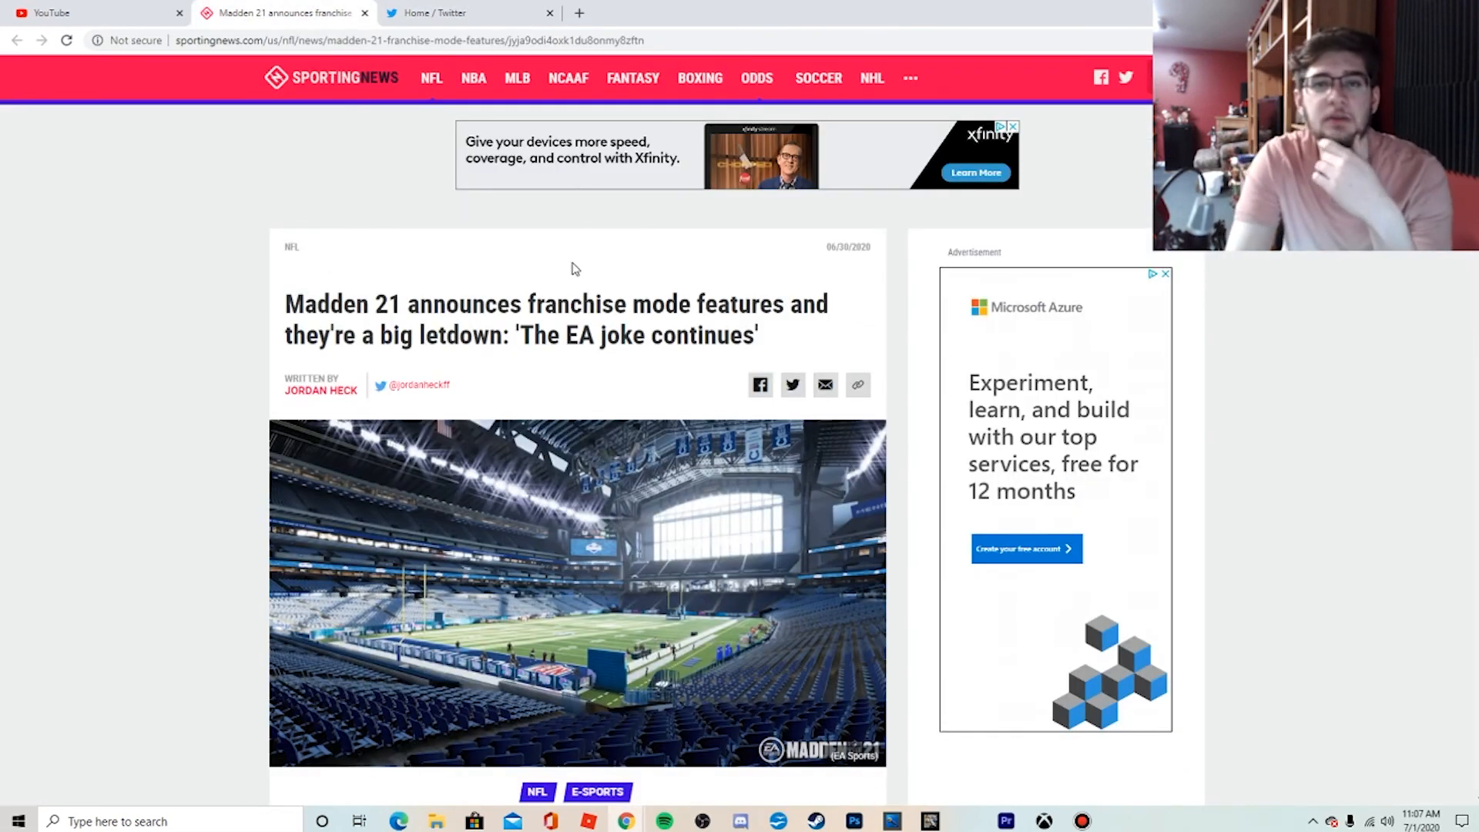
mouse_move(636, 356)
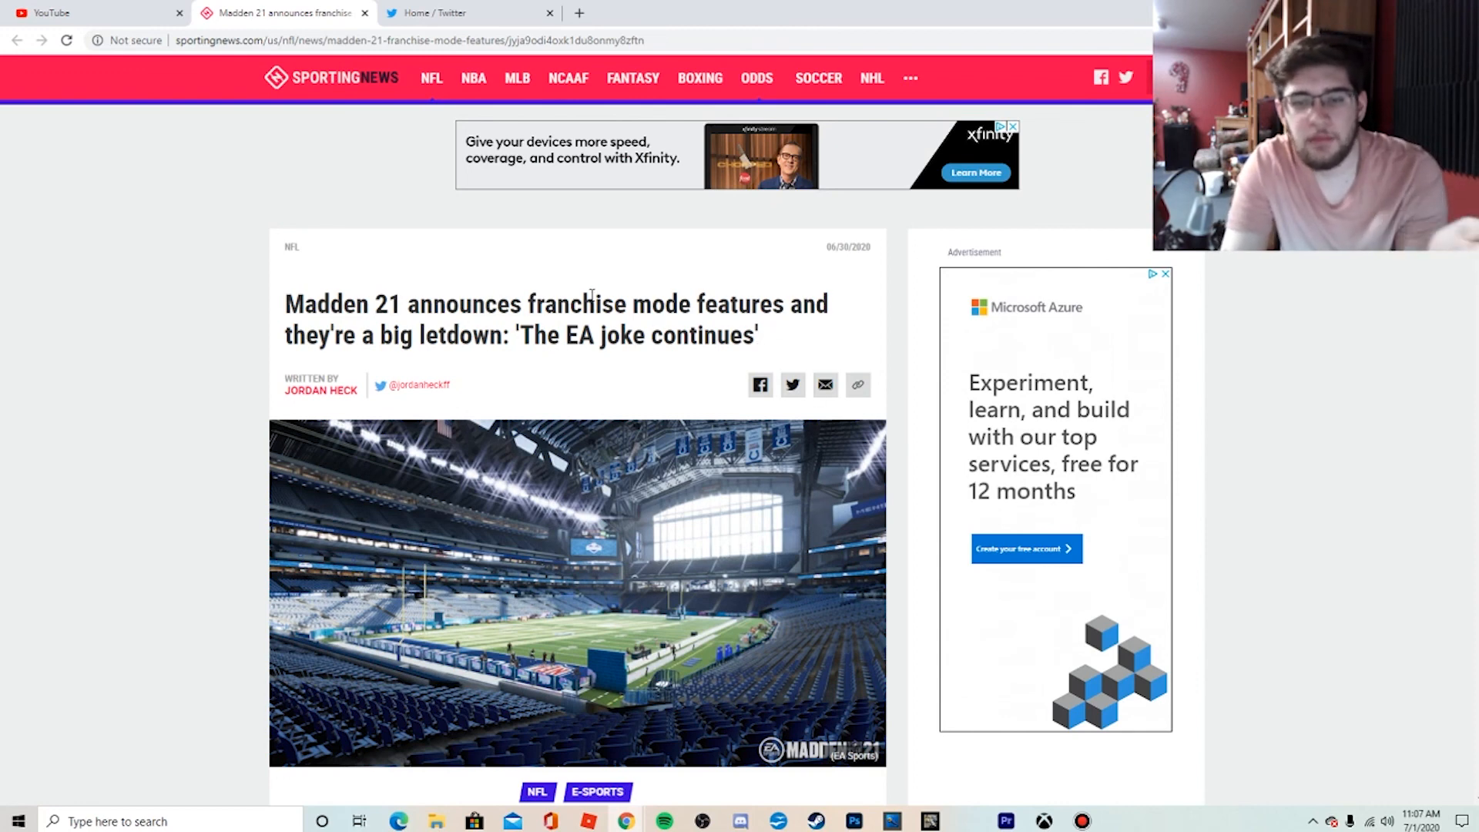
mouse_move(423, 530)
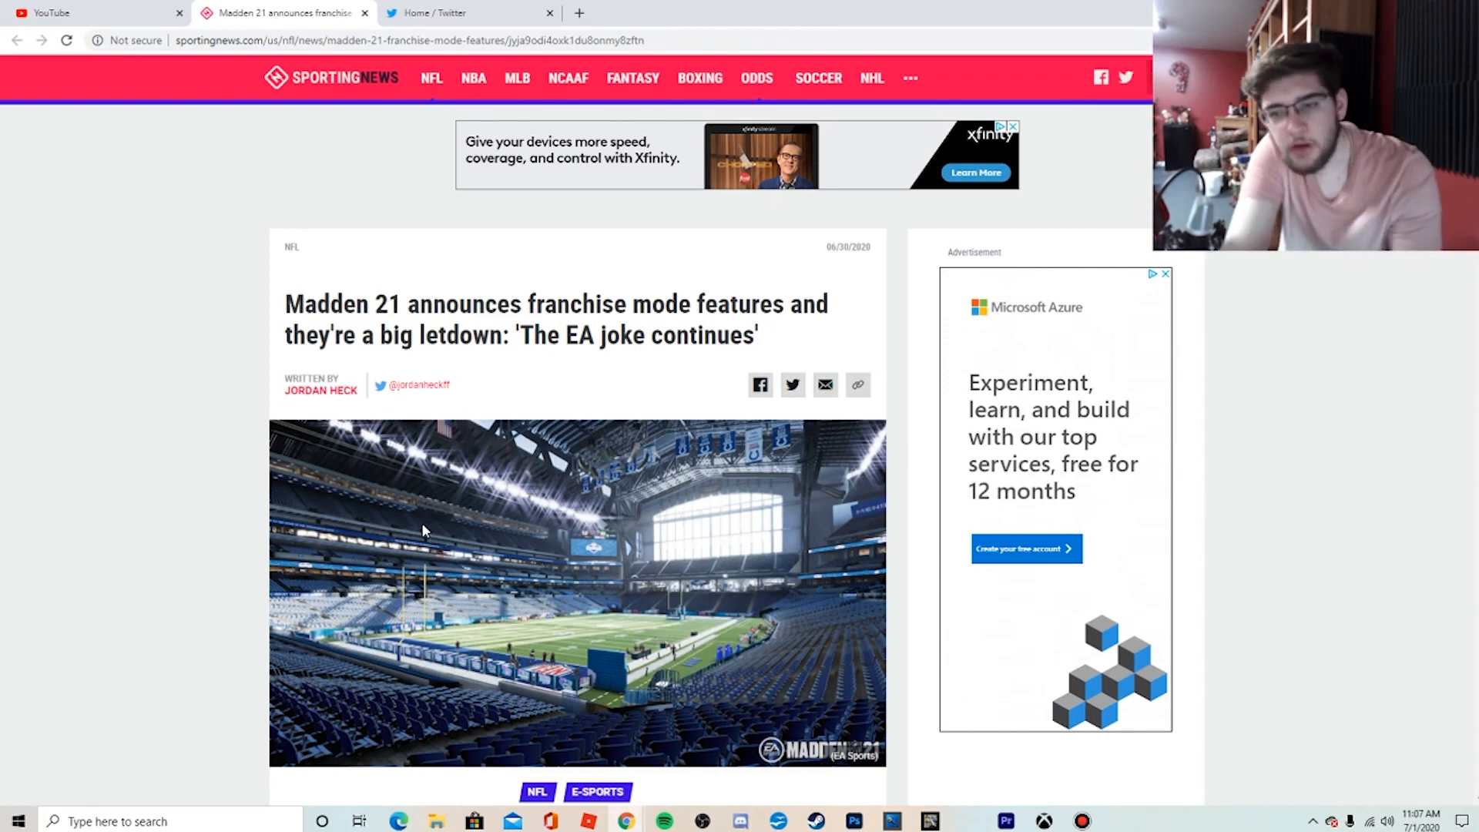
mouse_move(631, 171)
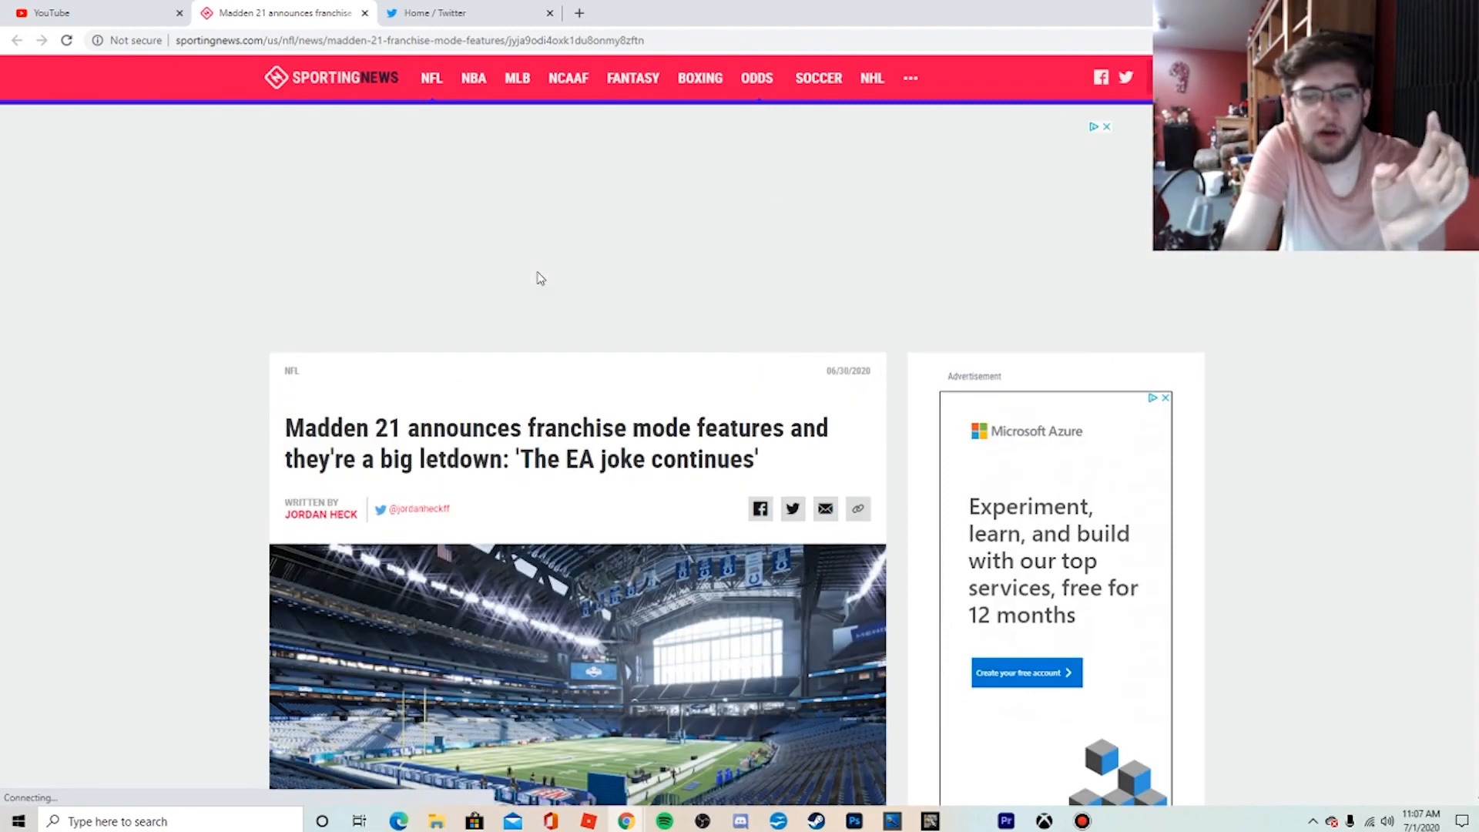
scroll("down", 3)
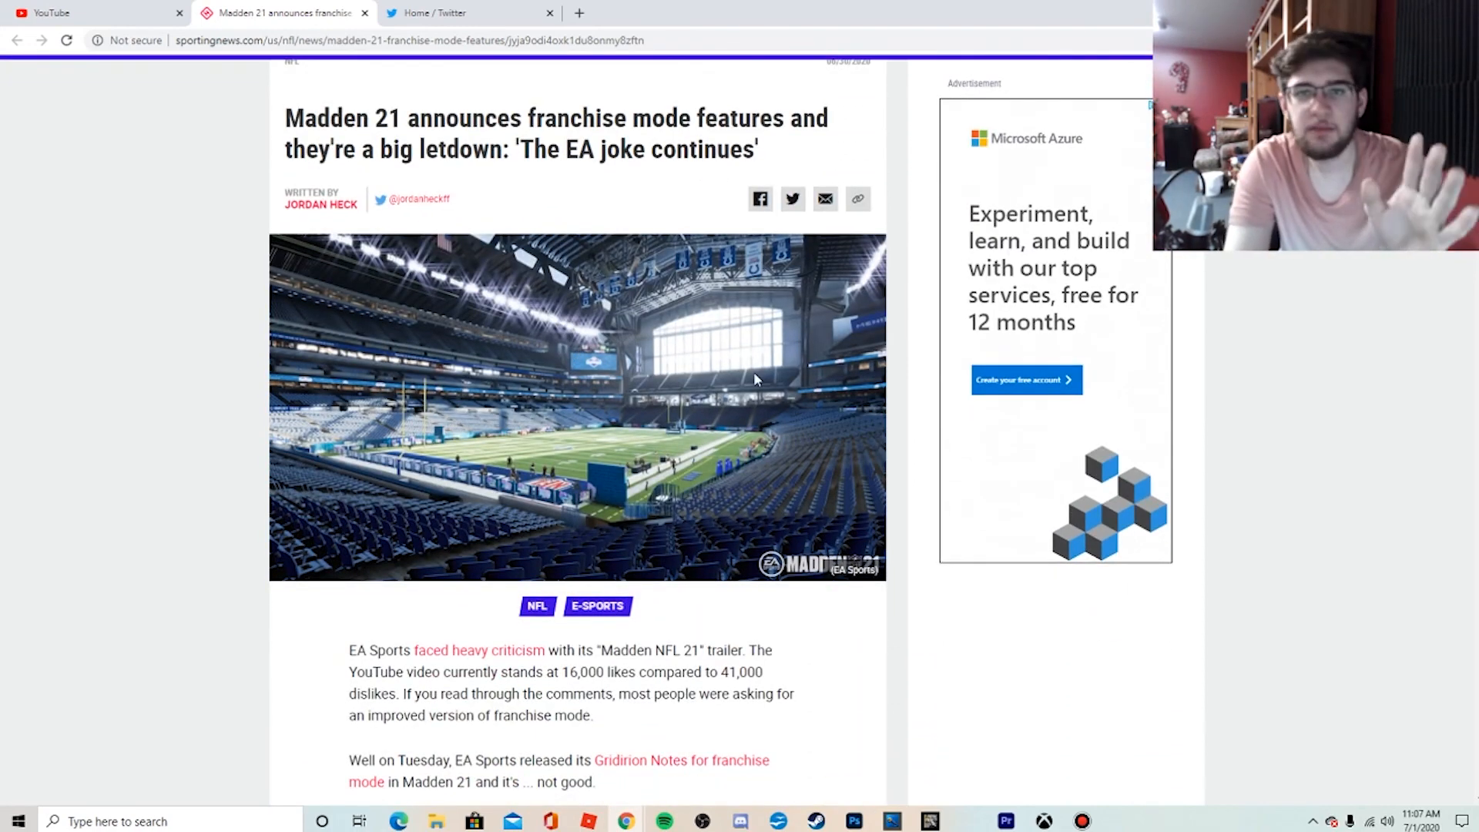
mouse_move(677, 195)
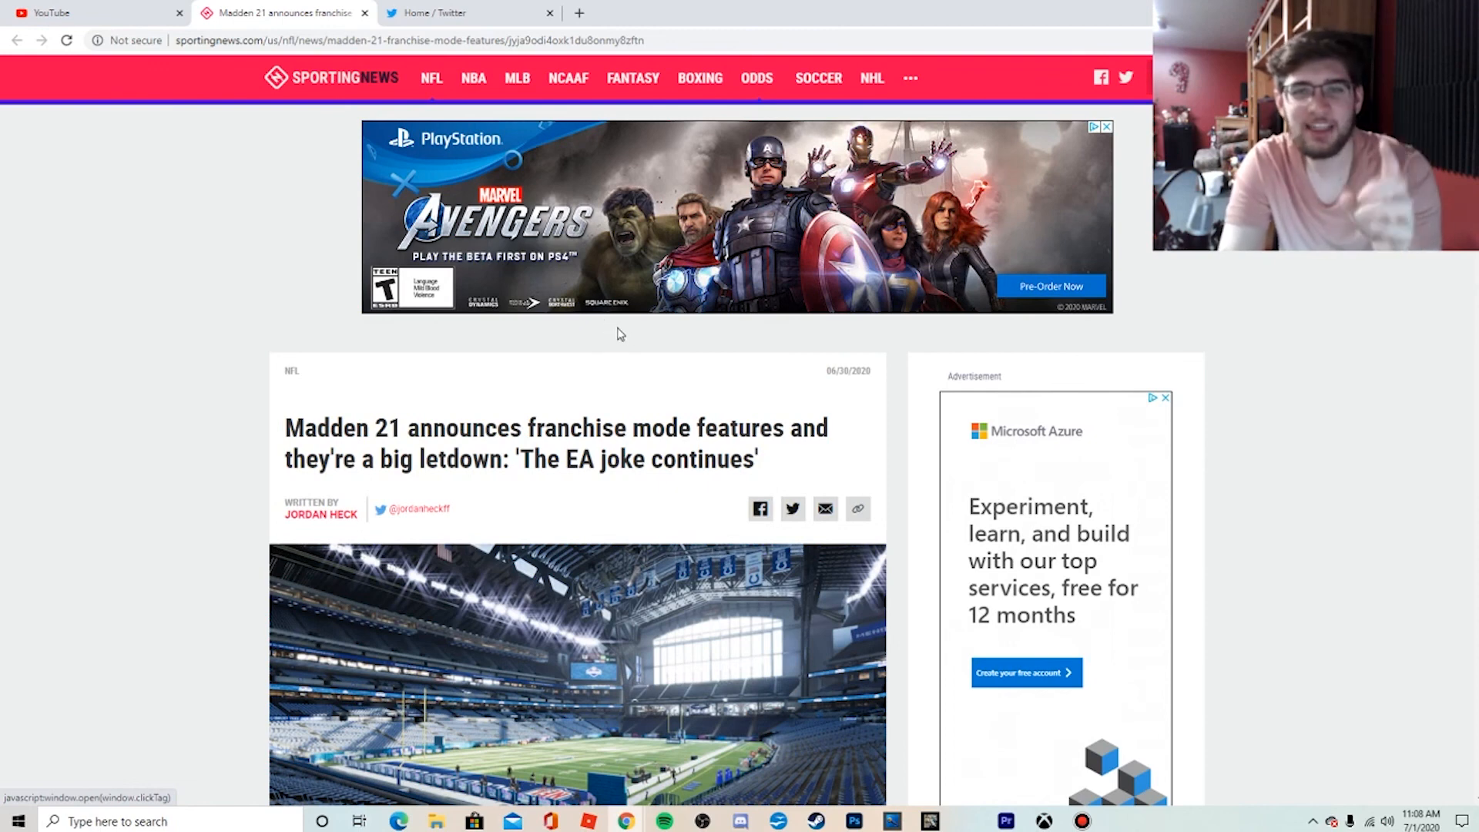
mouse_move(630, 386)
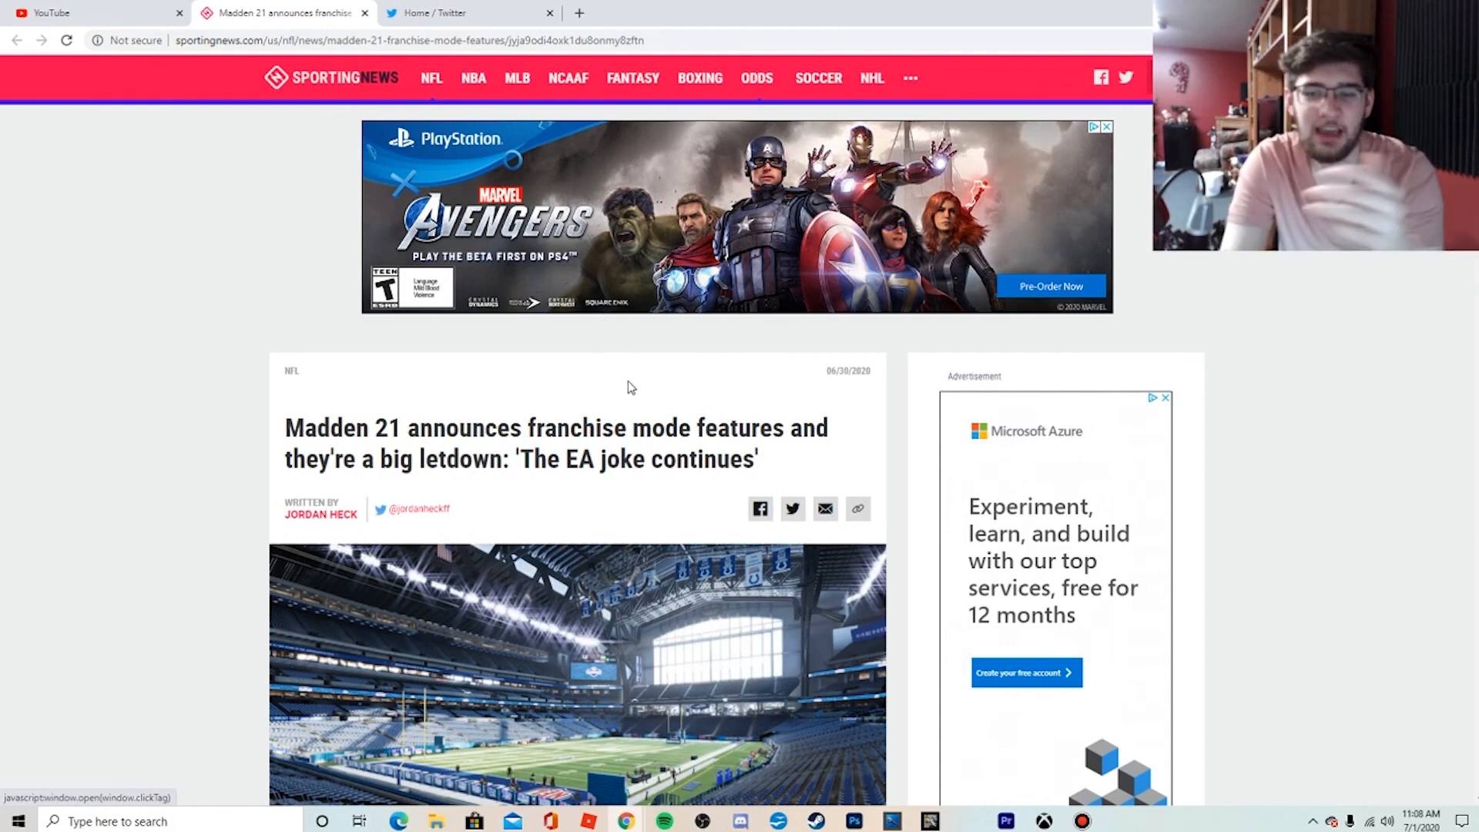